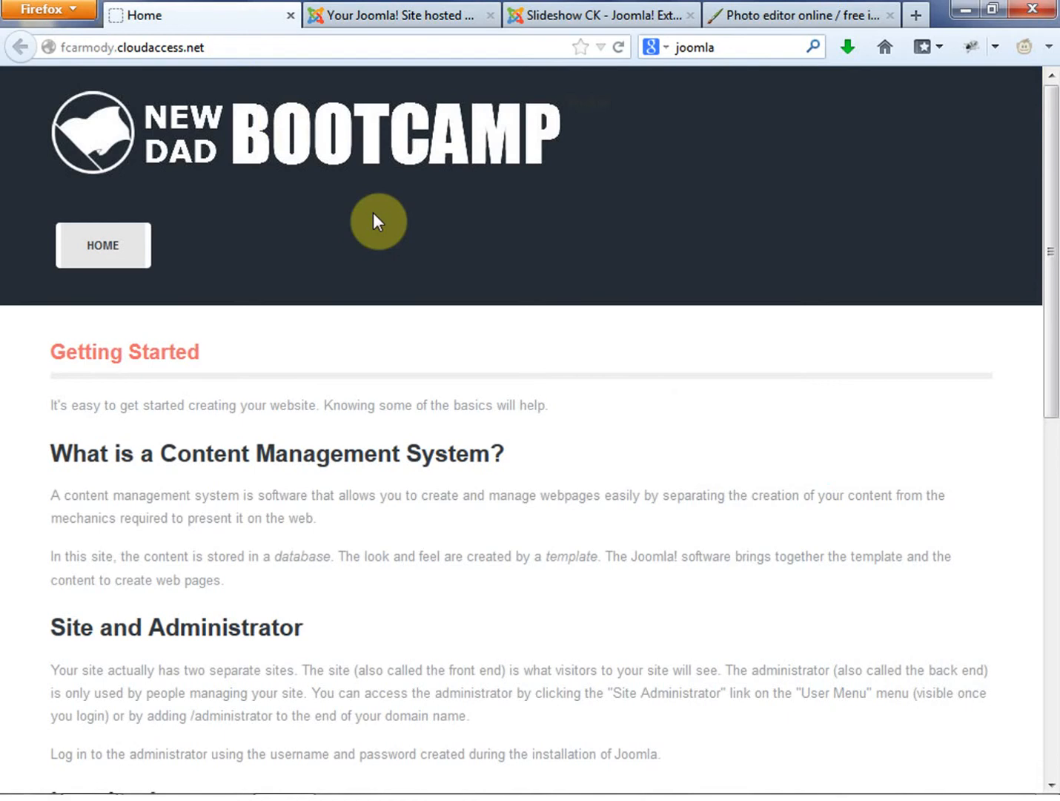
{"action": "mouse_move", "coordinate": [200, 235]}
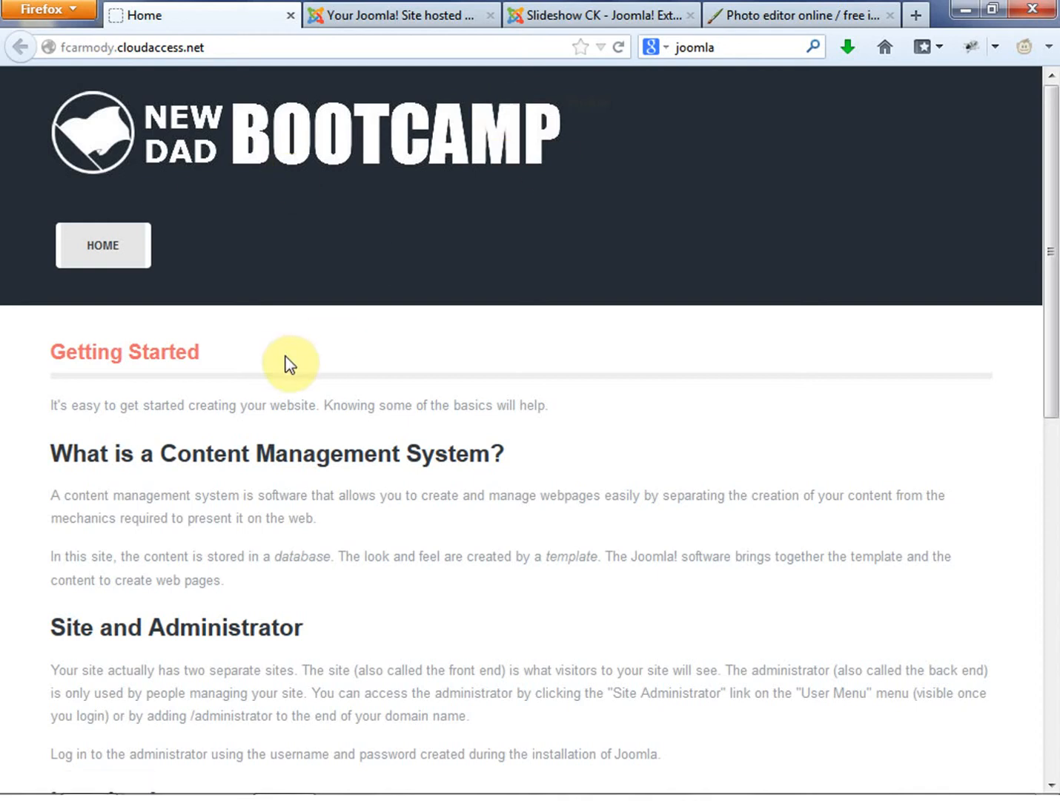
{"action": "mouse_move", "coordinate": [400, 15]}
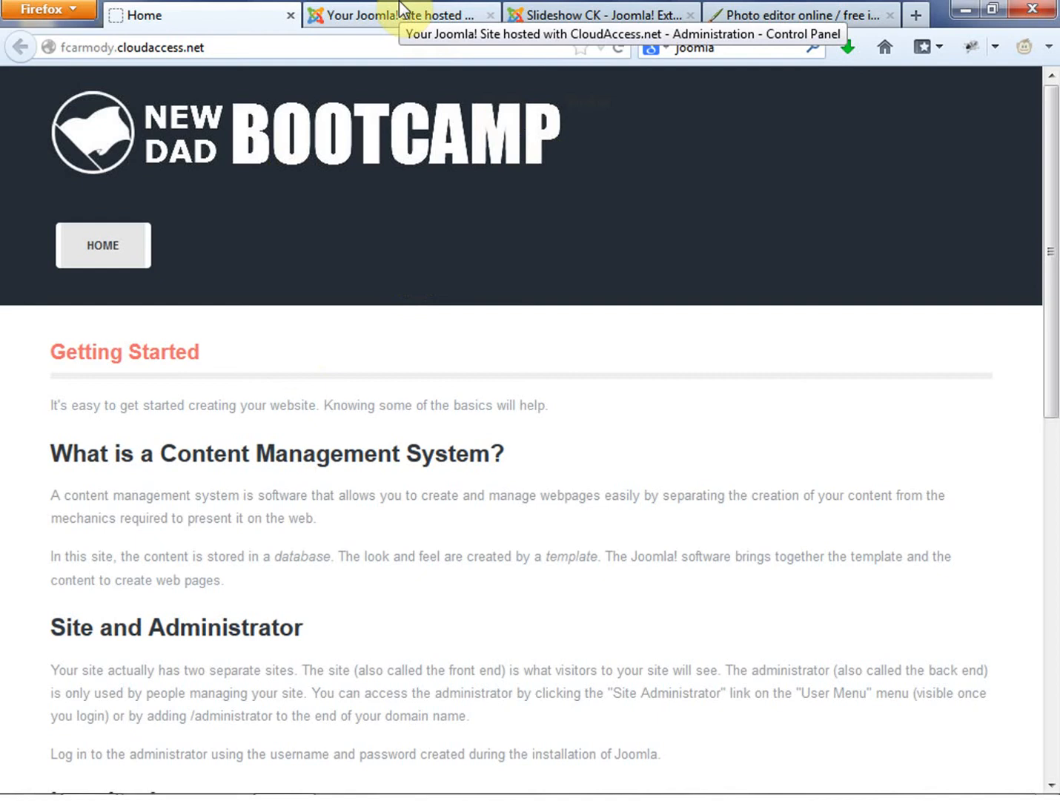
Step: Switch to the Slideshow CK listing in the Joomla Extensions Directory
{"action": "left_click", "coordinate": [601, 15]}
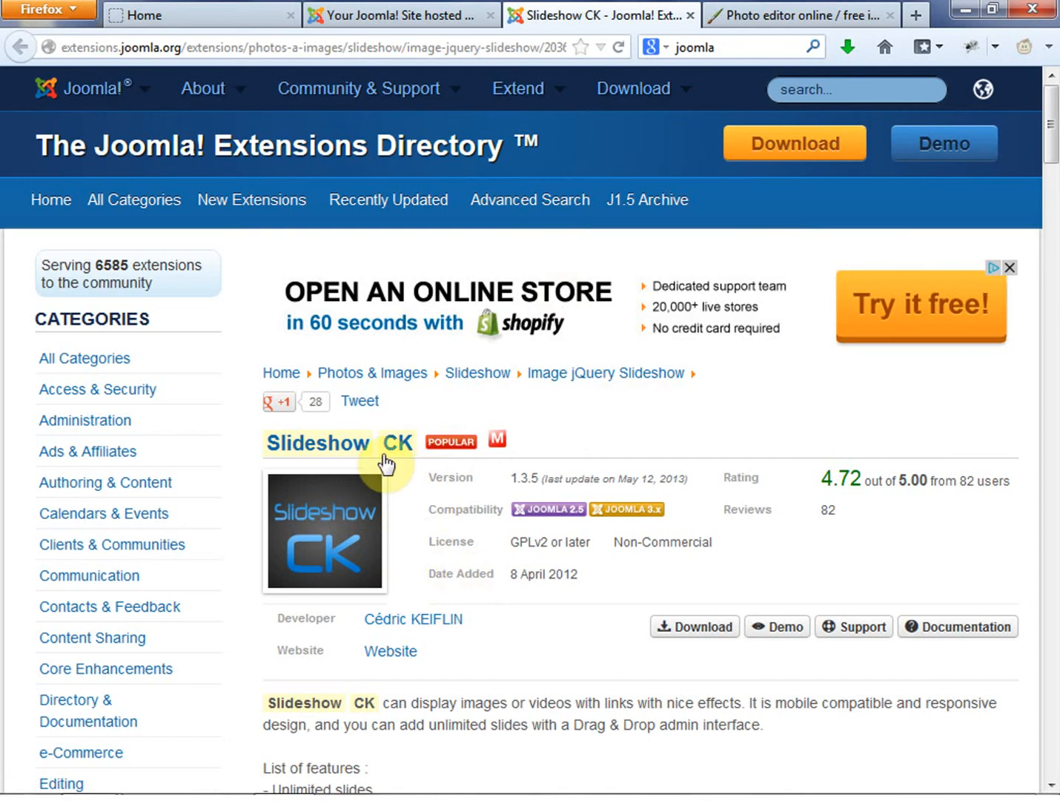
{"action": "mouse_move", "coordinate": [424, 486]}
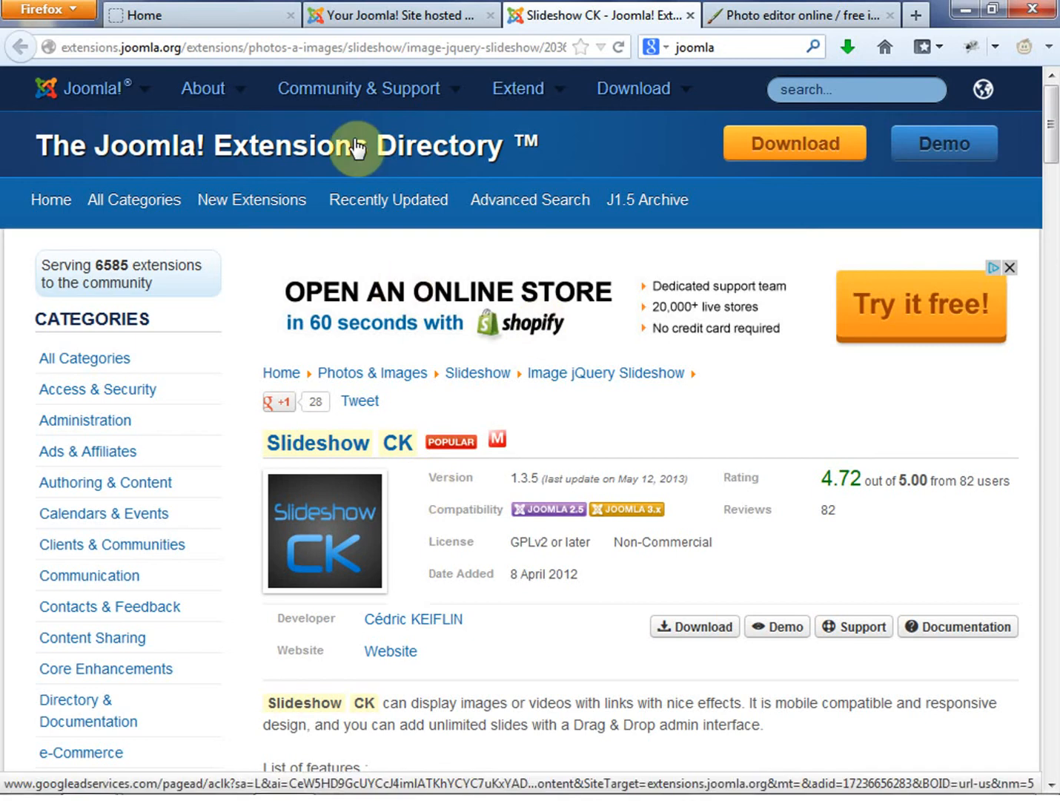
{"action": "mouse_move", "coordinate": [777, 626]}
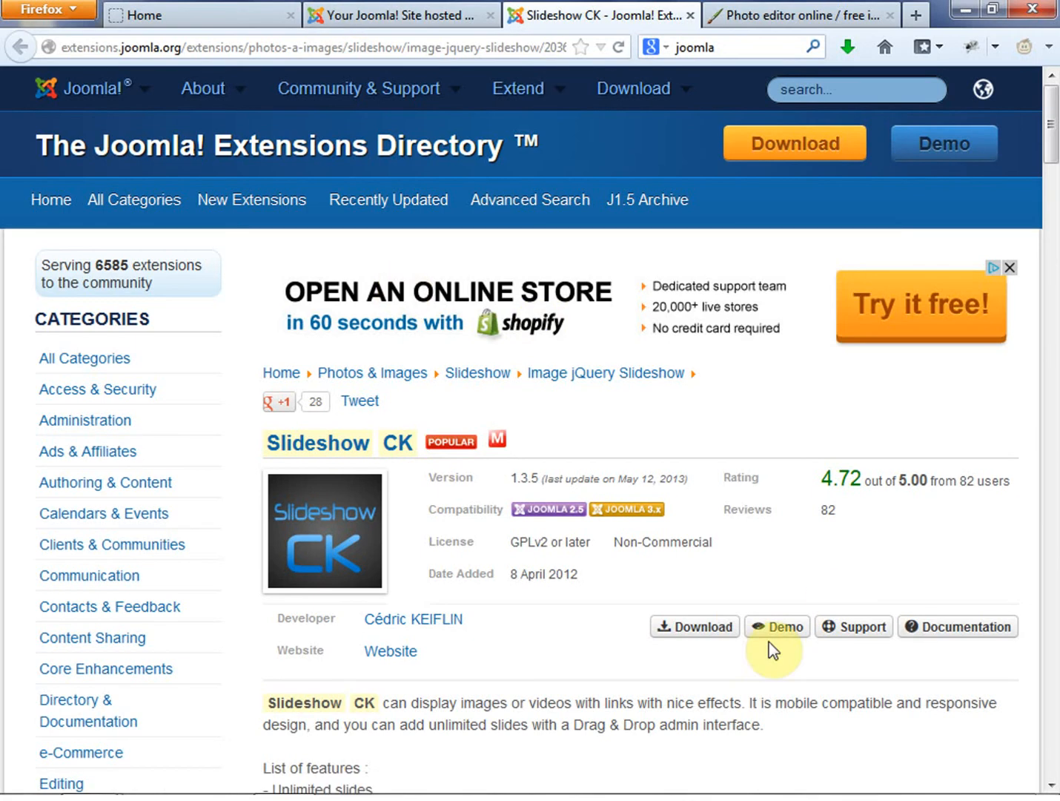
{"action": "mouse_move", "coordinate": [680, 658]}
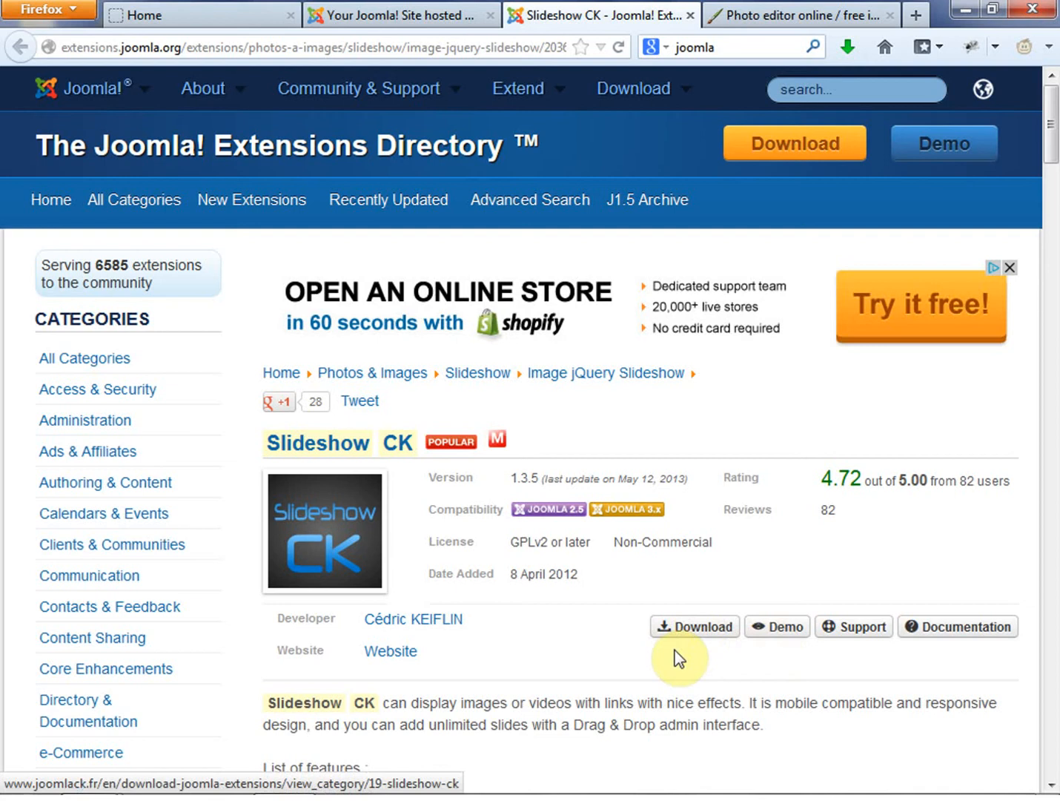
{"action": "mouse_move", "coordinate": [714, 631]}
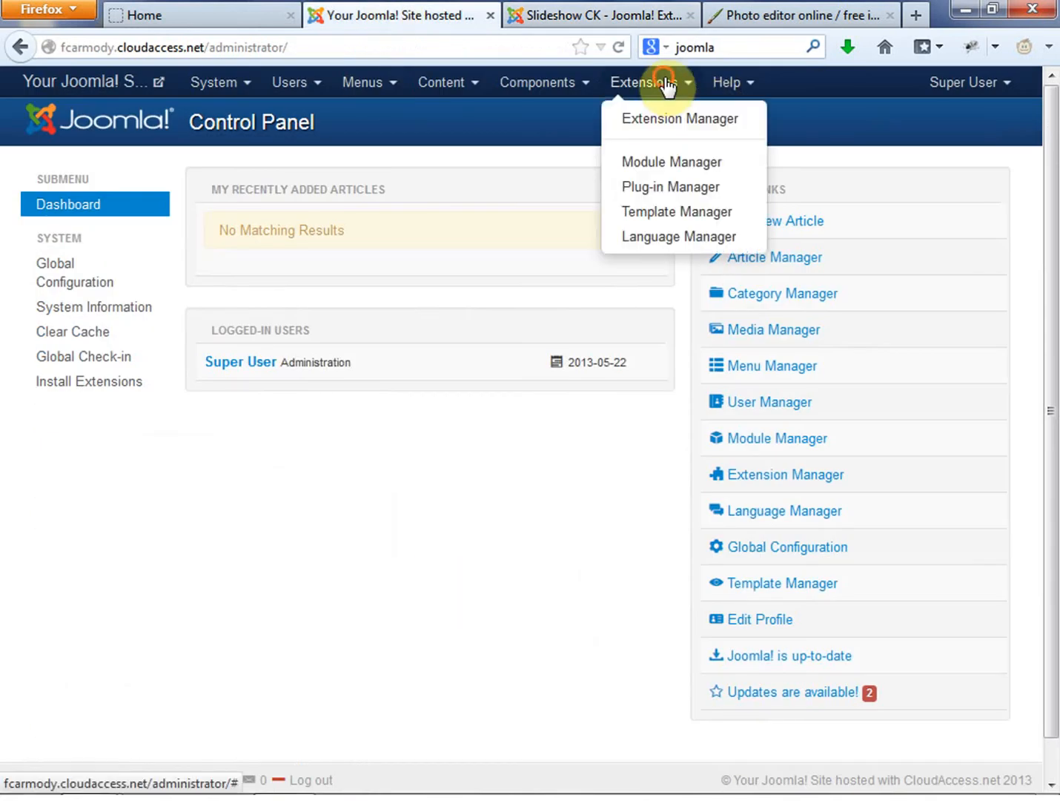
{"action": "mouse_move", "coordinate": [679, 118]}
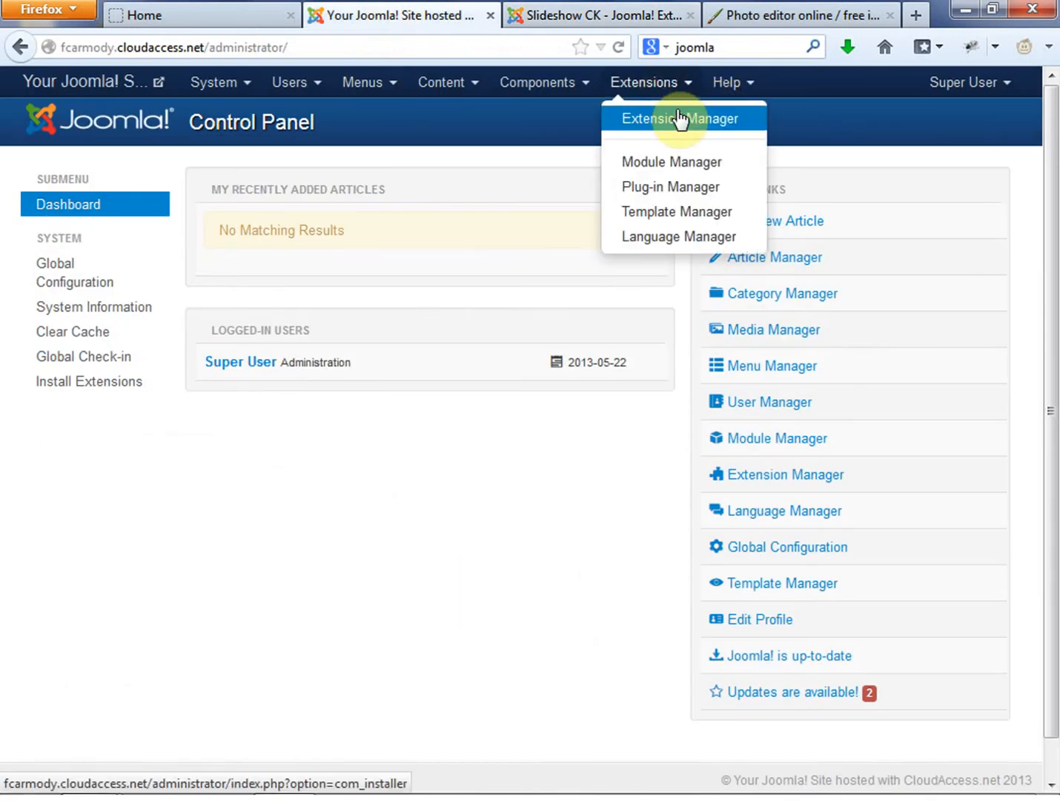
Step: Upload and install the mod_slideshowck_1.3.5_j25.zip package through the Extension Manager
{"action": "left_click", "coordinate": [679, 119]}
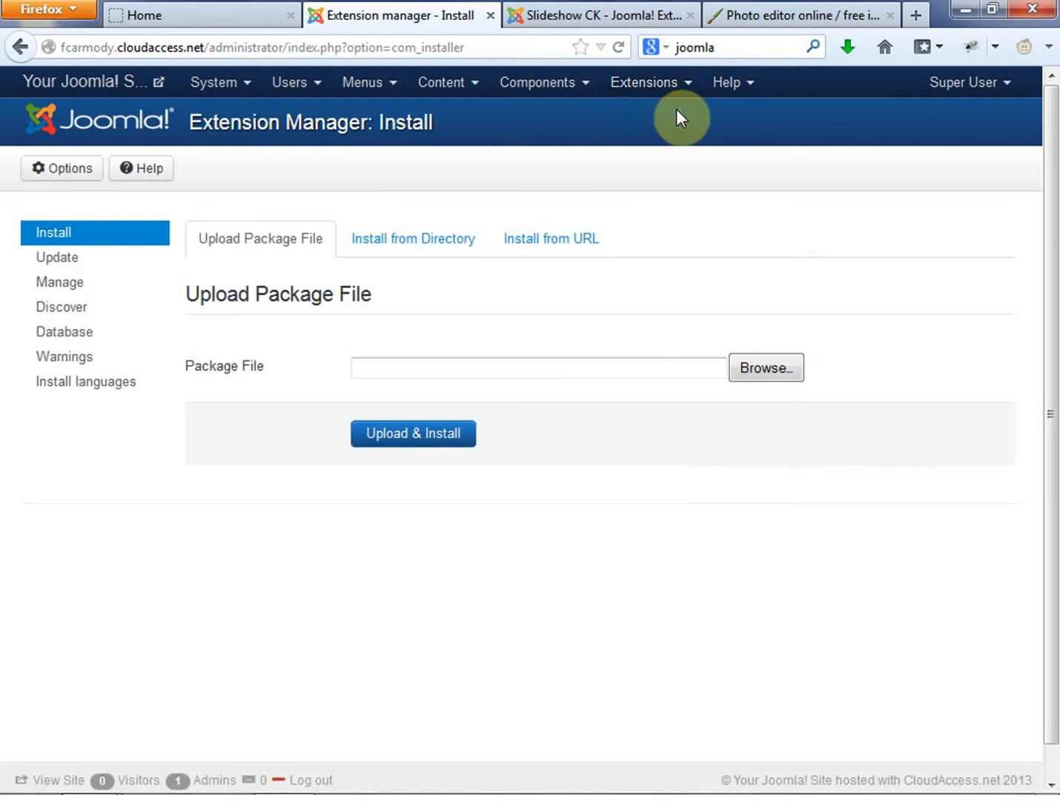
{"action": "left_click", "coordinate": [765, 368]}
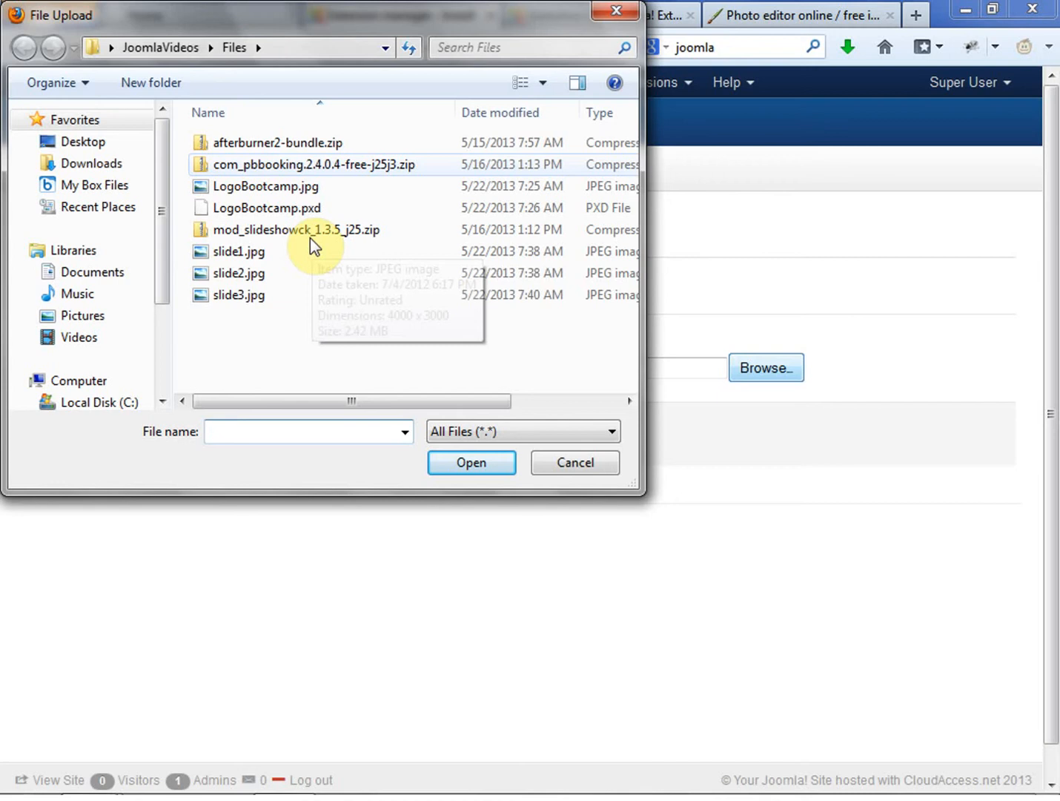
{"action": "left_click", "coordinate": [295, 228]}
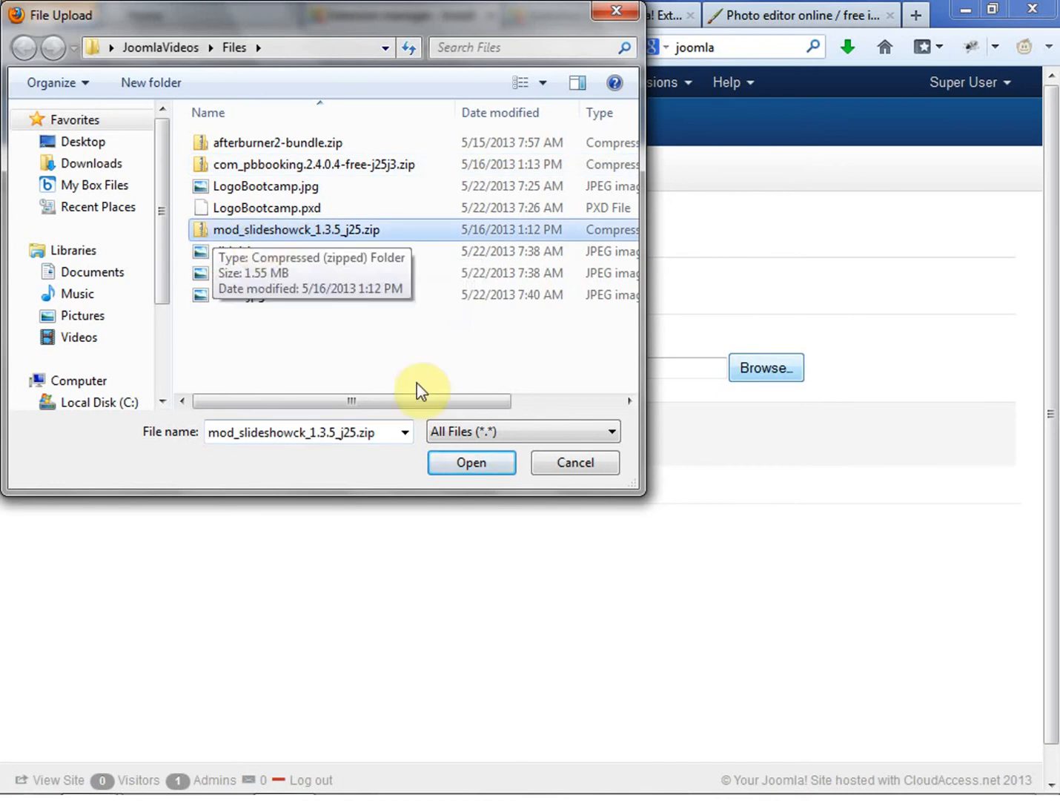
{"action": "left_click", "coordinate": [471, 462]}
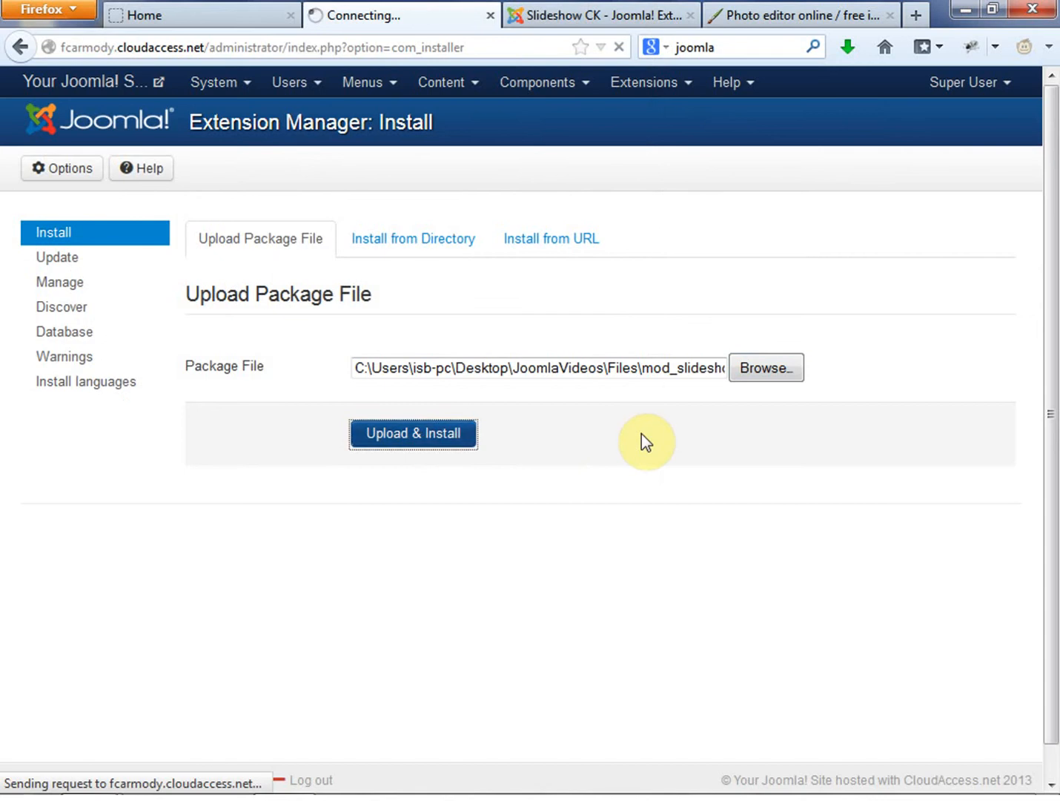
{"action": "left_click", "coordinate": [412, 433]}
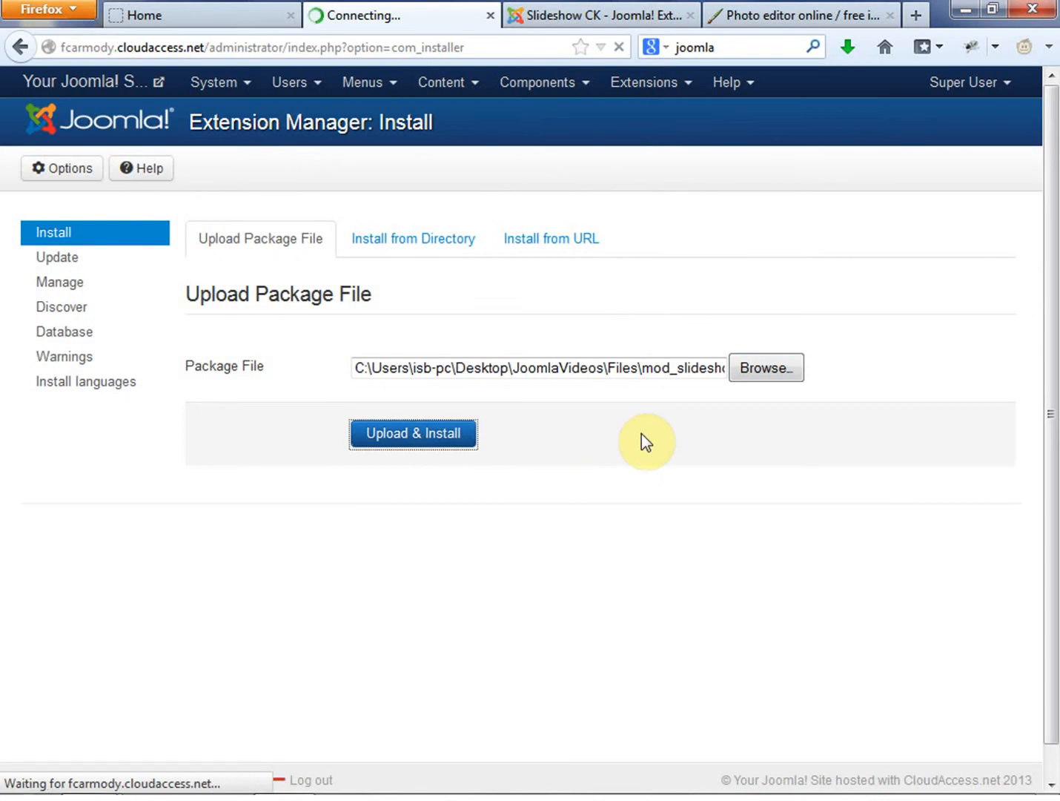
{"action": "left_click", "coordinate": [412, 433]}
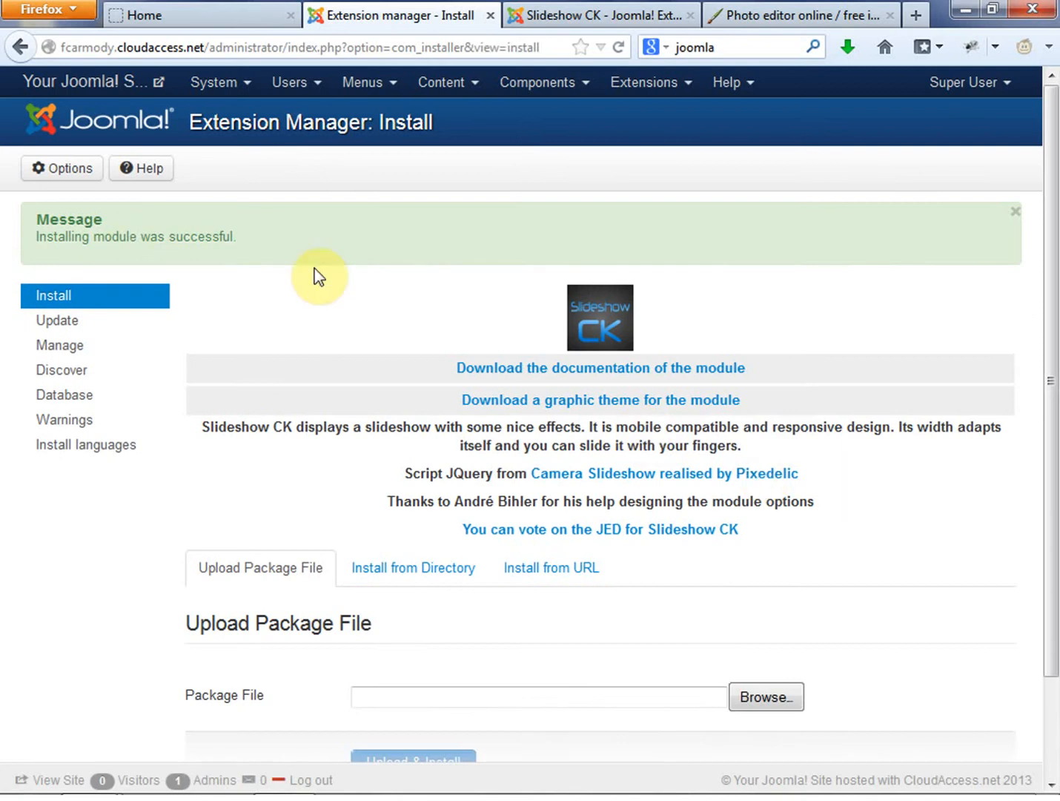
{"action": "mouse_move", "coordinate": [465, 349]}
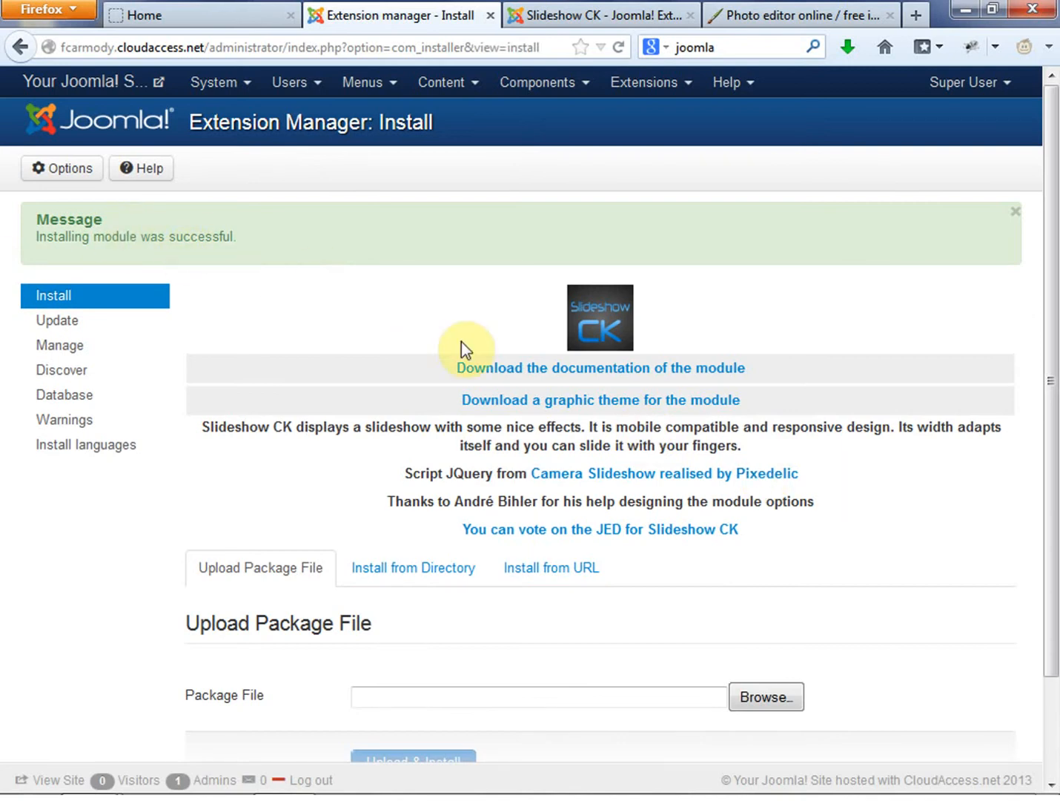
{"action": "mouse_move", "coordinate": [633, 530]}
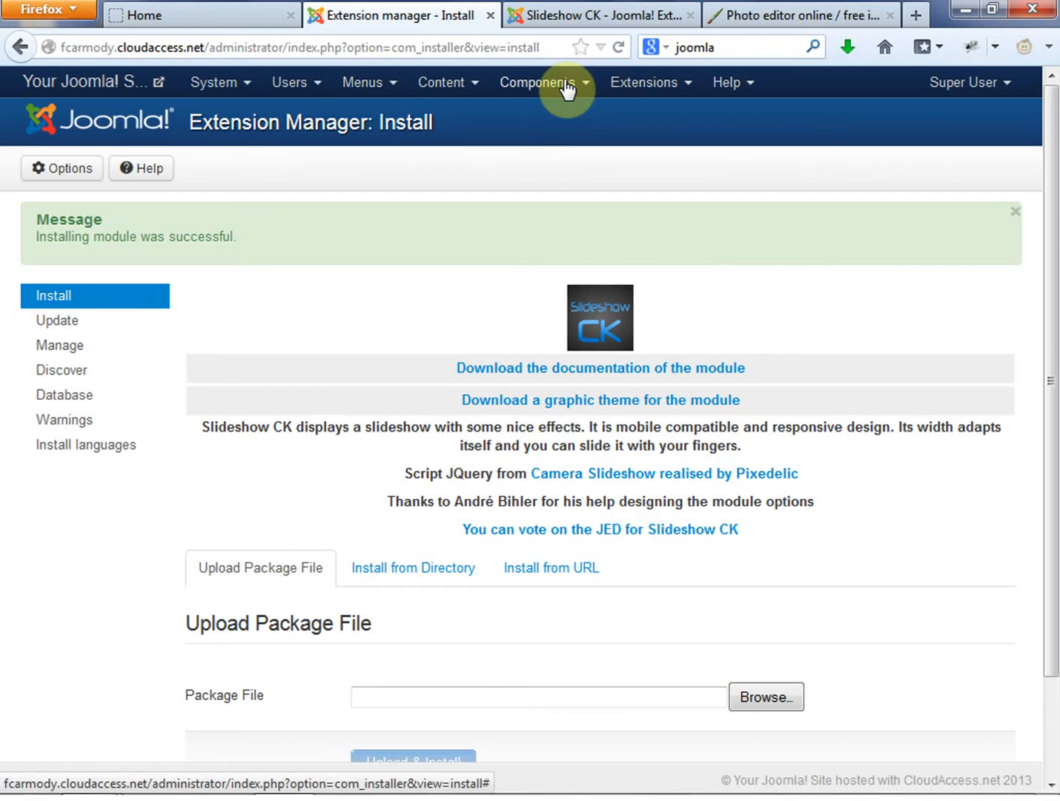
Step: Browse the Module Manager's list of site modules
{"action": "left_click", "coordinate": [644, 81]}
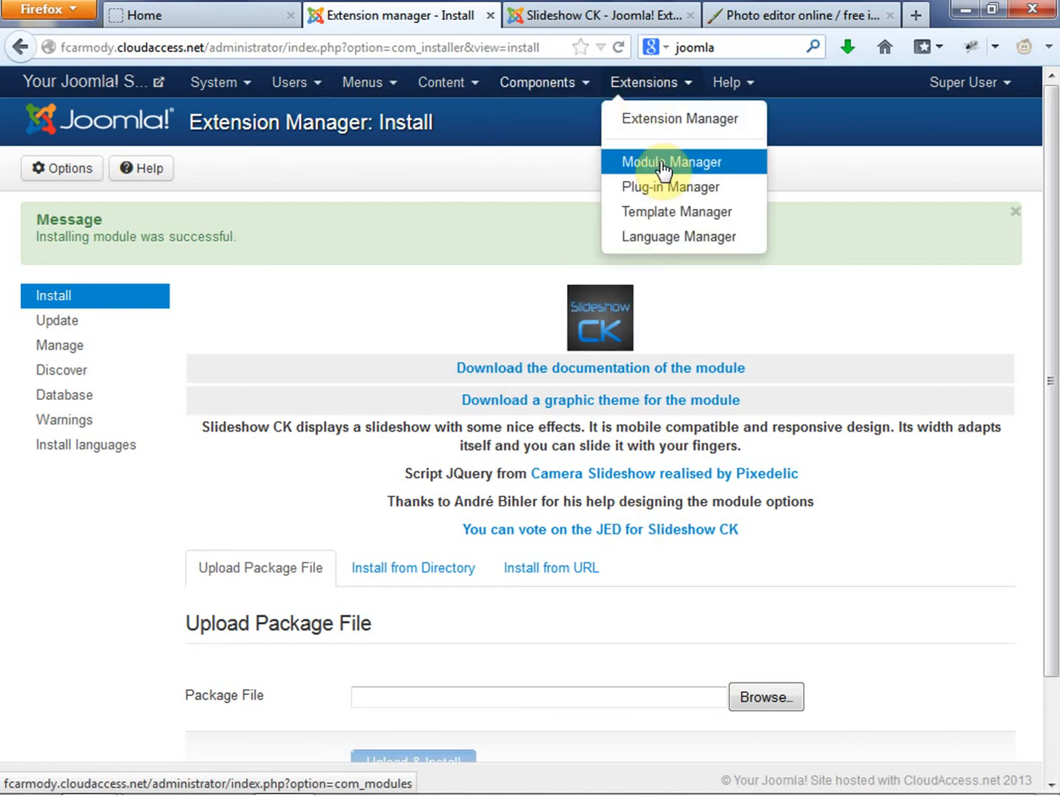
{"action": "left_click", "coordinate": [670, 161]}
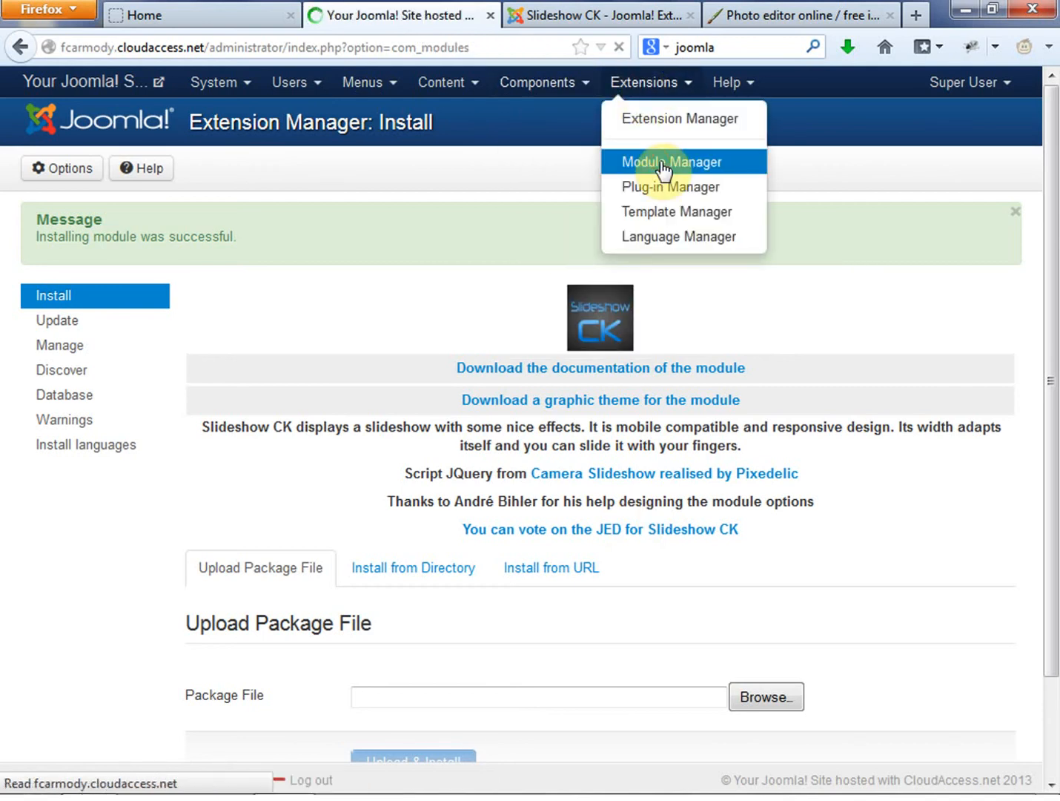
{"action": "left_click", "coordinate": [671, 161]}
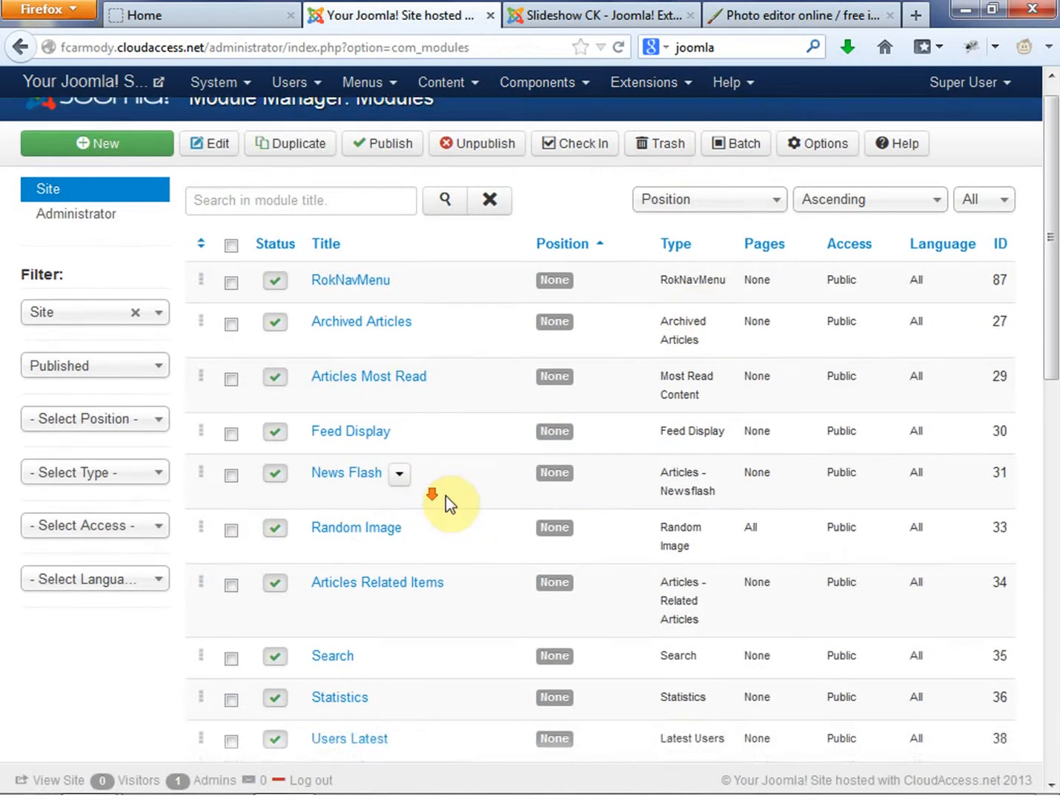
{"action": "scroll", "scroll_direction": "down", "scroll_amount": 3}
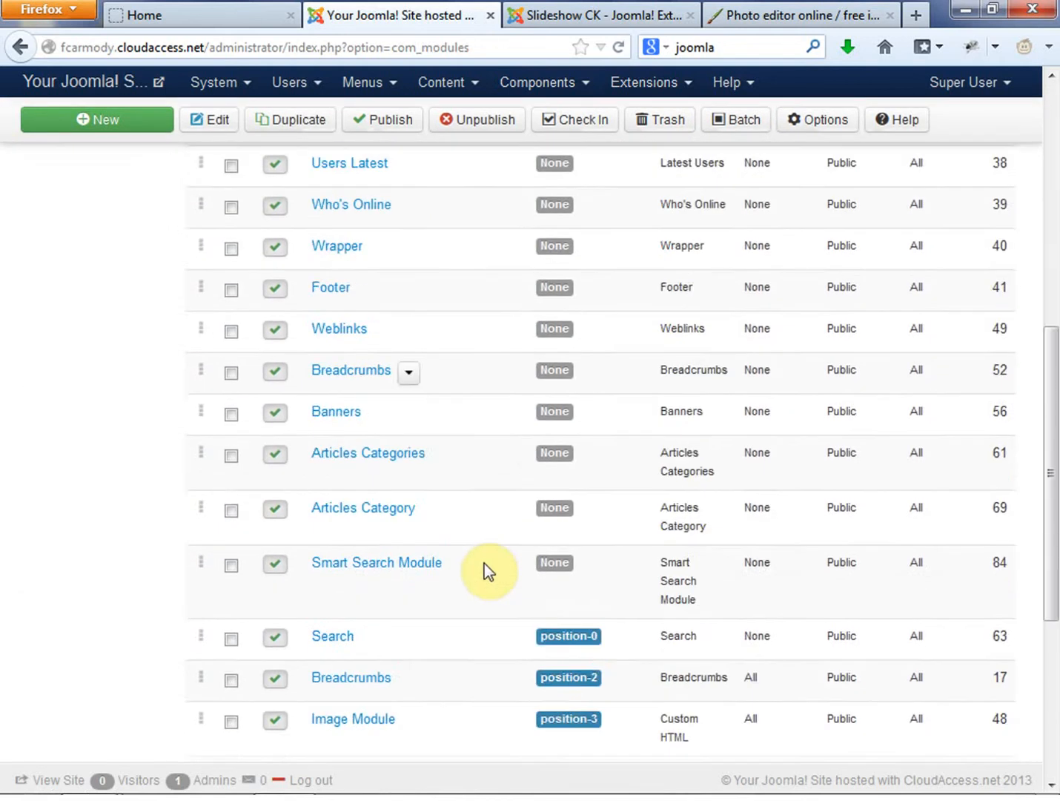
{"action": "scroll", "scroll_direction": "down", "scroll_amount": 3}
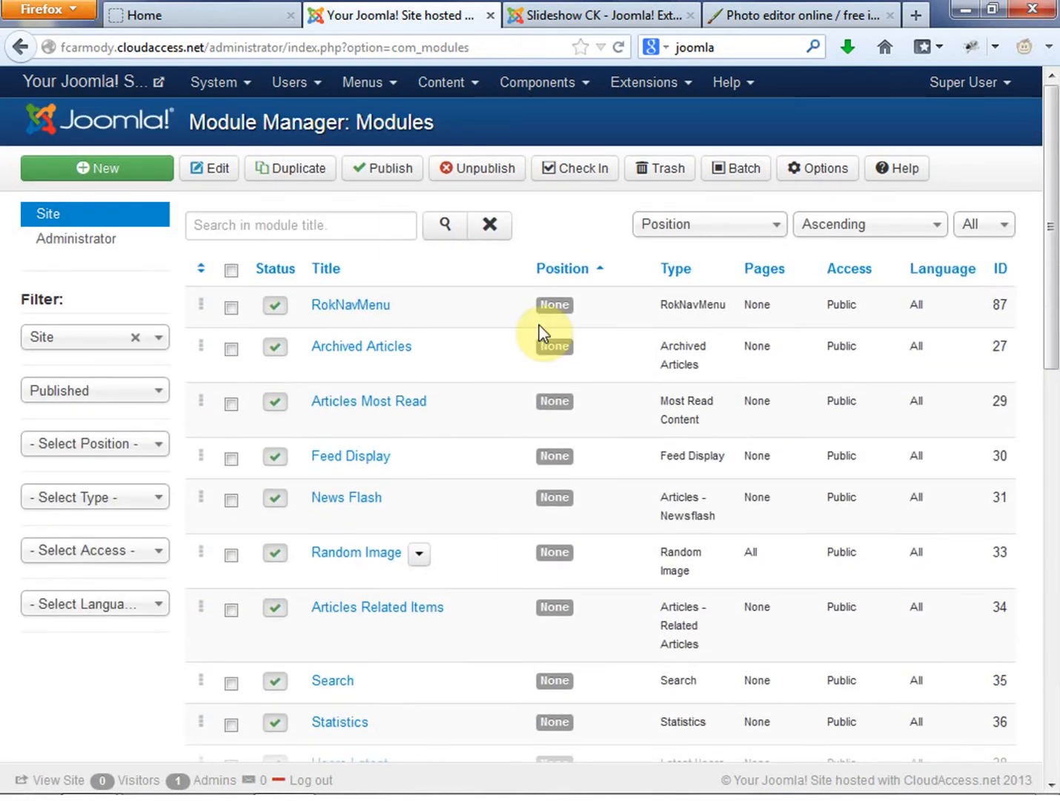
{"action": "mouse_move", "coordinate": [445, 483]}
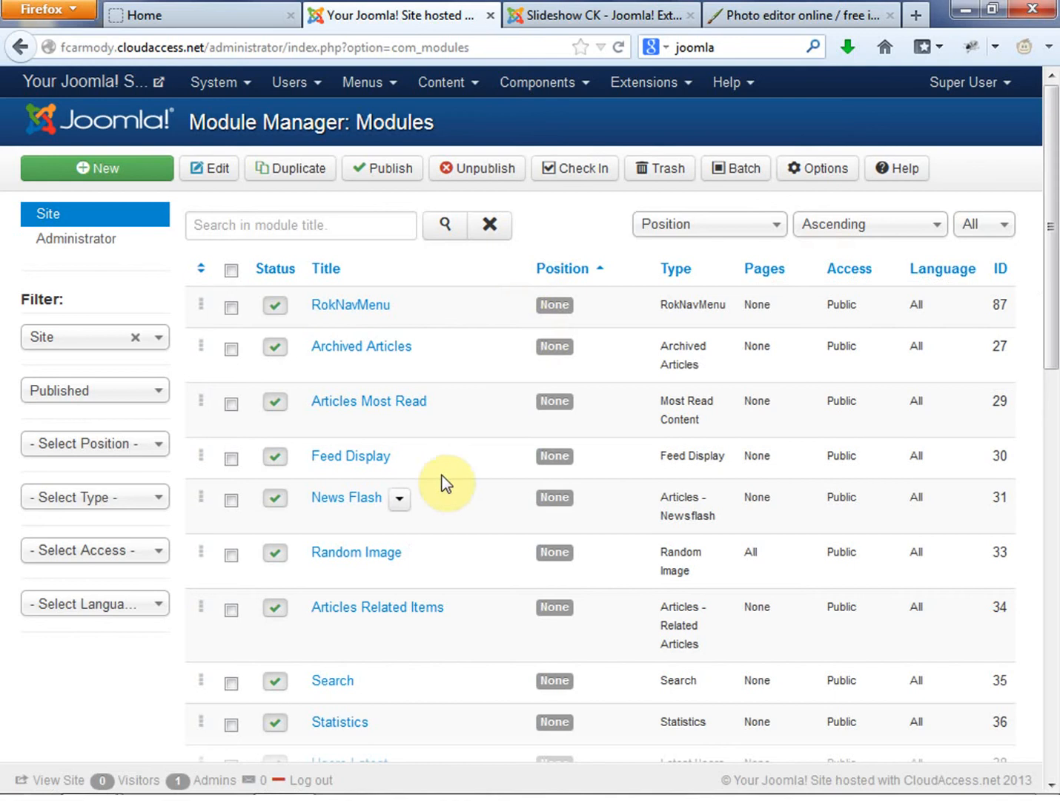
{"action": "scroll", "scroll_direction": "down", "scroll_amount": 3}
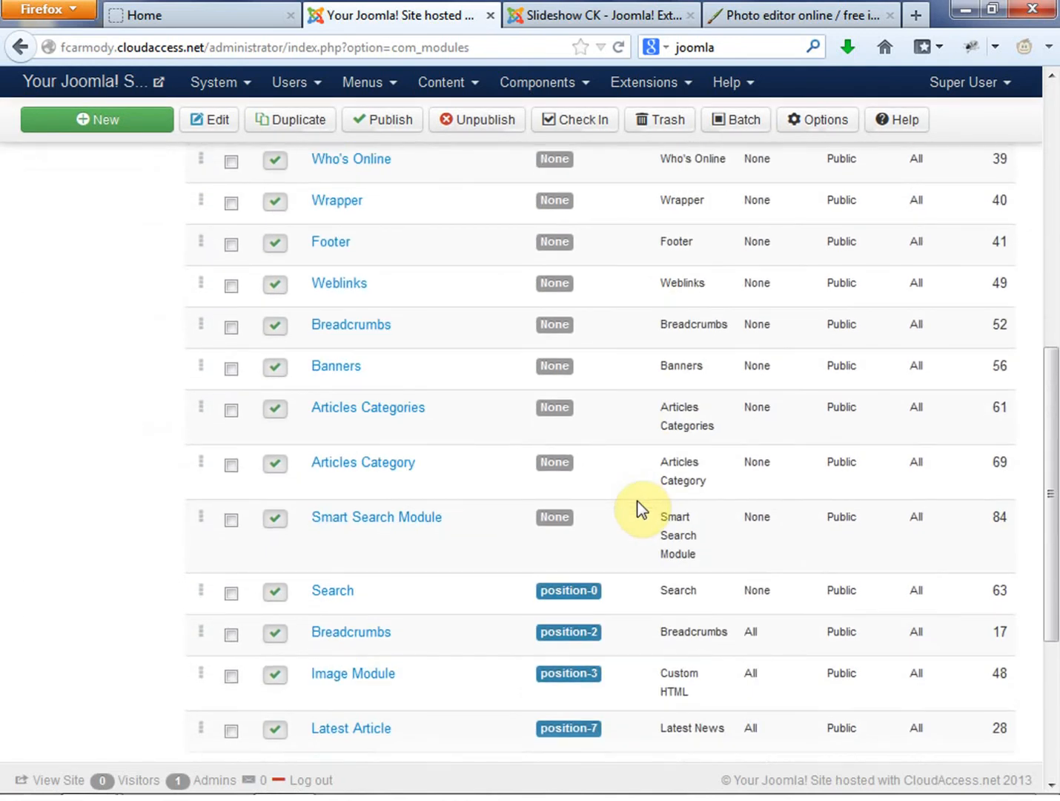
{"action": "scroll", "scroll_direction": "down", "scroll_amount": 3}
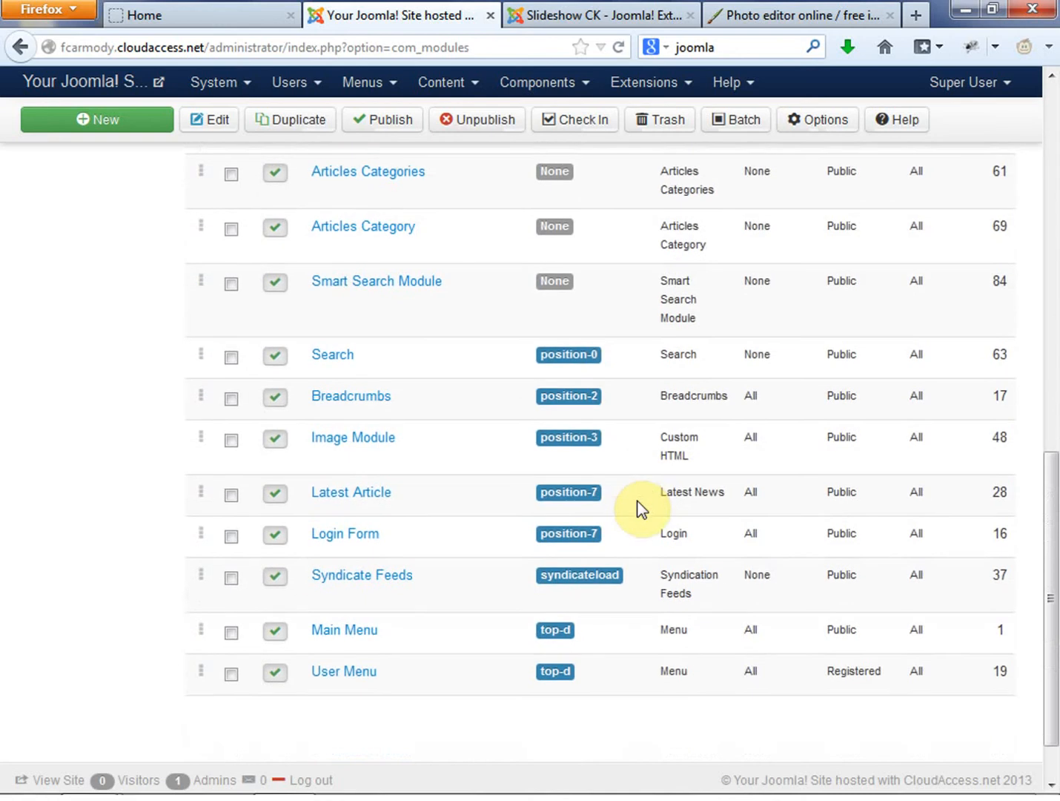
{"action": "mouse_move", "coordinate": [641, 508]}
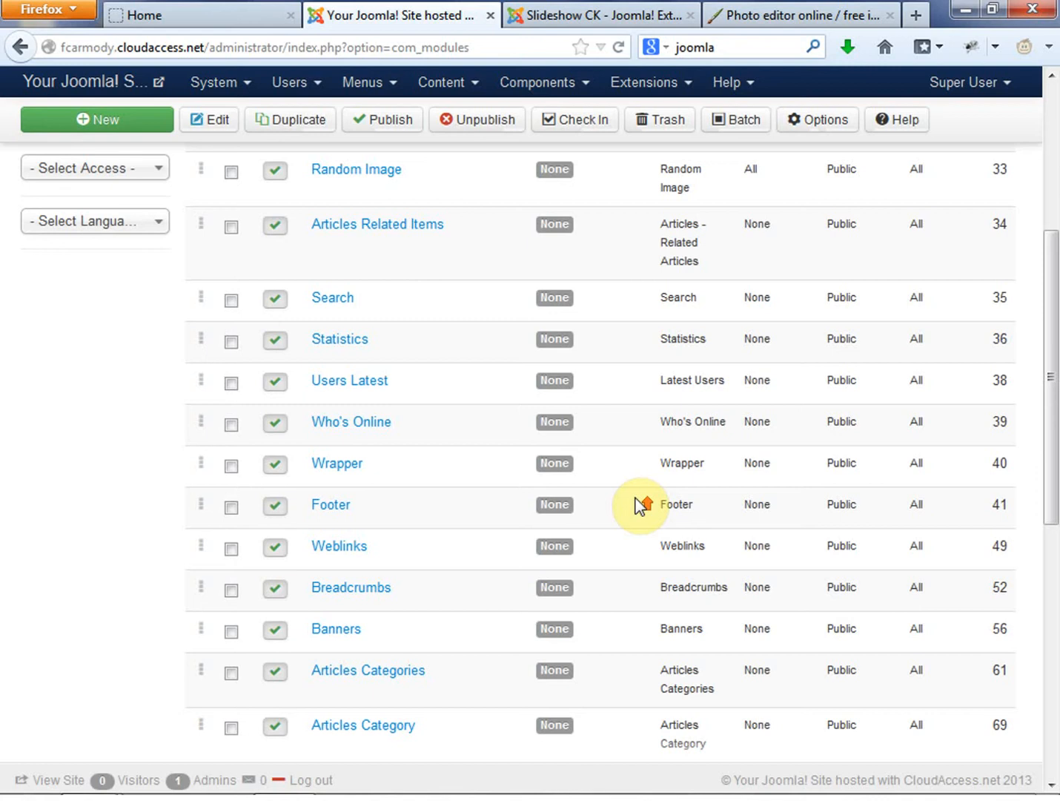
Step: Clear the Published status filter so the unpublished Slideshow CK module is listed
{"action": "left_click", "coordinate": [82, 390]}
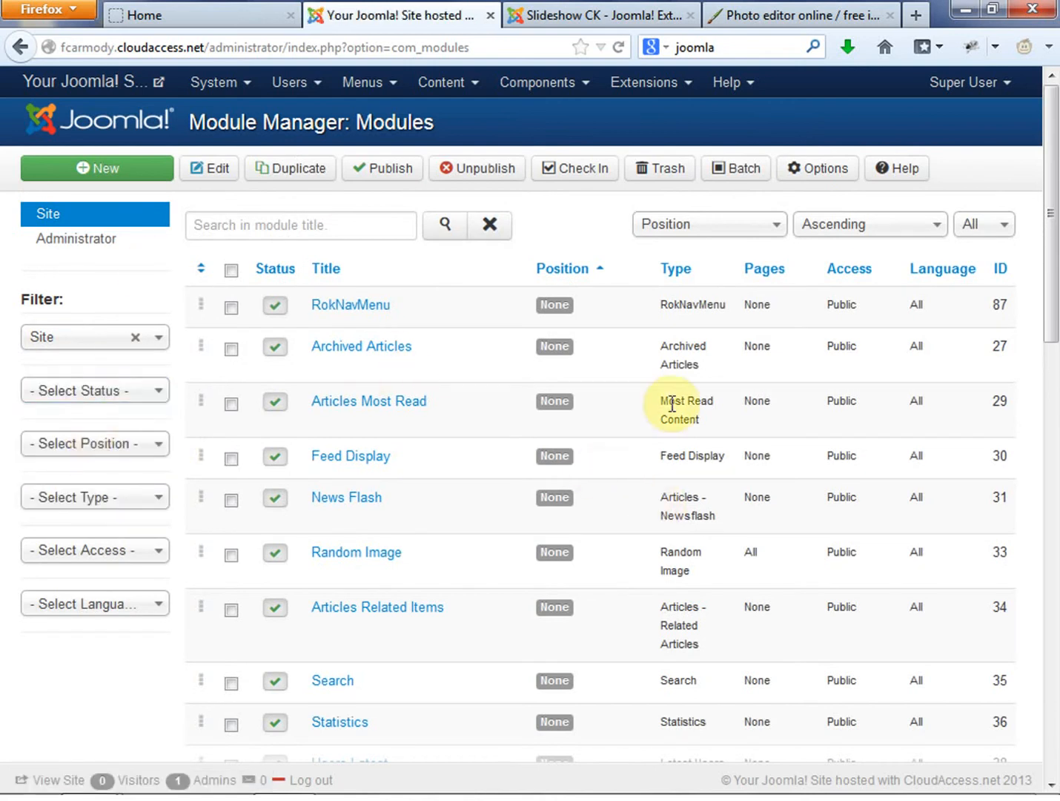
{"action": "scroll", "scroll_direction": "down", "scroll_amount": 3}
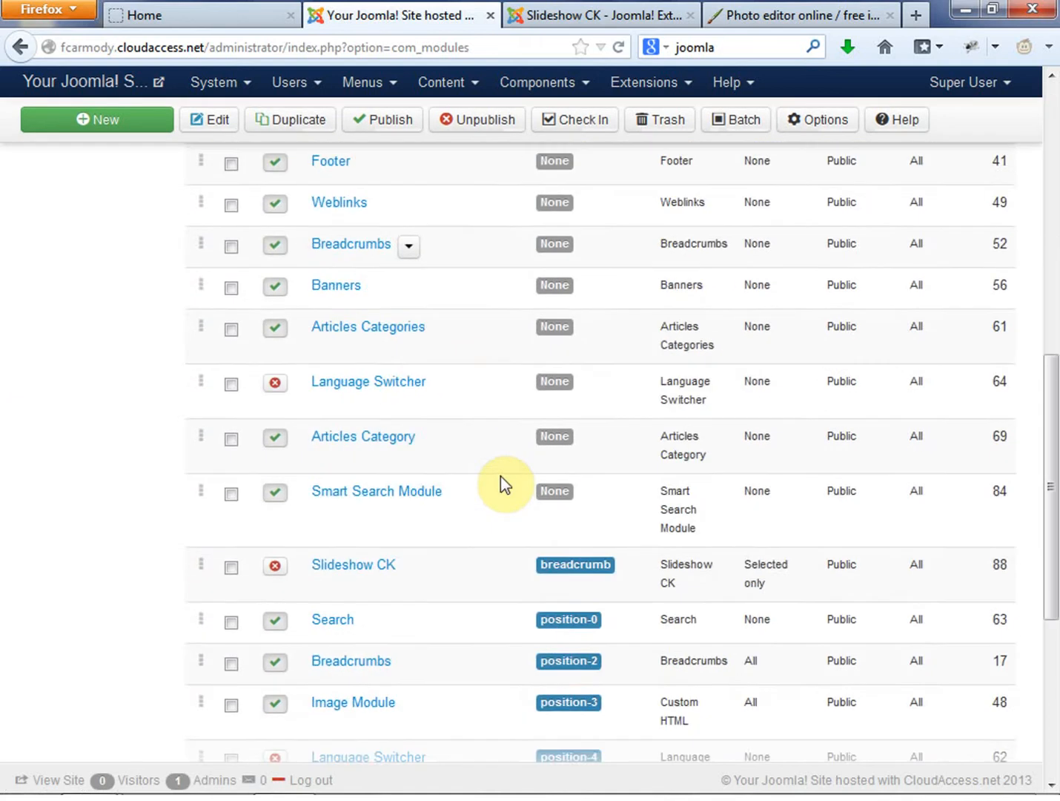
{"action": "scroll", "scroll_direction": "down", "scroll_amount": 3}
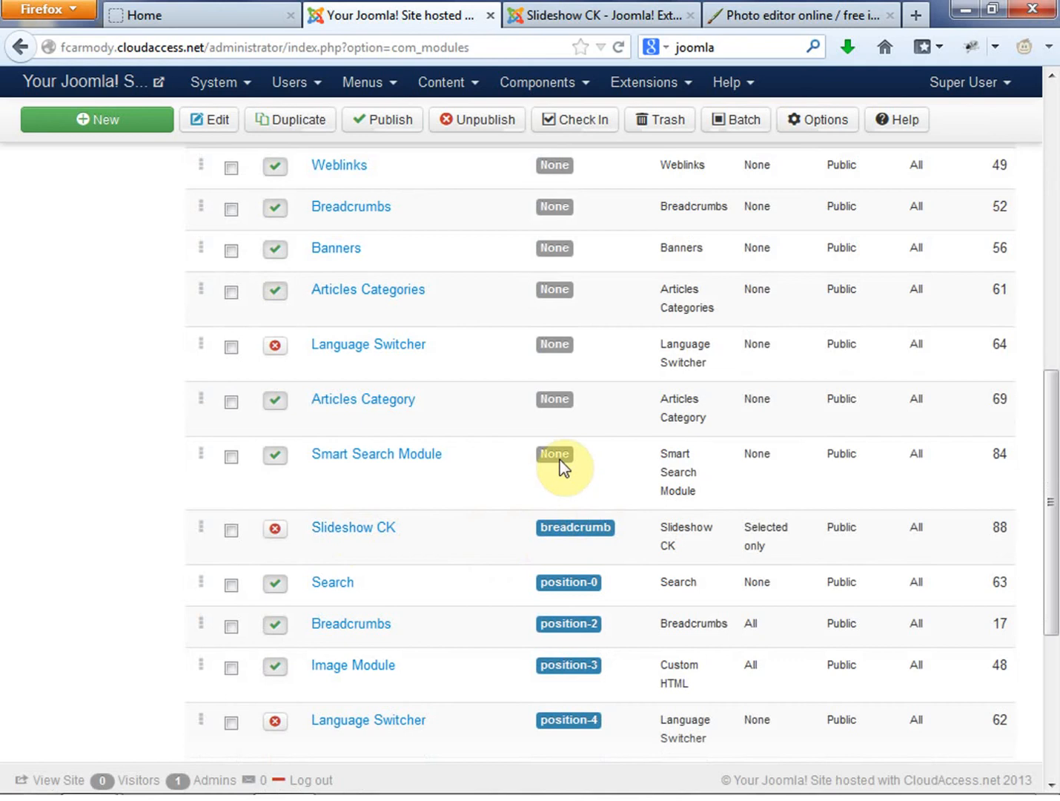
{"action": "mouse_move", "coordinate": [521, 516]}
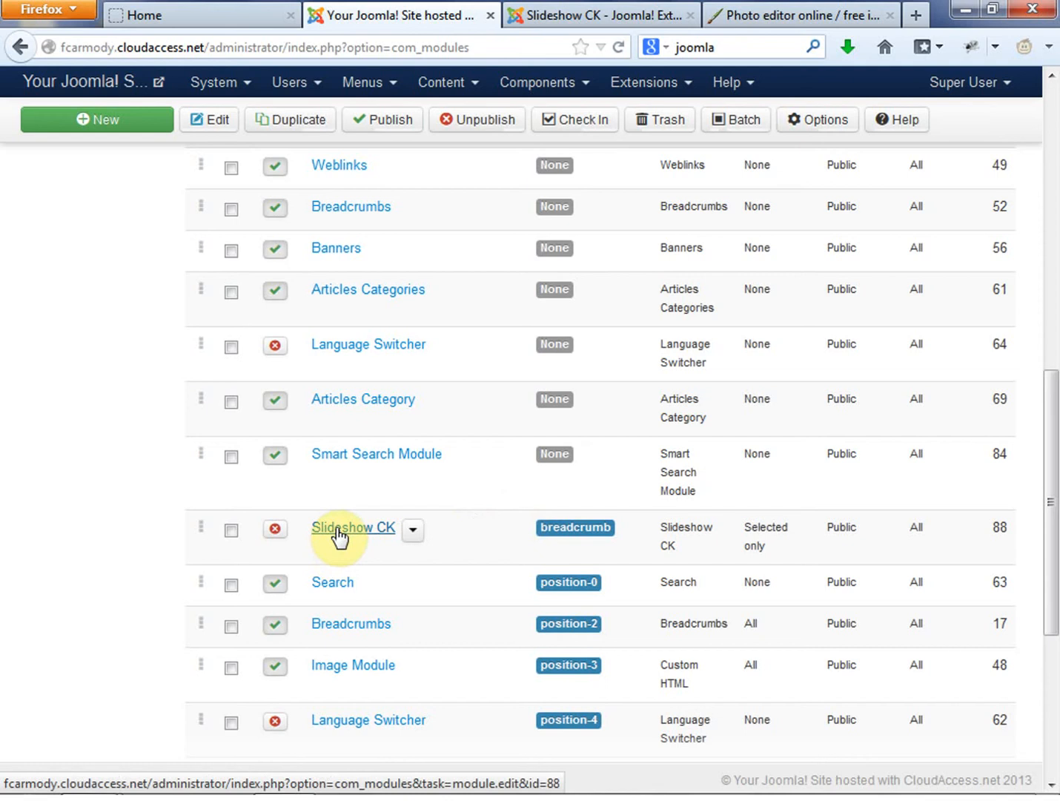
Step: Edit the Slideshow CK module and bring up its Position choices
{"action": "left_click", "coordinate": [353, 528]}
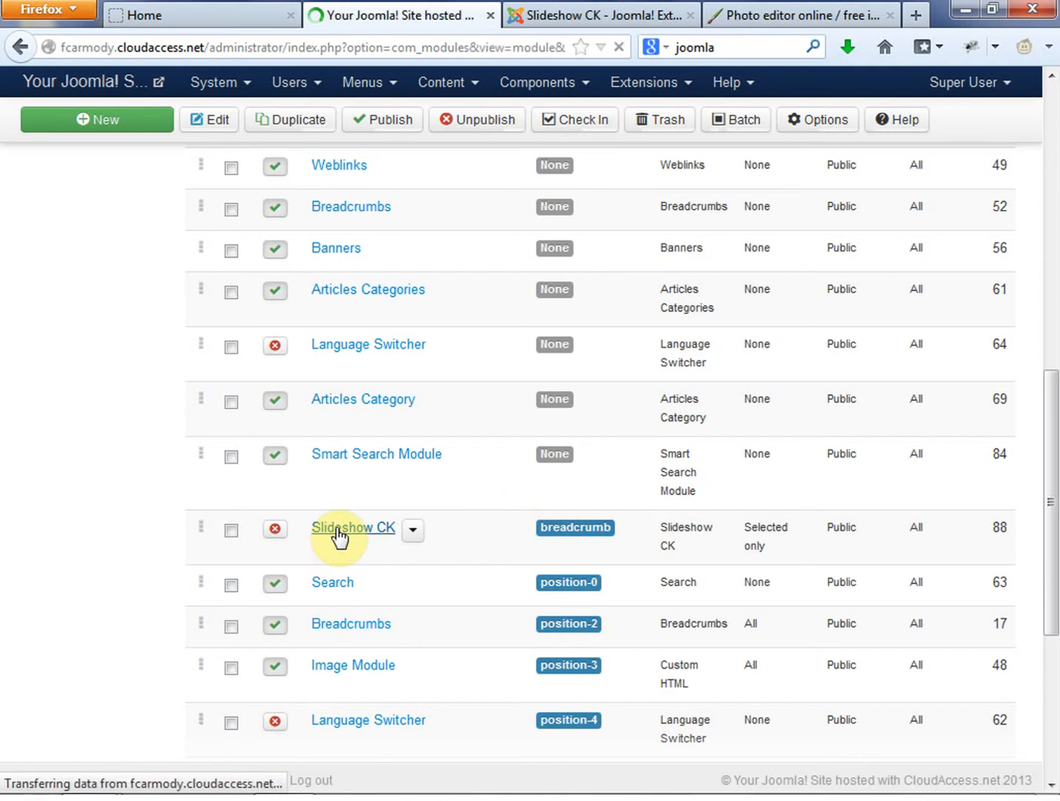
{"action": "left_click", "coordinate": [353, 527]}
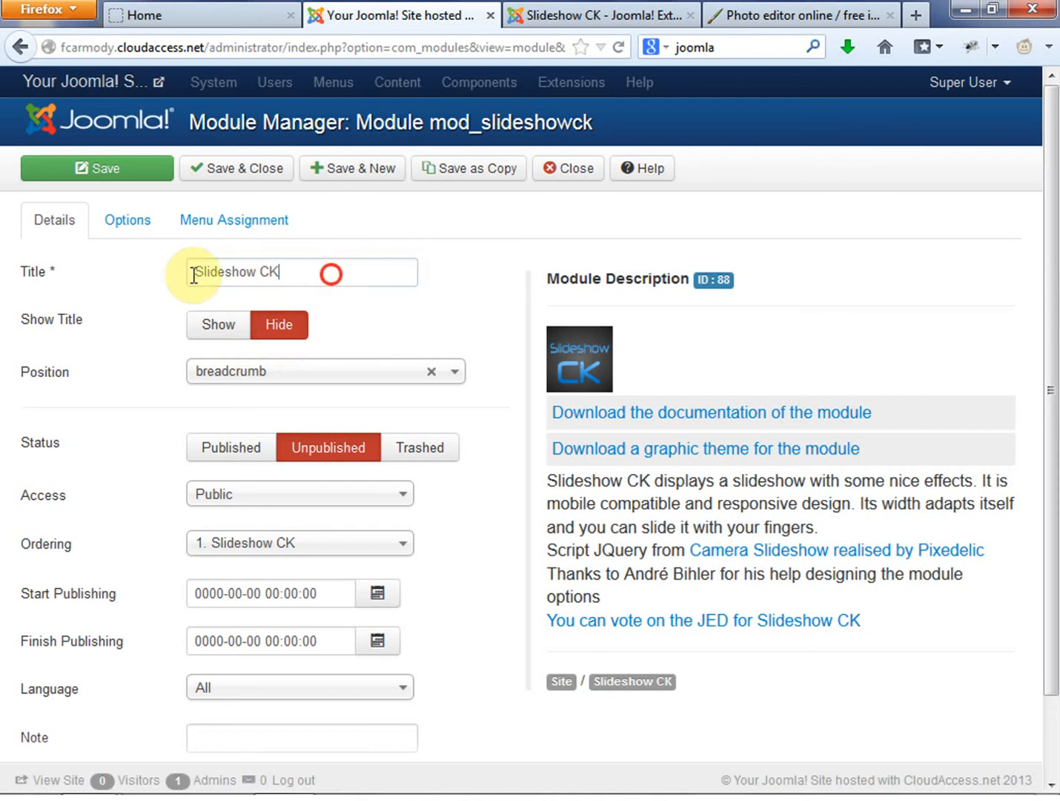
{"action": "mouse_move", "coordinate": [501, 413]}
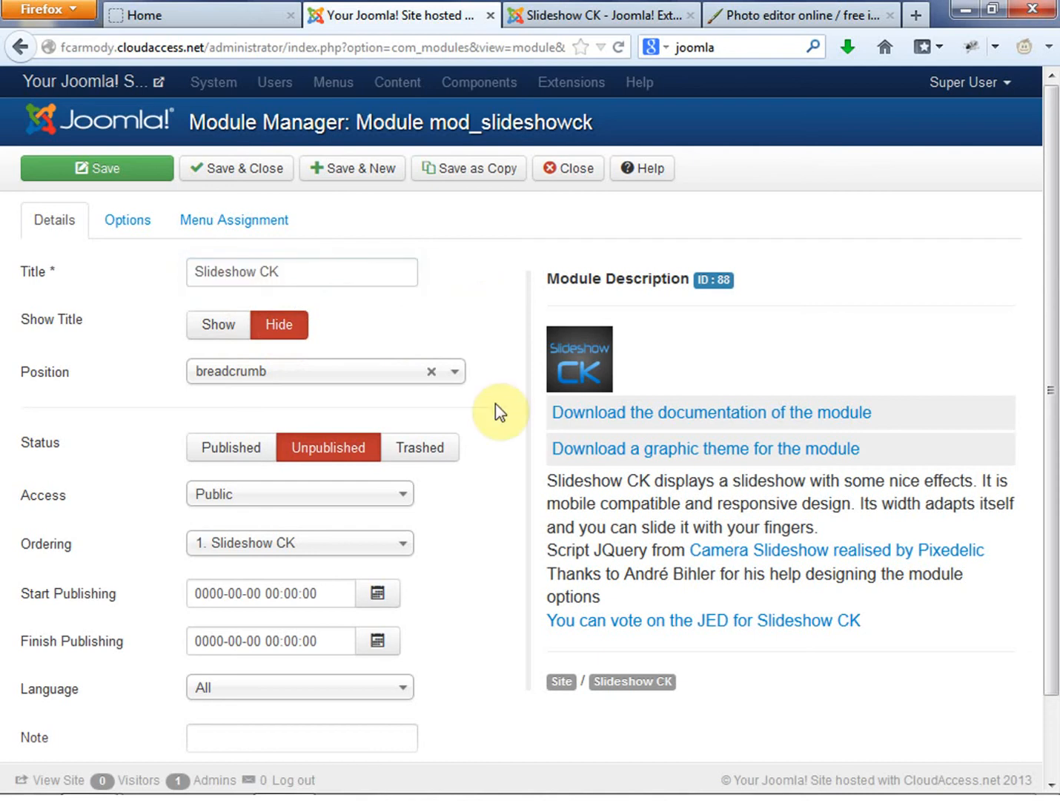
{"action": "left_click", "coordinate": [432, 371]}
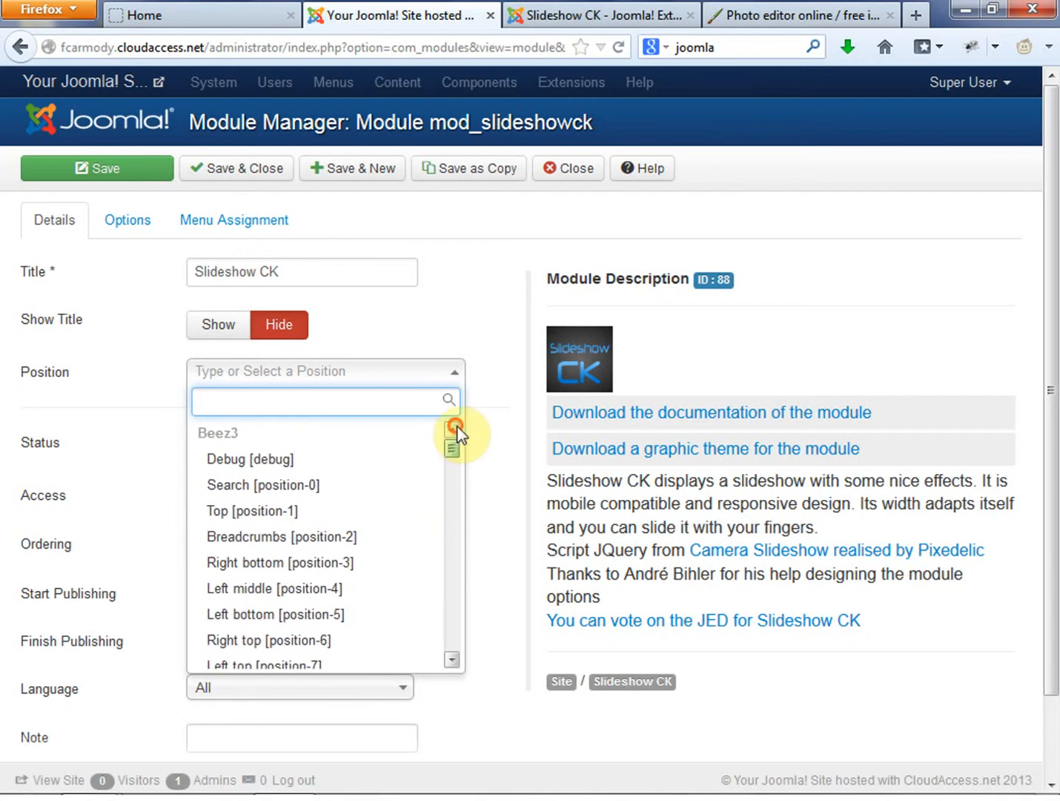
{"action": "mouse_move", "coordinate": [225, 445]}
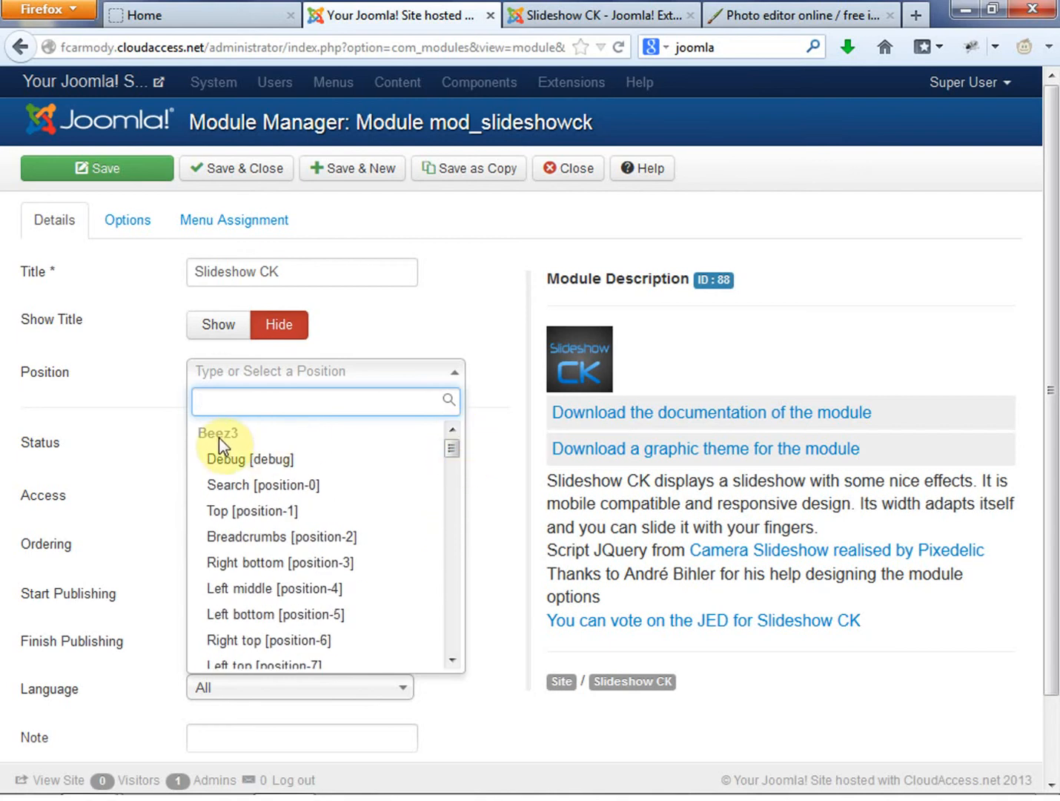
{"action": "mouse_move", "coordinate": [215, 438]}
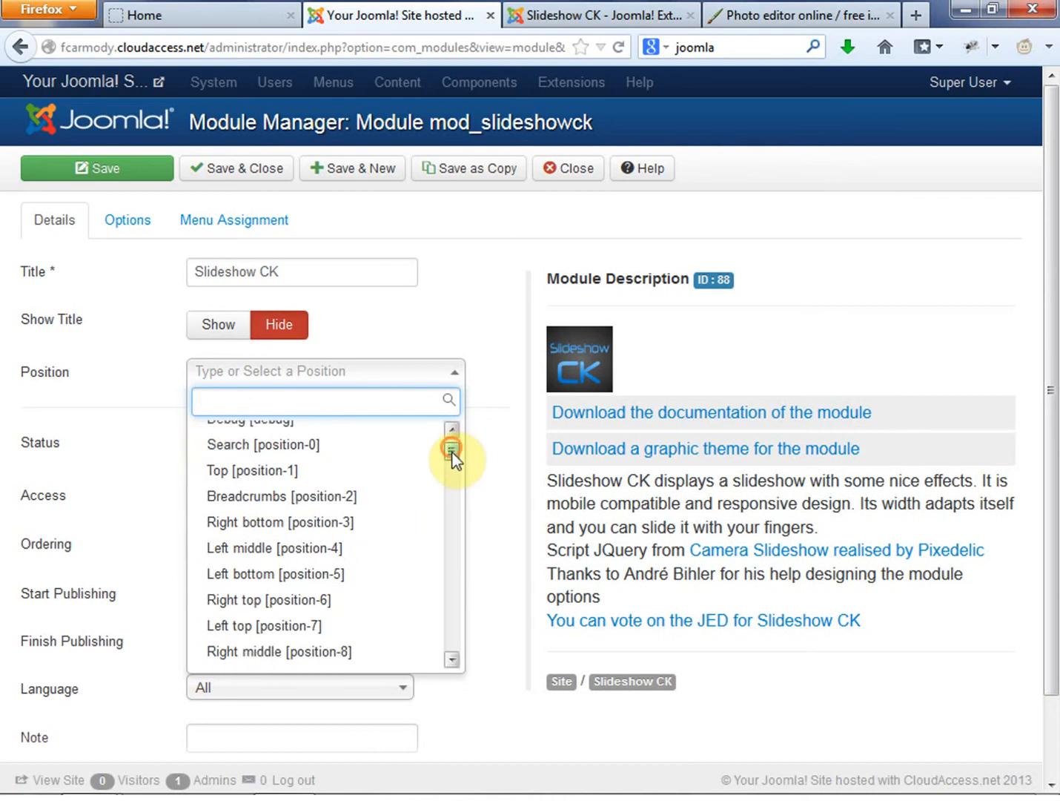
Step: Assign the module to the Breadcrumb [breadcrumb] position under Rt_afterburner2
{"action": "scroll", "scroll_direction": "down", "scroll_amount": 3}
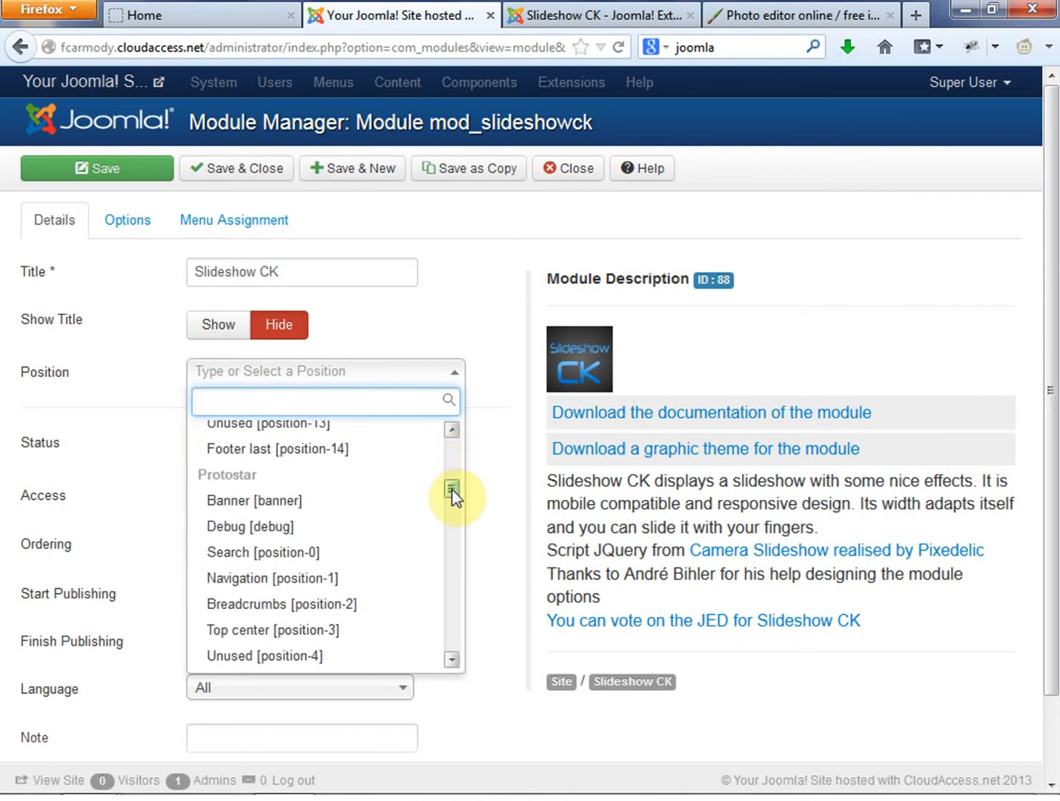
{"action": "scroll", "scroll_direction": "down", "scroll_amount": 3}
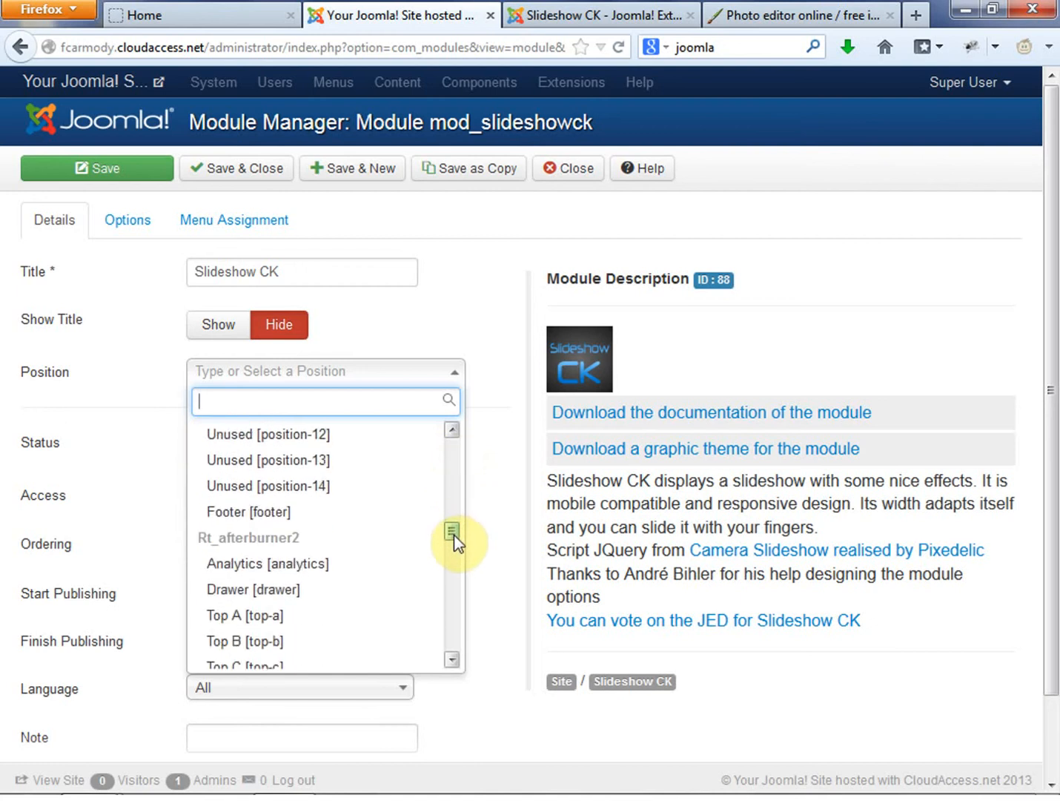
{"action": "scroll", "scroll_direction": "down", "scroll_amount": 3}
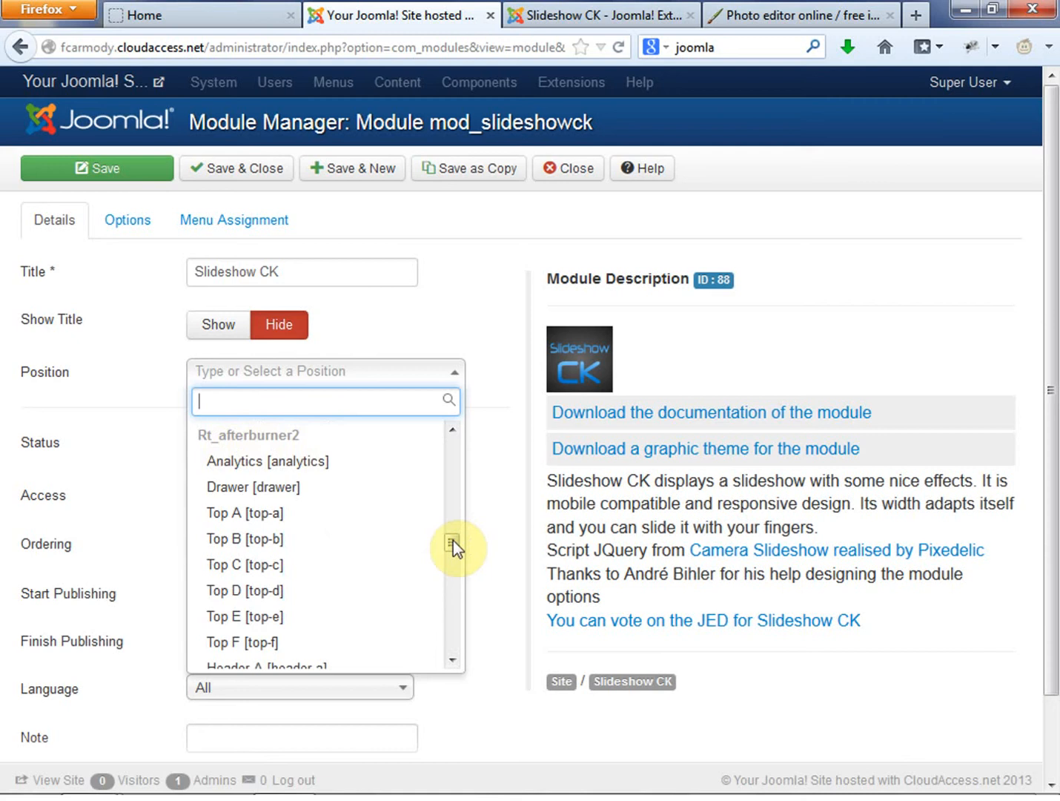
{"action": "mouse_move", "coordinate": [267, 460]}
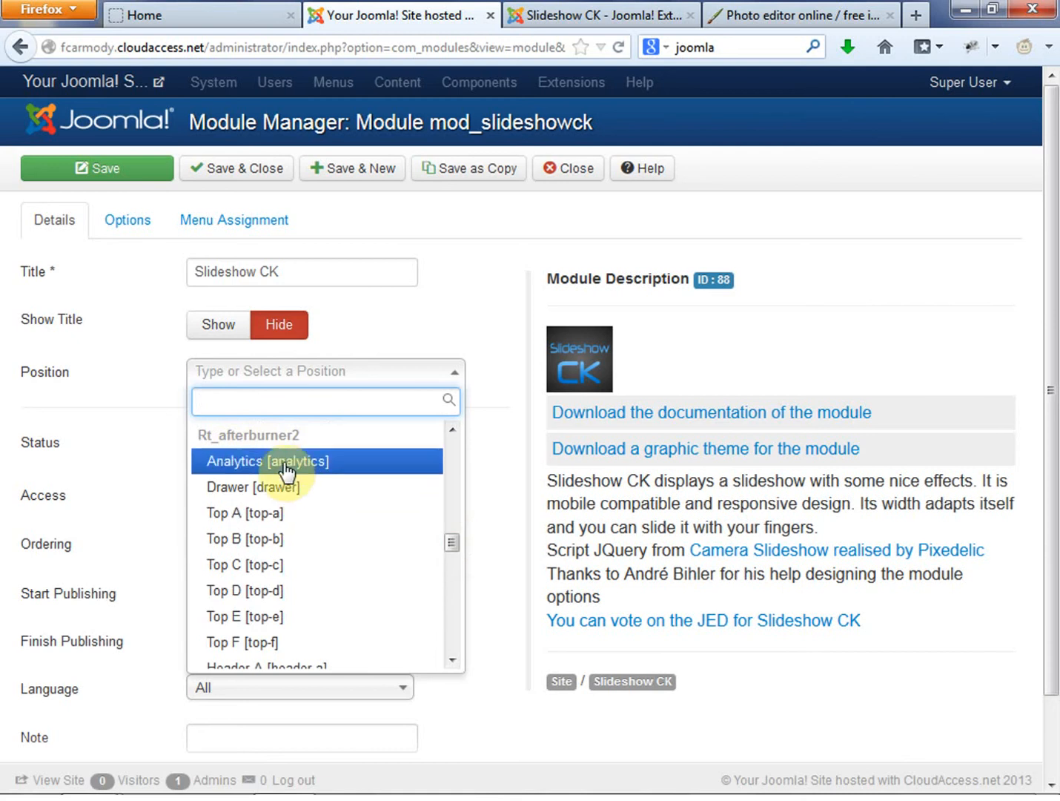
{"action": "mouse_move", "coordinate": [288, 507]}
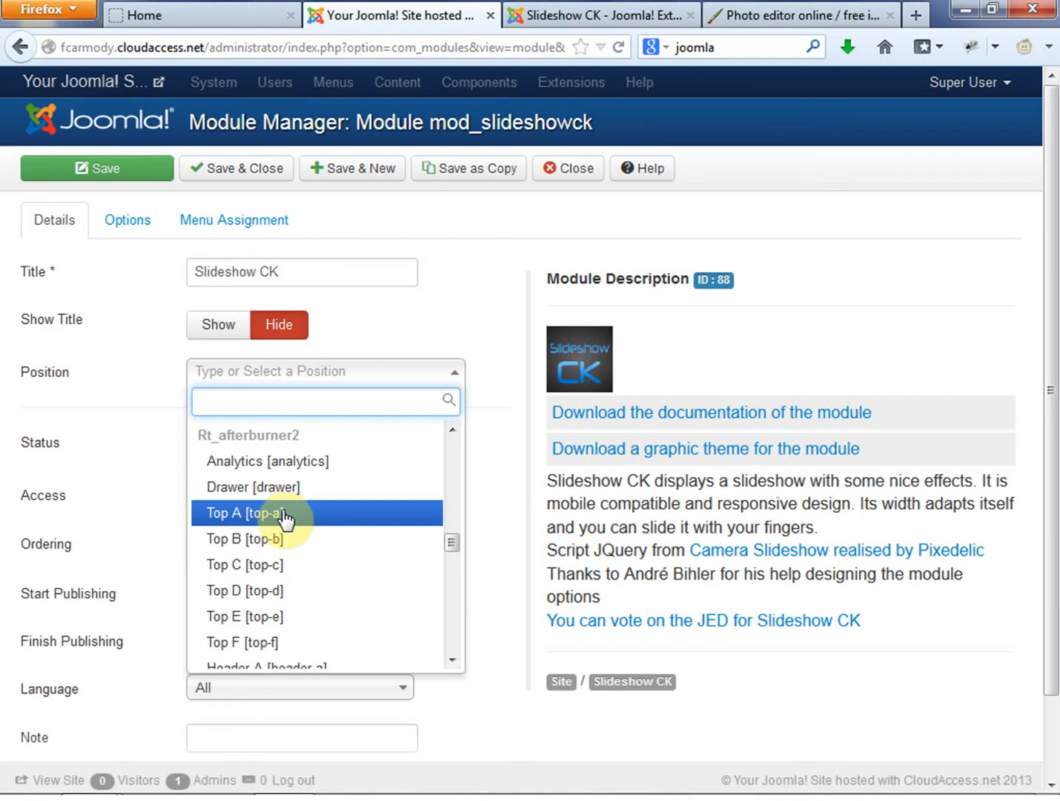
{"action": "mouse_move", "coordinate": [255, 538]}
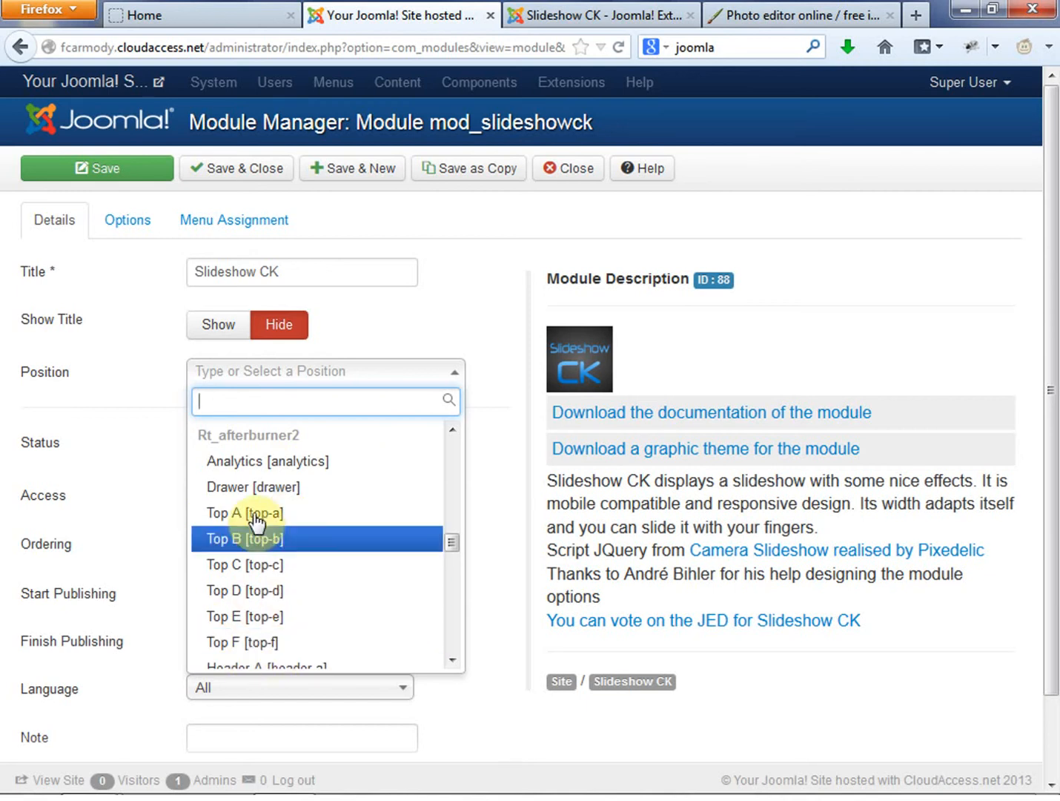
{"action": "mouse_move", "coordinate": [442, 556]}
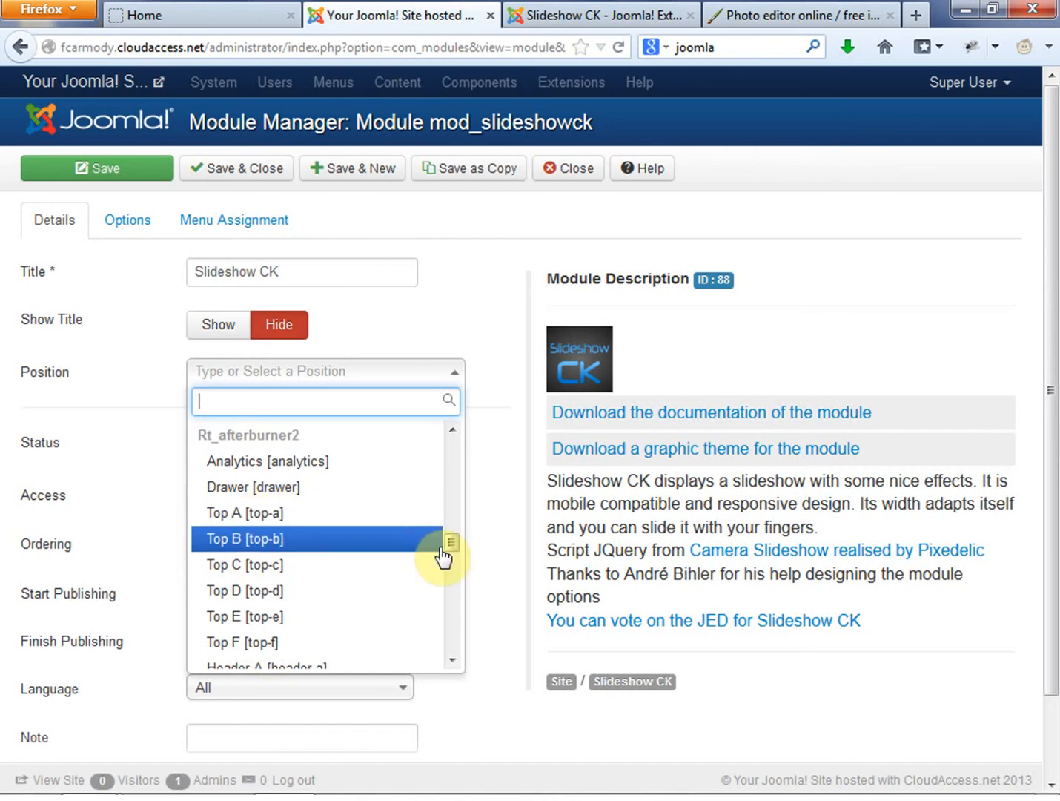
{"action": "scroll", "scroll_direction": "down", "scroll_amount": 3}
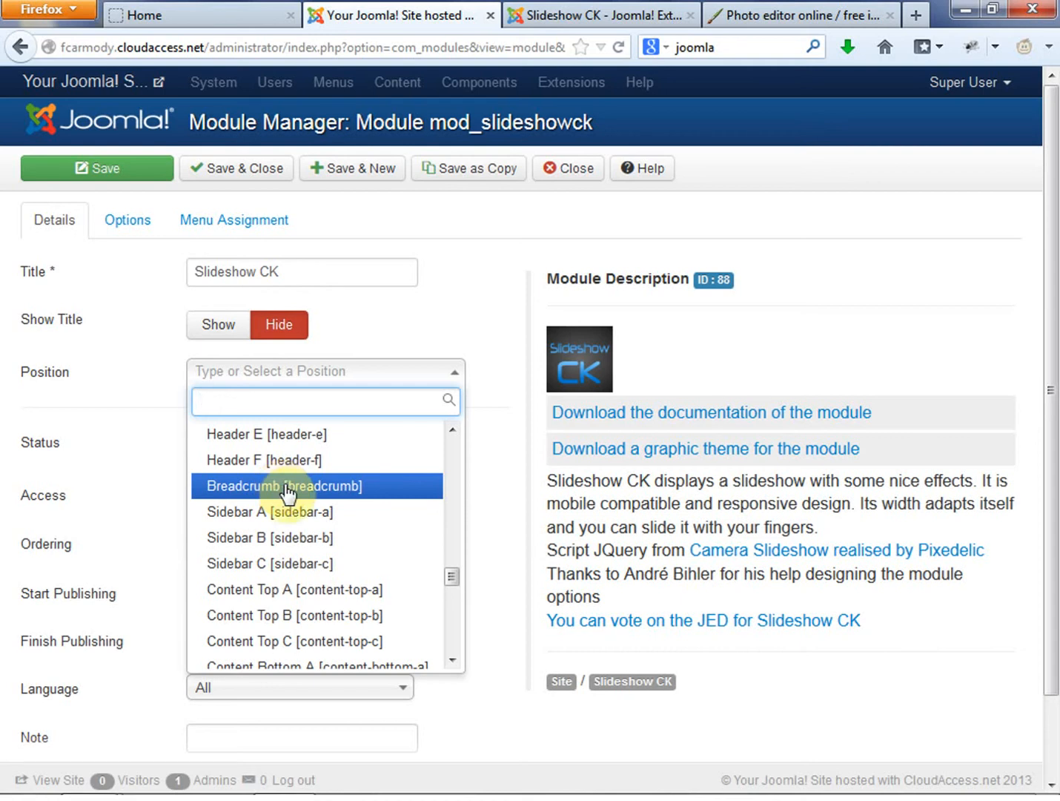
{"action": "left_click", "coordinate": [283, 486]}
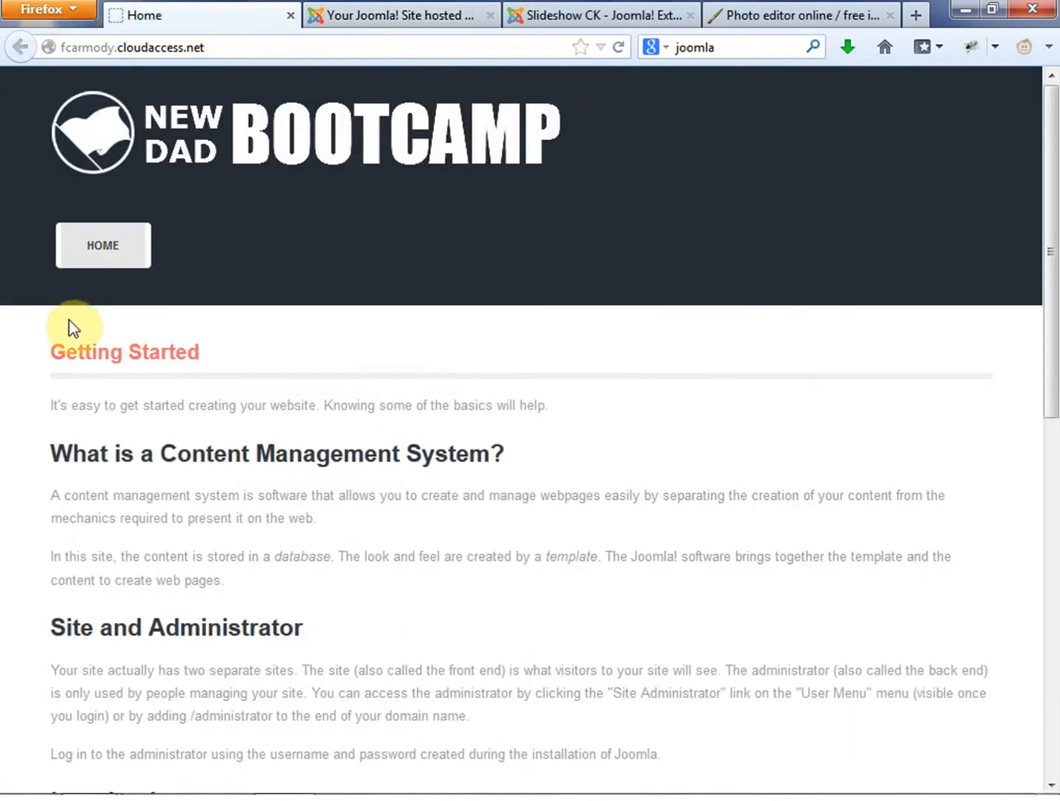
{"action": "mouse_move", "coordinate": [190, 334]}
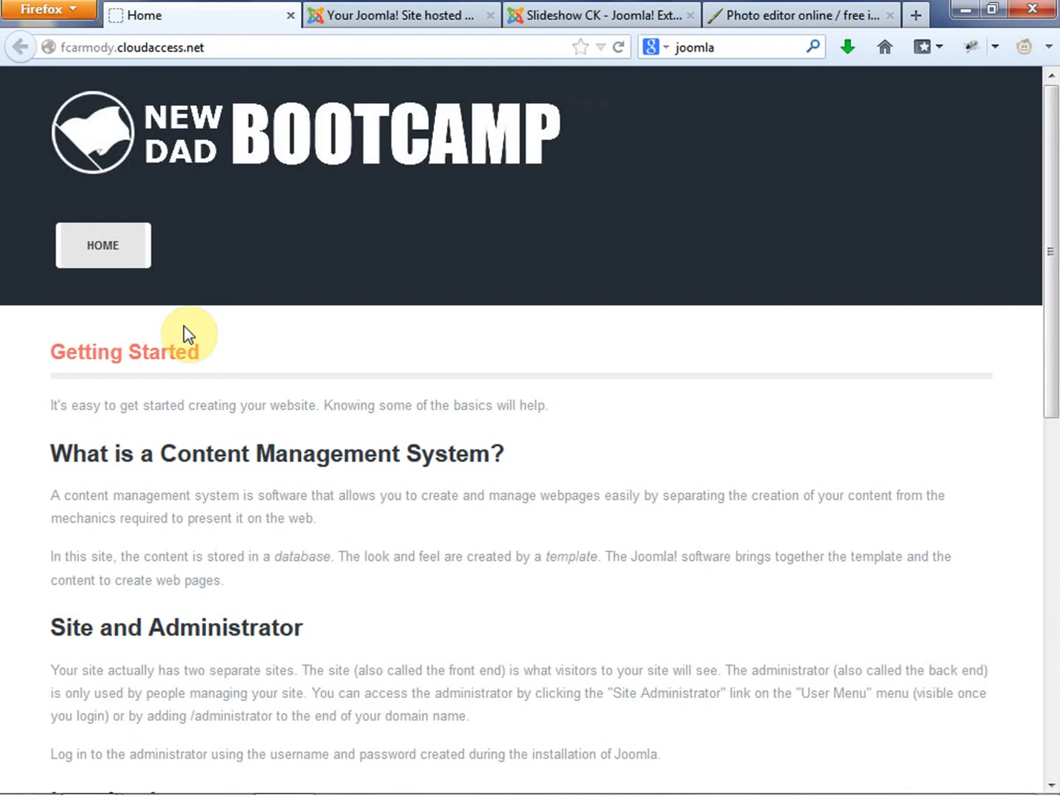
Step: Set the module's Status to Published and save it
{"action": "left_click", "coordinate": [400, 15]}
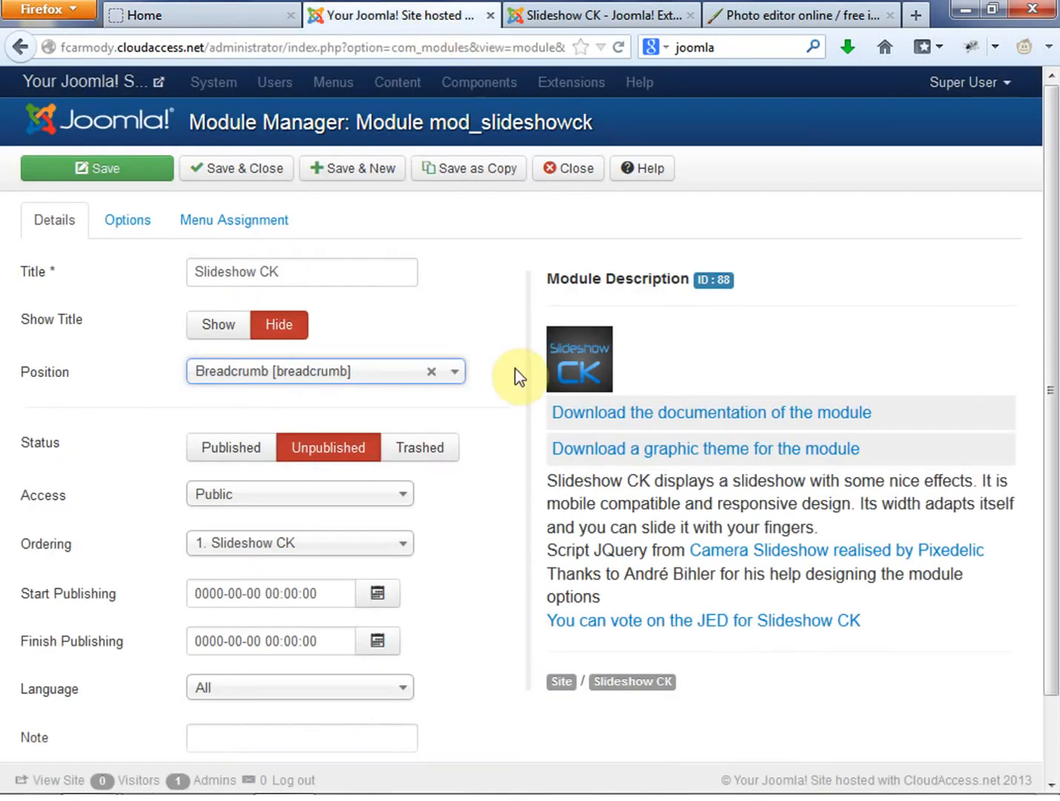
{"action": "left_click", "coordinate": [232, 448]}
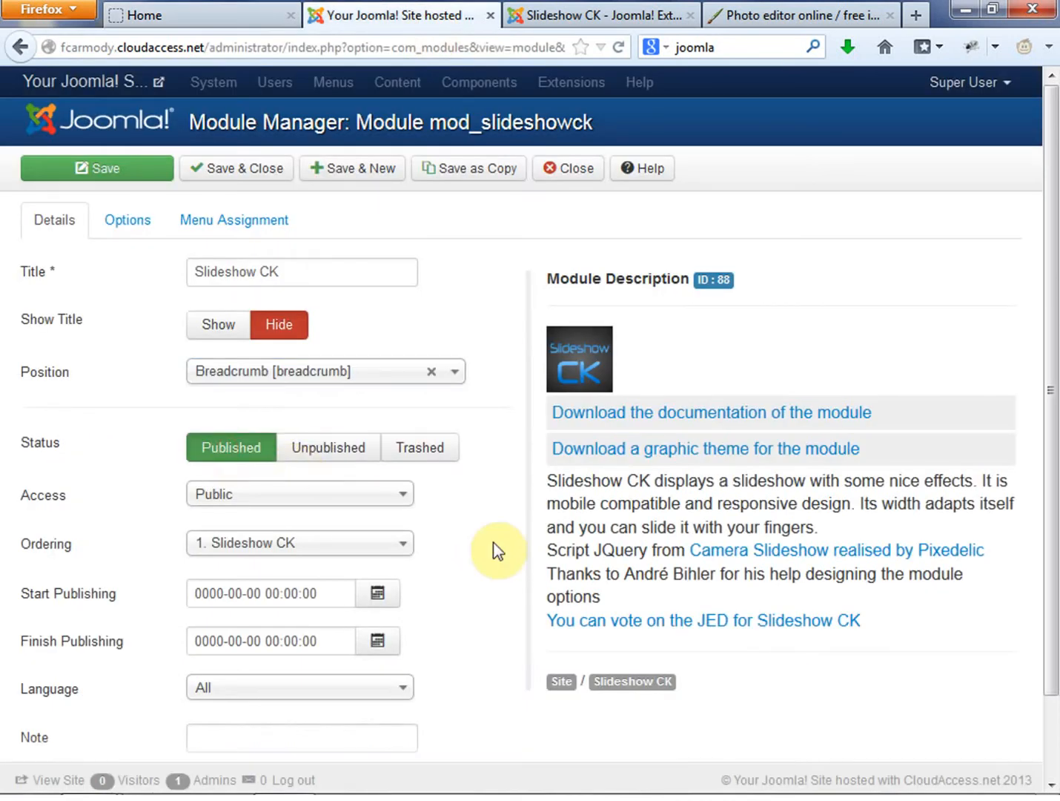
{"action": "scroll", "scroll_direction": "down", "scroll_amount": 3}
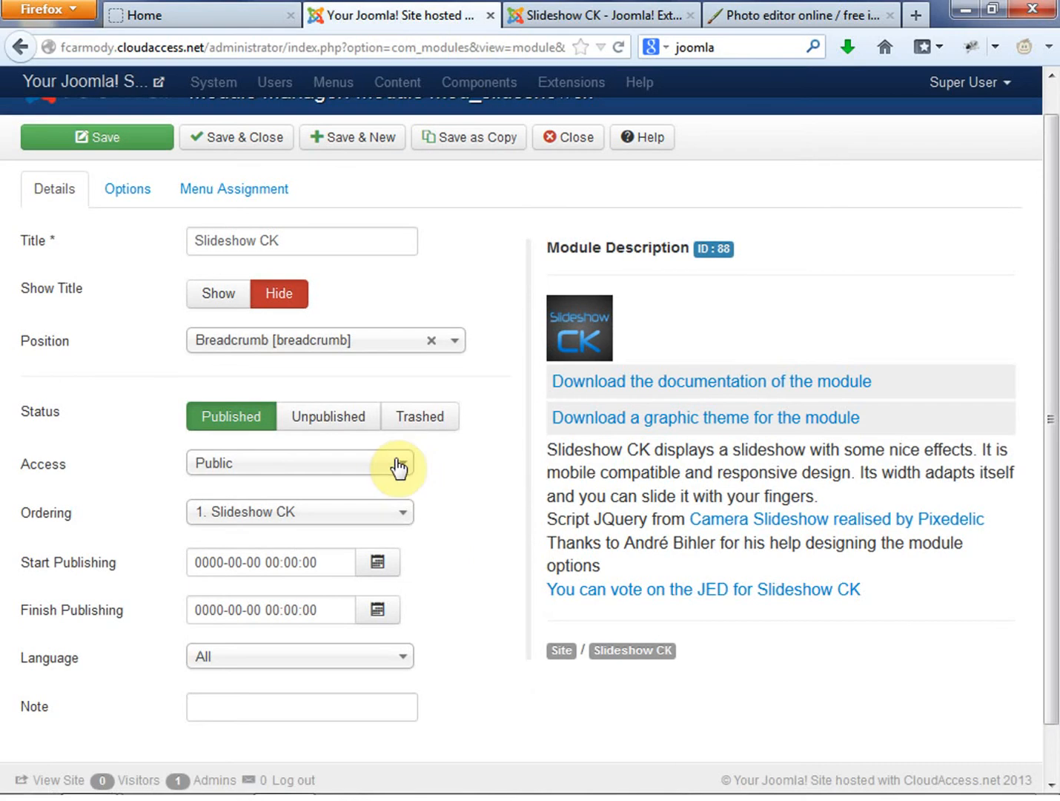
{"action": "mouse_move", "coordinate": [421, 416]}
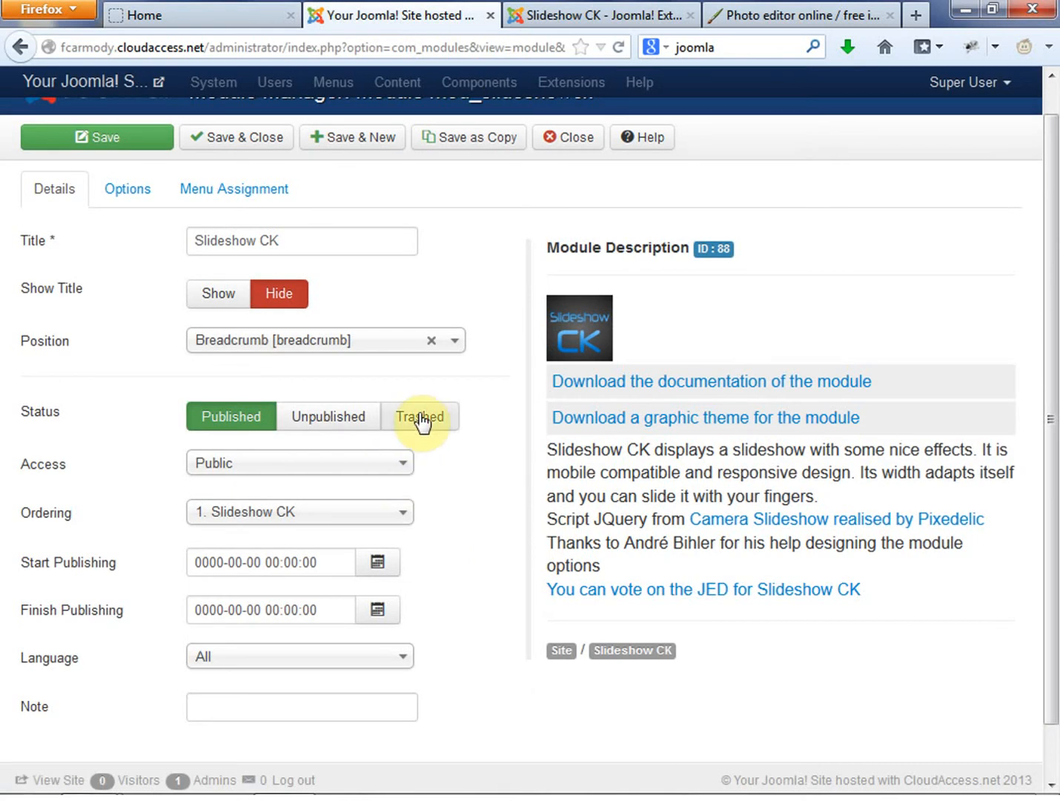
{"action": "mouse_move", "coordinate": [452, 560]}
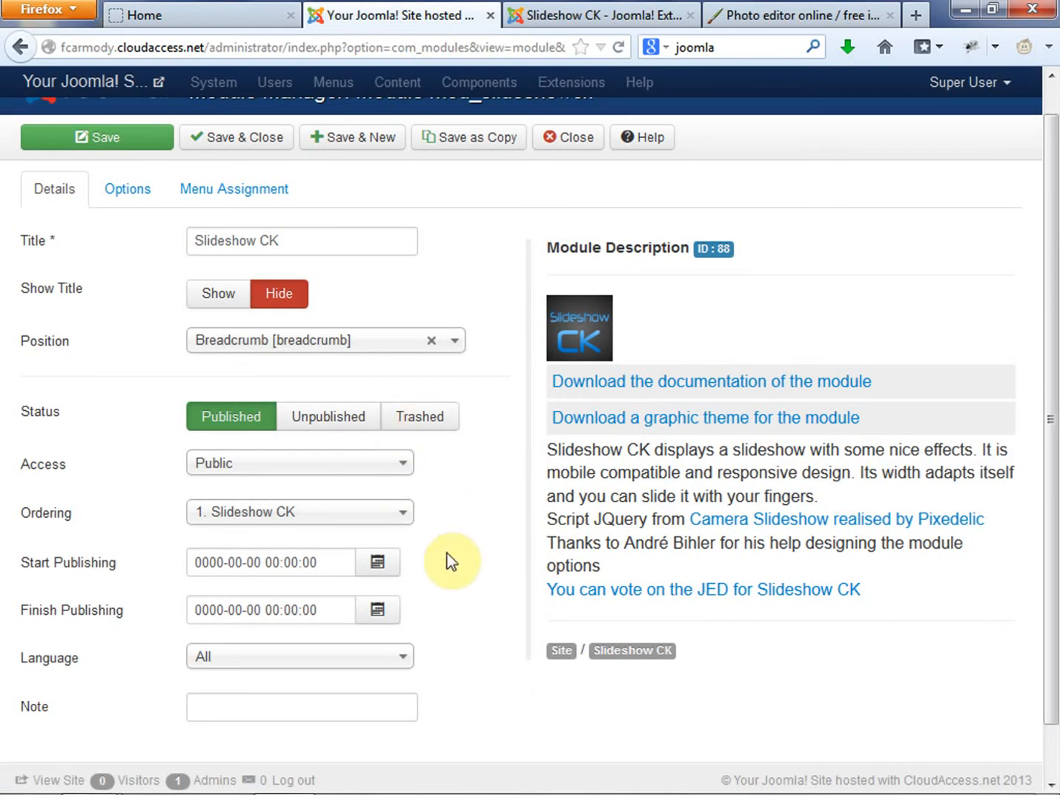
{"action": "mouse_move", "coordinate": [512, 633]}
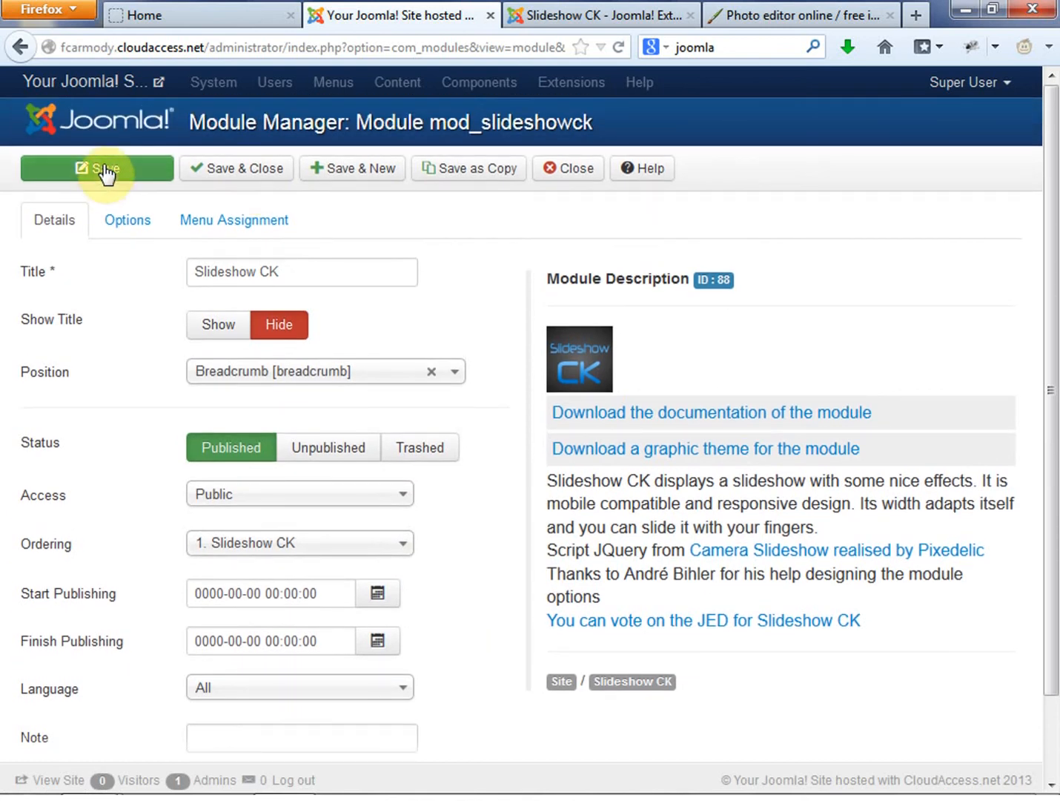
{"action": "left_click", "coordinate": [97, 167]}
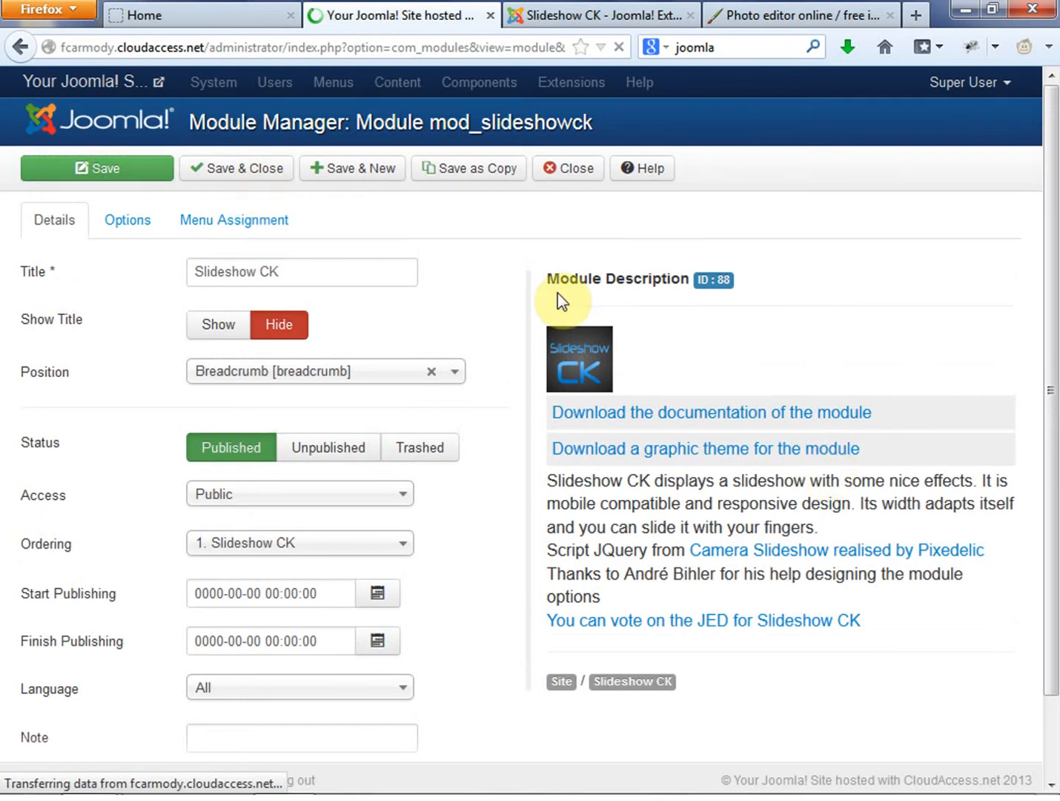
Step: Check the homepage, then set Menu Assignment to 'Only on the pages selected' for Home
{"action": "left_click", "coordinate": [97, 169]}
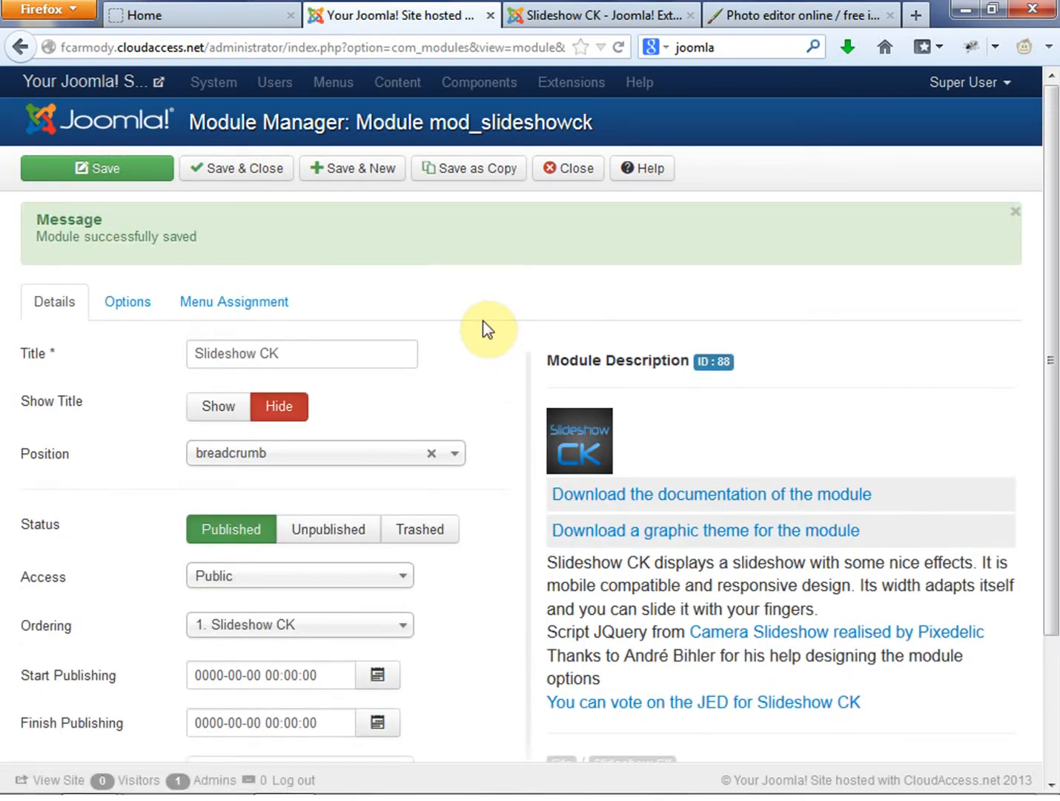
{"action": "mouse_move", "coordinate": [584, 501]}
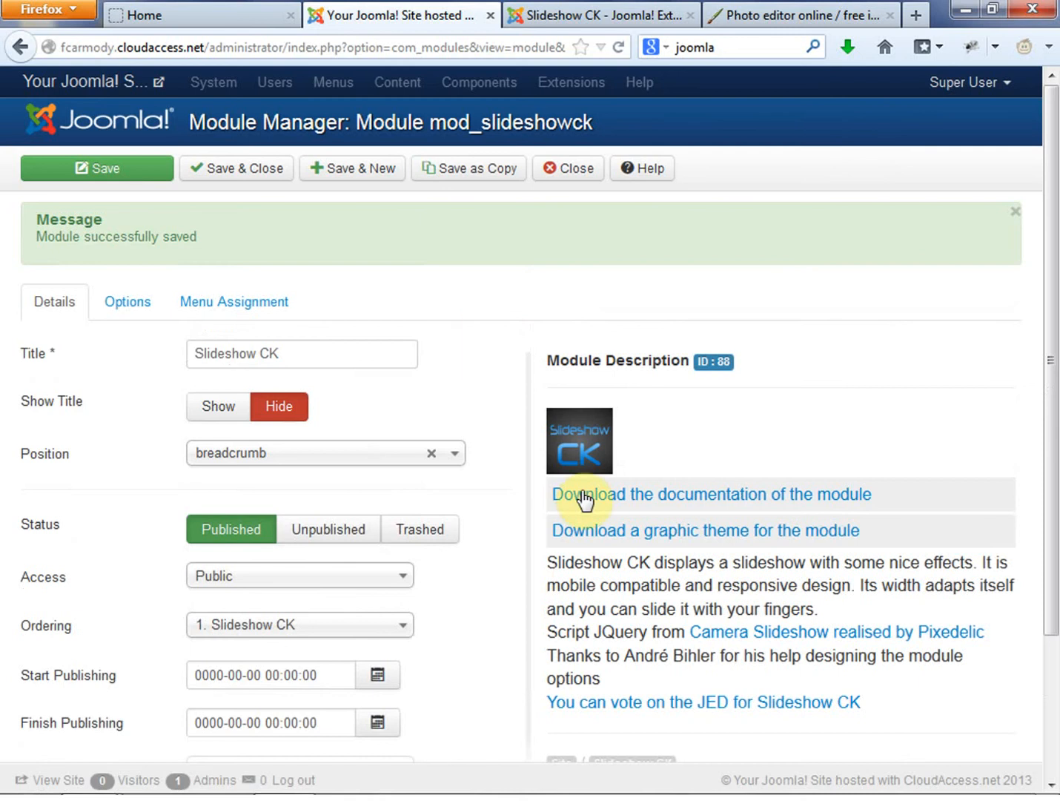
{"action": "mouse_move", "coordinate": [356, 709]}
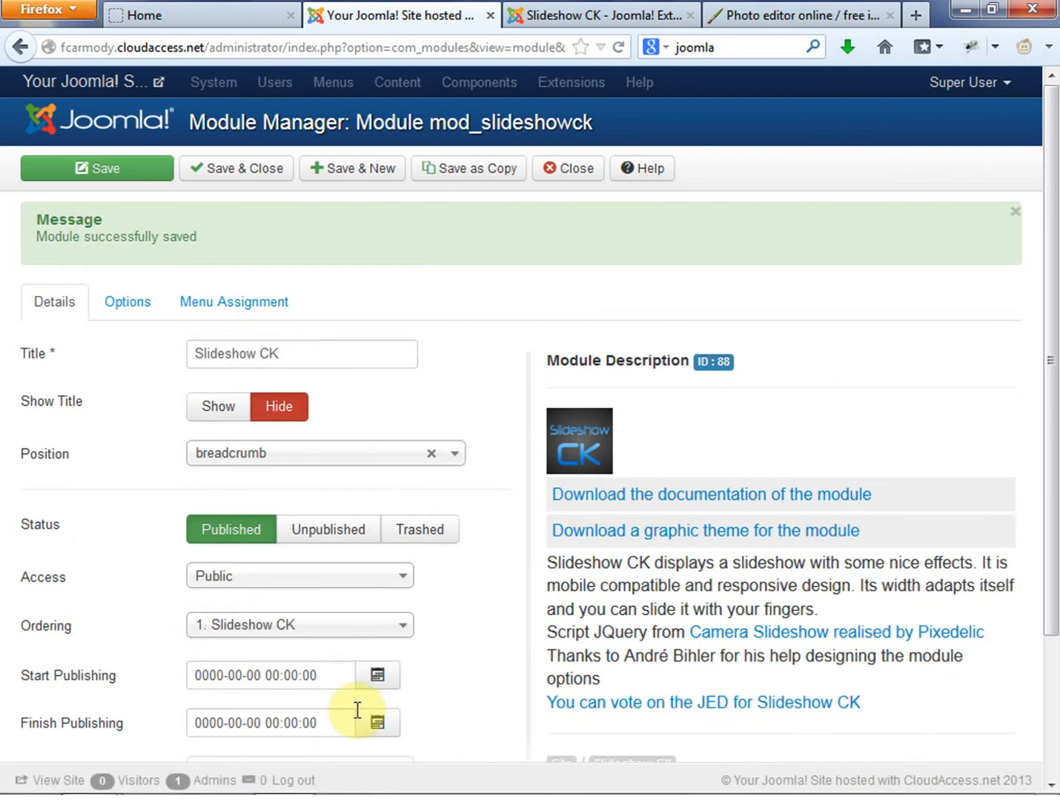
{"action": "mouse_move", "coordinate": [384, 473]}
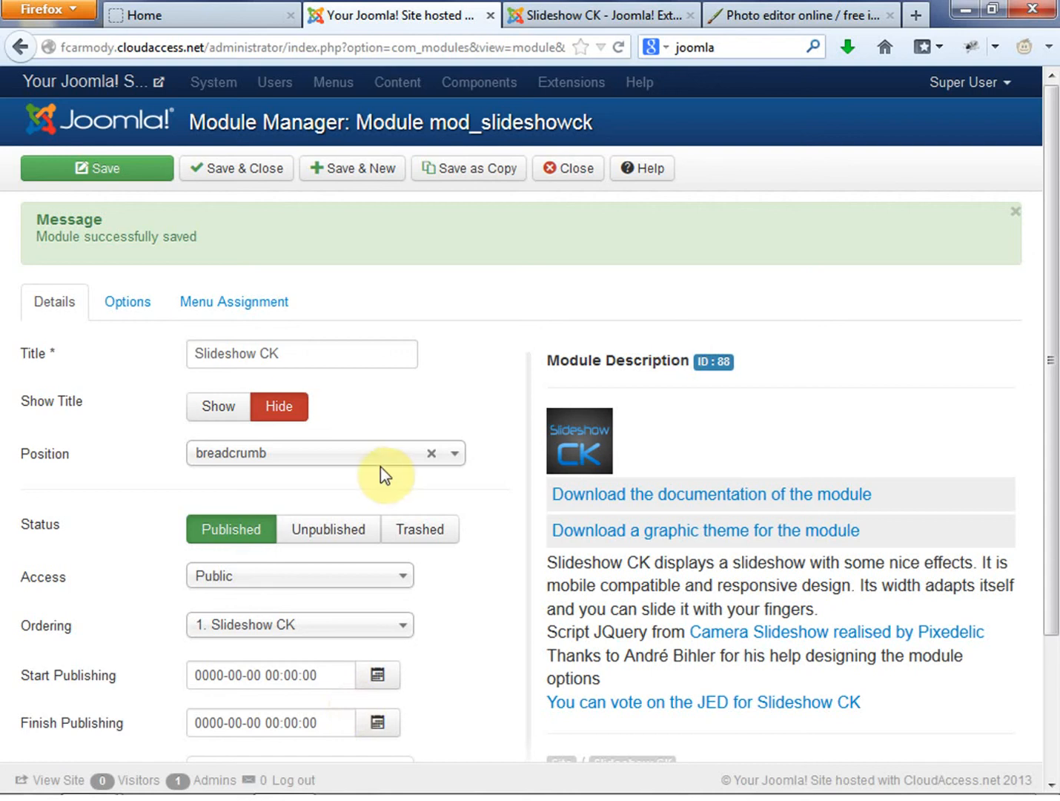
{"action": "mouse_move", "coordinate": [116, 110]}
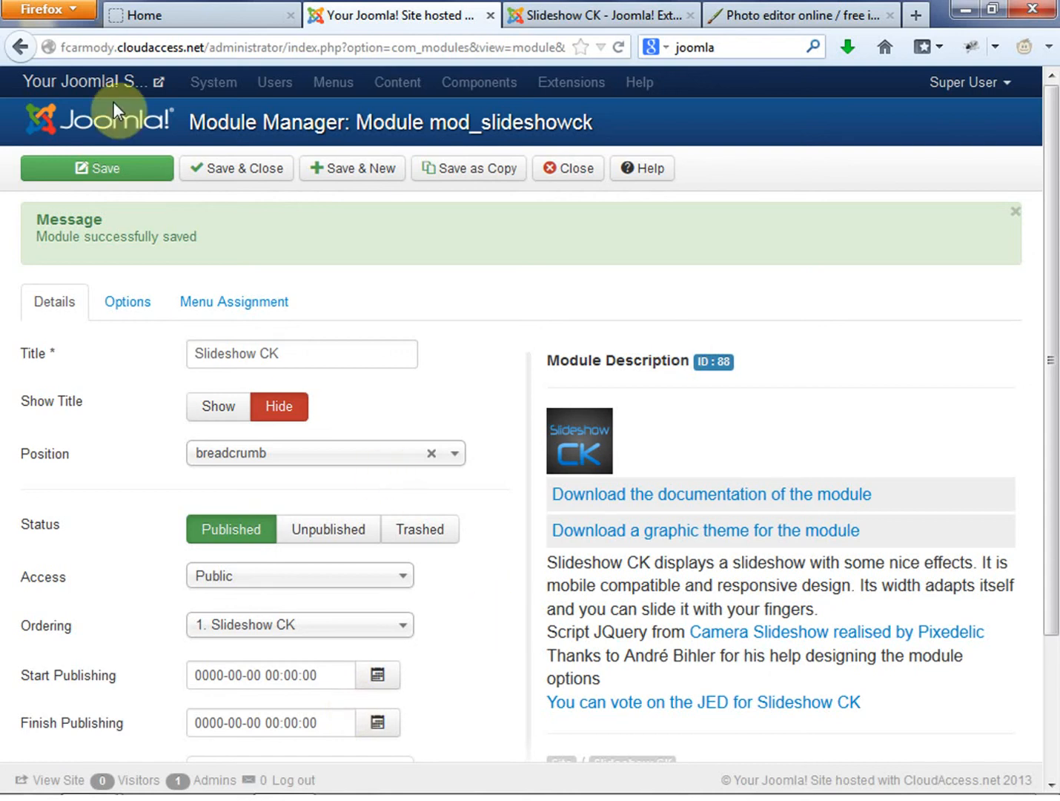
{"action": "left_click", "coordinate": [200, 15]}
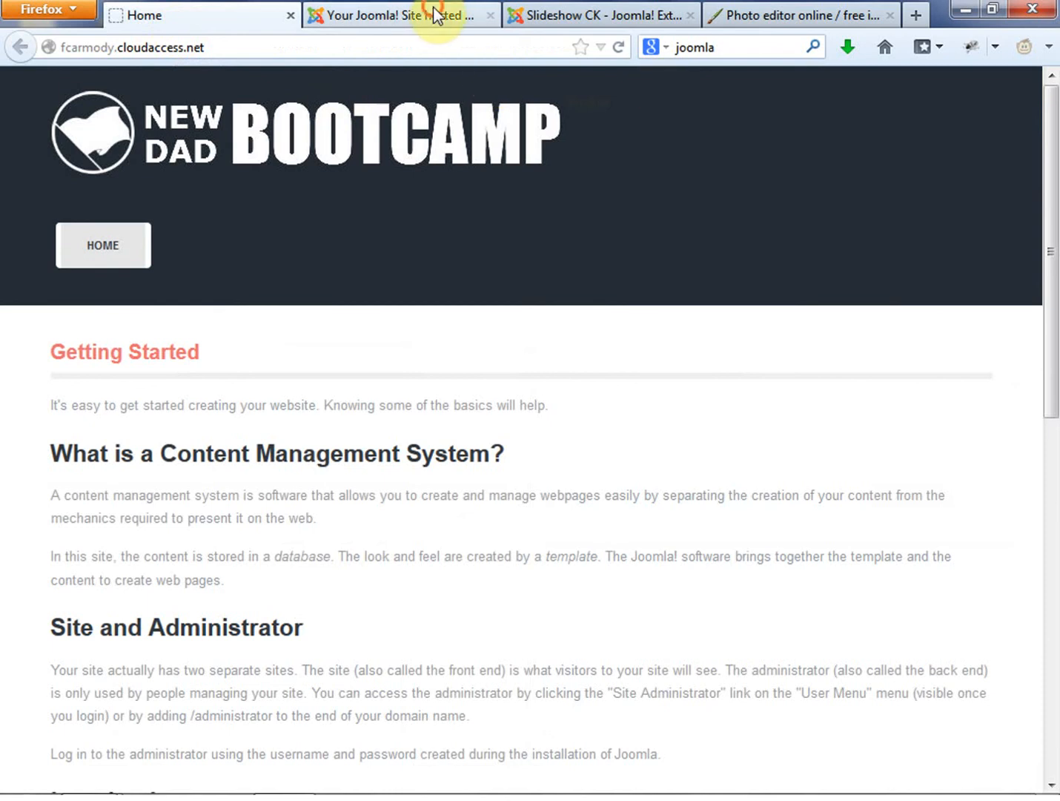
{"action": "left_click", "coordinate": [401, 14]}
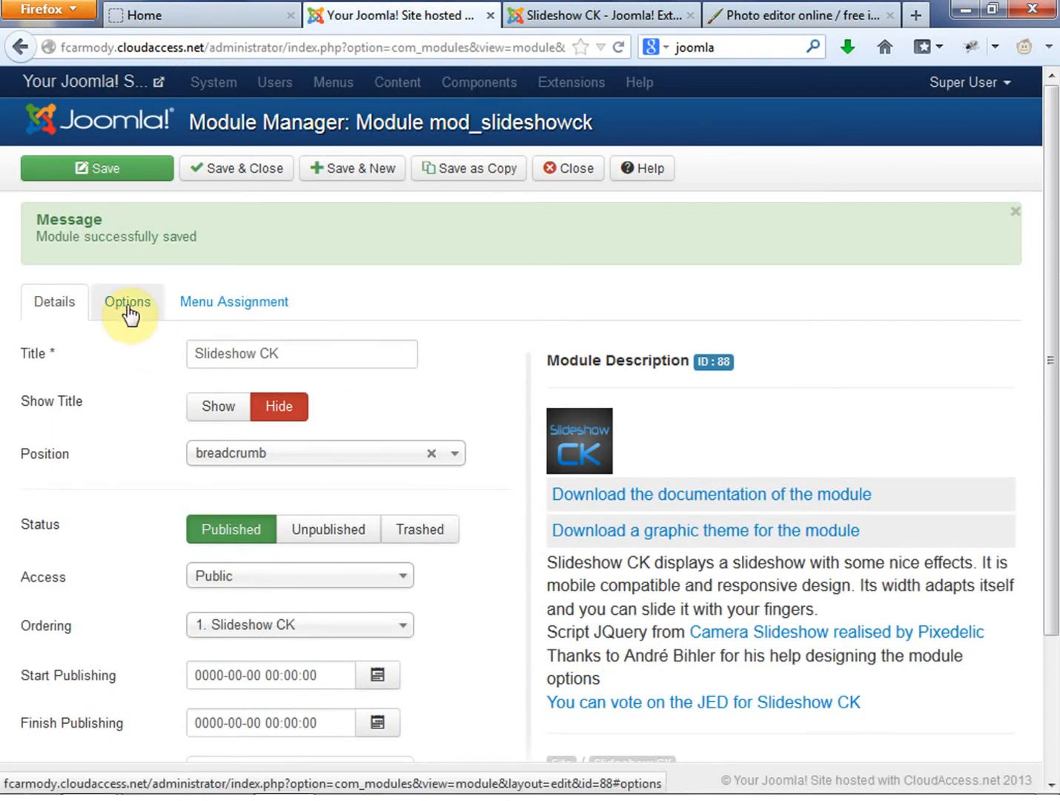
{"action": "left_click", "coordinate": [234, 301]}
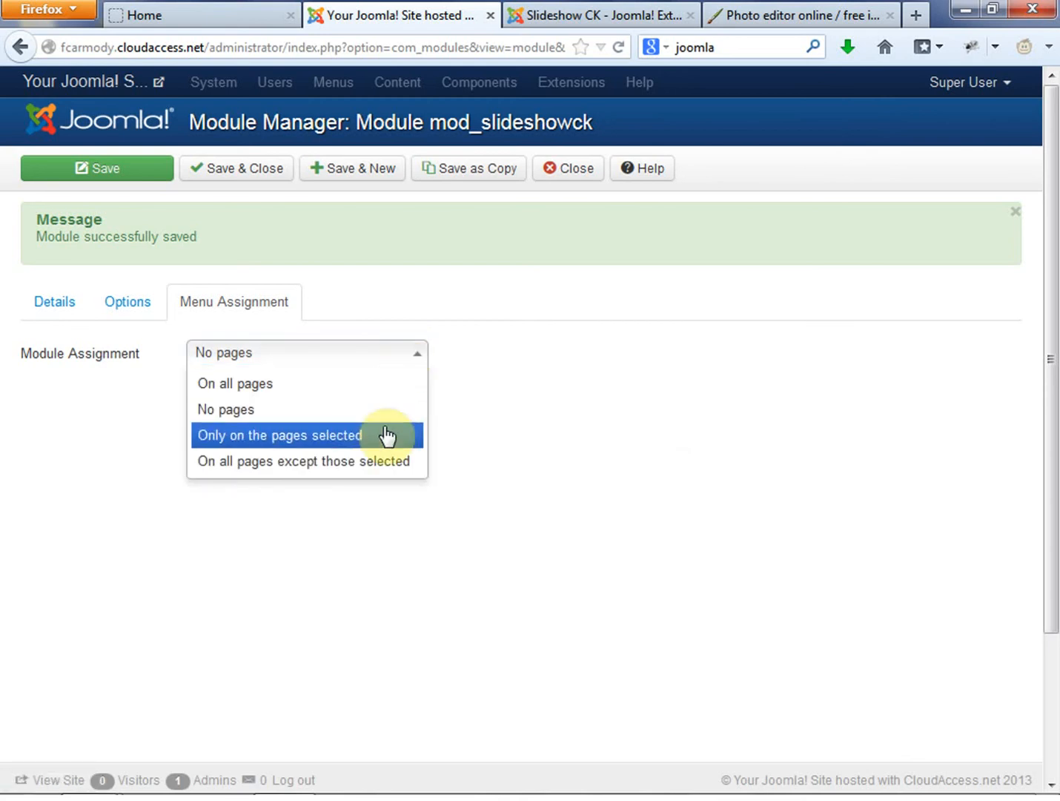
{"action": "mouse_move", "coordinate": [340, 459]}
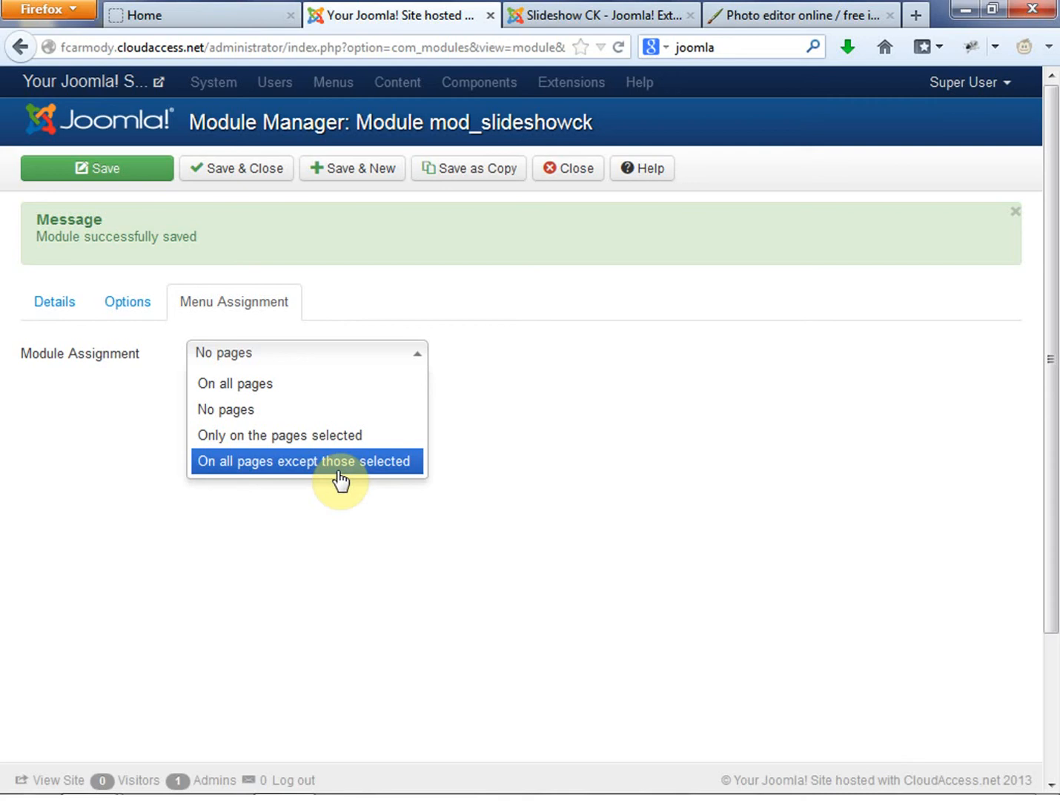
{"action": "mouse_move", "coordinate": [275, 468]}
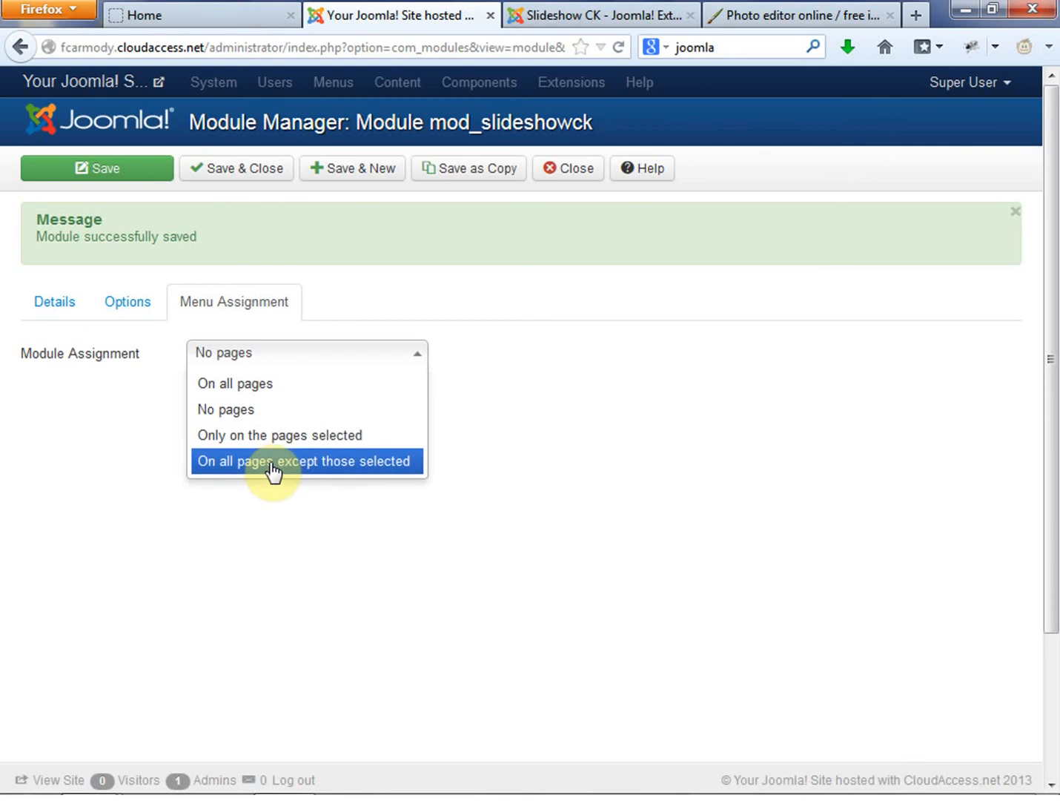
{"action": "left_click", "coordinate": [279, 435]}
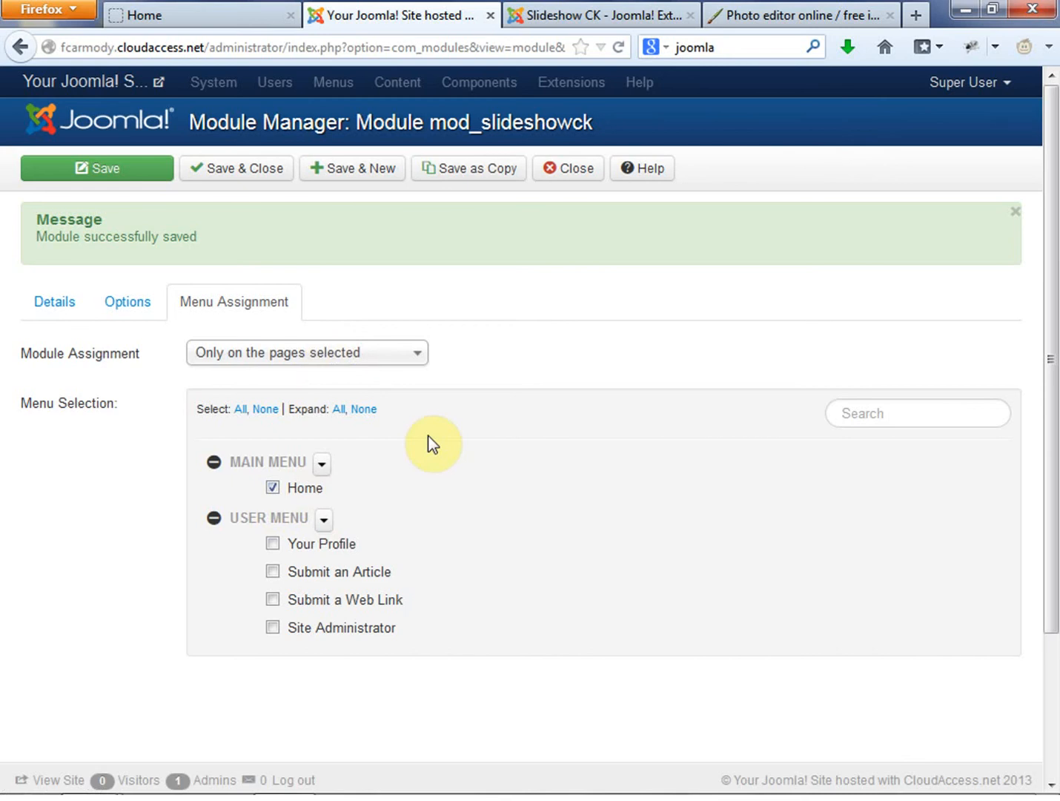
{"action": "mouse_move", "coordinate": [606, 359]}
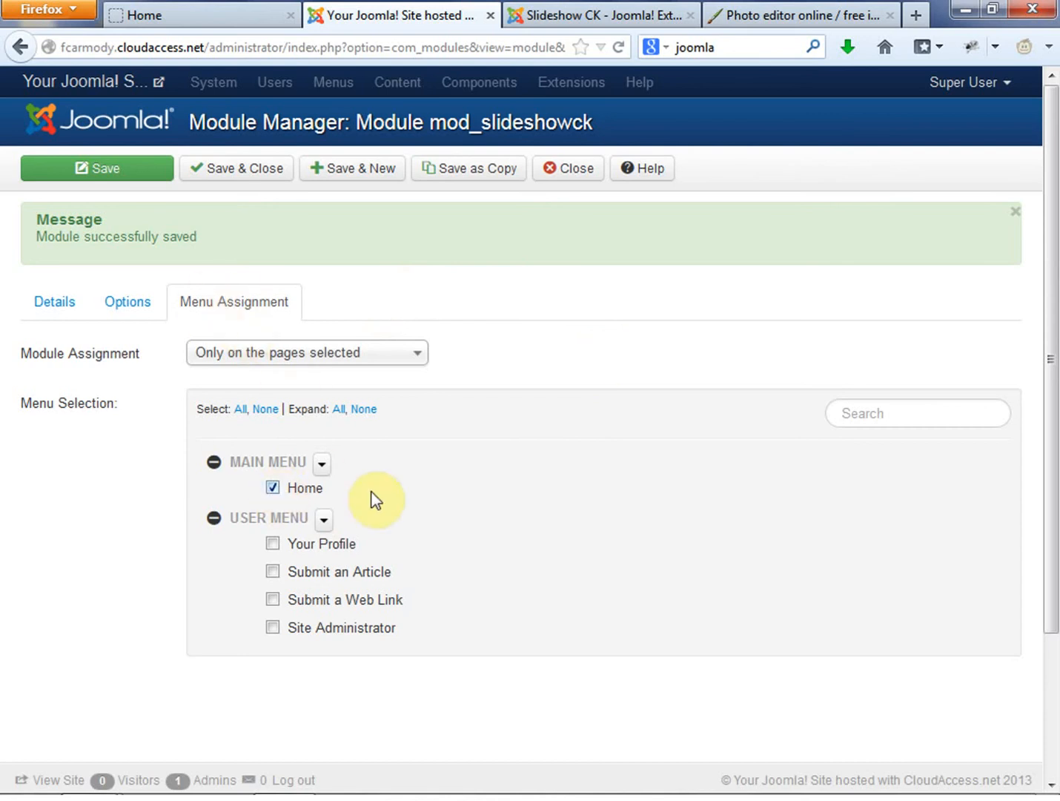
{"action": "mouse_move", "coordinate": [851, 353]}
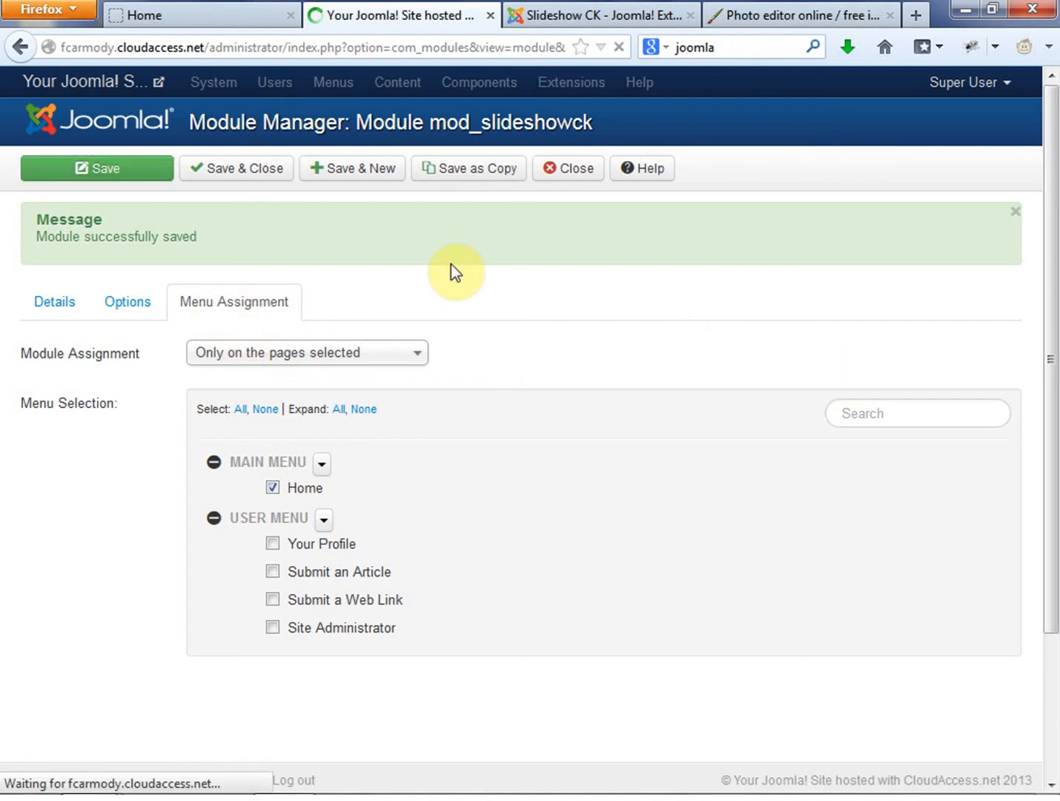
Step: Preview the homepage's default slideshow with its bridge caption, then return to the module settings
{"action": "left_click", "coordinate": [53, 302]}
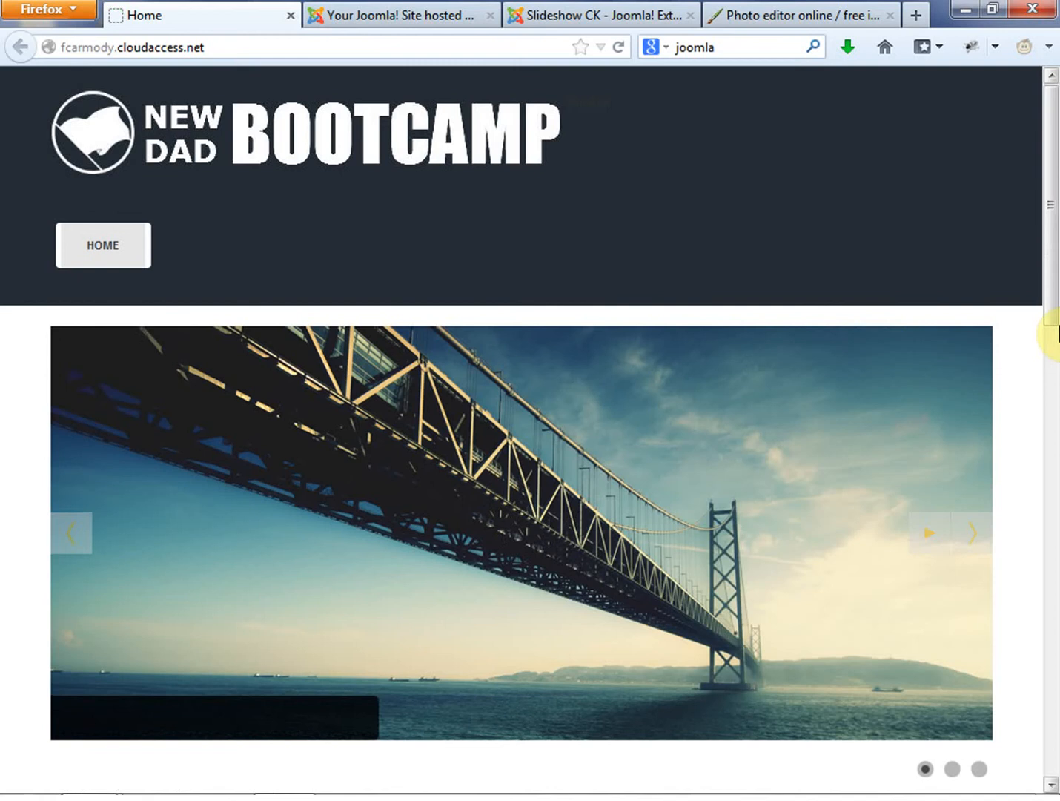
{"action": "scroll", "scroll_direction": "down", "scroll_amount": 3}
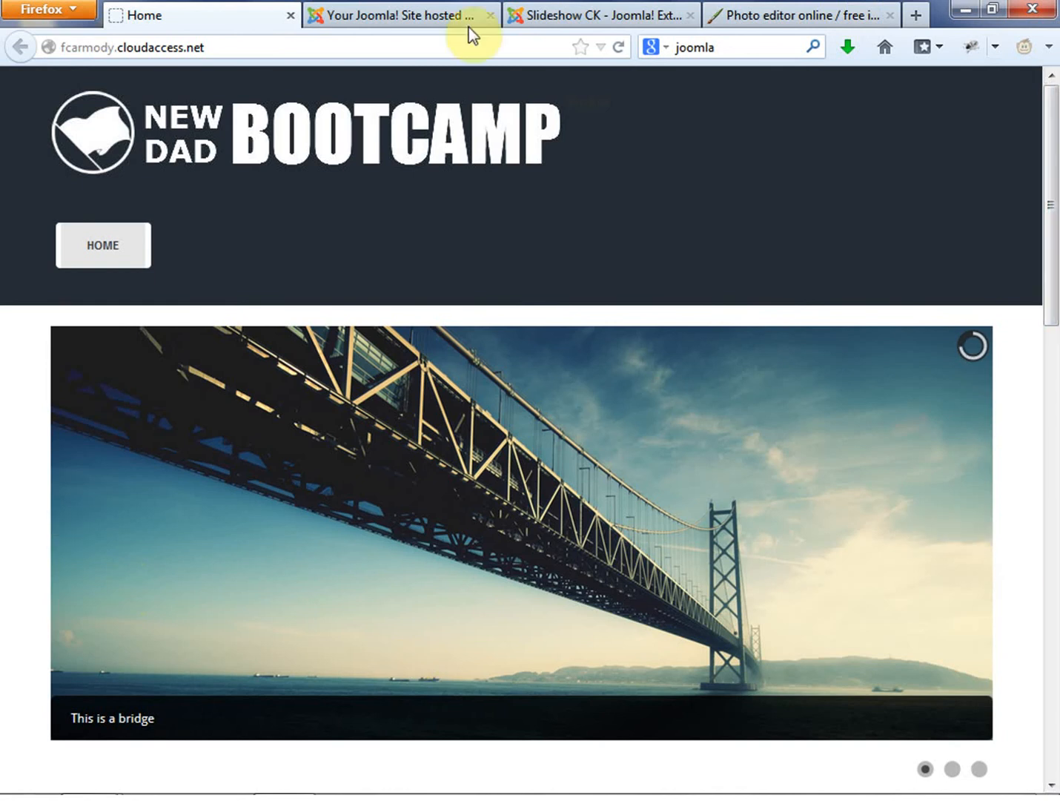
{"action": "left_click", "coordinate": [400, 14]}
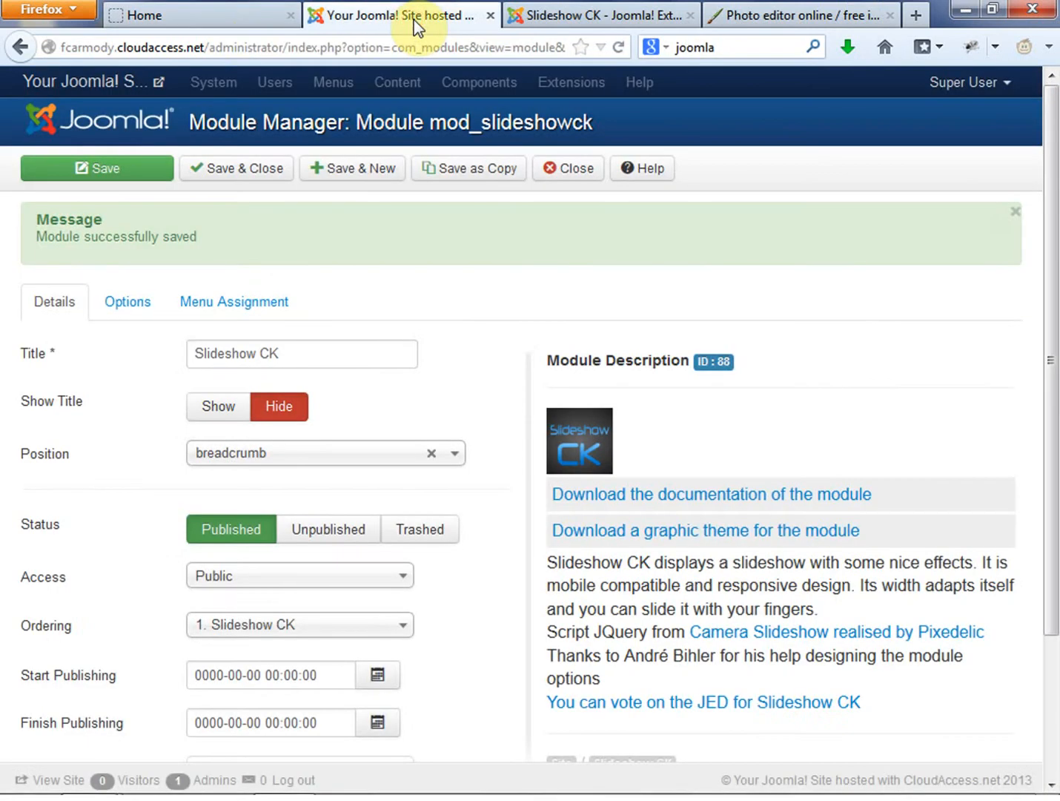
{"action": "left_click", "coordinate": [200, 15]}
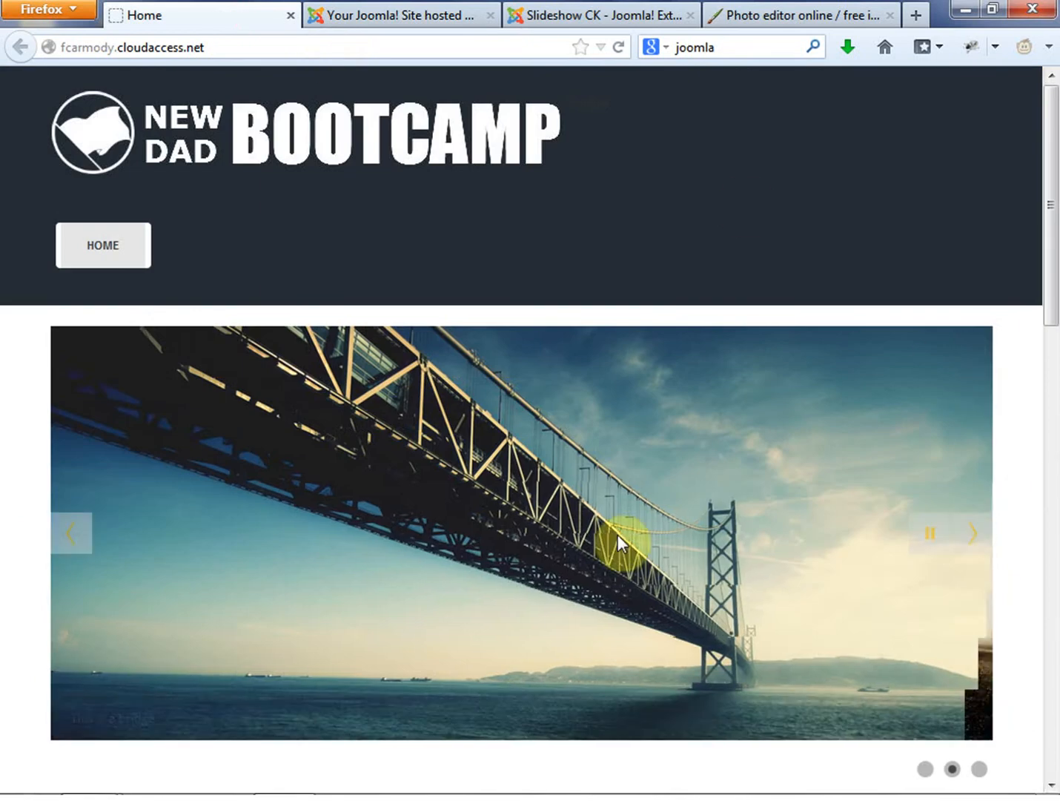
{"action": "scroll", "scroll_direction": "down", "scroll_amount": 3}
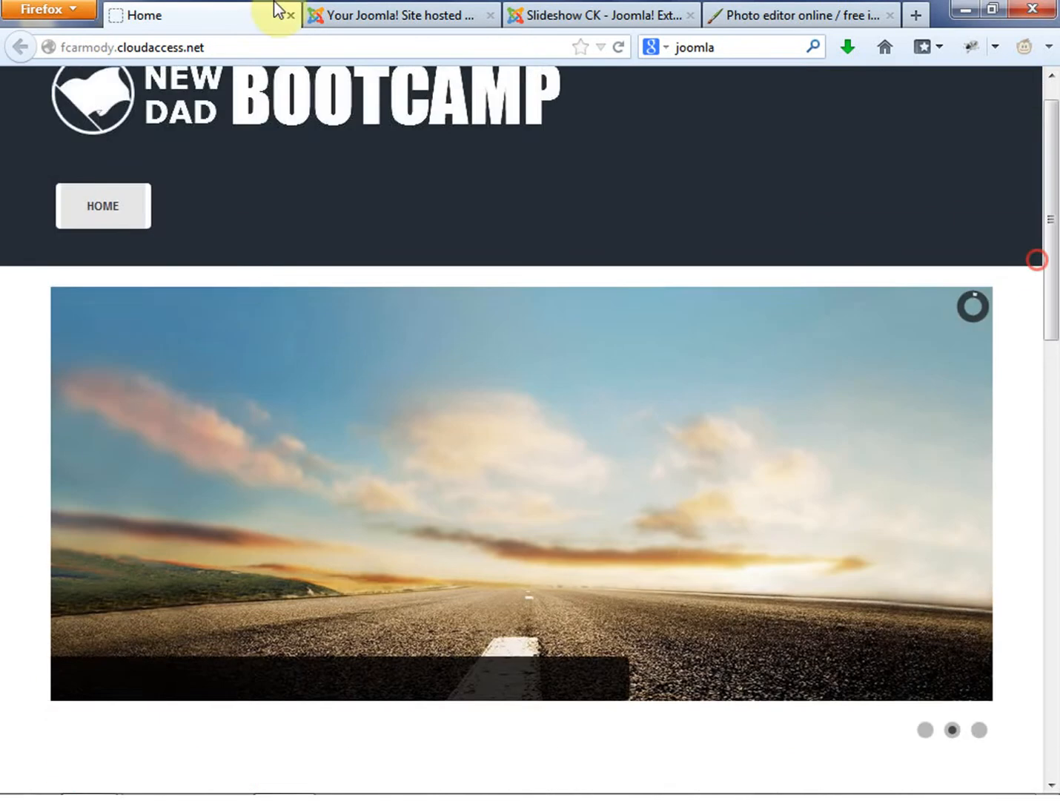
{"action": "left_click", "coordinate": [401, 15]}
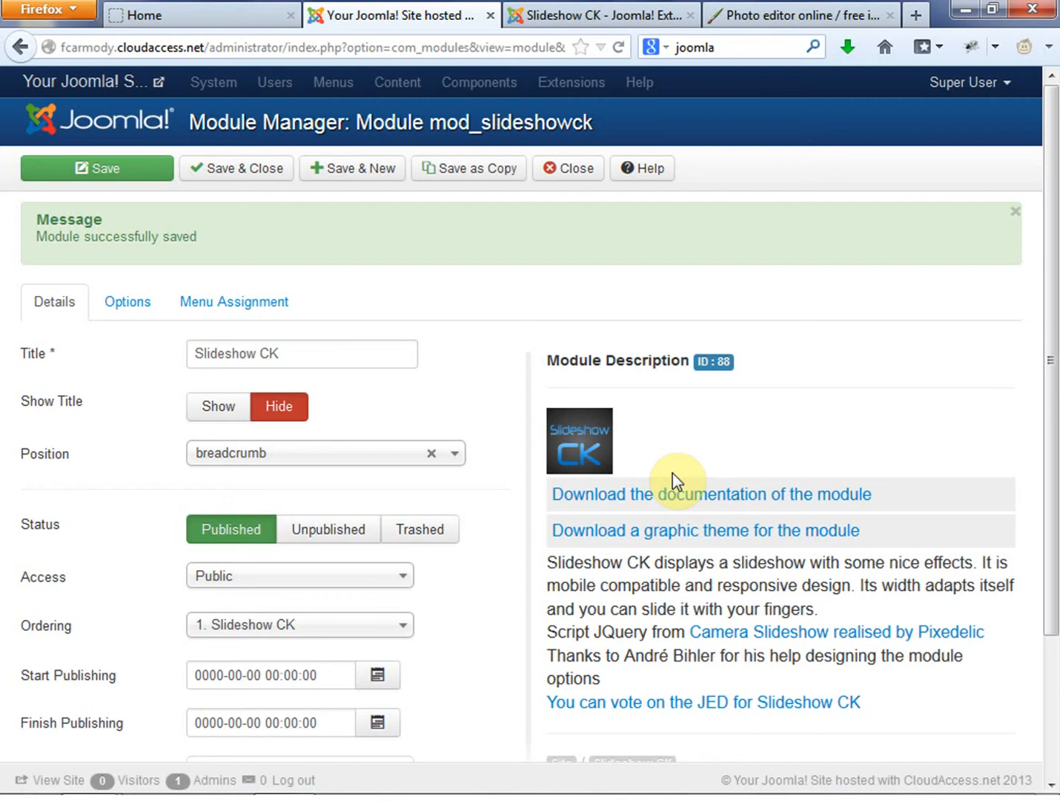
Step: Review the Options tab's three default slides: bridge image, road image and video
{"action": "scroll", "scroll_direction": "down", "scroll_amount": 3}
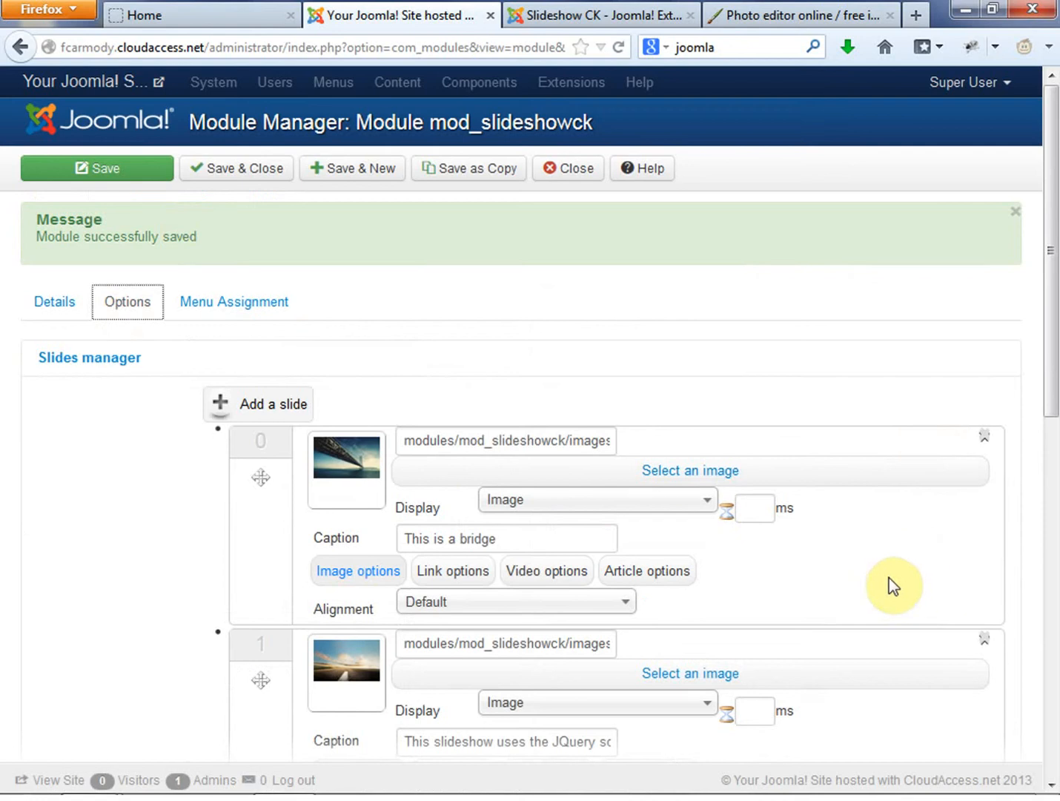
{"action": "scroll", "scroll_direction": "down", "scroll_amount": 3}
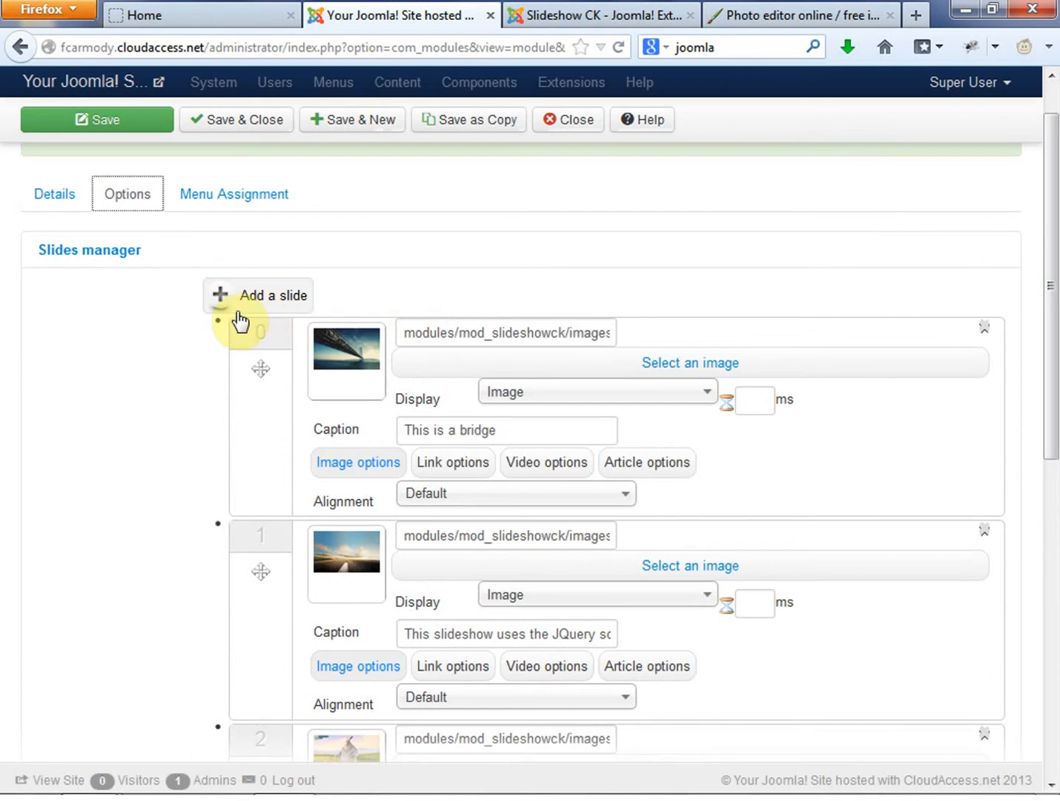
{"action": "scroll", "scroll_direction": "down", "scroll_amount": 3}
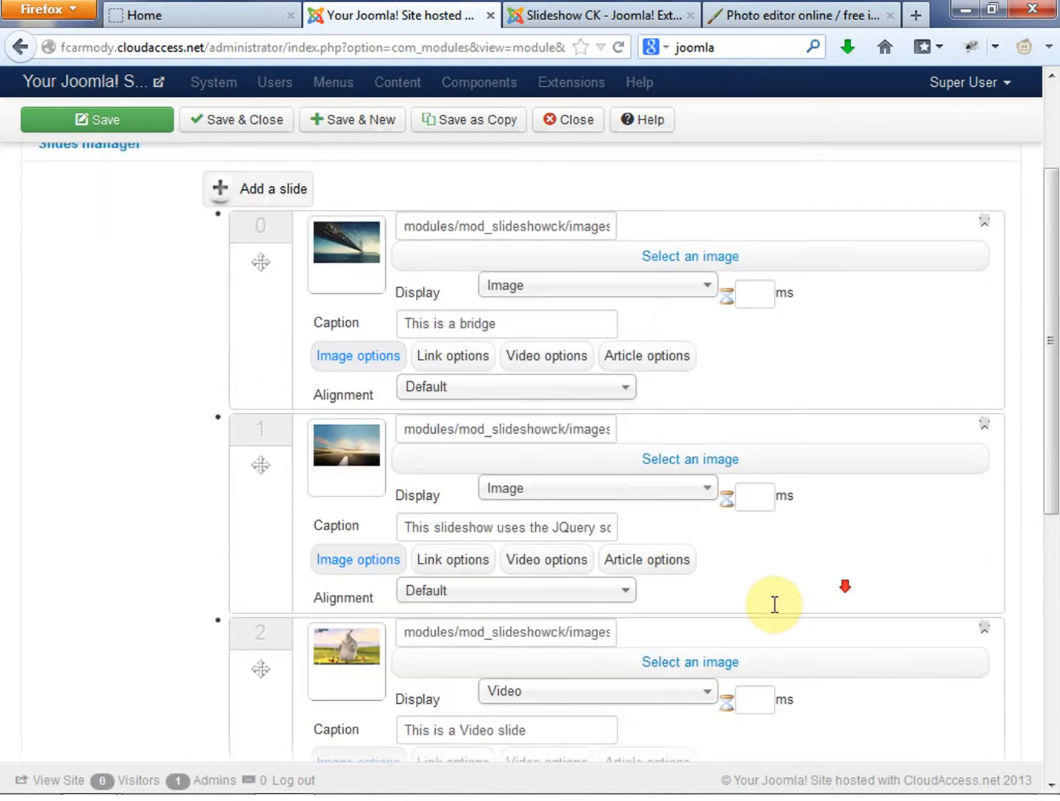
{"action": "scroll", "scroll_direction": "down", "scroll_amount": 3}
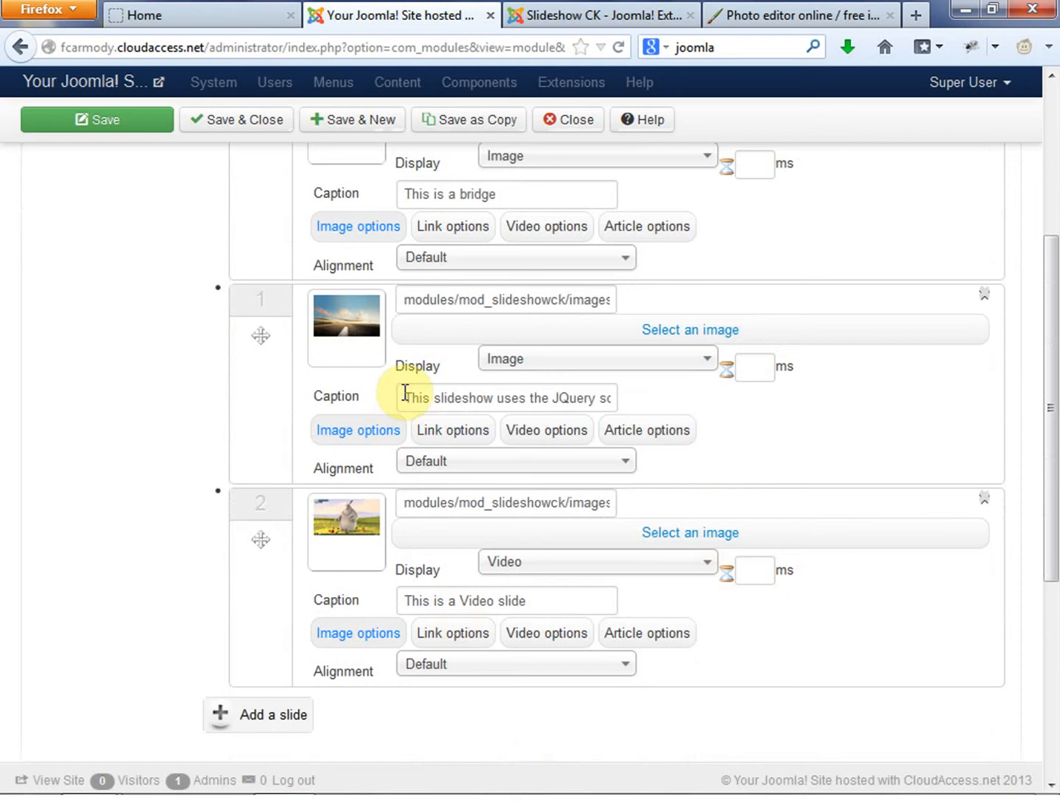
{"action": "mouse_move", "coordinate": [593, 354]}
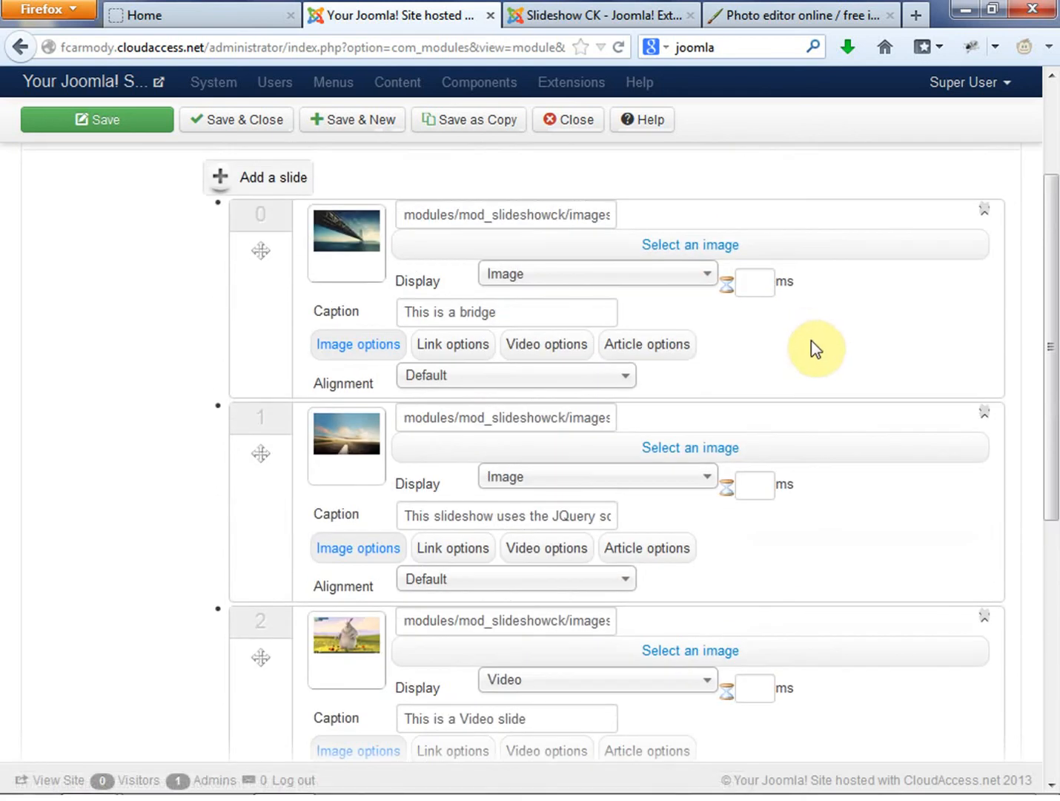
{"action": "left_click", "coordinate": [96, 119]}
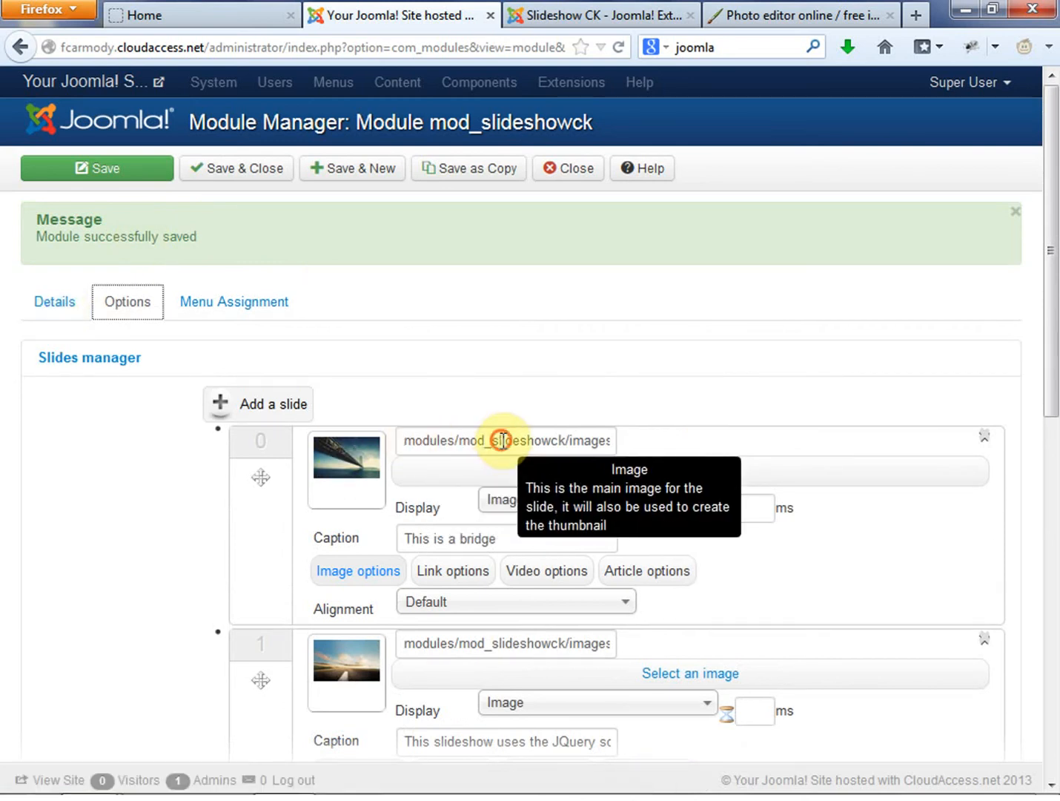
Step: Select the first slide's image path ending in mod_slideshowck/images/slides/bridge.jpg
{"action": "triple_click", "coordinate": [507, 439]}
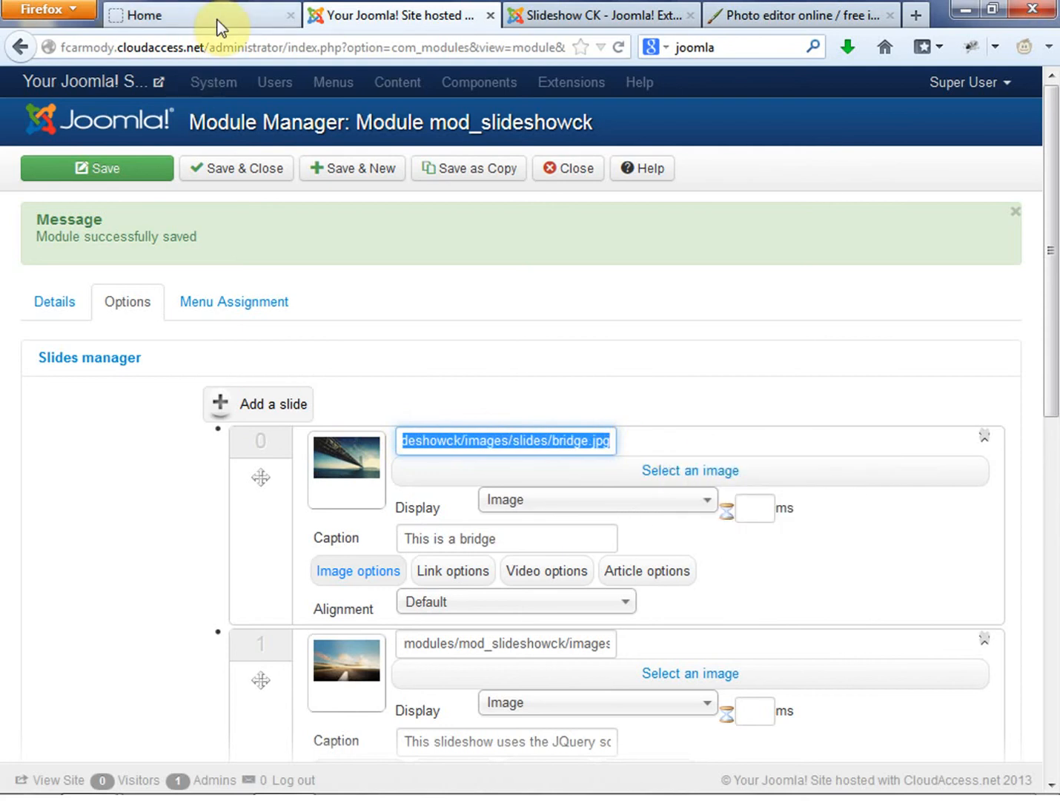
{"action": "mouse_move", "coordinate": [216, 15]}
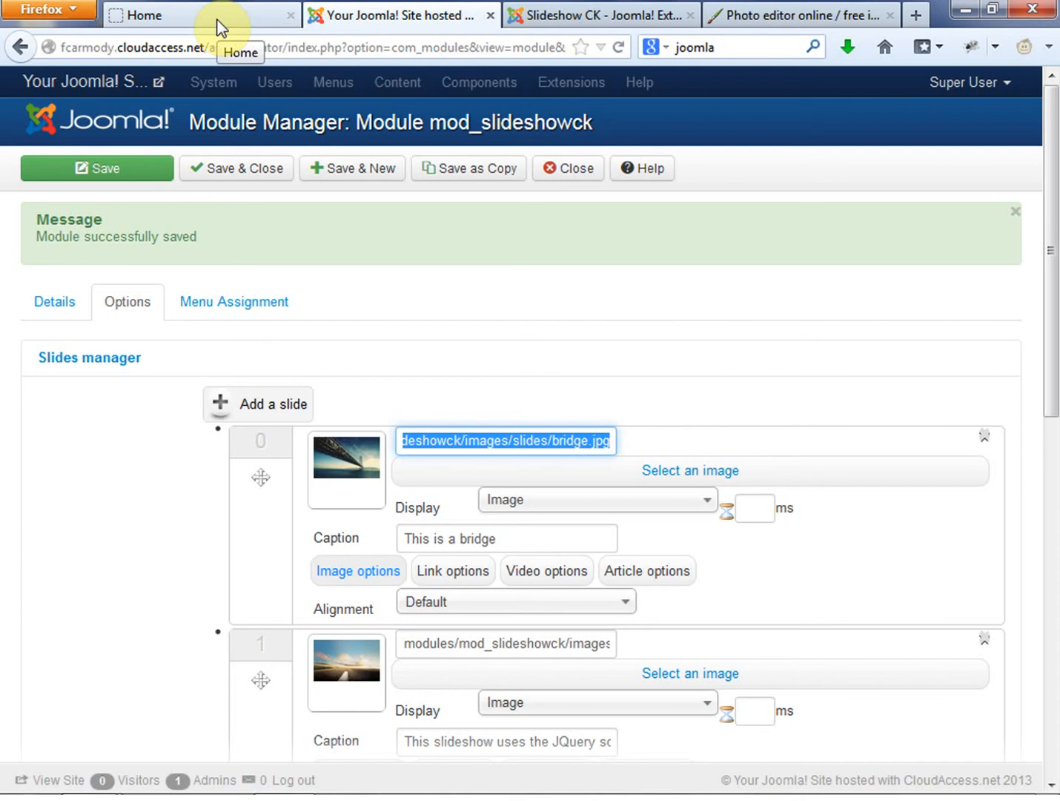
{"action": "mouse_move", "coordinate": [636, 353]}
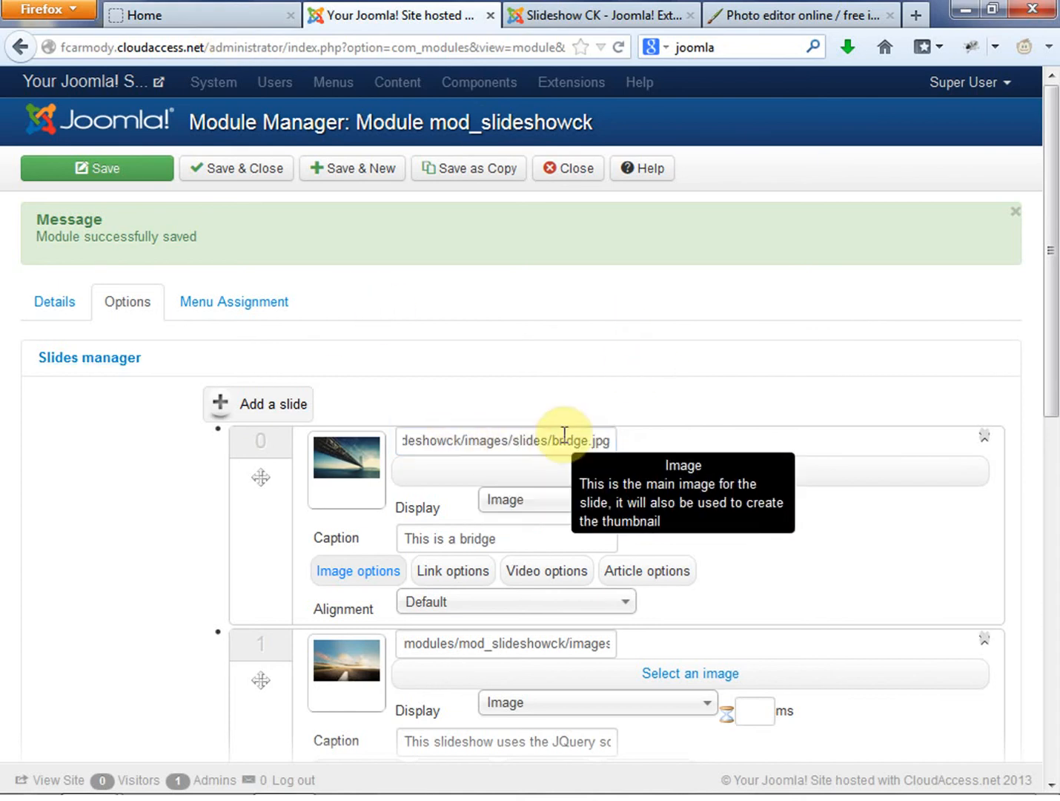
{"action": "triple_click", "coordinate": [507, 440]}
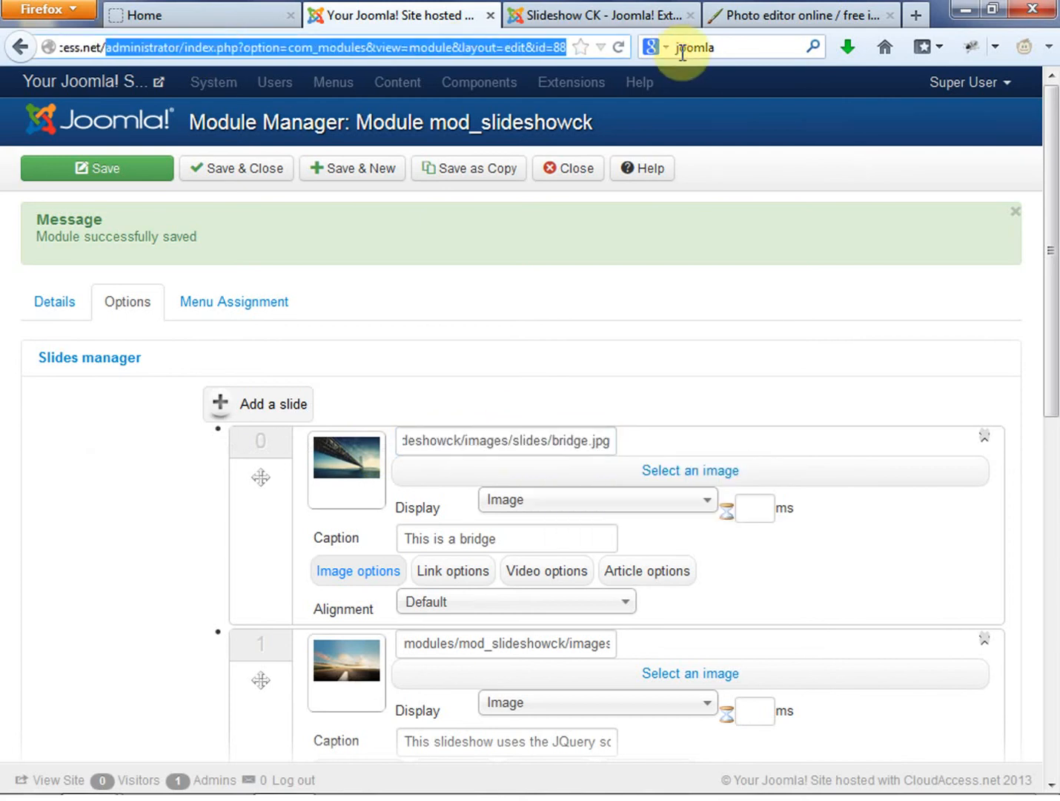
Step: Load bridge.jpg on its own in Firefox, save the image to the computer, and go back
{"action": "left_click", "coordinate": [345, 469]}
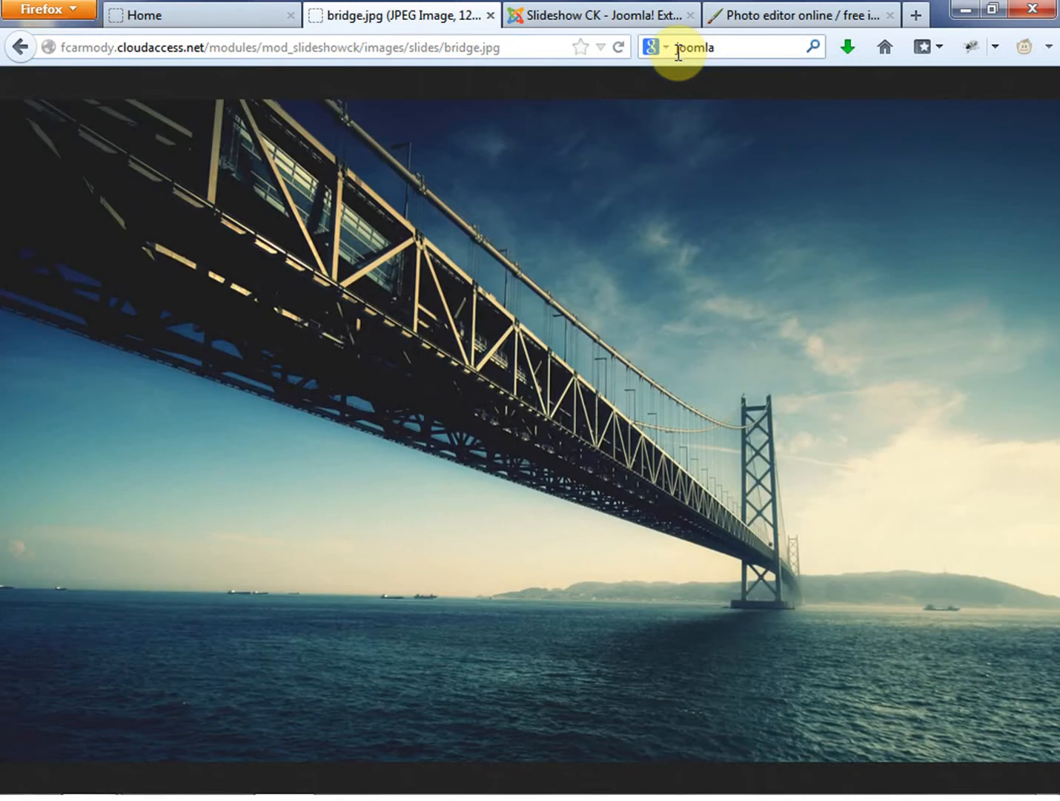
{"action": "mouse_move", "coordinate": [401, 279]}
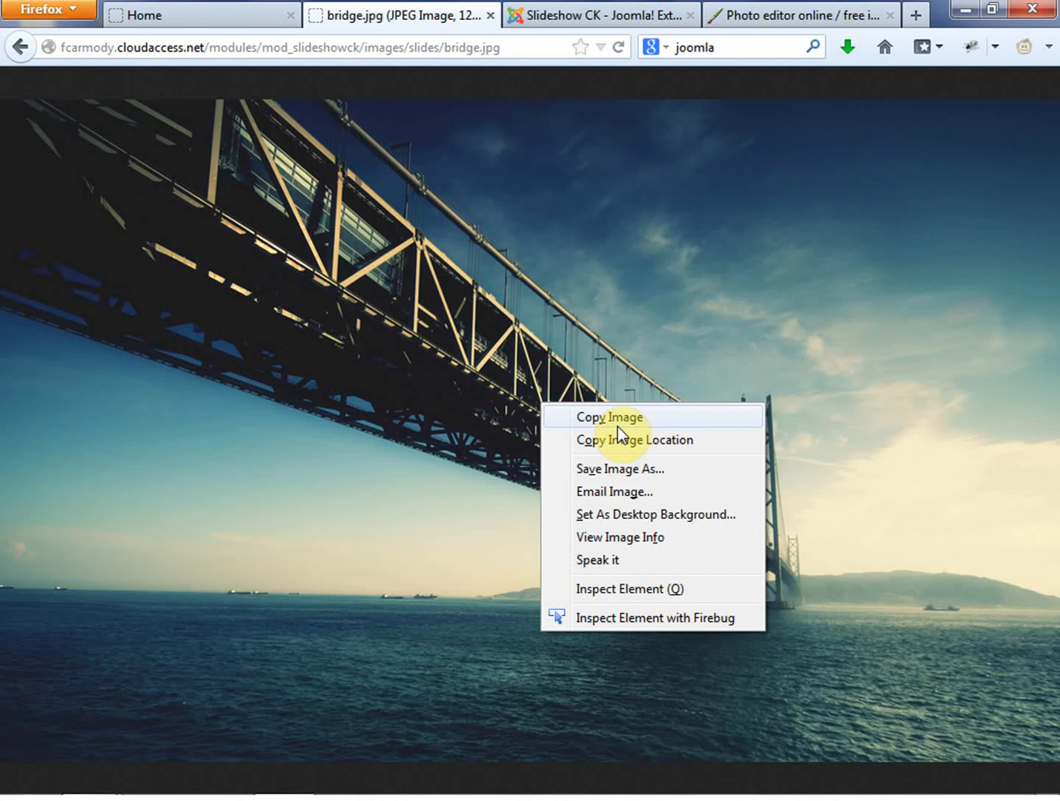
{"action": "mouse_move", "coordinate": [643, 481]}
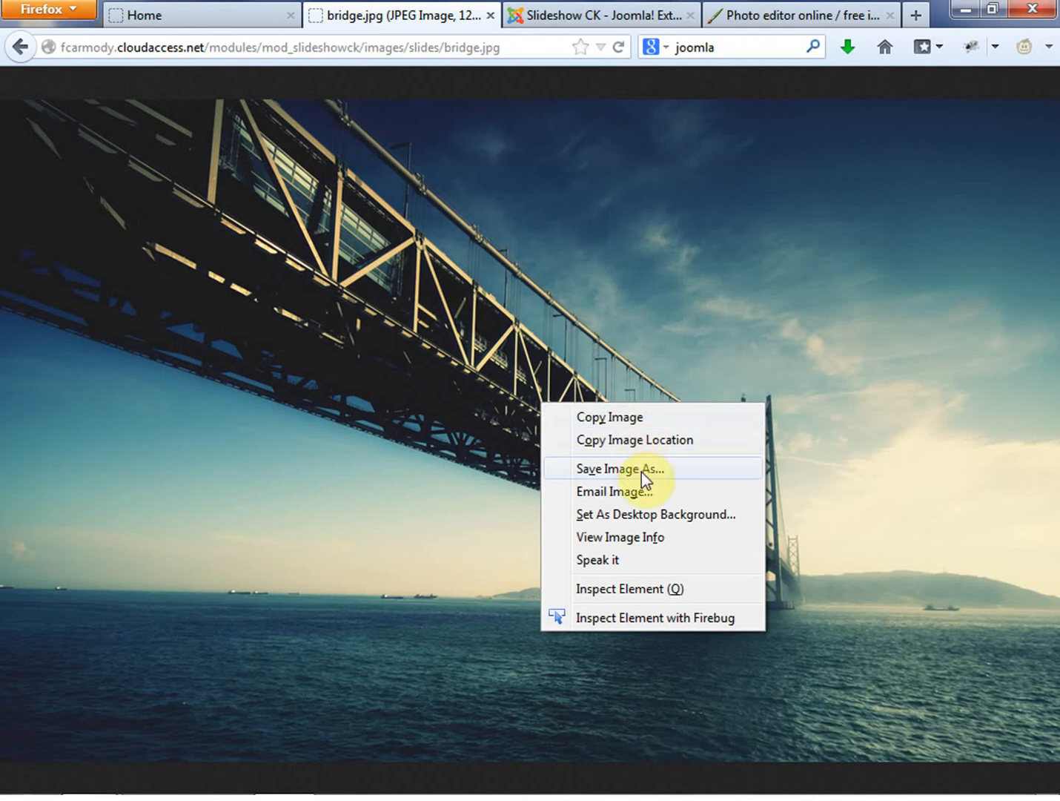
{"action": "left_click", "coordinate": [618, 469]}
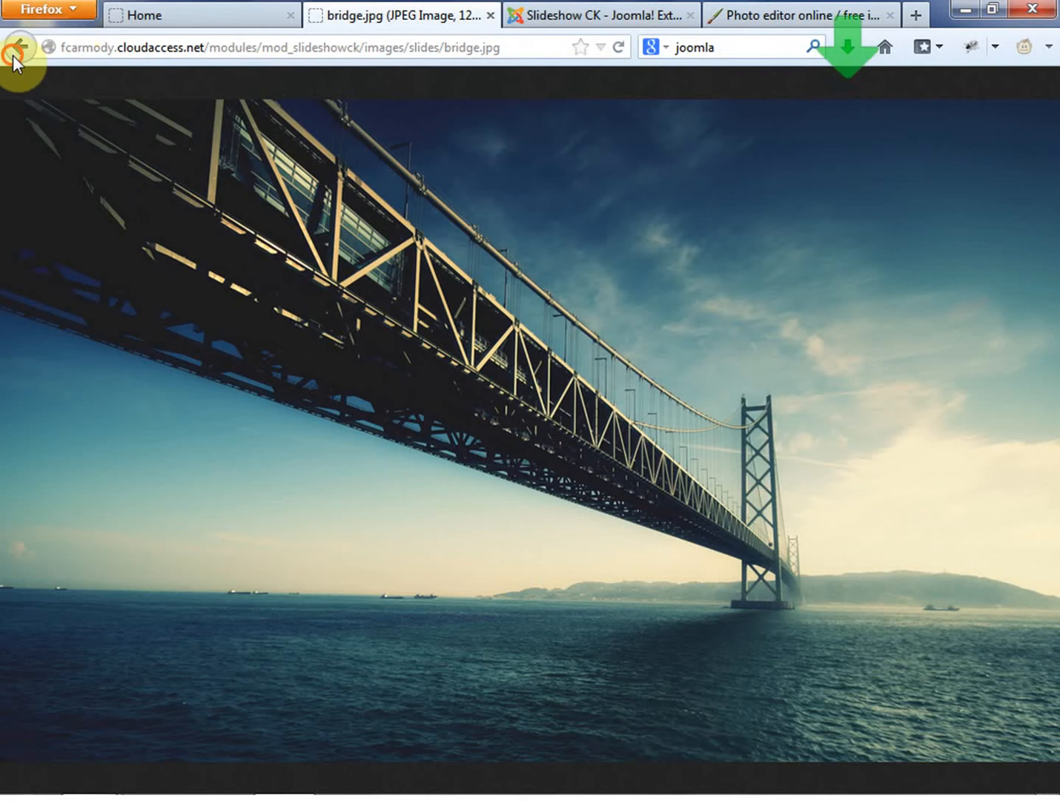
{"action": "left_click", "coordinate": [798, 15]}
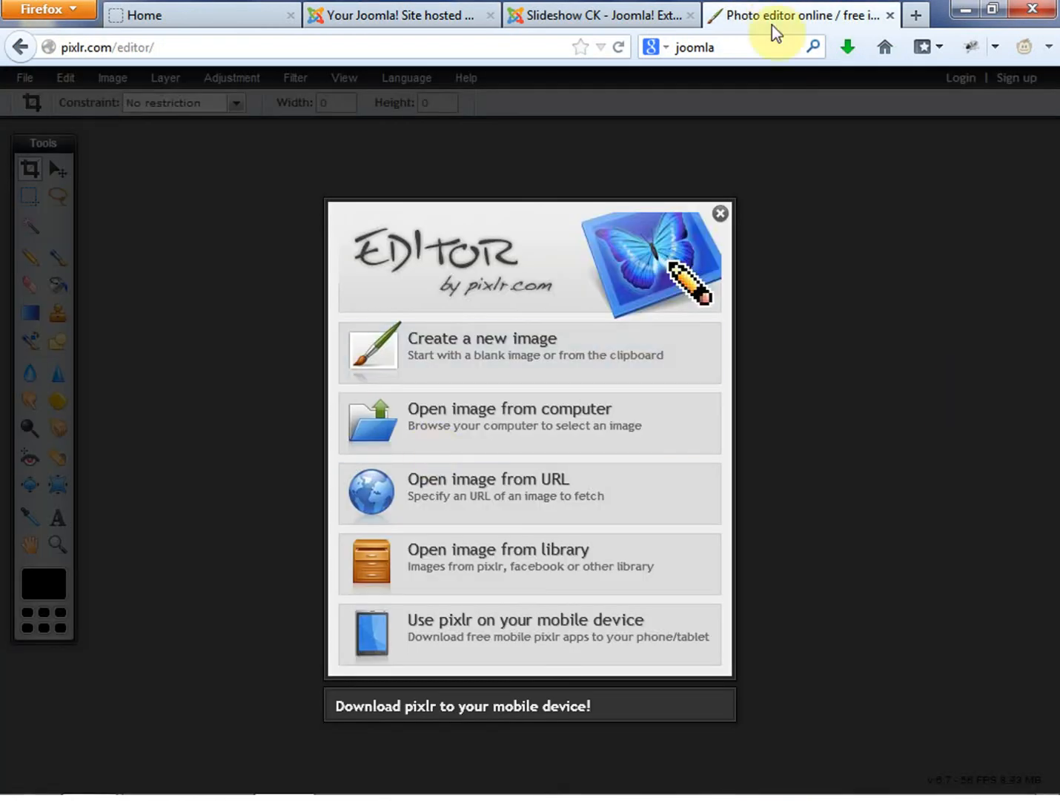
Step: Review the module's slide list in Joomla, then open google.com in a new browser tab
{"action": "left_click", "coordinate": [400, 15]}
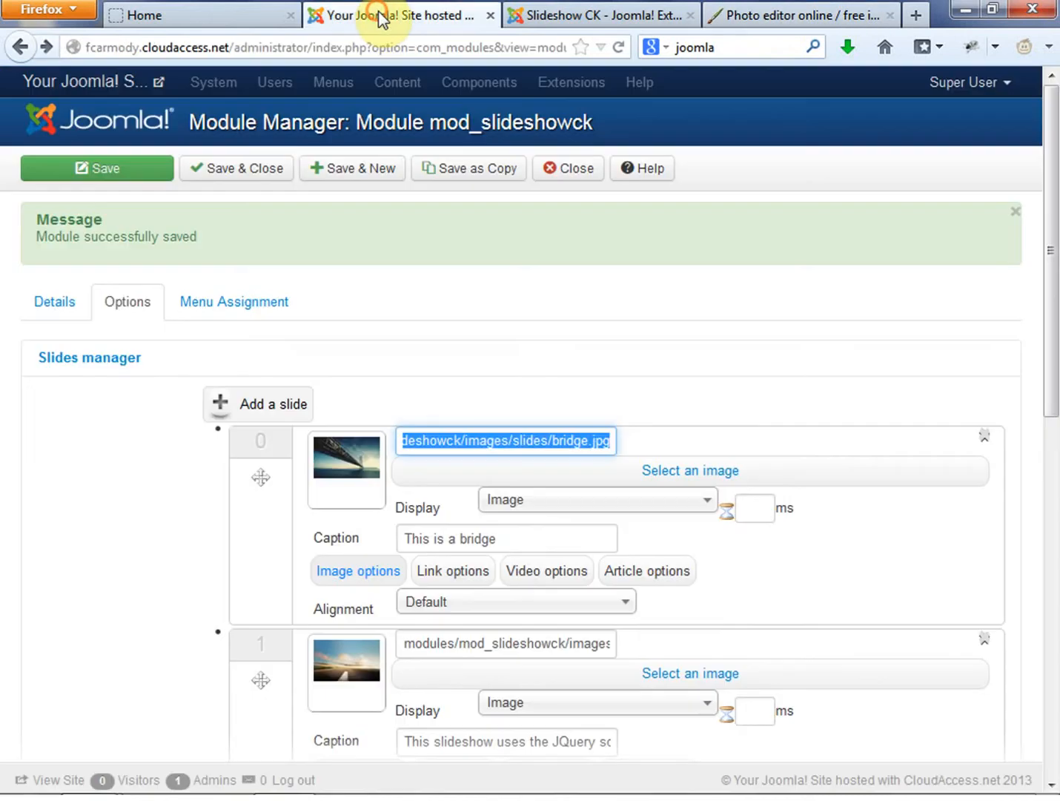
{"action": "scroll", "scroll_direction": "down", "scroll_amount": 3}
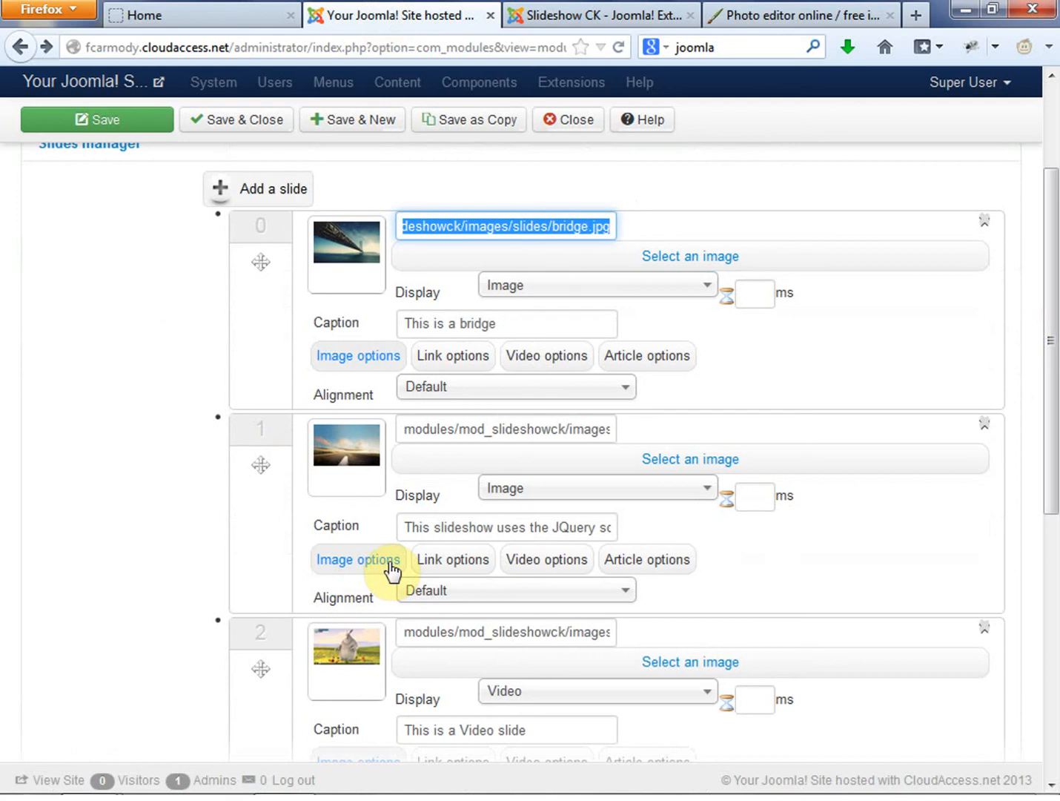
{"action": "left_click", "coordinate": [916, 15]}
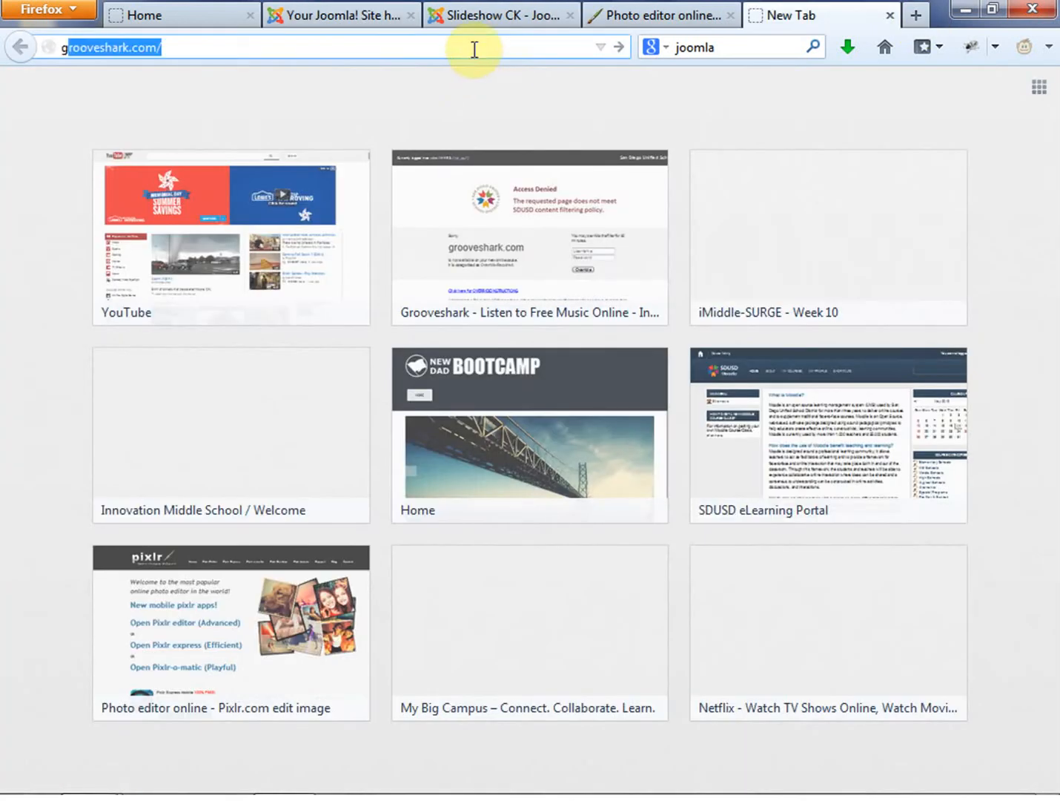
{"action": "type", "text": "google.com"}
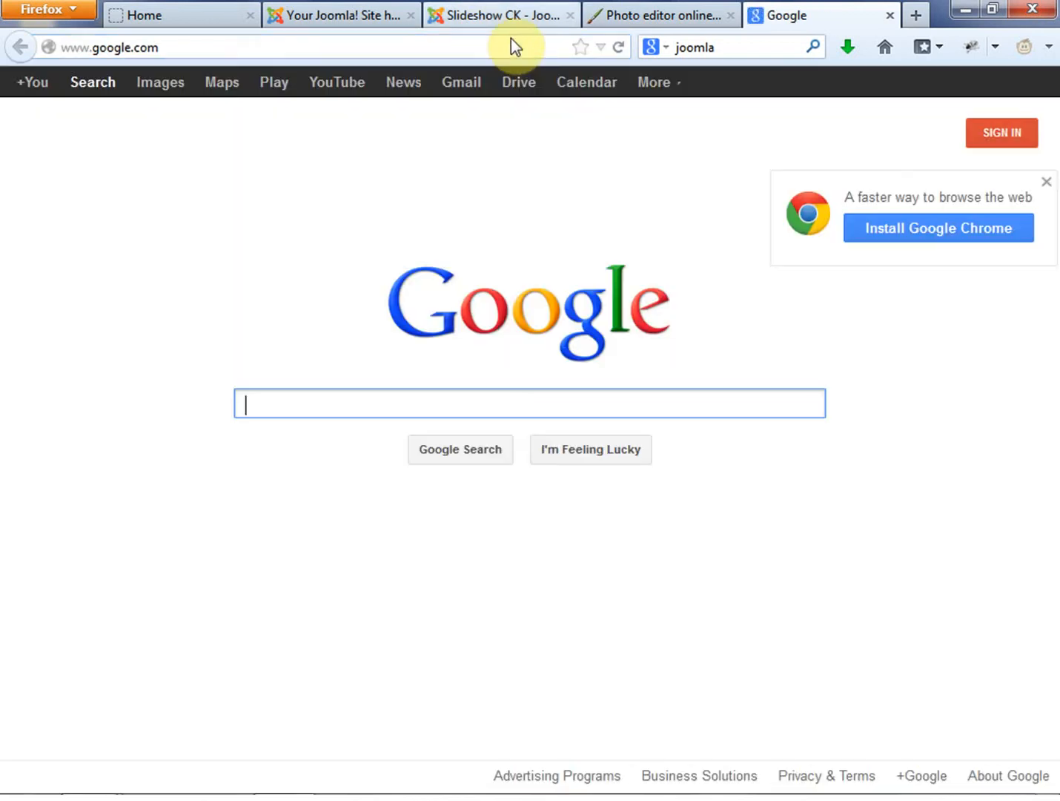
Step: Glance at the Slideshow CK extension page and slide settings, then return to the Google tab
{"action": "left_click", "coordinate": [501, 15]}
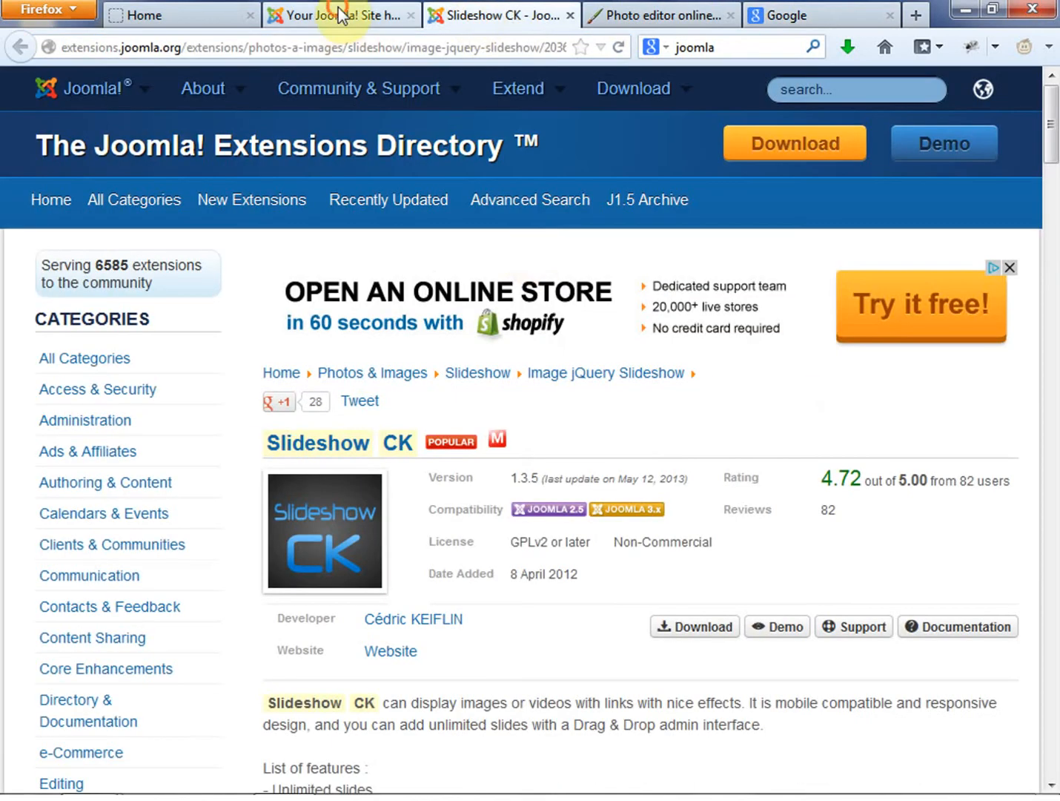
{"action": "left_click", "coordinate": [341, 15]}
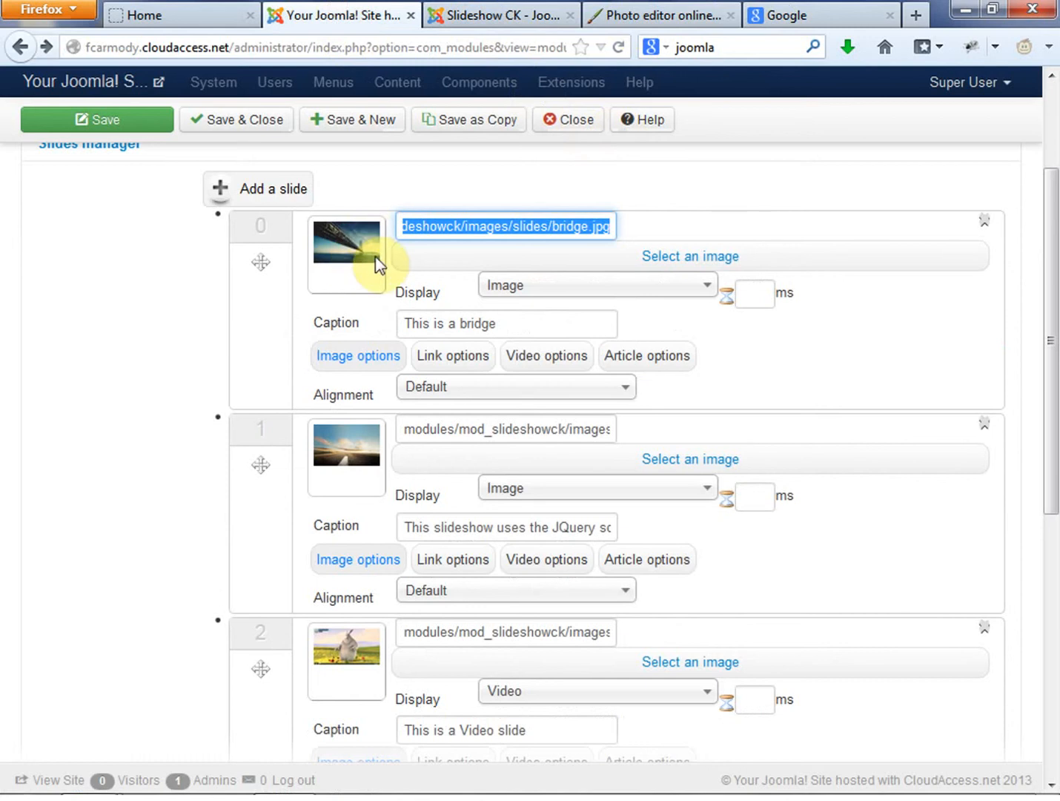
{"action": "mouse_move", "coordinate": [357, 281]}
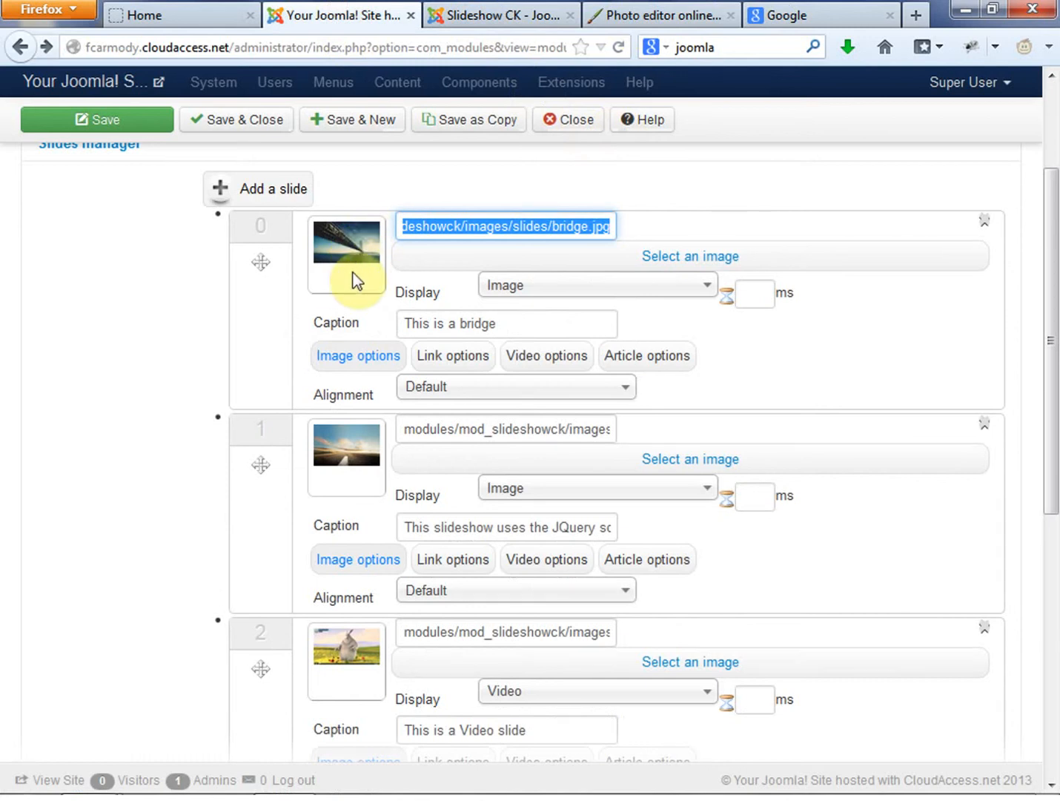
{"action": "left_click", "coordinate": [820, 15]}
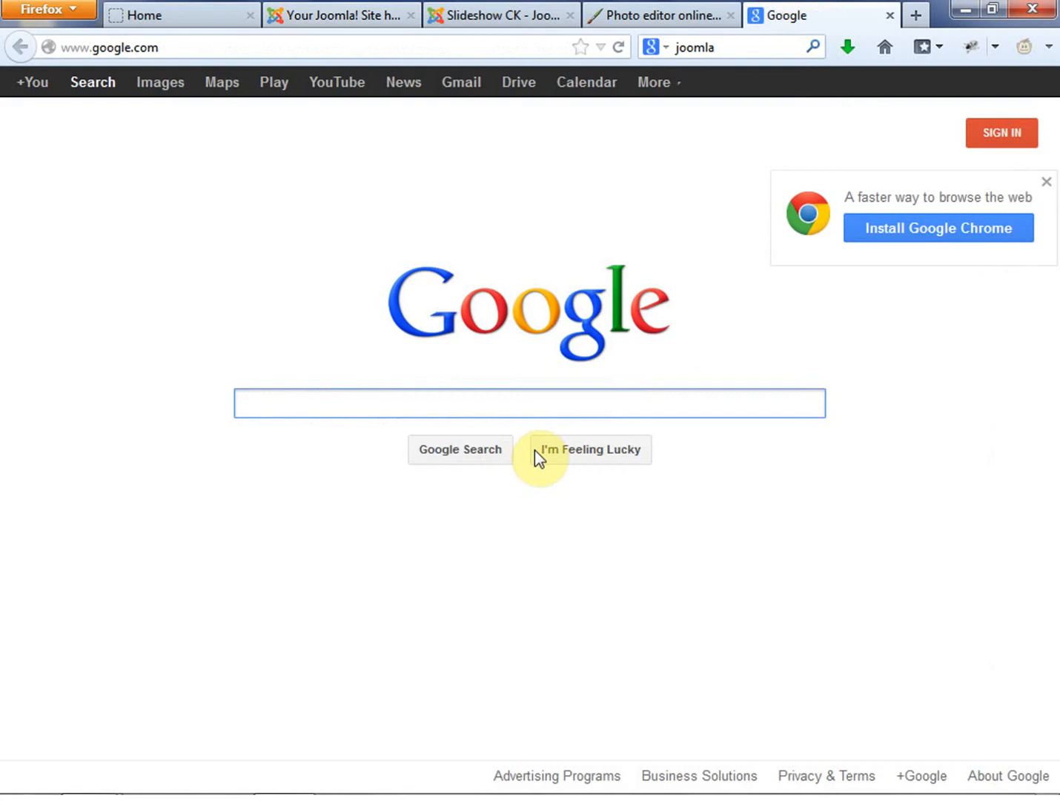
Step: Search Google Images for 'baby' and bring up the grid of baby photo results
{"action": "left_click", "coordinate": [161, 82]}
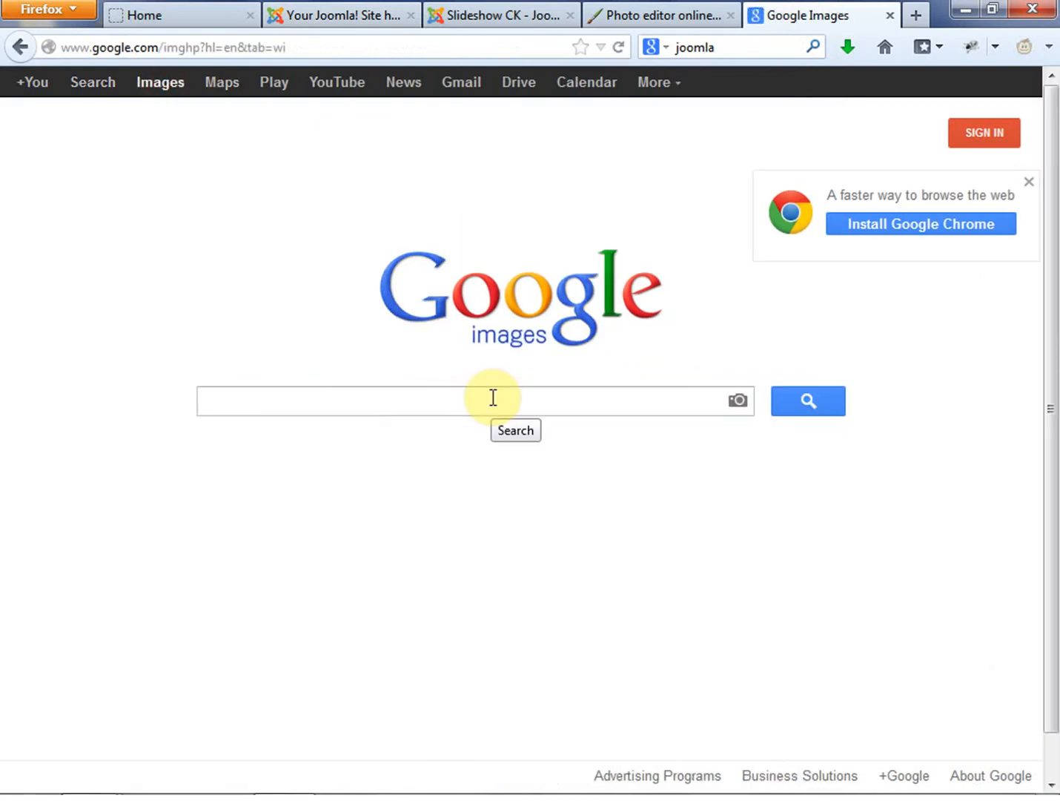
{"action": "type", "text": "b"}
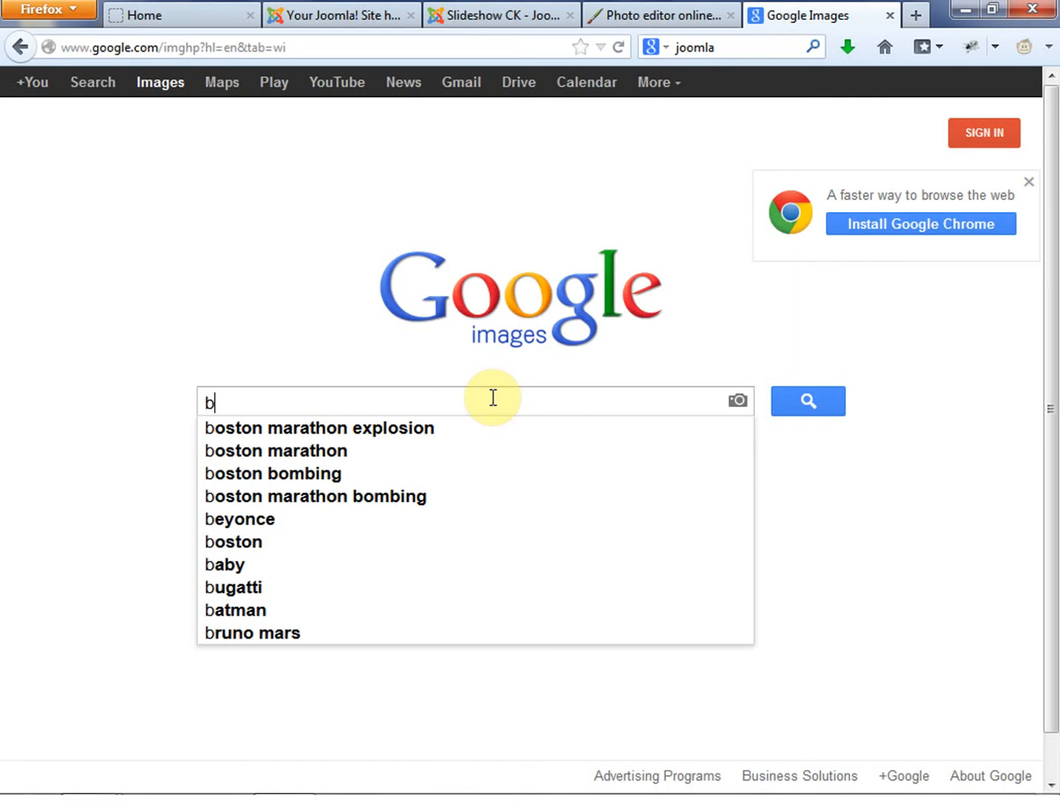
{"action": "left_click", "coordinate": [225, 563]}
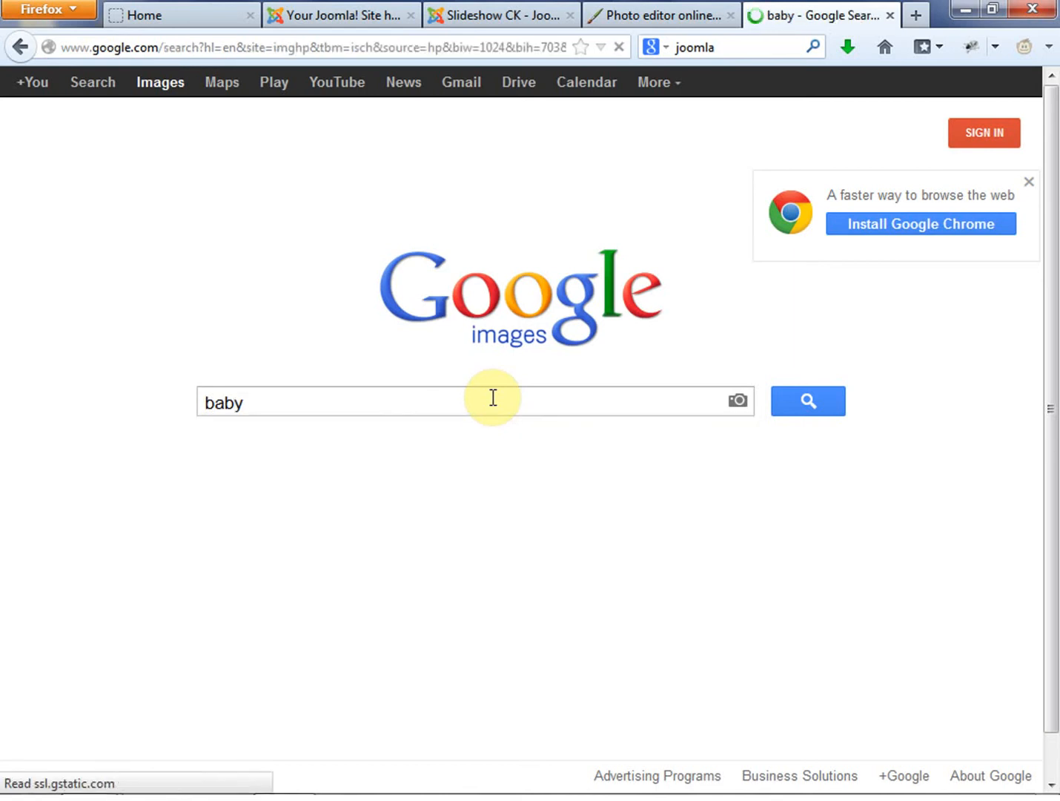
{"action": "left_click", "coordinate": [807, 400]}
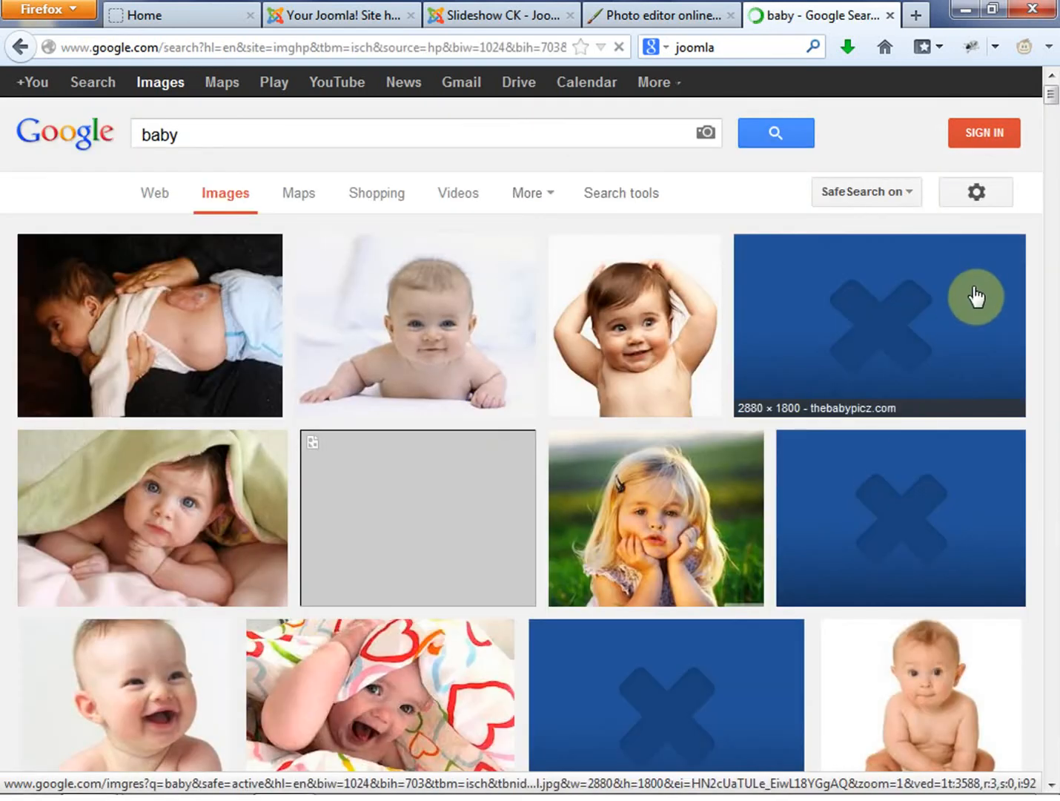
{"action": "mouse_move", "coordinate": [905, 412]}
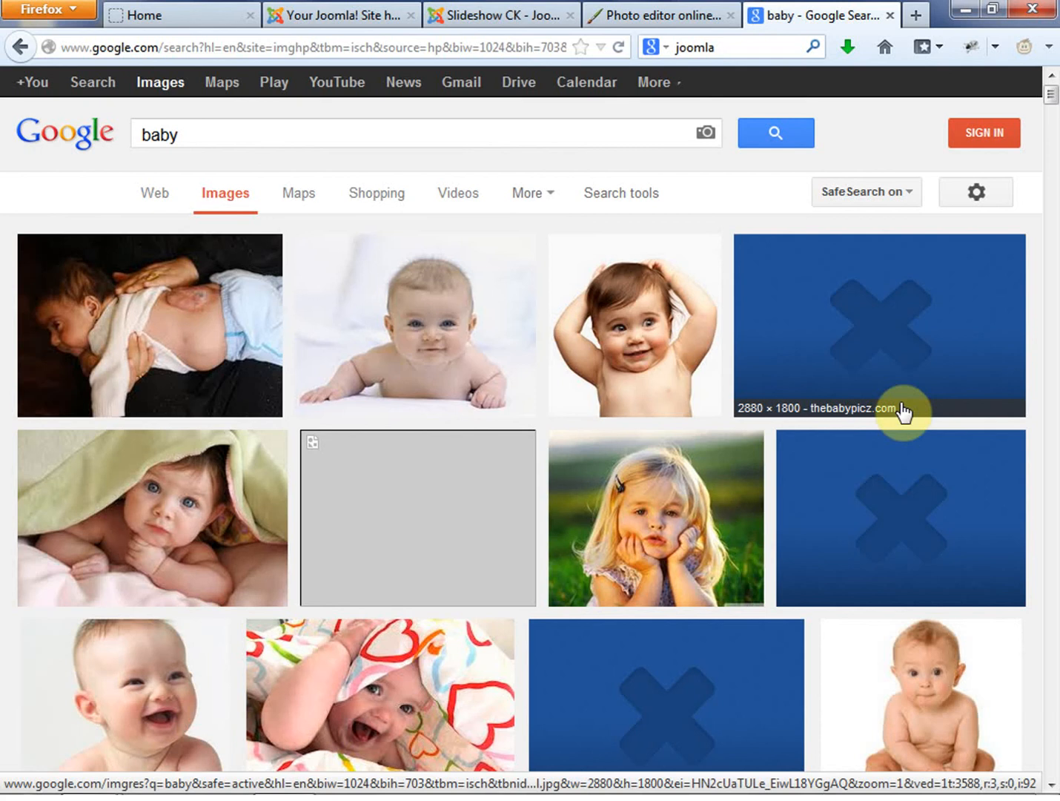
{"action": "mouse_move", "coordinate": [764, 521]}
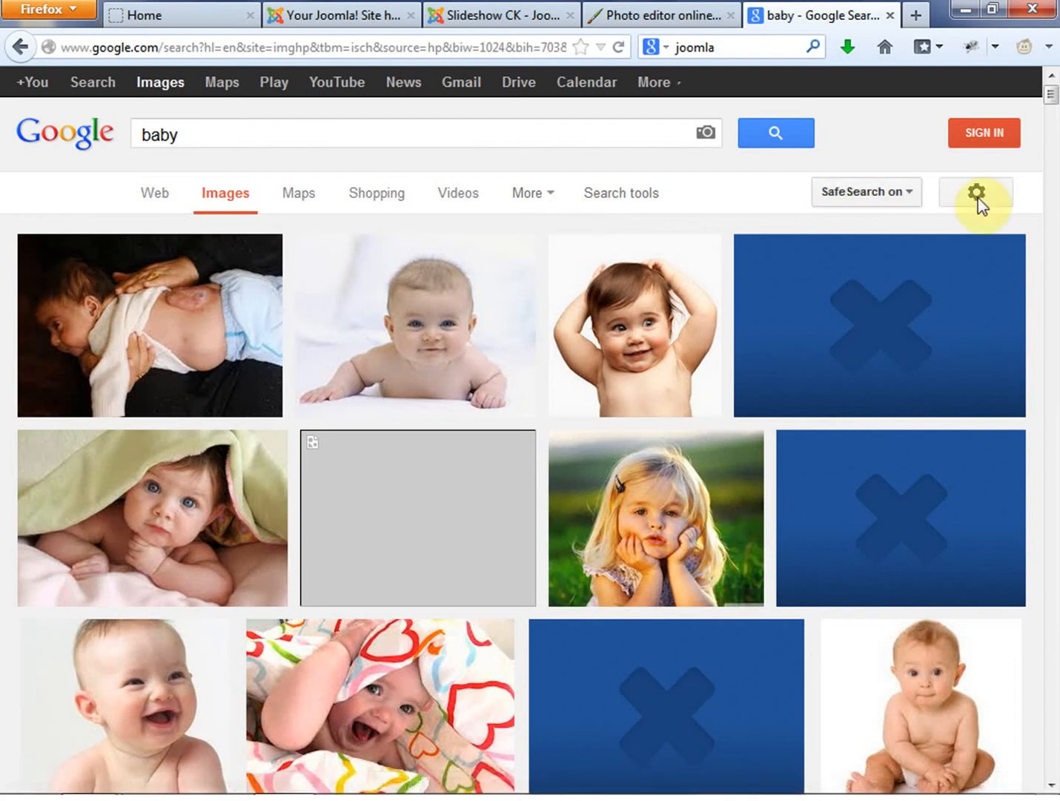
Step: In Advanced image search, restrict usage rights to images free to use or share
{"action": "left_click", "coordinate": [976, 193]}
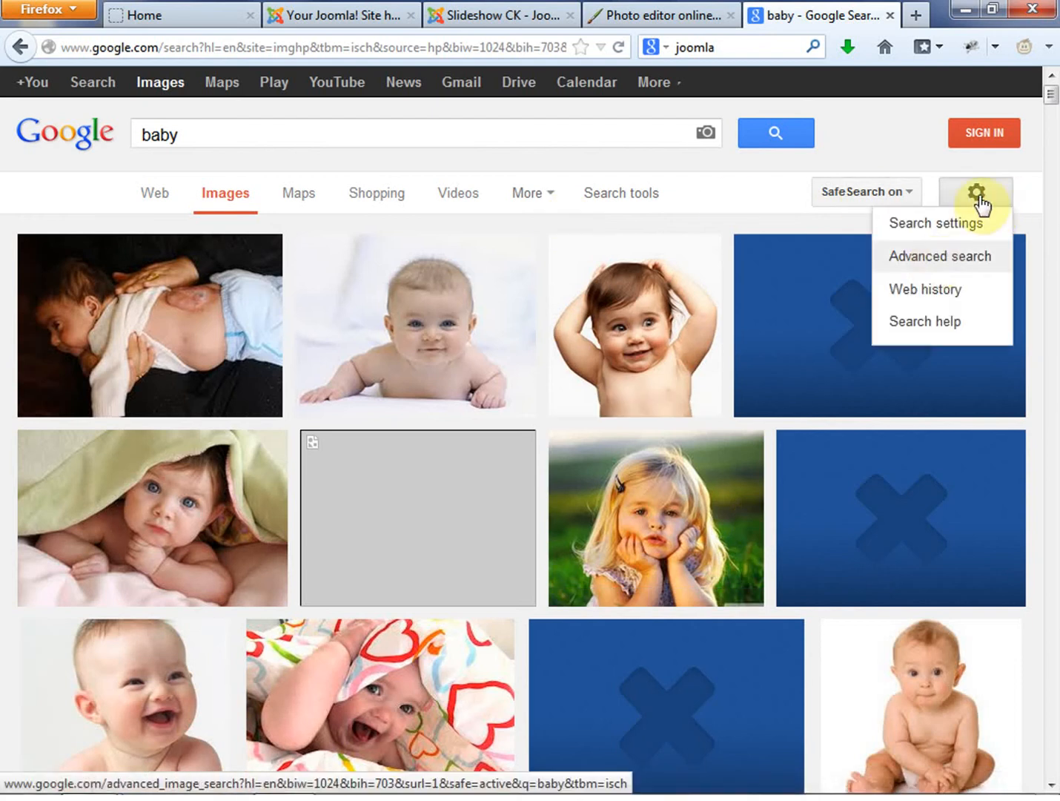
{"action": "left_click", "coordinate": [940, 256]}
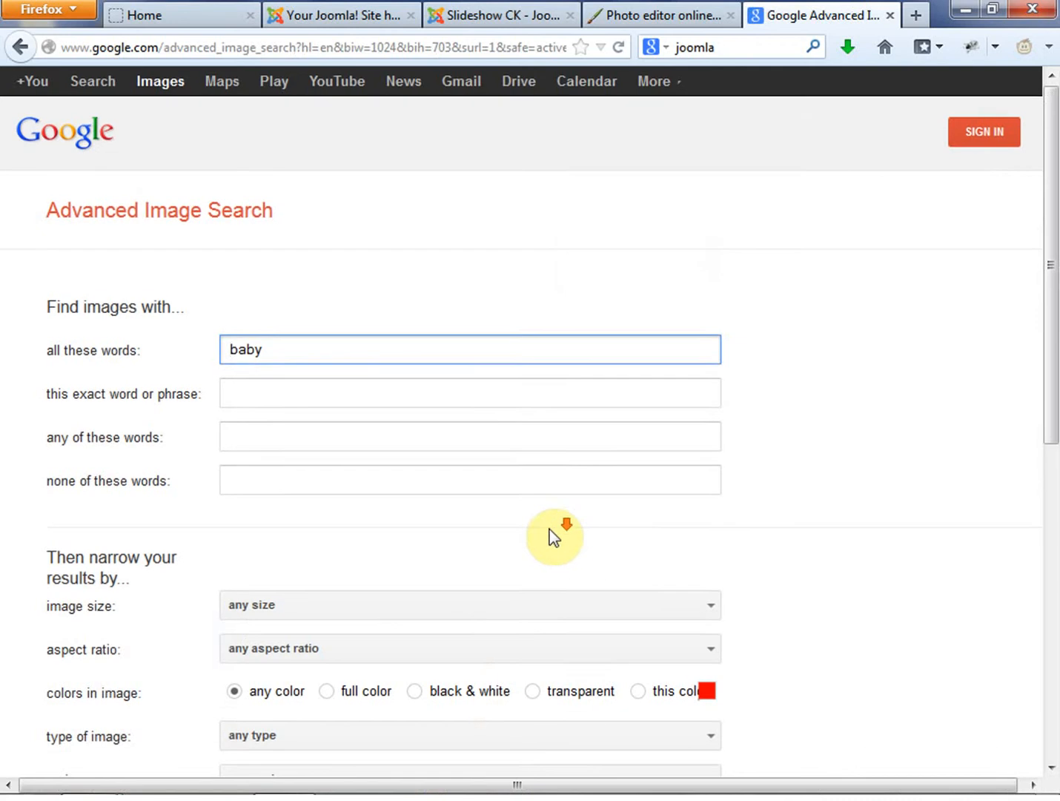
{"action": "scroll", "scroll_direction": "down", "scroll_amount": 3}
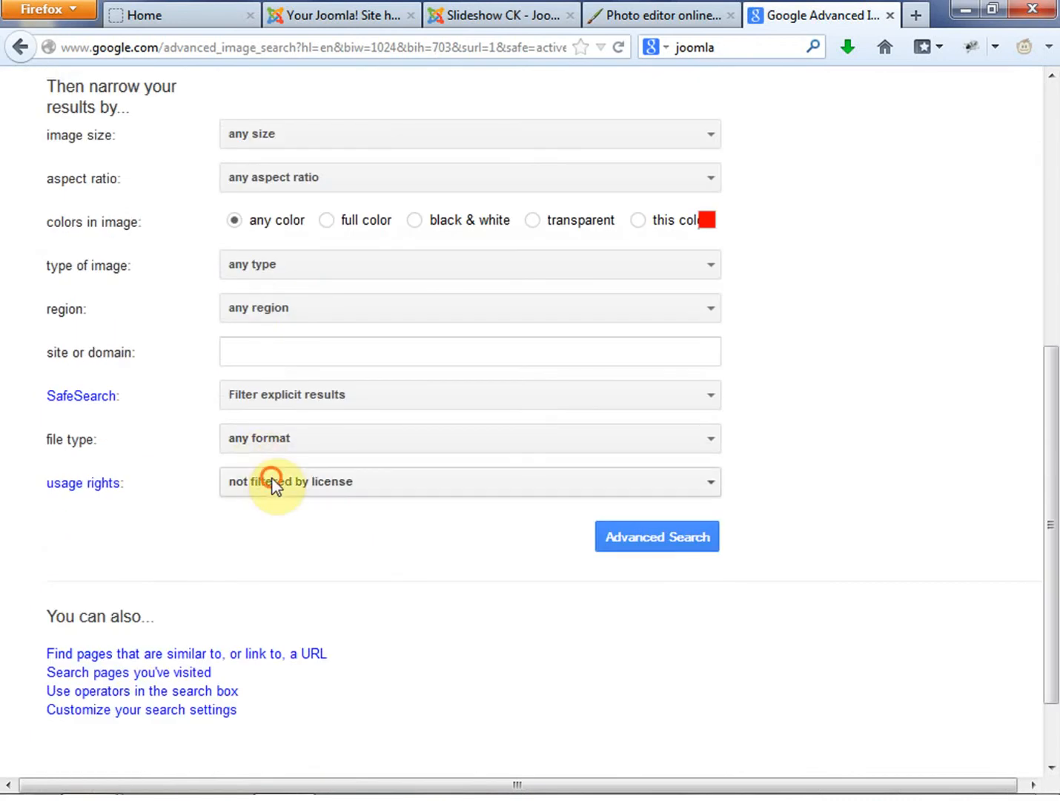
{"action": "left_click", "coordinate": [470, 481]}
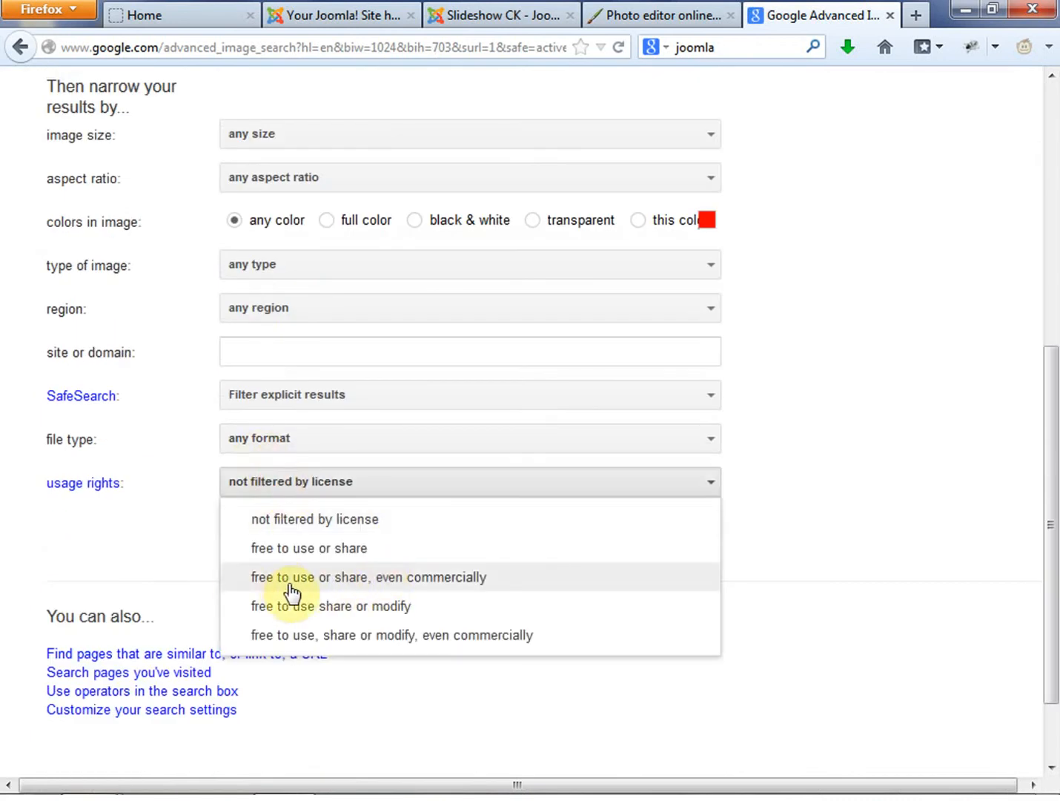
{"action": "mouse_move", "coordinate": [325, 557]}
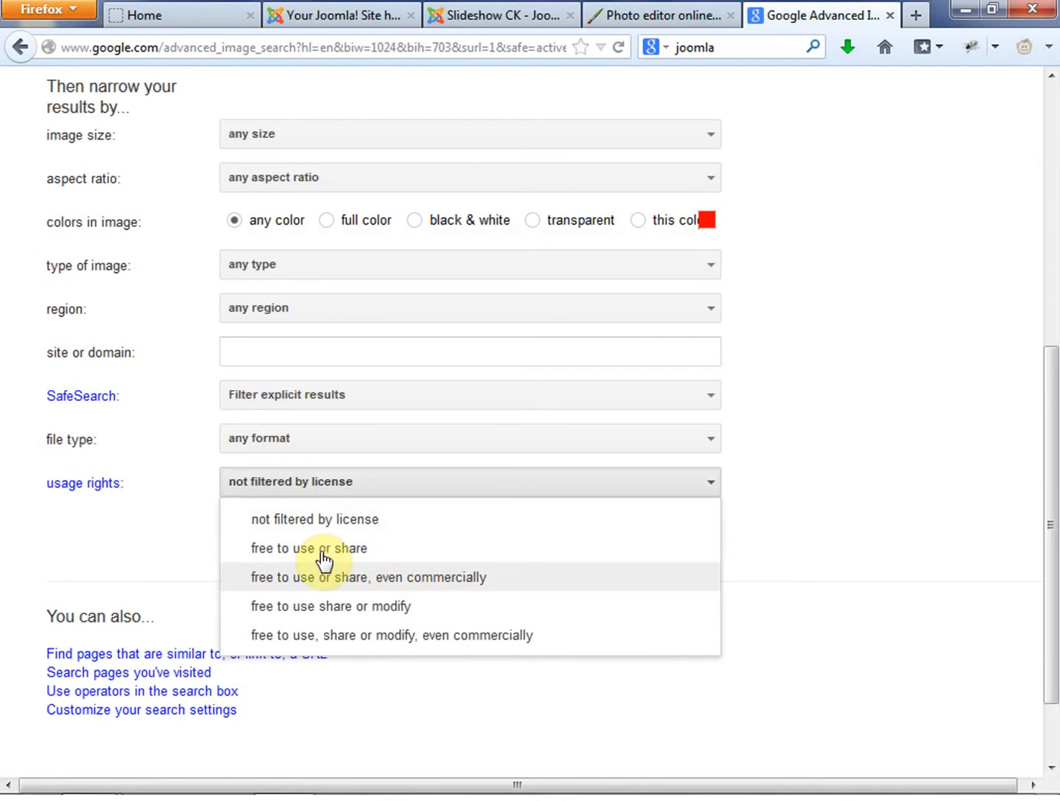
{"action": "left_click", "coordinate": [308, 549]}
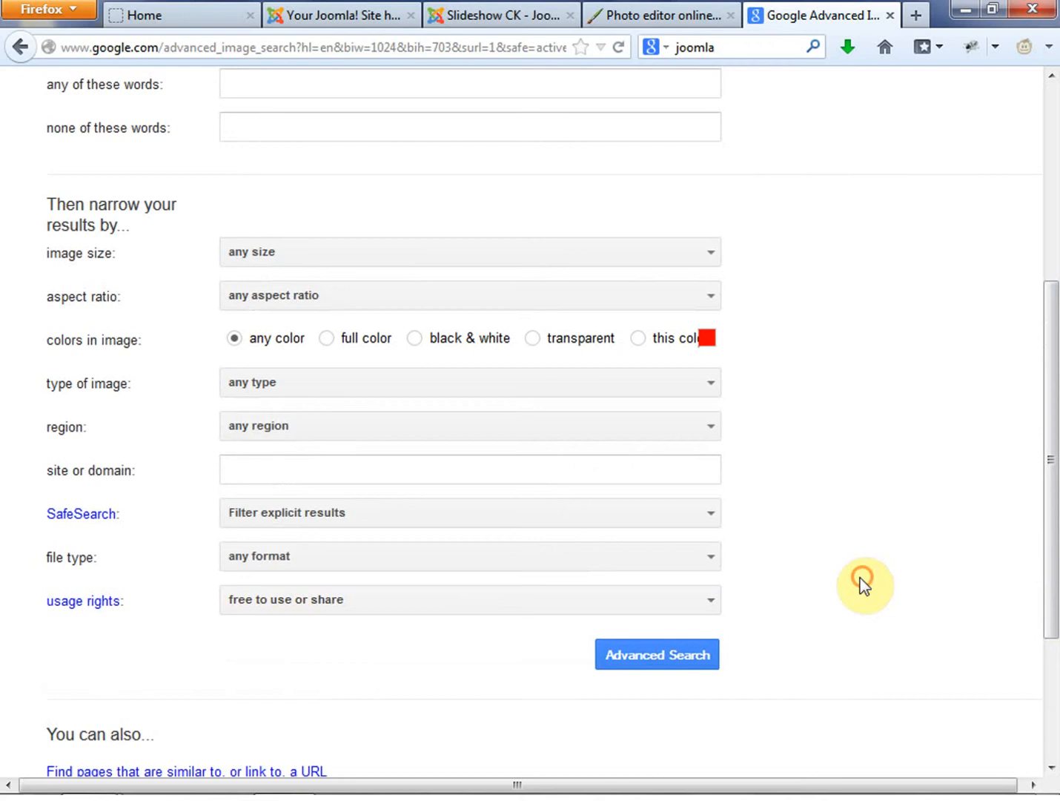
Step: Limit image size to larger than 2 MP and run the filtered baby search
{"action": "left_click", "coordinate": [469, 488]}
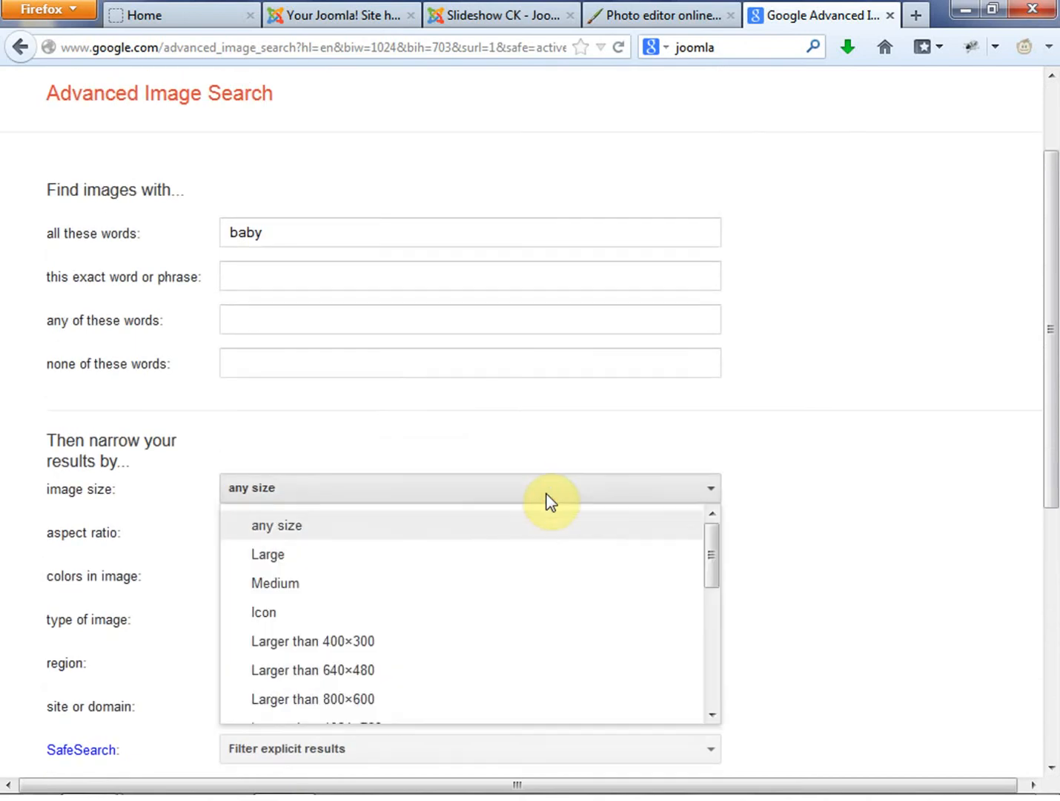
{"action": "scroll", "scroll_direction": "down", "scroll_amount": 3}
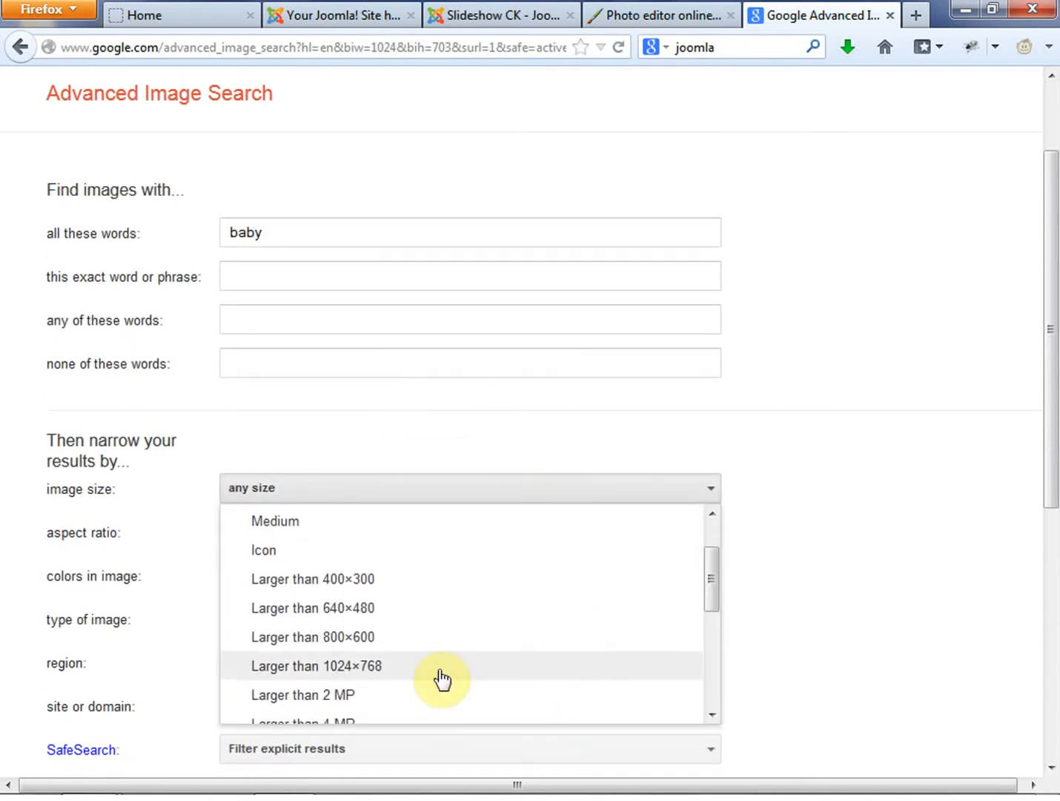
{"action": "left_click", "coordinate": [302, 694]}
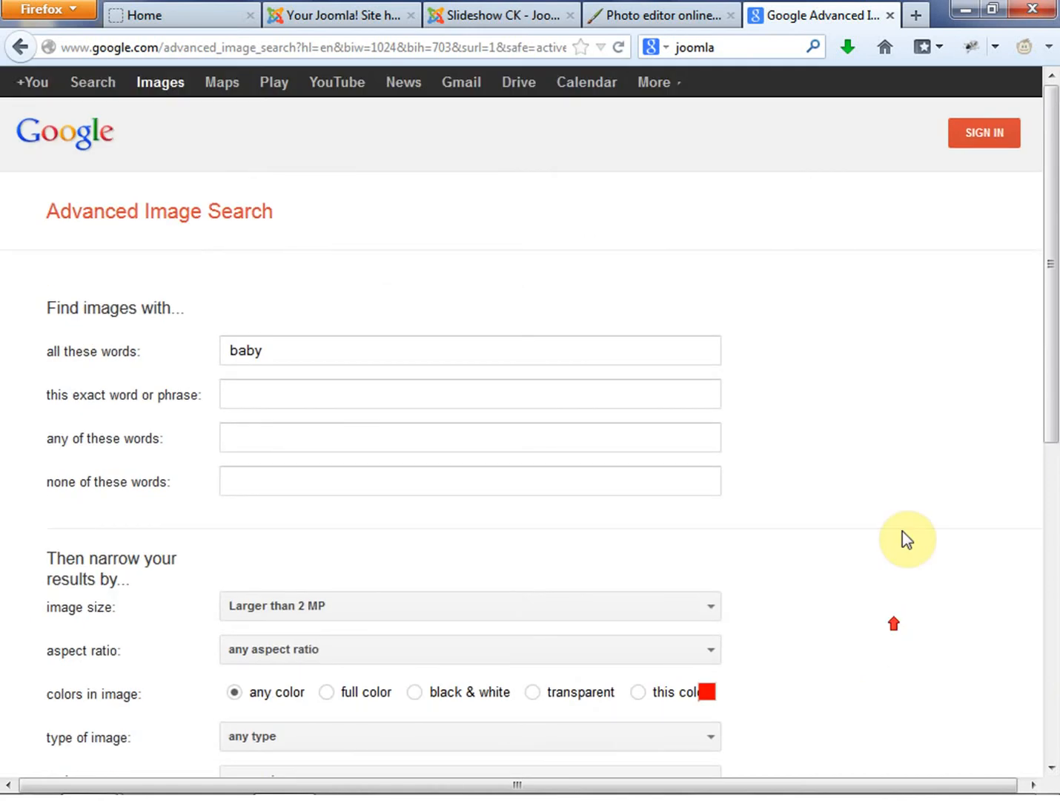
{"action": "mouse_move", "coordinate": [903, 429]}
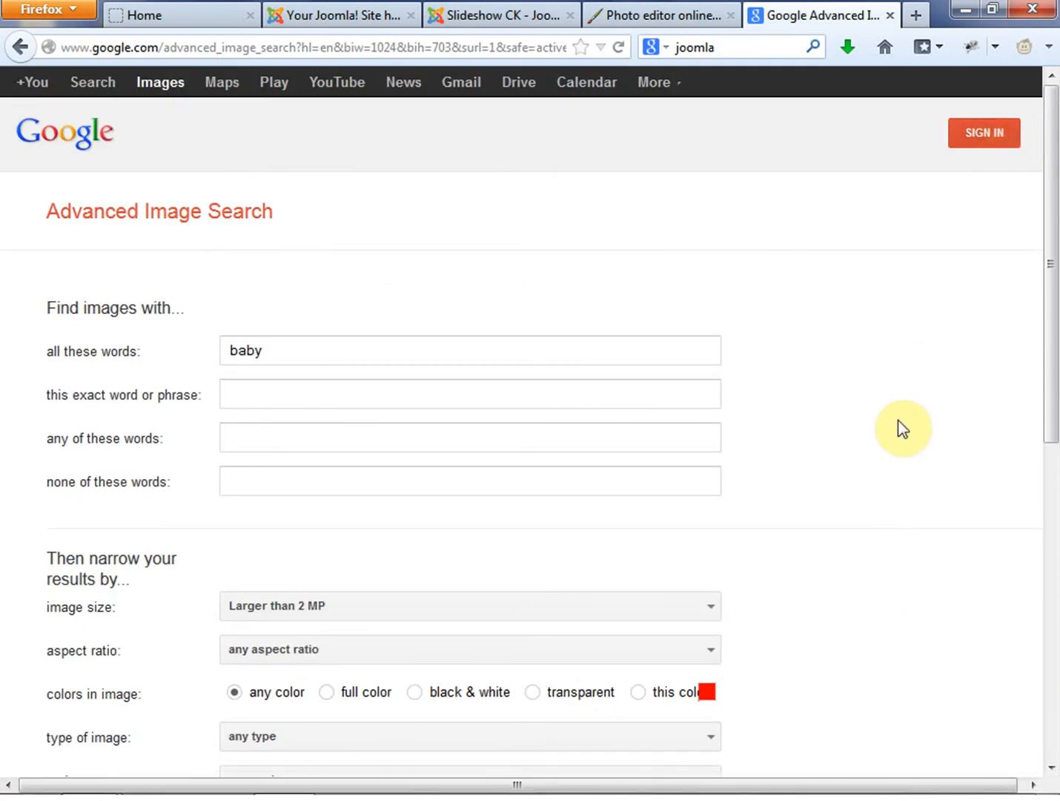
{"action": "mouse_move", "coordinate": [878, 391]}
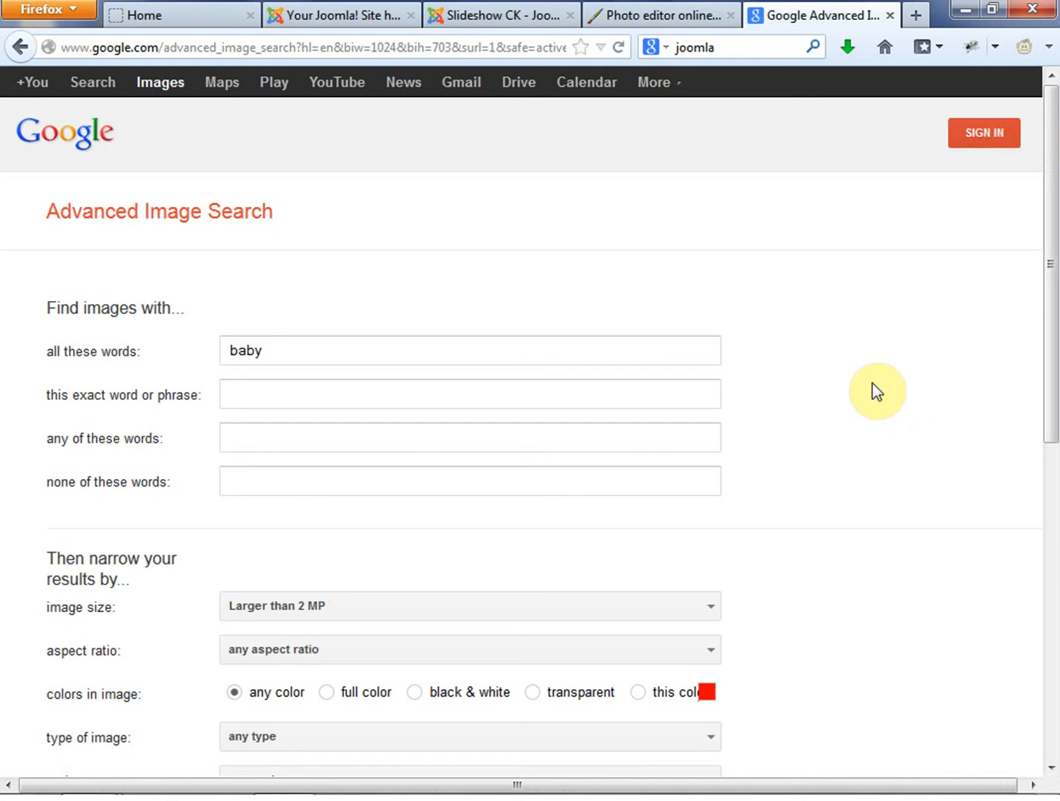
{"action": "mouse_move", "coordinate": [936, 330]}
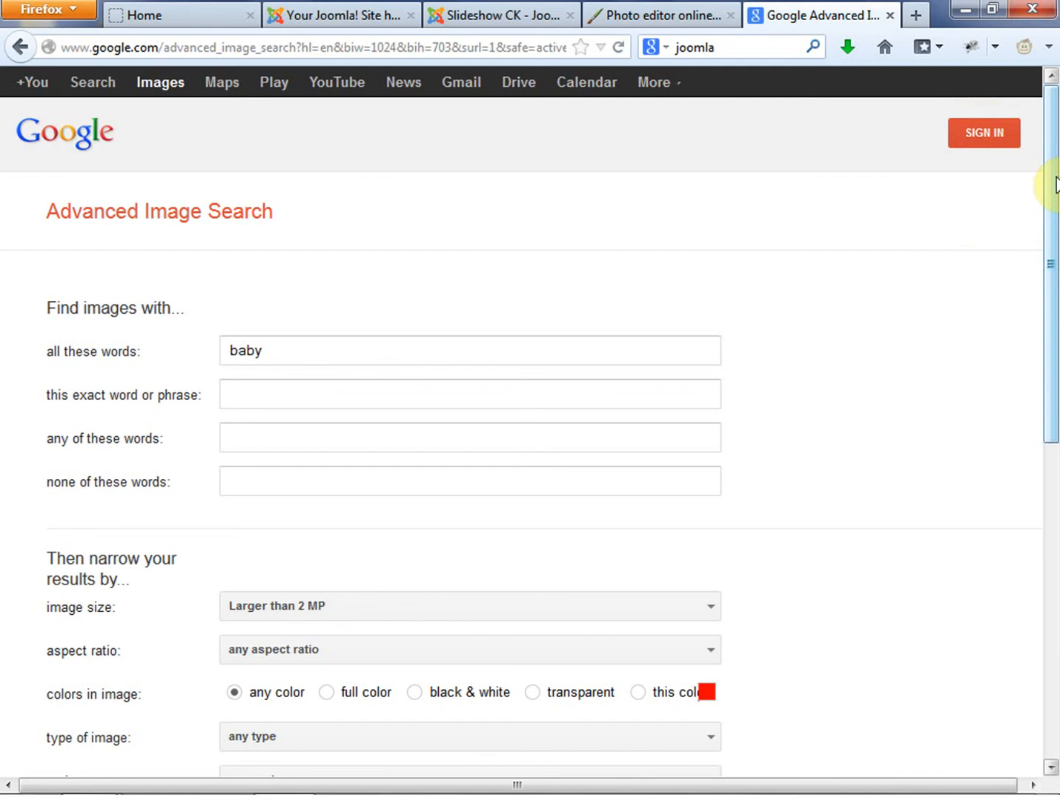
{"action": "scroll", "scroll_direction": "down", "scroll_amount": 3}
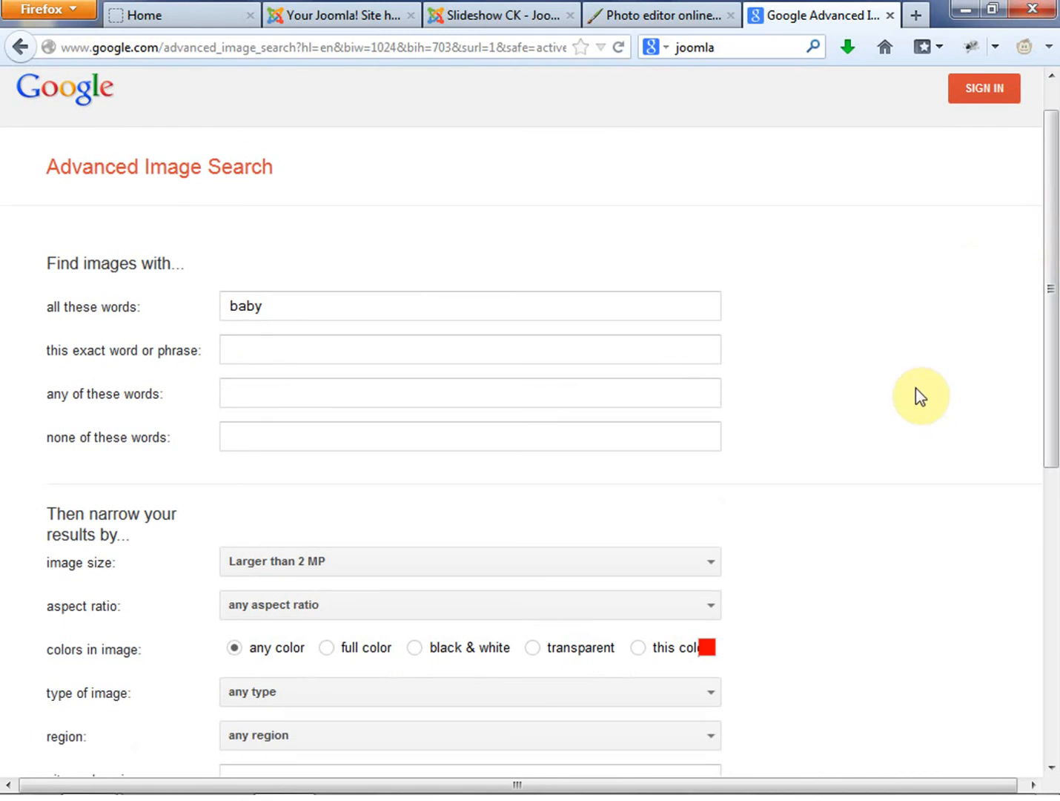
{"action": "mouse_move", "coordinate": [1050, 296]}
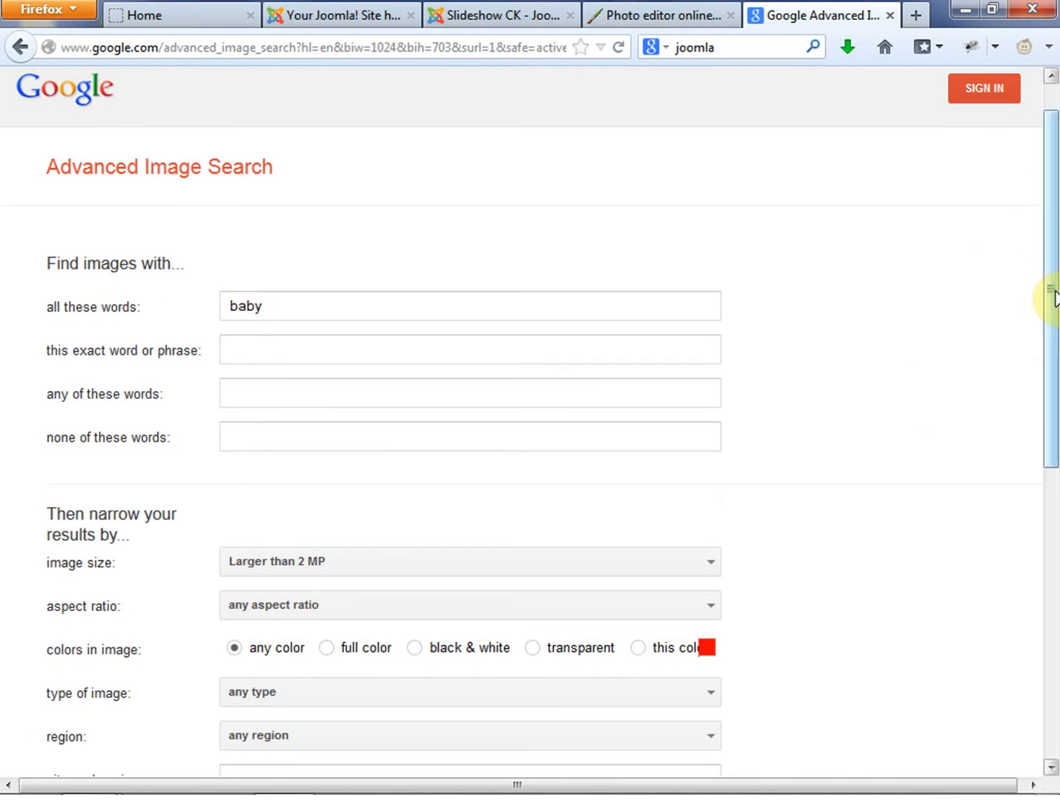
{"action": "left_click", "coordinate": [983, 89]}
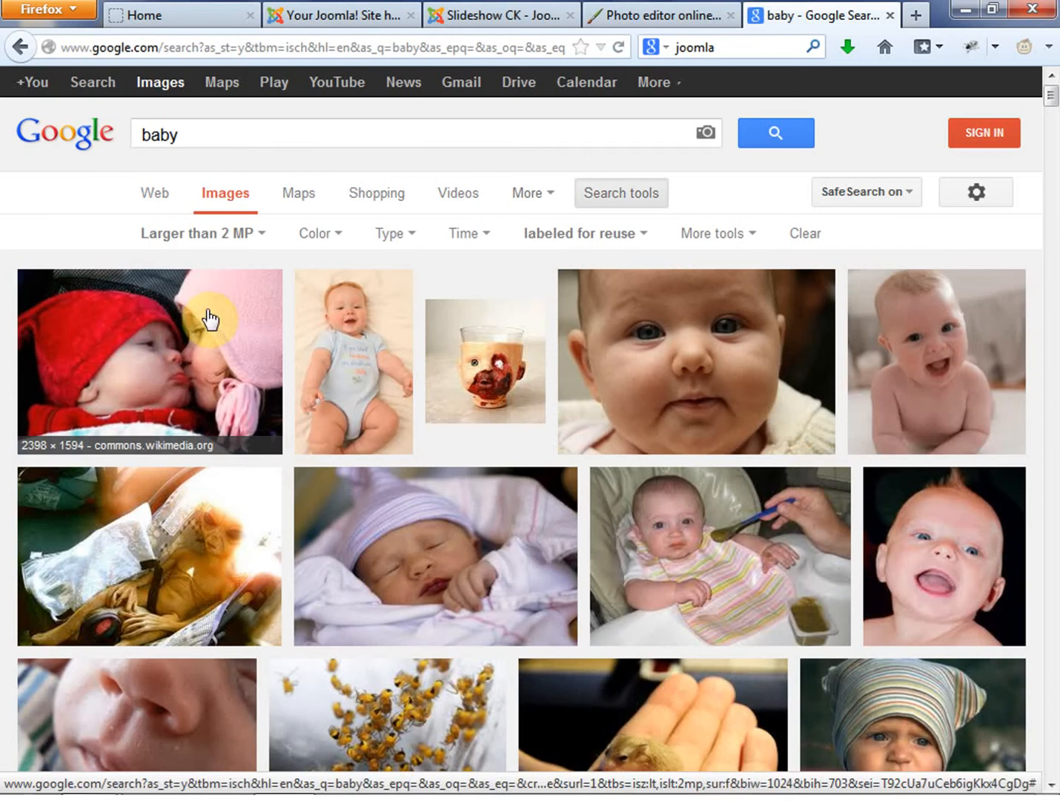
Step: Find the baby-and-child kiss photo, open its full-size original and save it to the computer
{"action": "scroll", "scroll_direction": "down", "scroll_amount": 3}
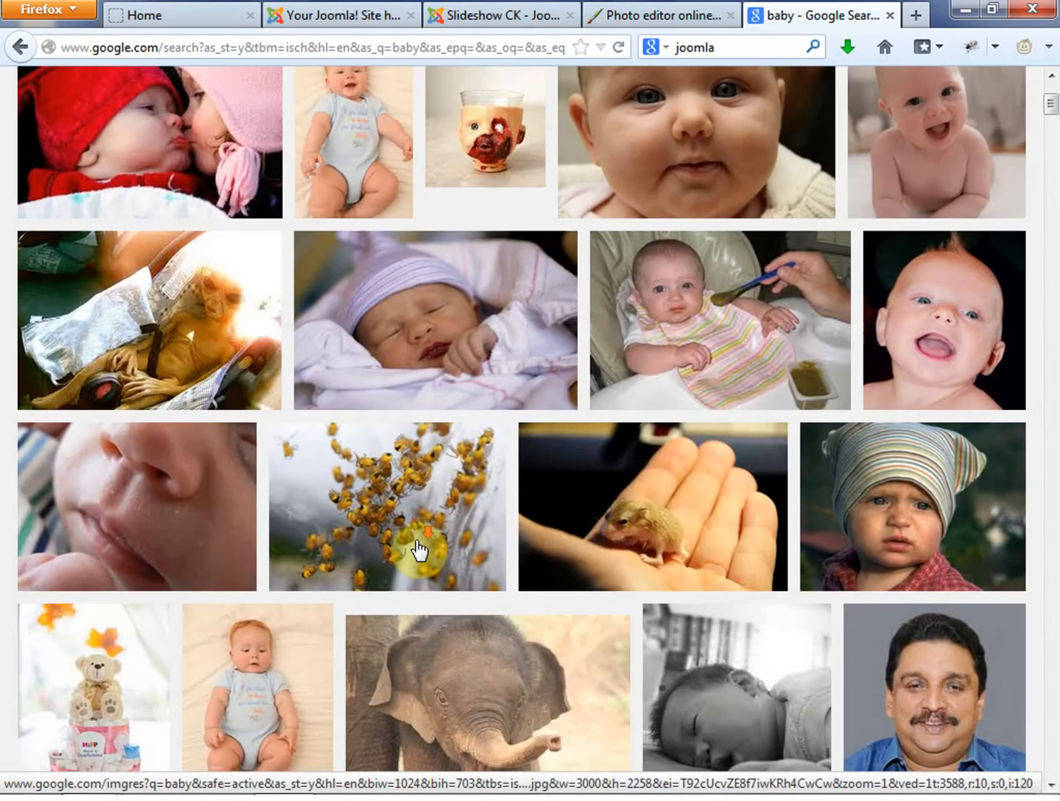
{"action": "scroll", "scroll_direction": "down", "scroll_amount": 3}
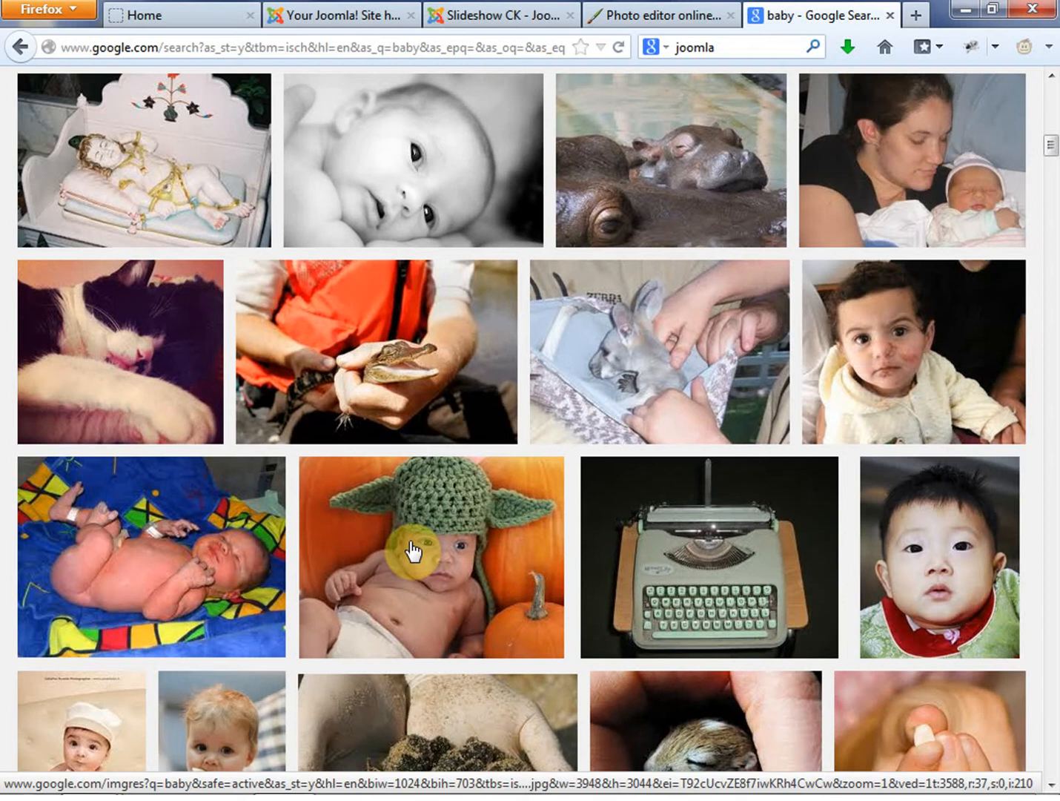
{"action": "scroll", "scroll_direction": "down", "scroll_amount": 3}
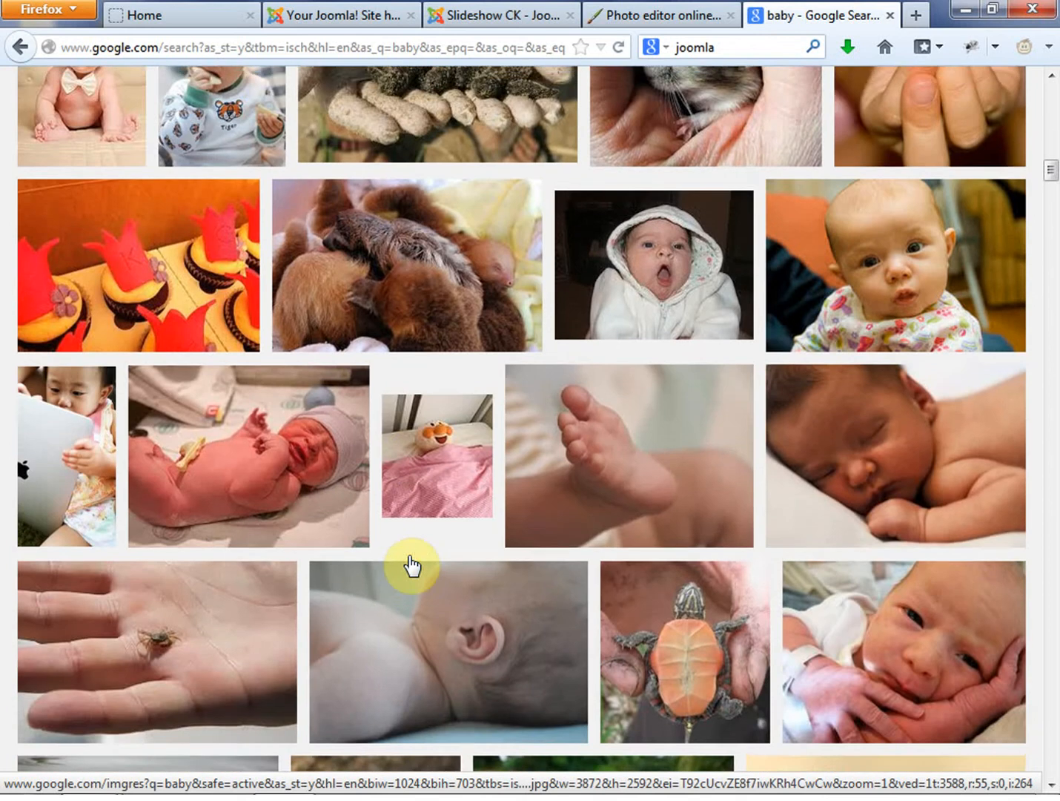
{"action": "scroll", "scroll_direction": "down", "scroll_amount": 3}
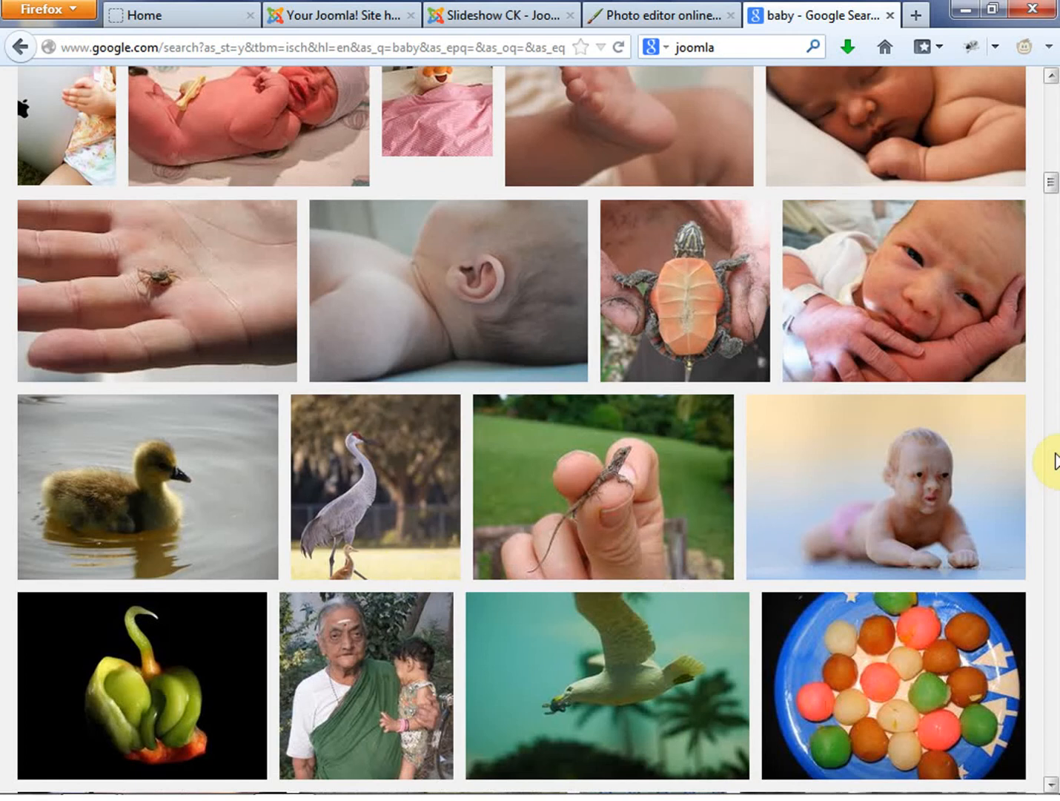
{"action": "mouse_move", "coordinate": [616, 563]}
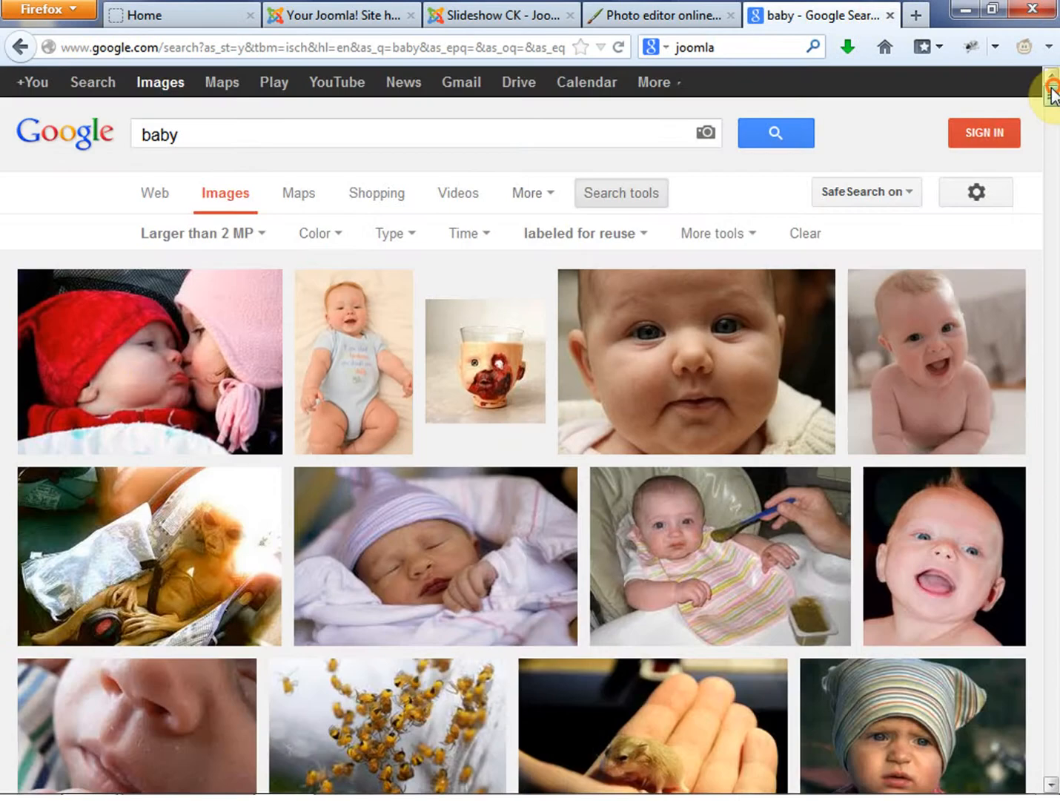
{"action": "left_click", "coordinate": [148, 361]}
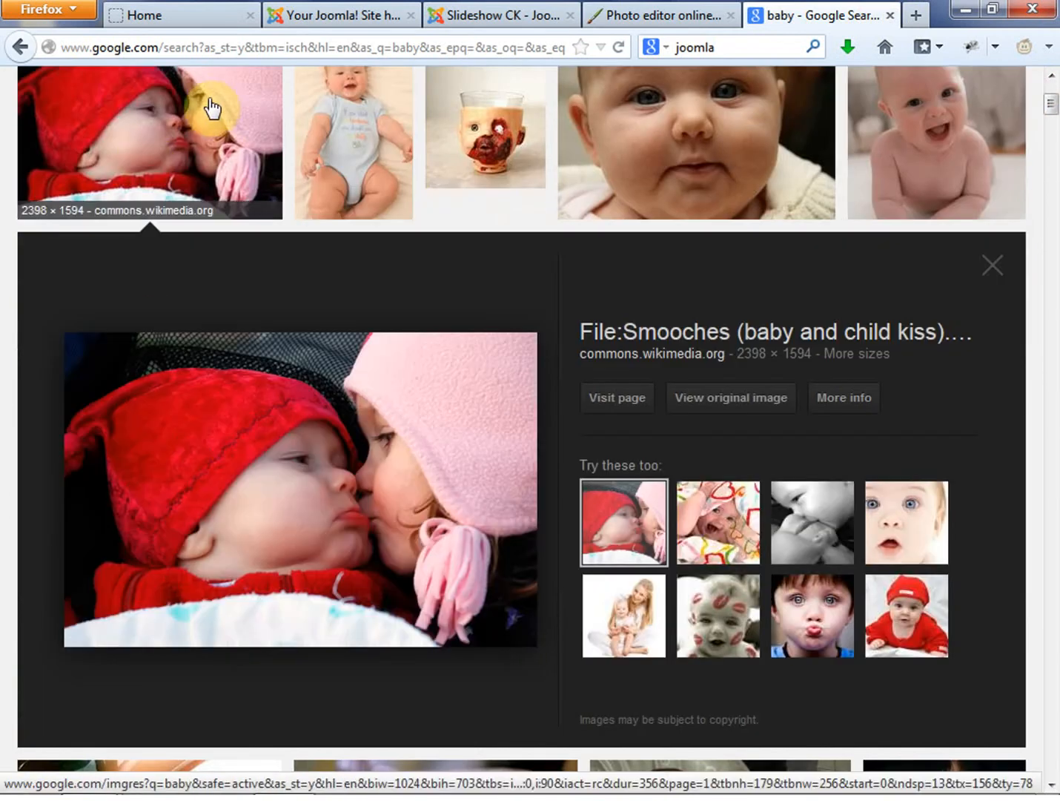
{"action": "left_click", "coordinate": [731, 397]}
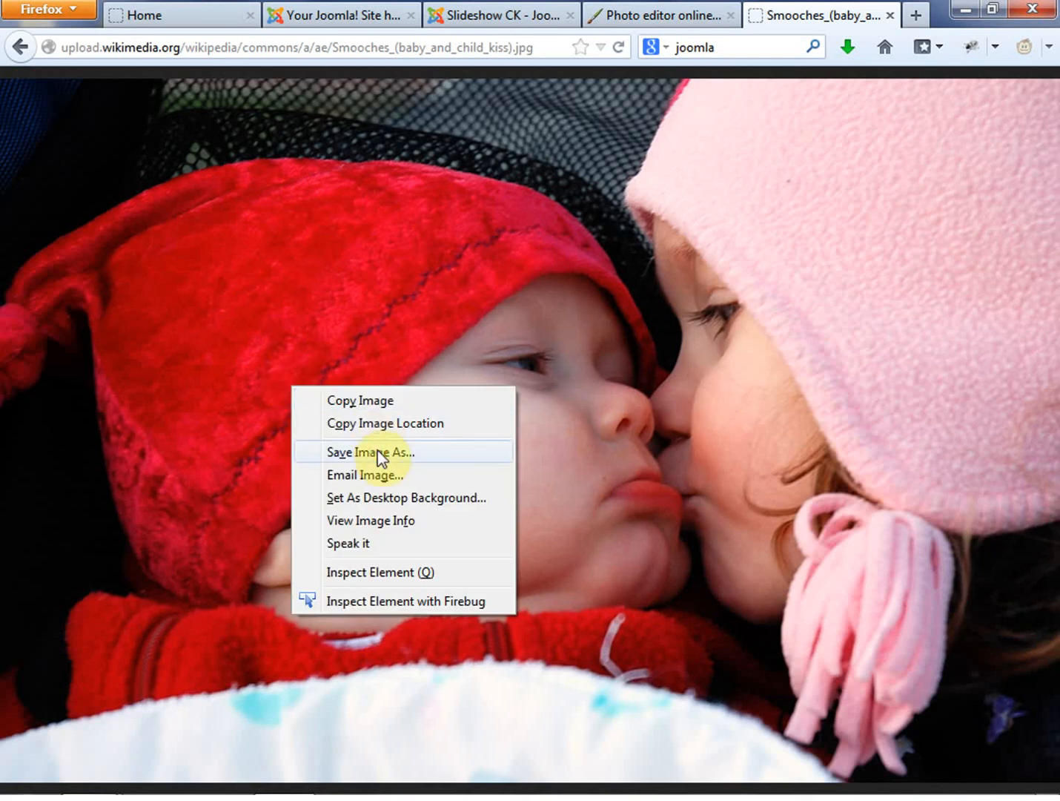
{"action": "left_click", "coordinate": [371, 453]}
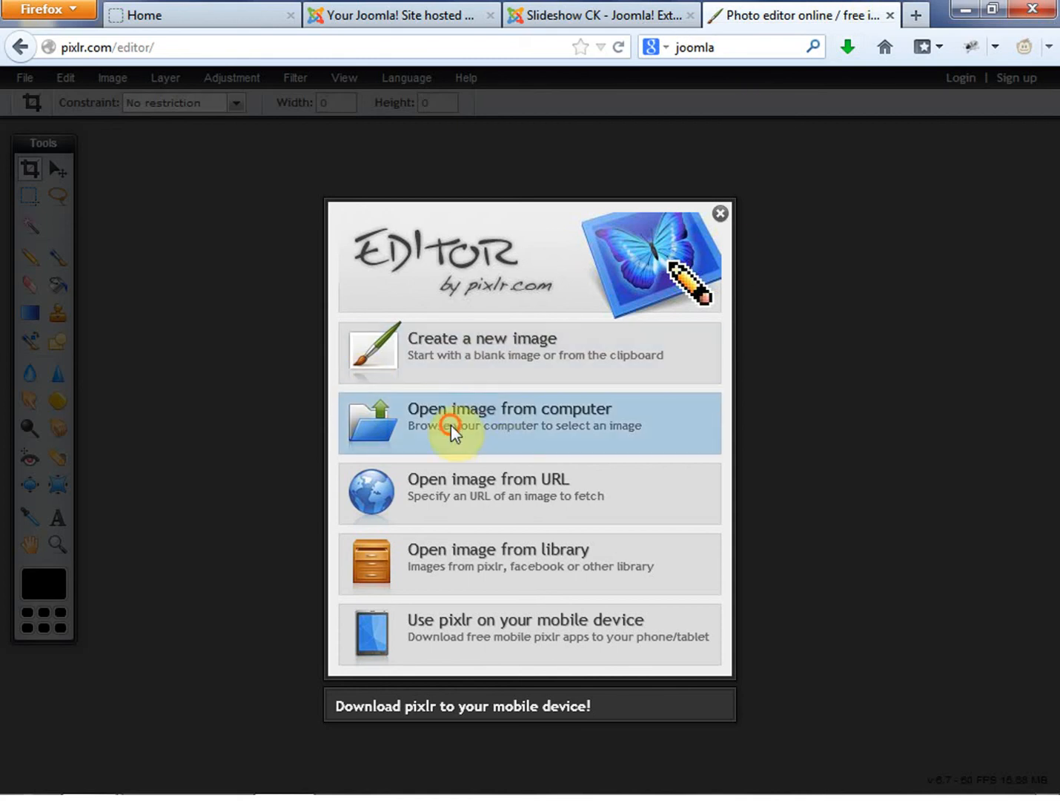
Step: Open the bridge photo from the computer in Pixlr Editor
{"action": "left_click", "coordinate": [528, 423]}
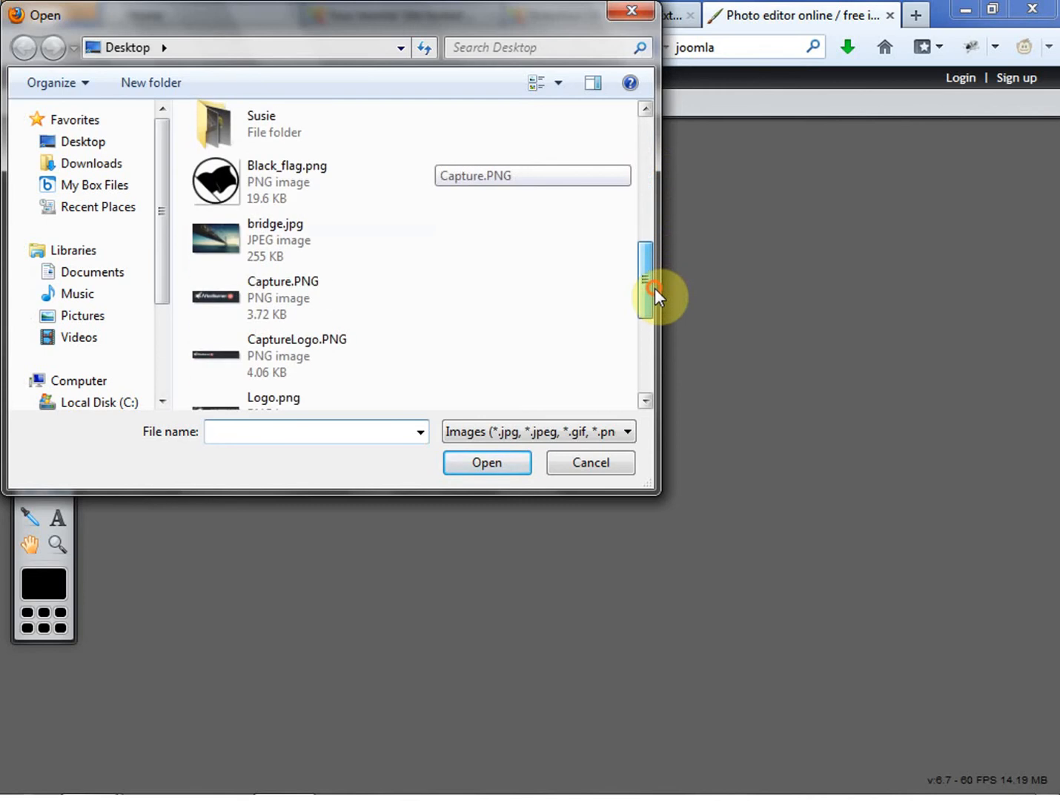
{"action": "left_click", "coordinate": [486, 463]}
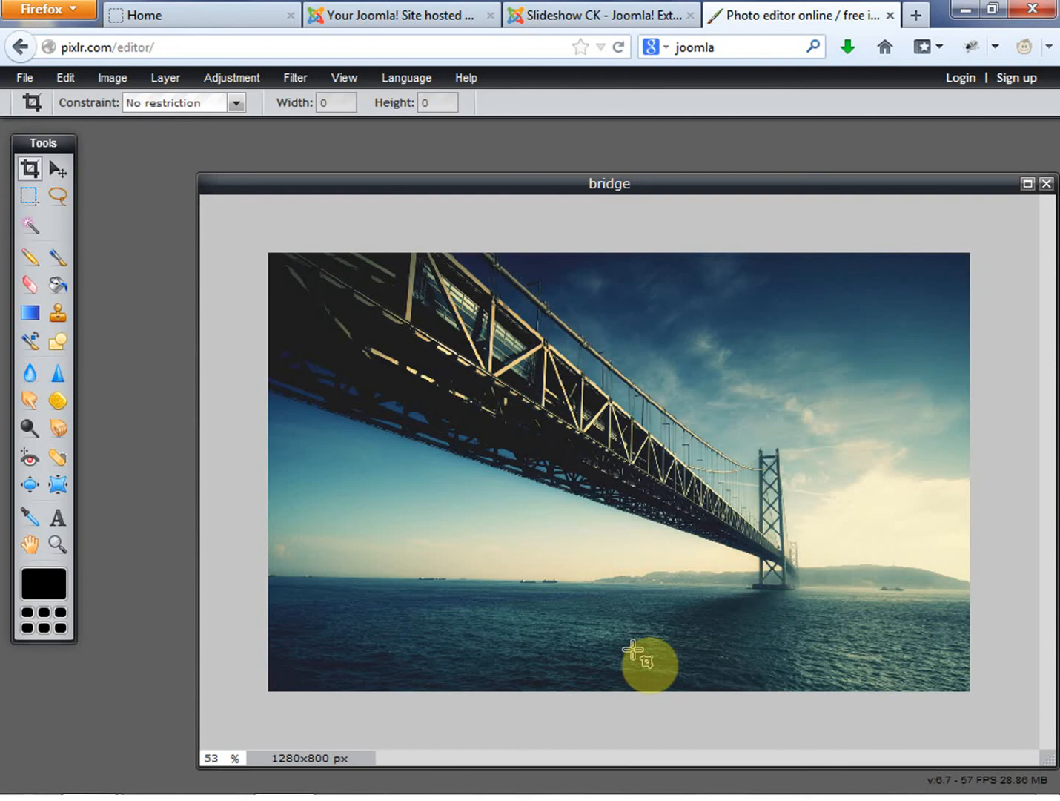
Step: Start opening another image and go into the JoomlaVideos folder on the Desktop
{"action": "left_click", "coordinate": [24, 77]}
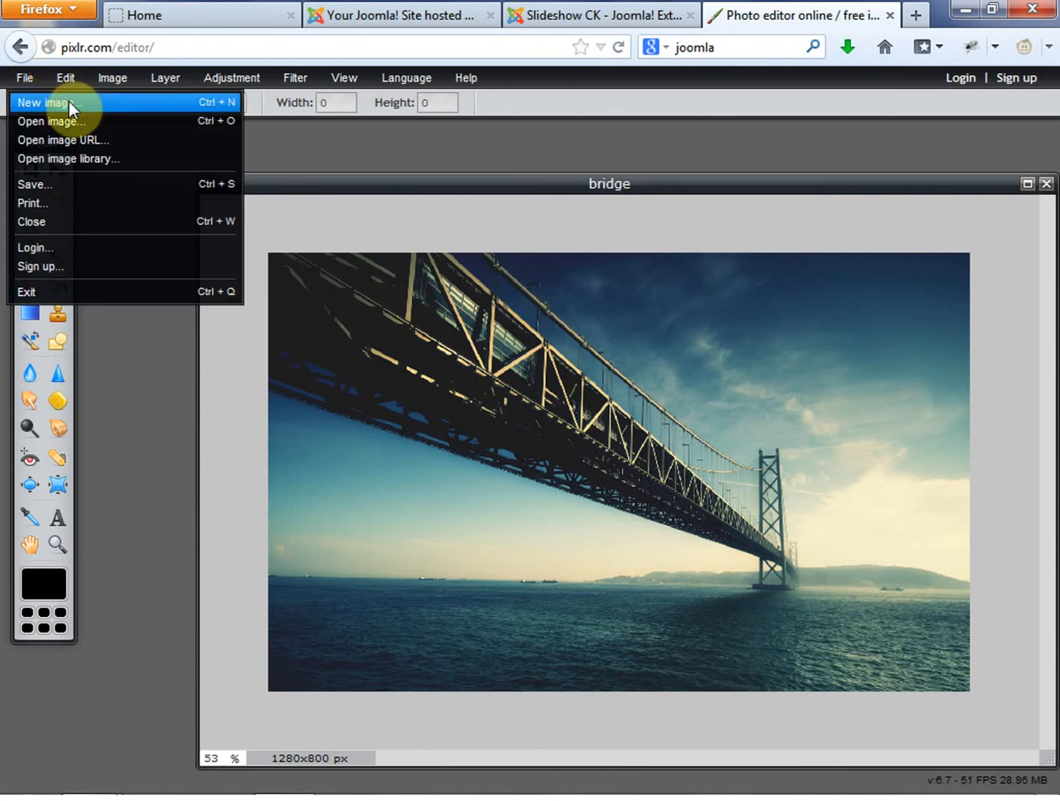
{"action": "left_click", "coordinate": [50, 121]}
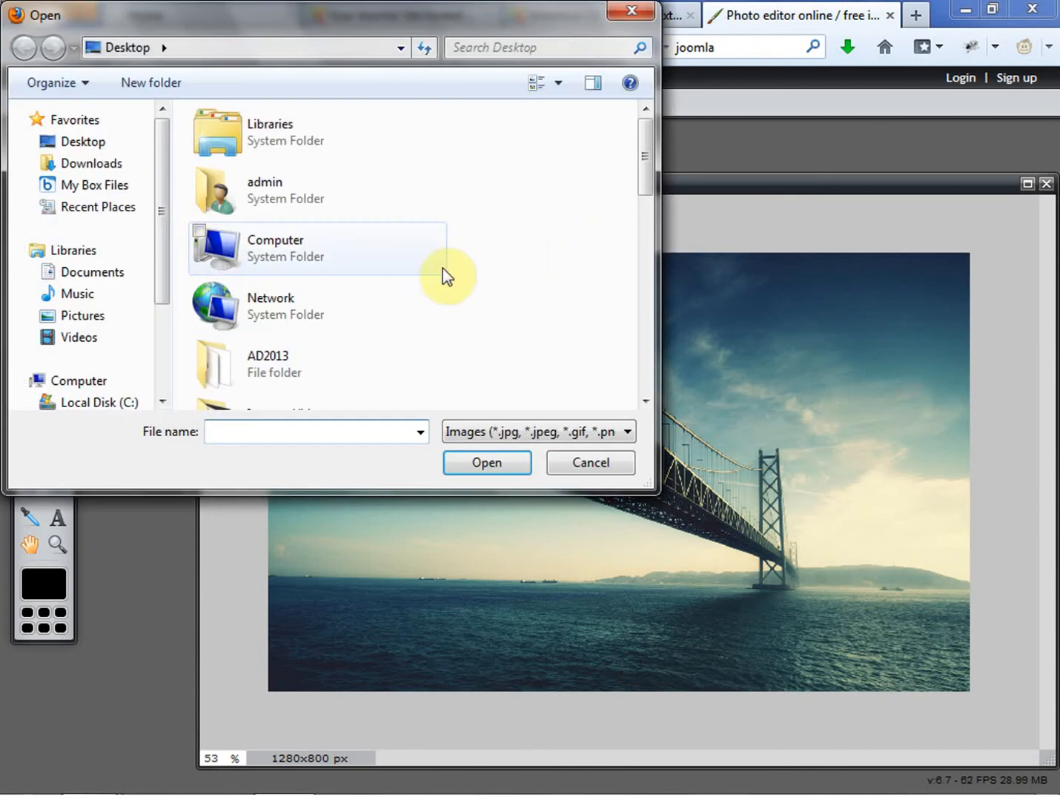
{"action": "left_click_drag", "start_coordinate": [646, 148], "coordinate": [646, 230]}
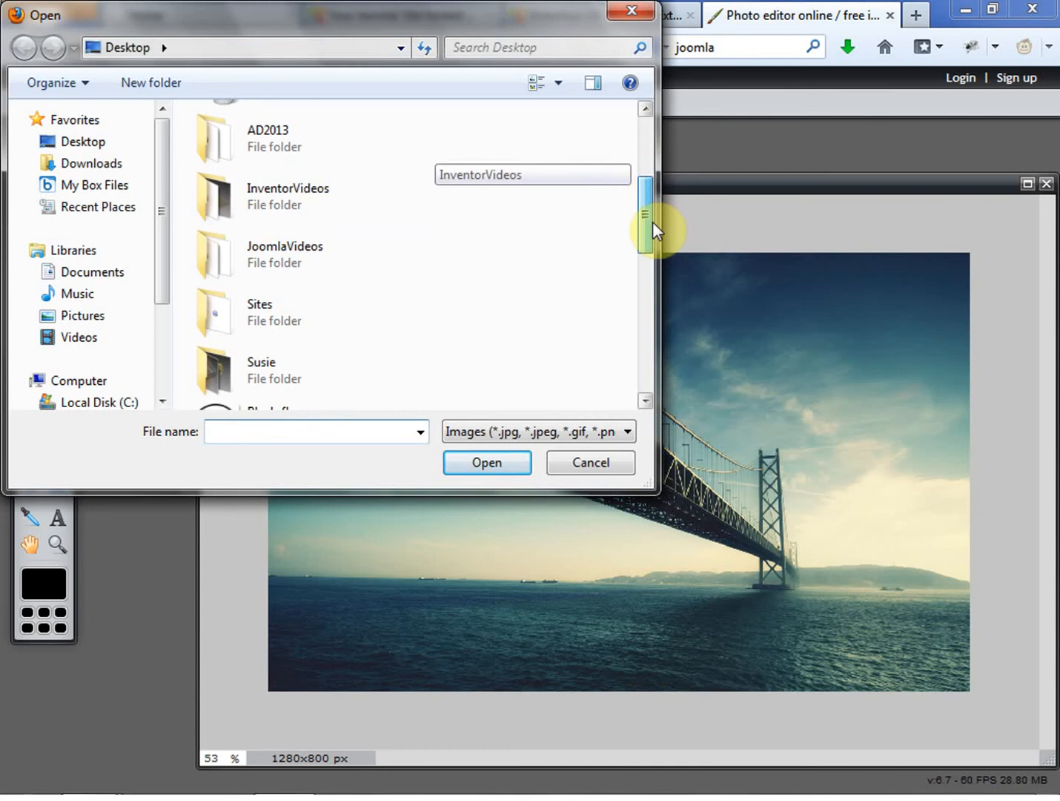
{"action": "left_click", "coordinate": [297, 240]}
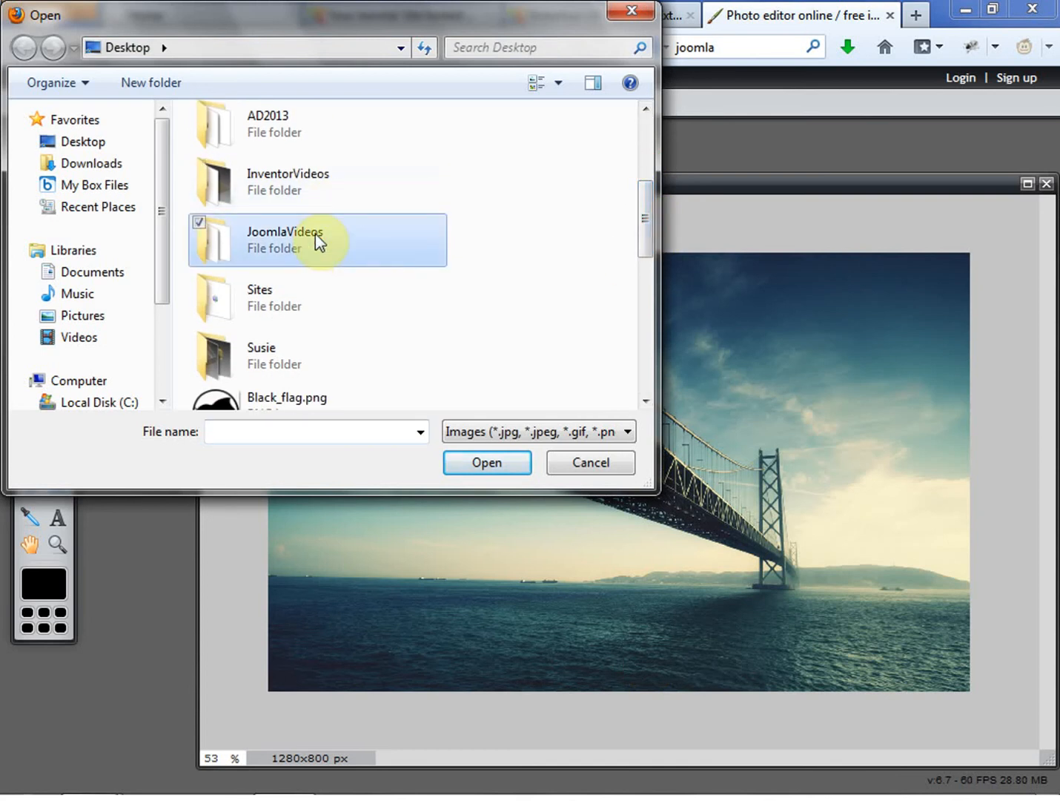
{"action": "double_click", "coordinate": [282, 231]}
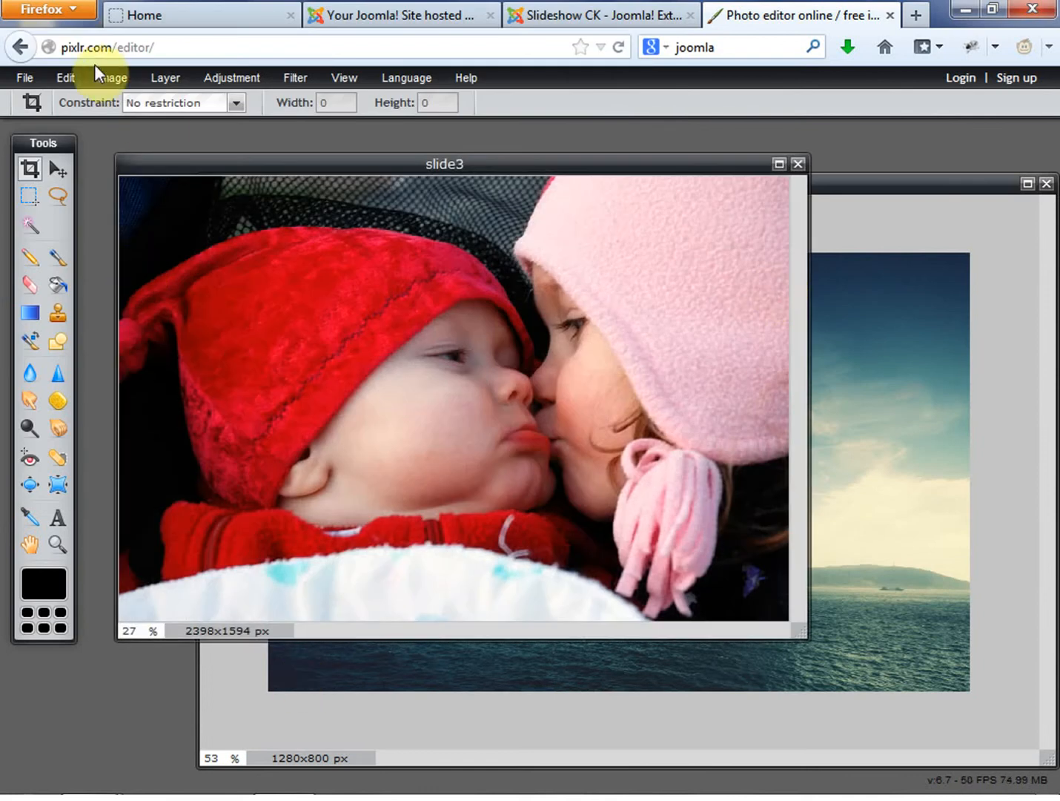
Step: Resize the slide3 baby photo to 1280 wide, then set the canvas to 1280x800
{"action": "left_click", "coordinate": [113, 77]}
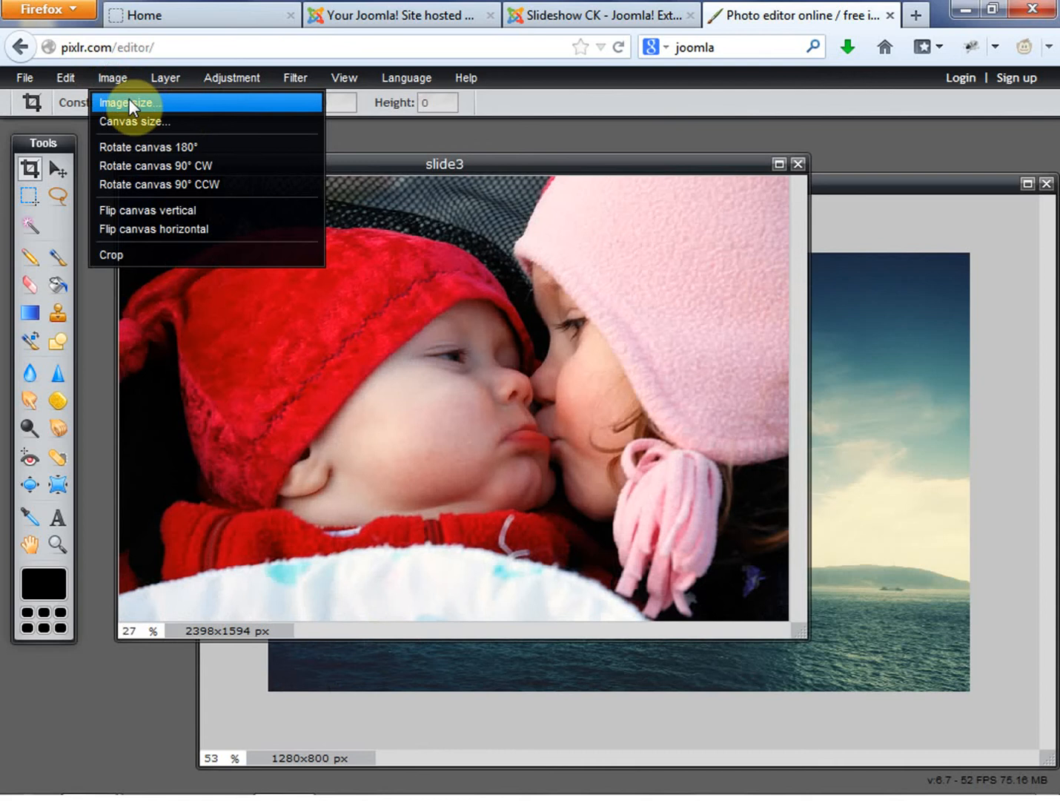
{"action": "left_click", "coordinate": [127, 102]}
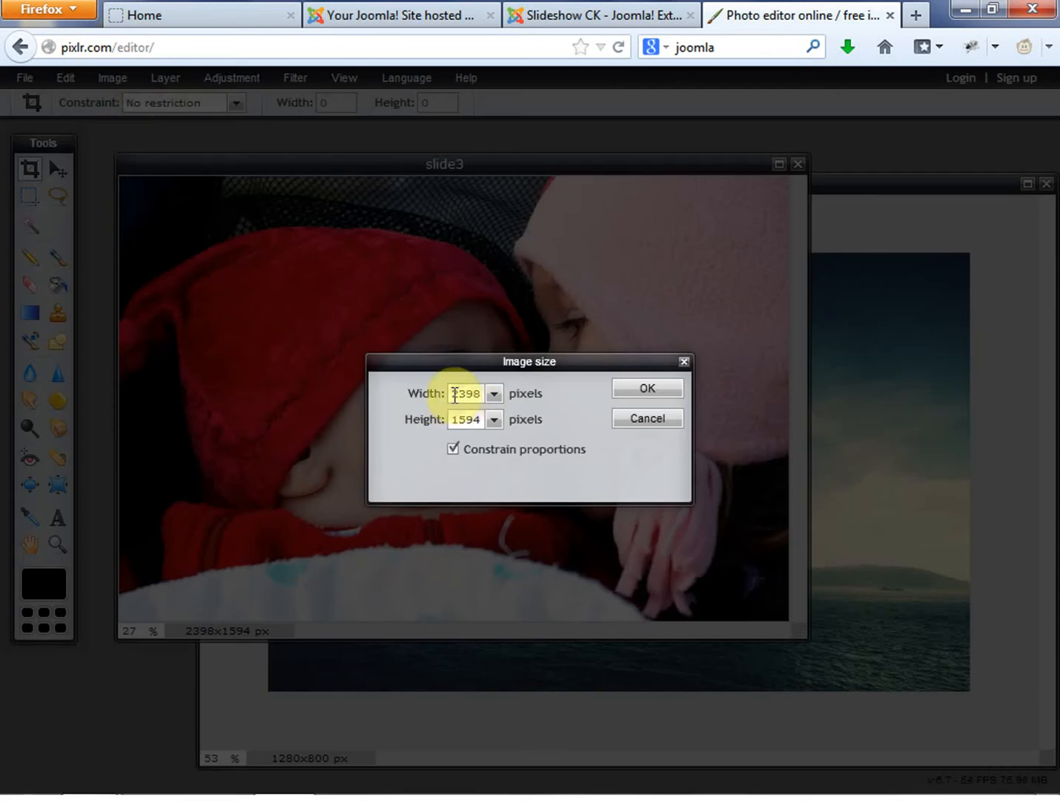
{"action": "type", "text": "1280"}
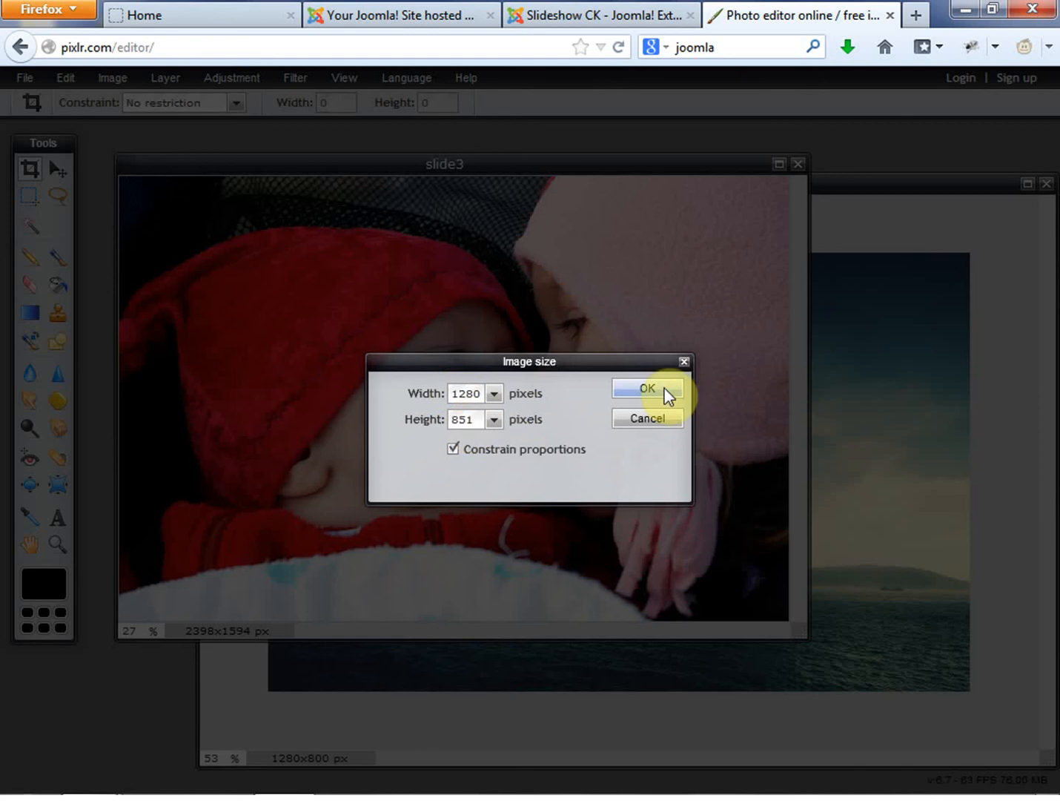
{"action": "left_click", "coordinate": [647, 389]}
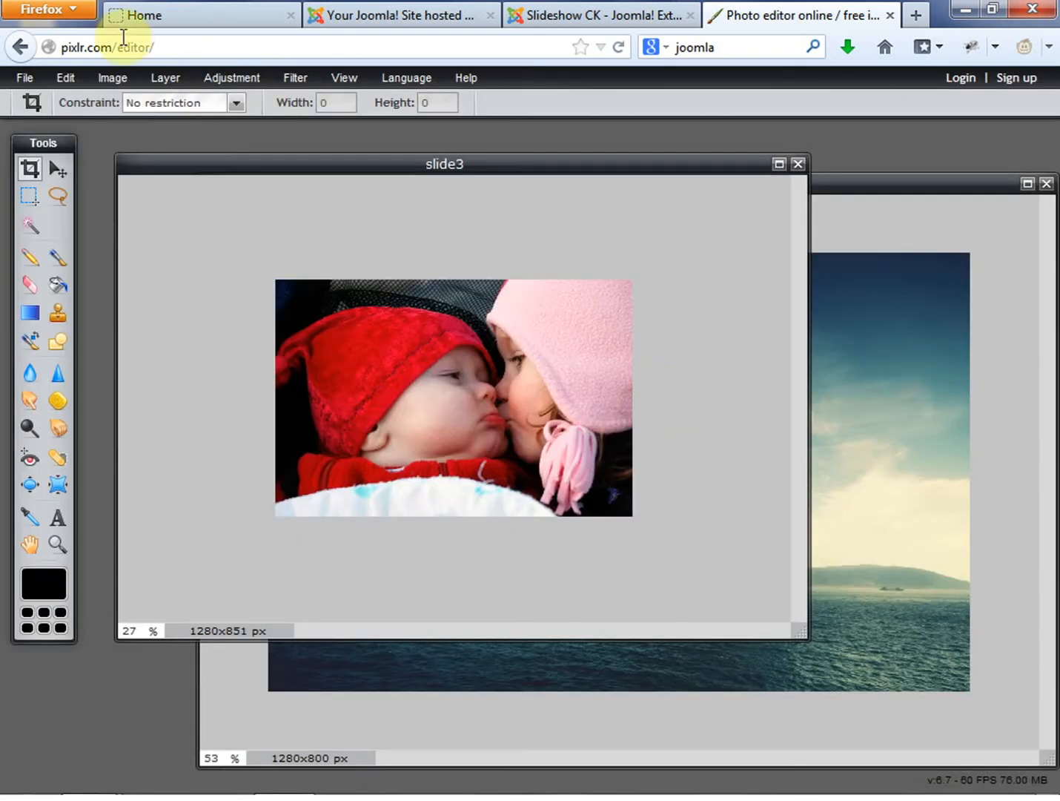
{"action": "left_click", "coordinate": [112, 78]}
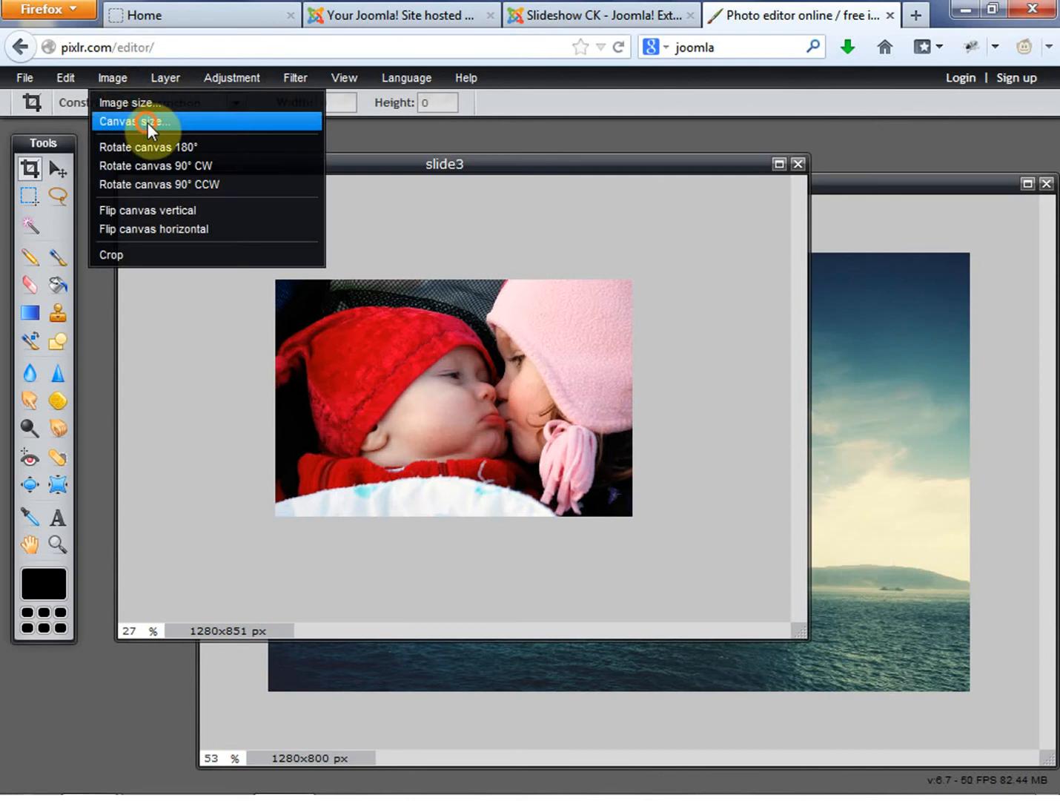
{"action": "left_click", "coordinate": [133, 122]}
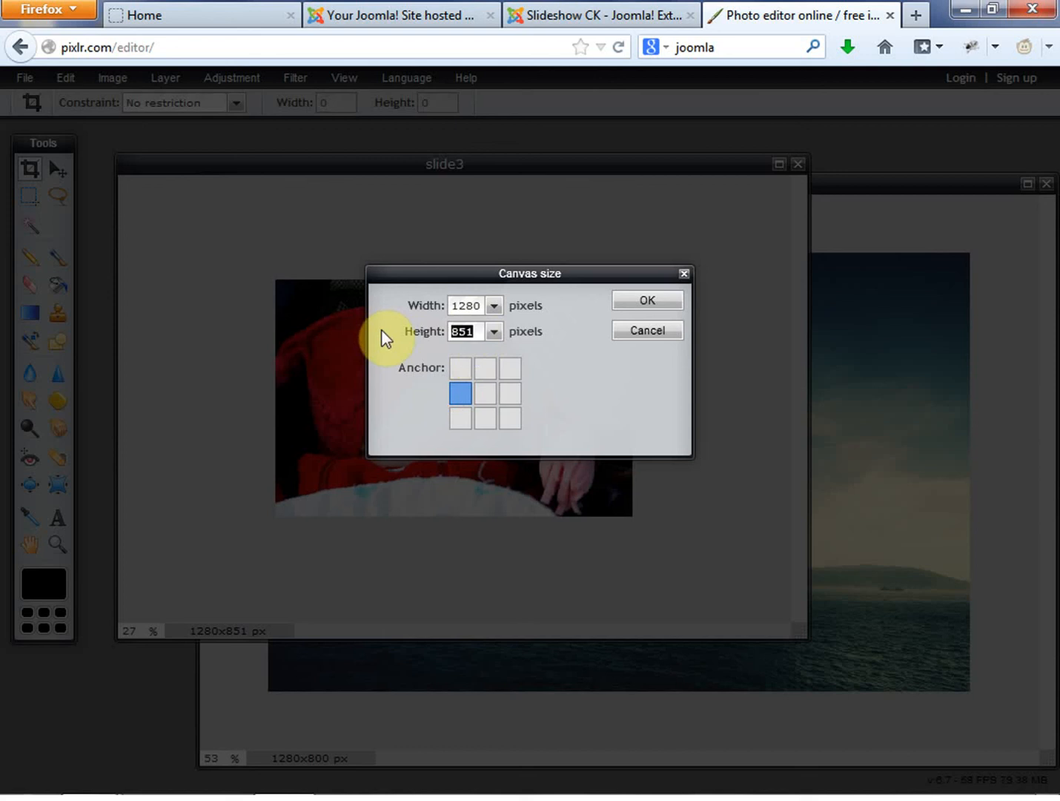
{"action": "type", "text": "80"}
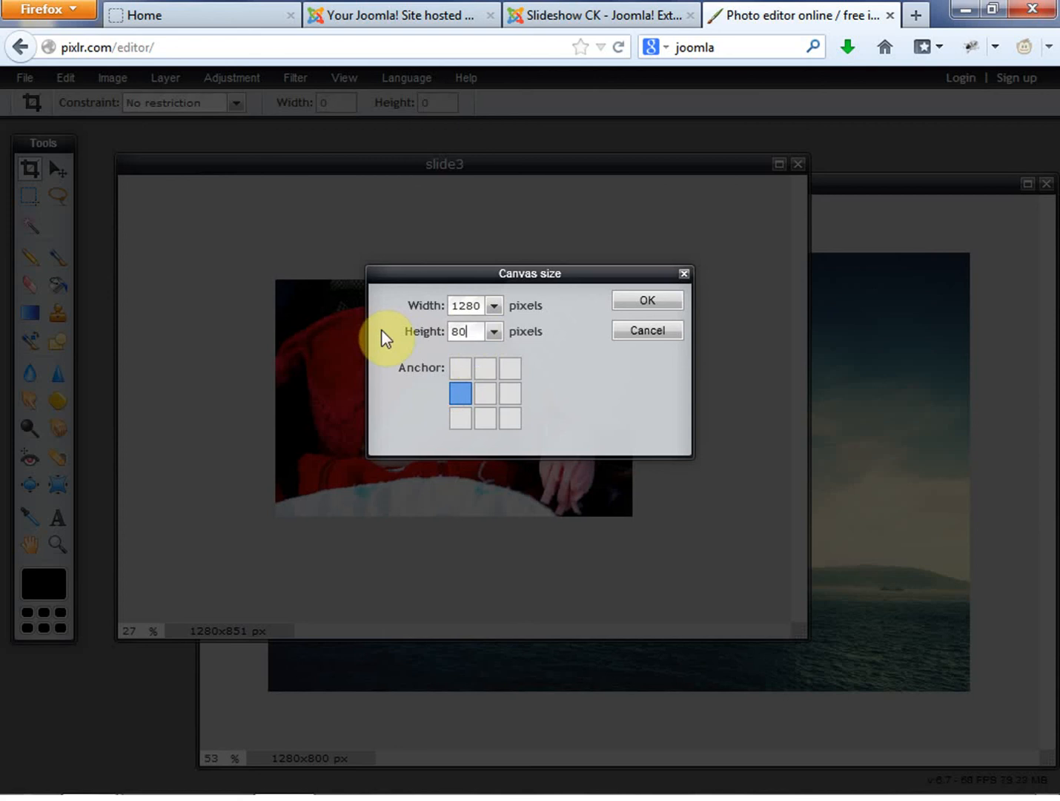
{"action": "left_click", "coordinate": [647, 300]}
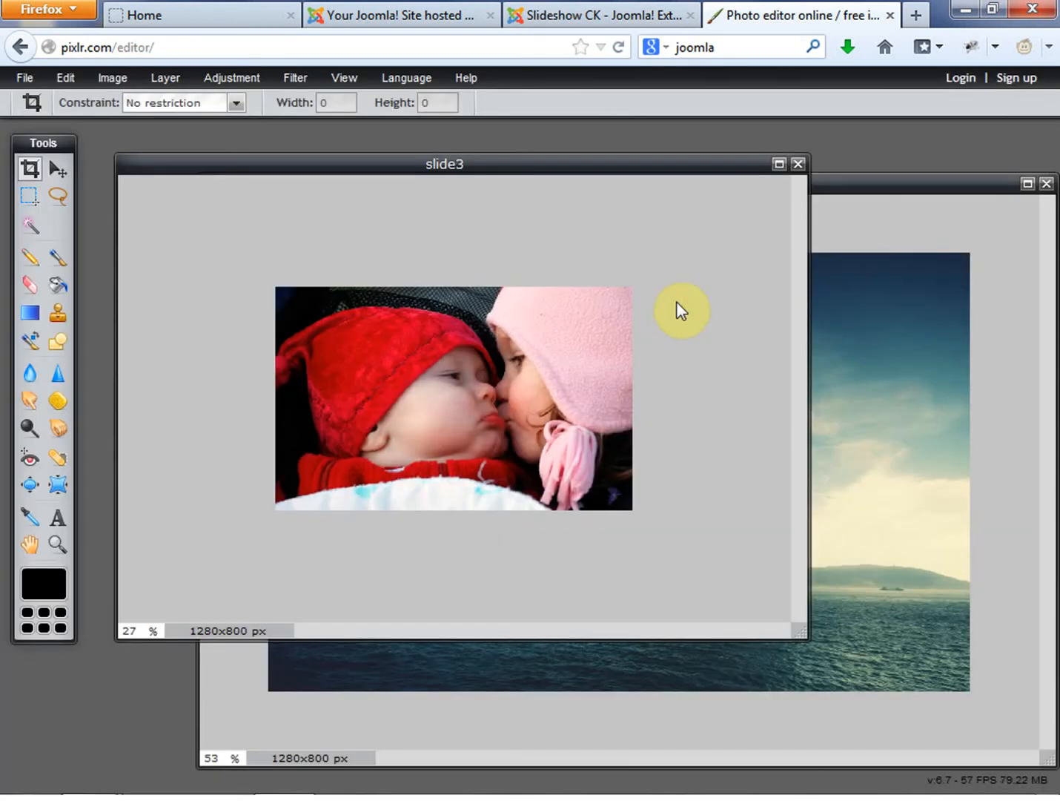
{"action": "mouse_move", "coordinate": [24, 77]}
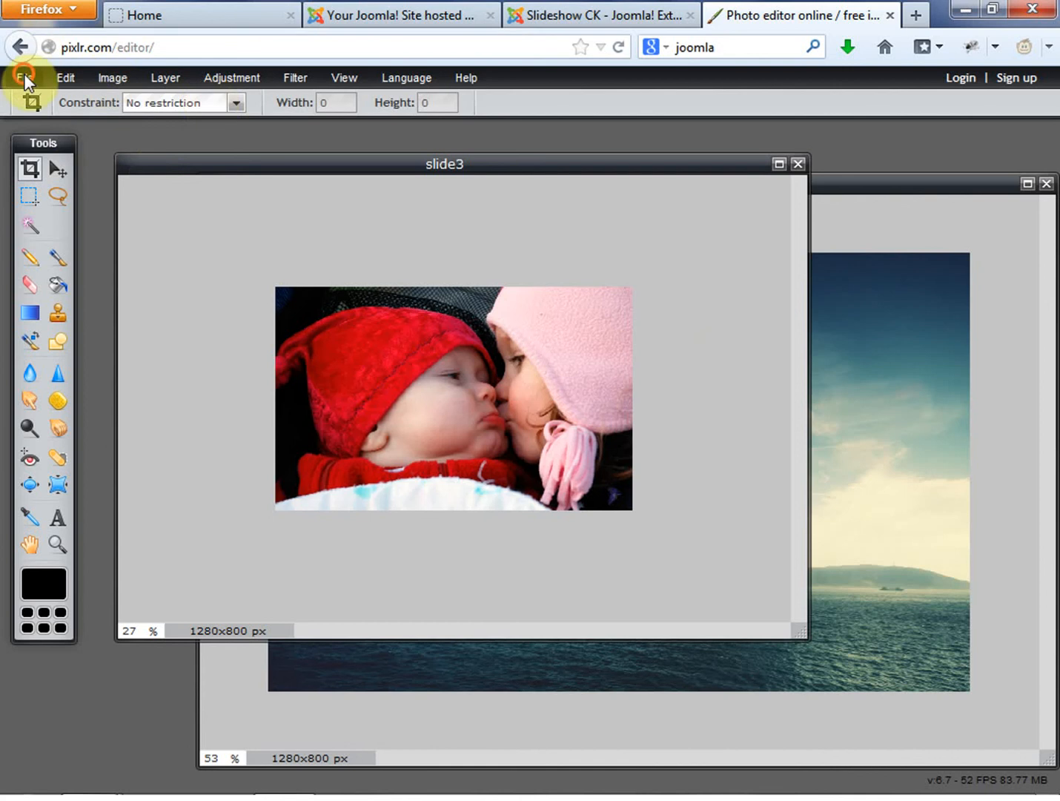
Step: Save the photo over the existing slide3.jpg in the Files folder
{"action": "left_click", "coordinate": [23, 77]}
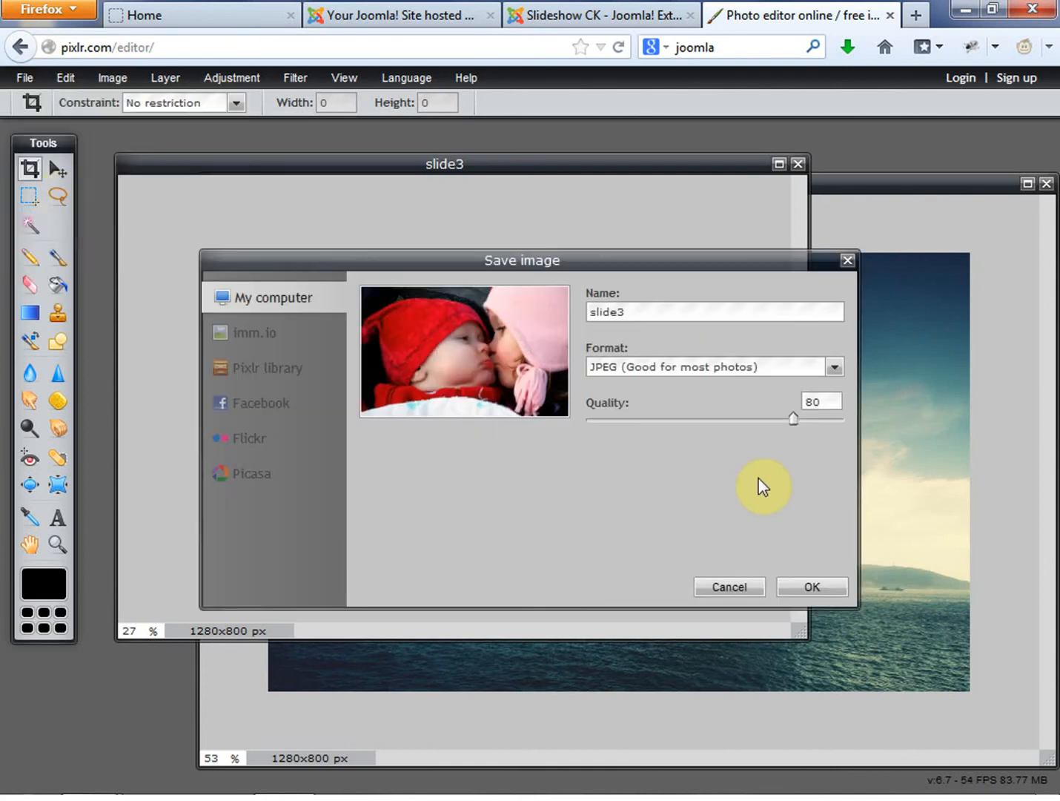
{"action": "left_click", "coordinate": [811, 587]}
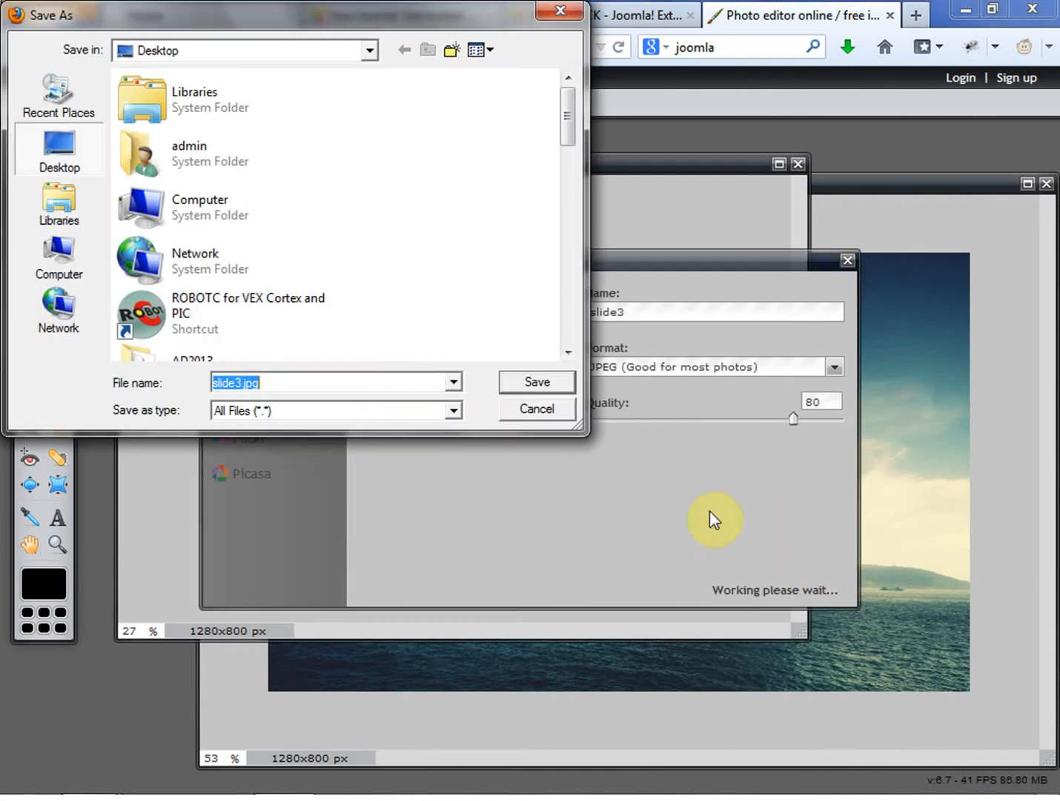
{"action": "mouse_move", "coordinate": [497, 163]}
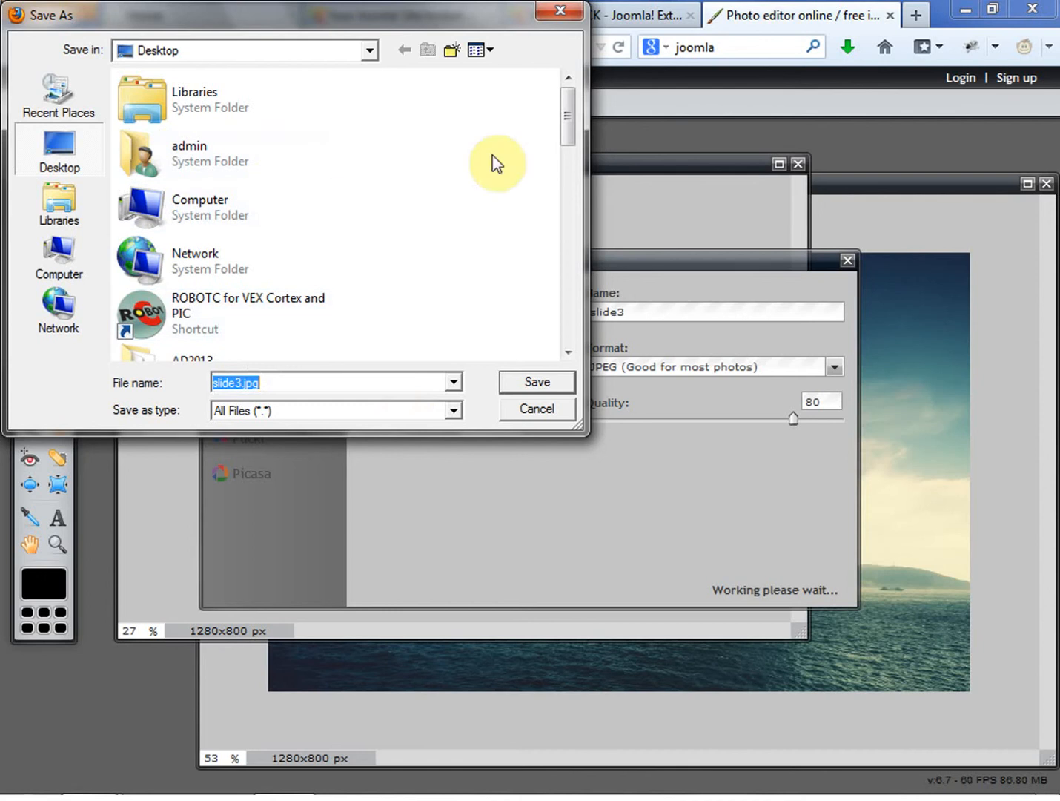
{"action": "scroll", "scroll_direction": "down", "scroll_amount": 3}
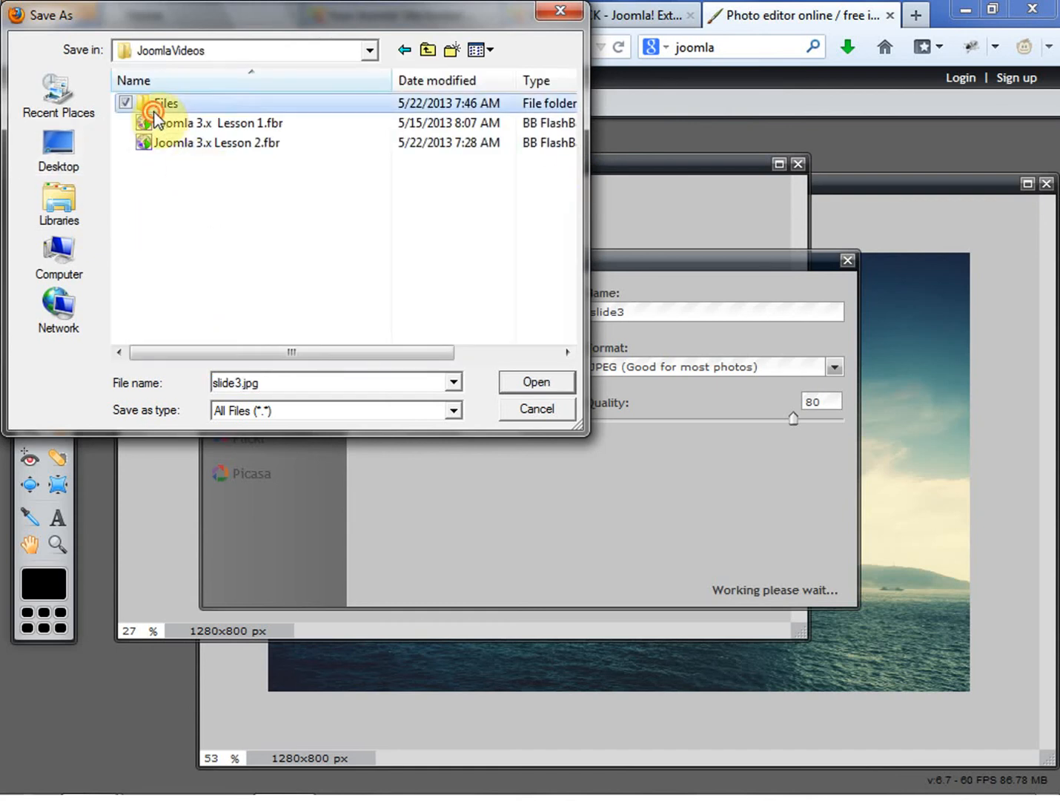
{"action": "double_click", "coordinate": [162, 104]}
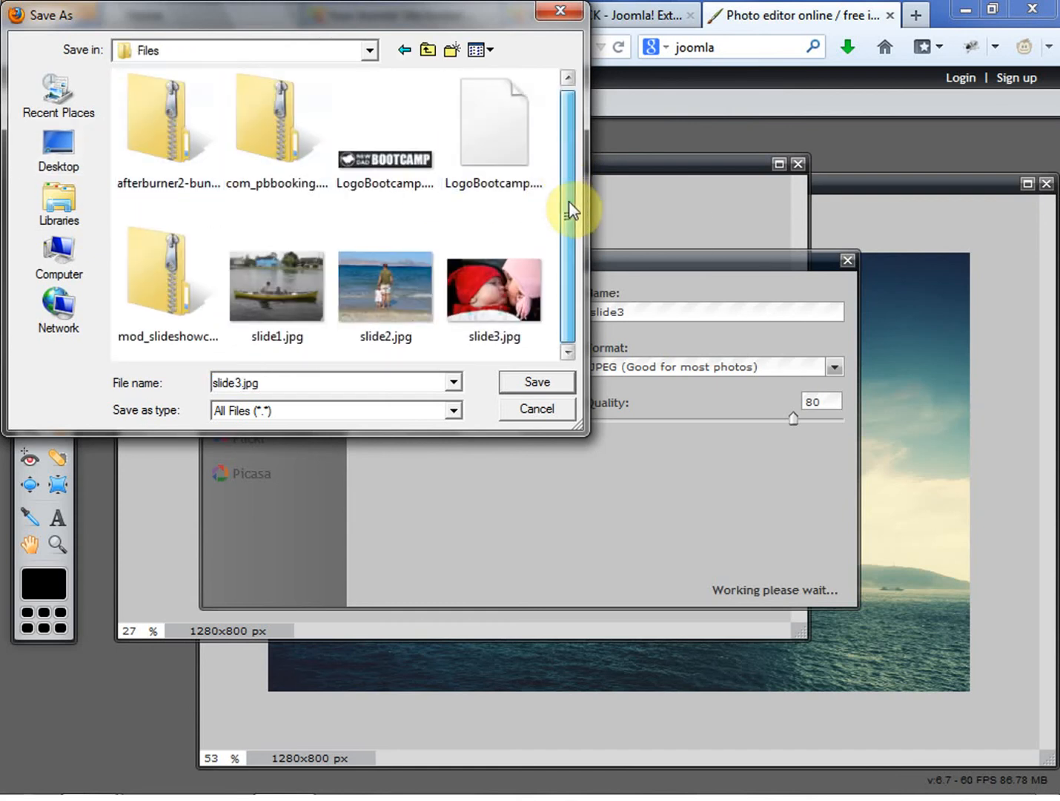
{"action": "left_click", "coordinate": [494, 289]}
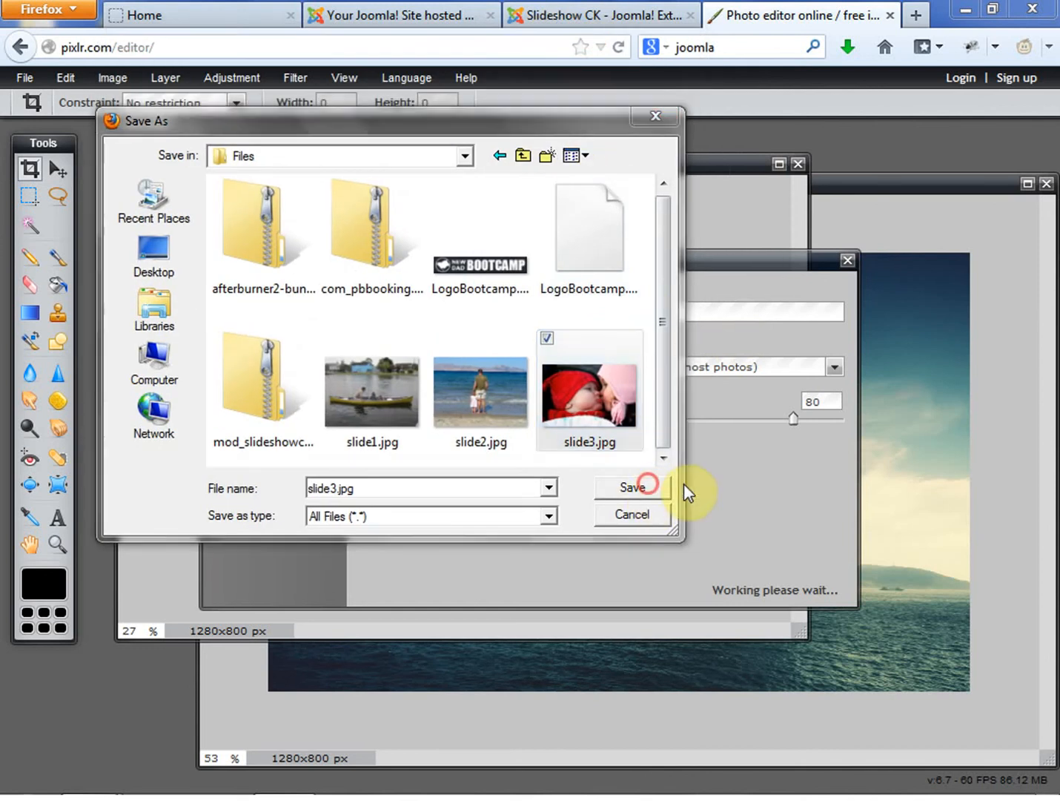
{"action": "left_click", "coordinate": [632, 487]}
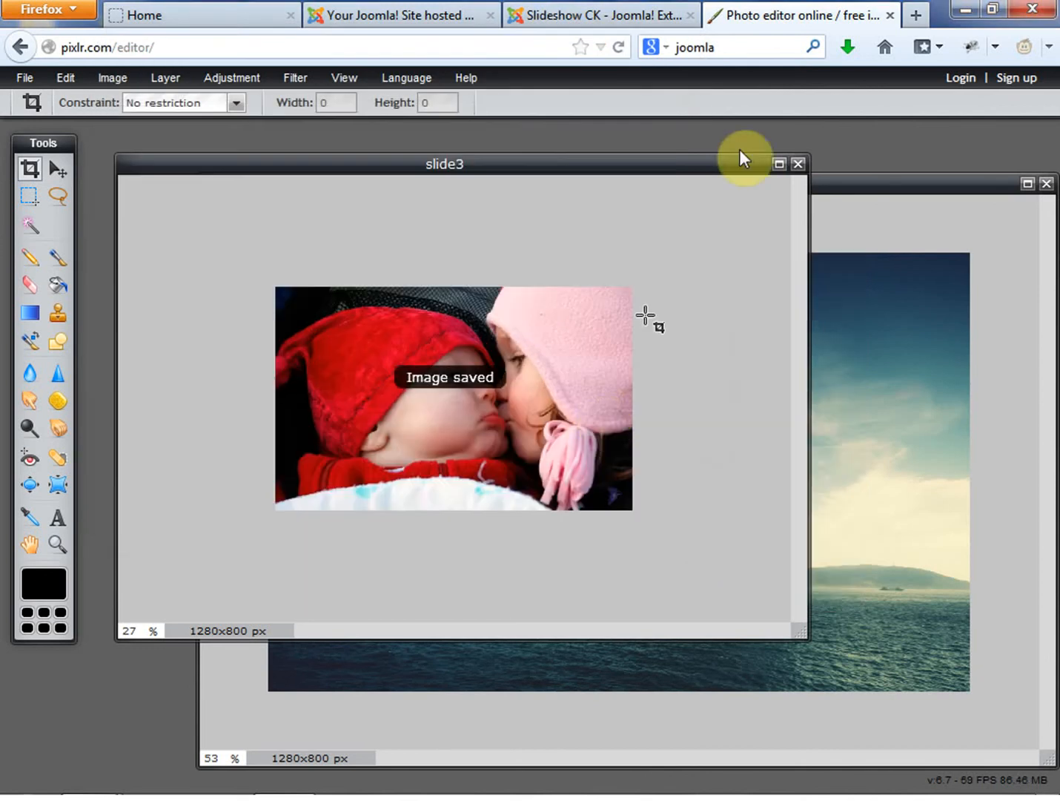
{"action": "left_click", "coordinate": [24, 78]}
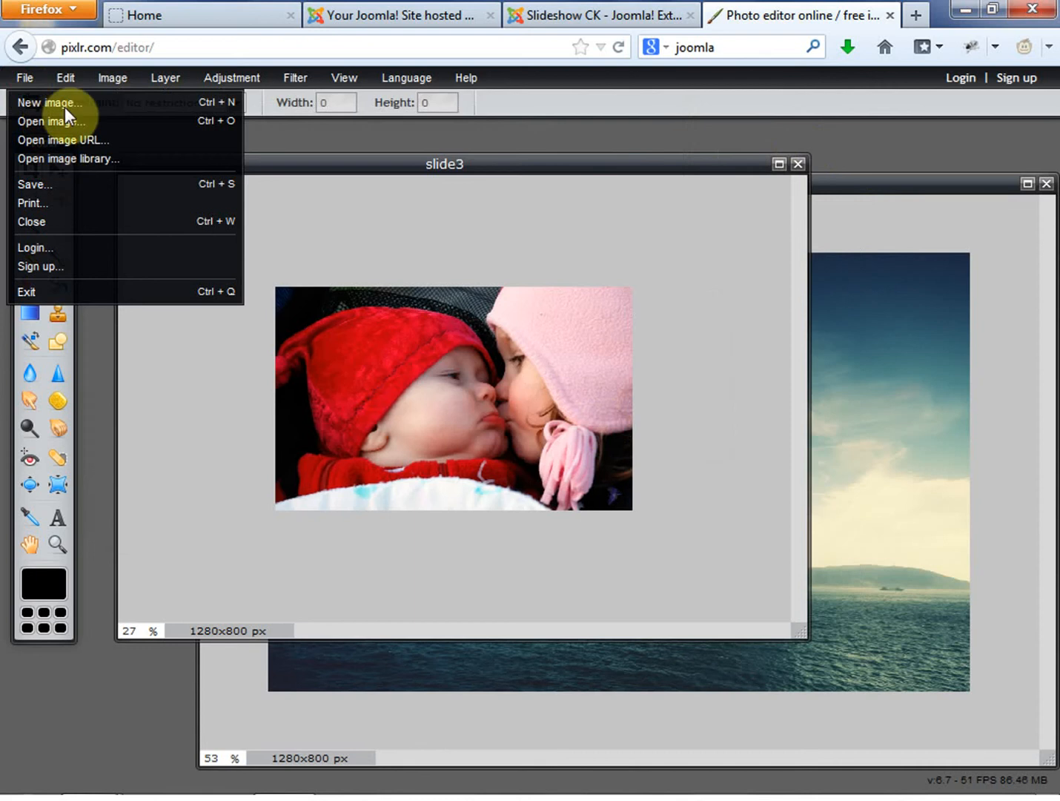
Step: Open the slide1 canoe photo, resize it to 1280 wide and crop the canvas to 1280x800 centred
{"action": "left_click", "coordinate": [51, 121]}
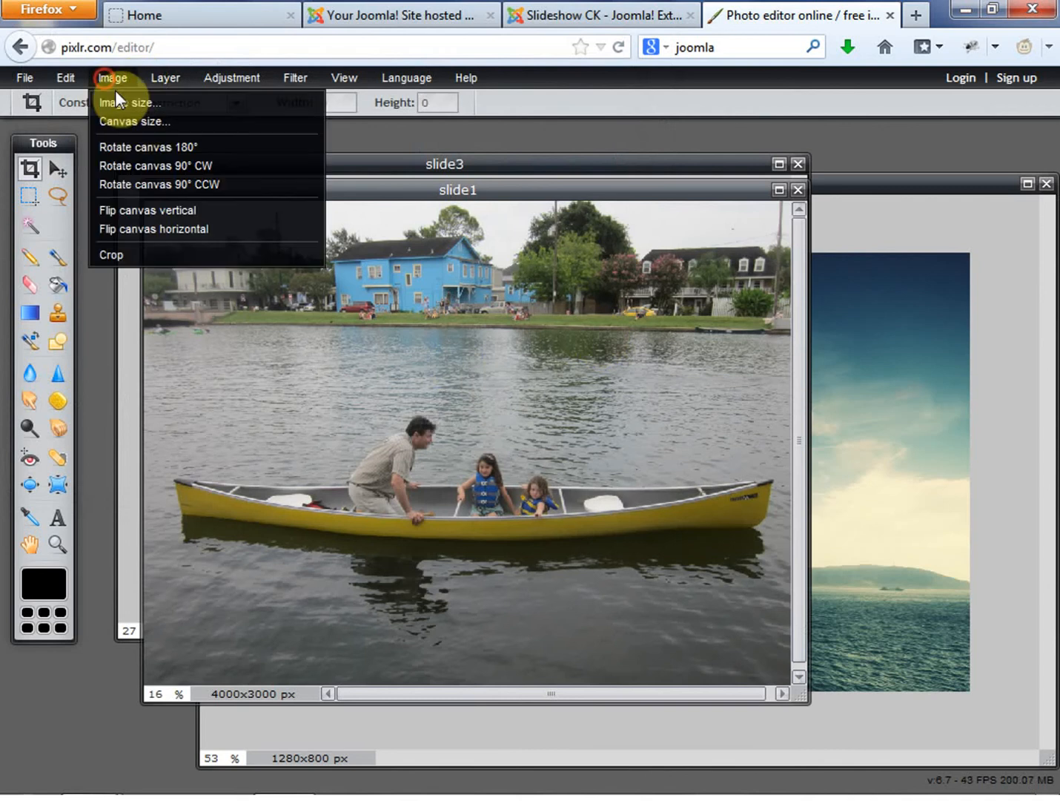
{"action": "left_click", "coordinate": [132, 102]}
{"action": "type", "text": "128"}
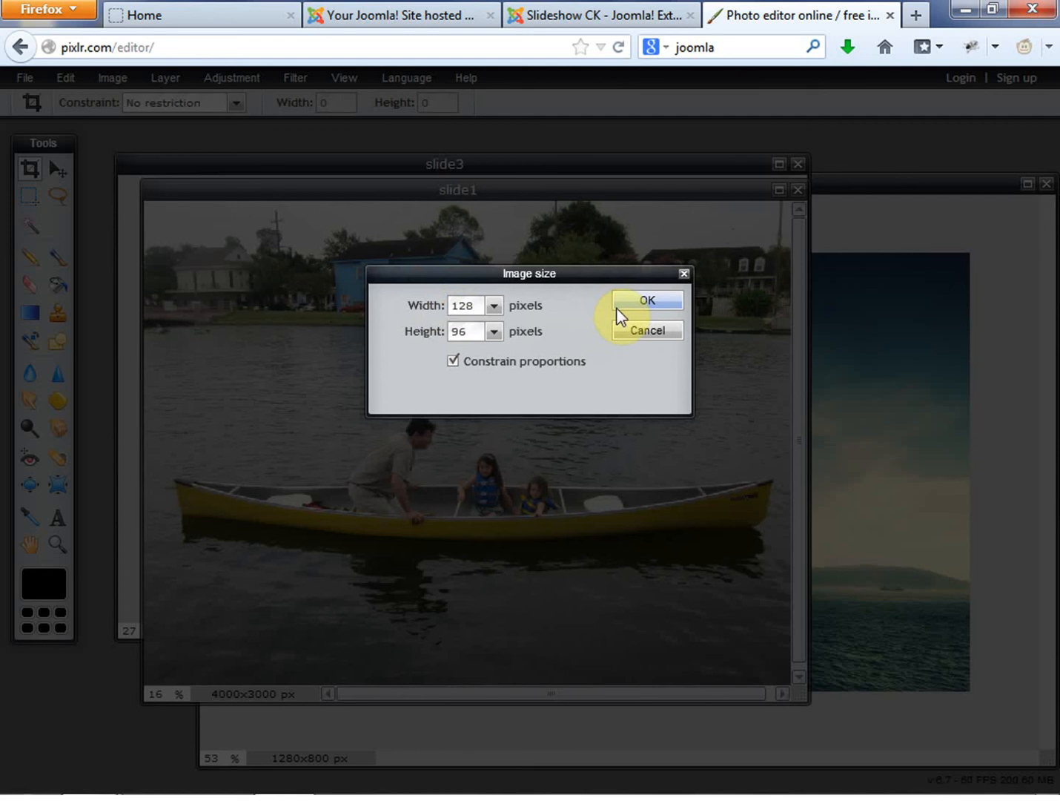
{"action": "left_click", "coordinate": [646, 300]}
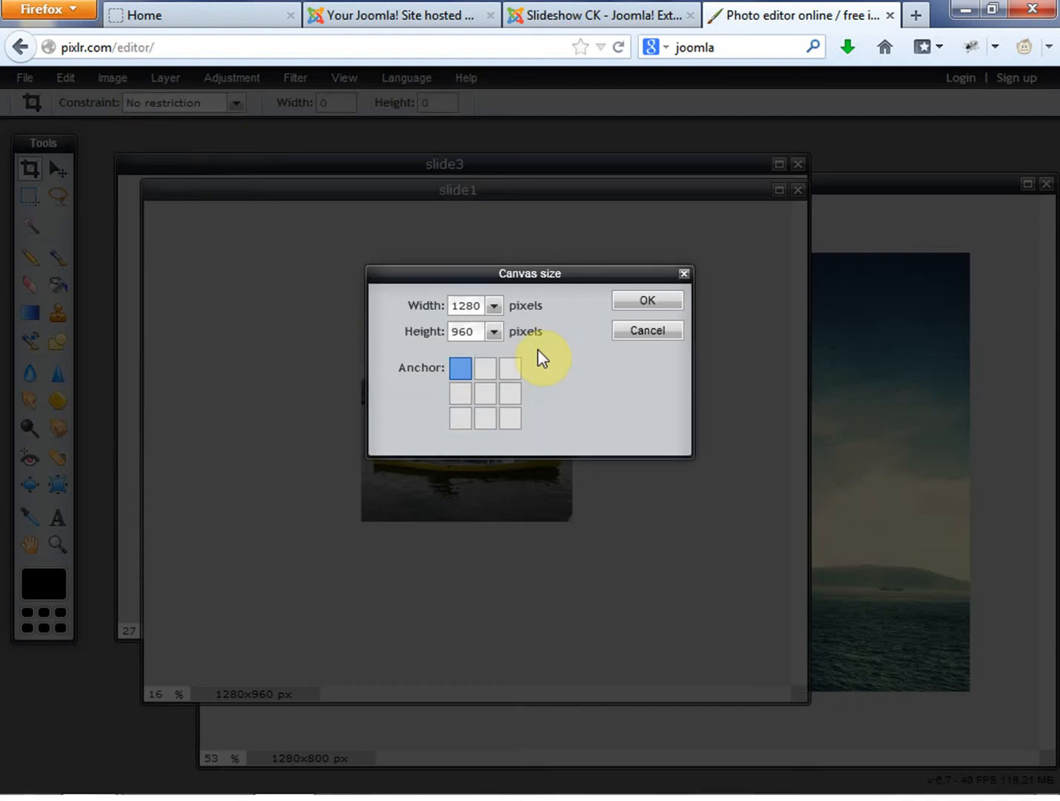
{"action": "left_click", "coordinate": [460, 393]}
{"action": "type", "text": "800"}
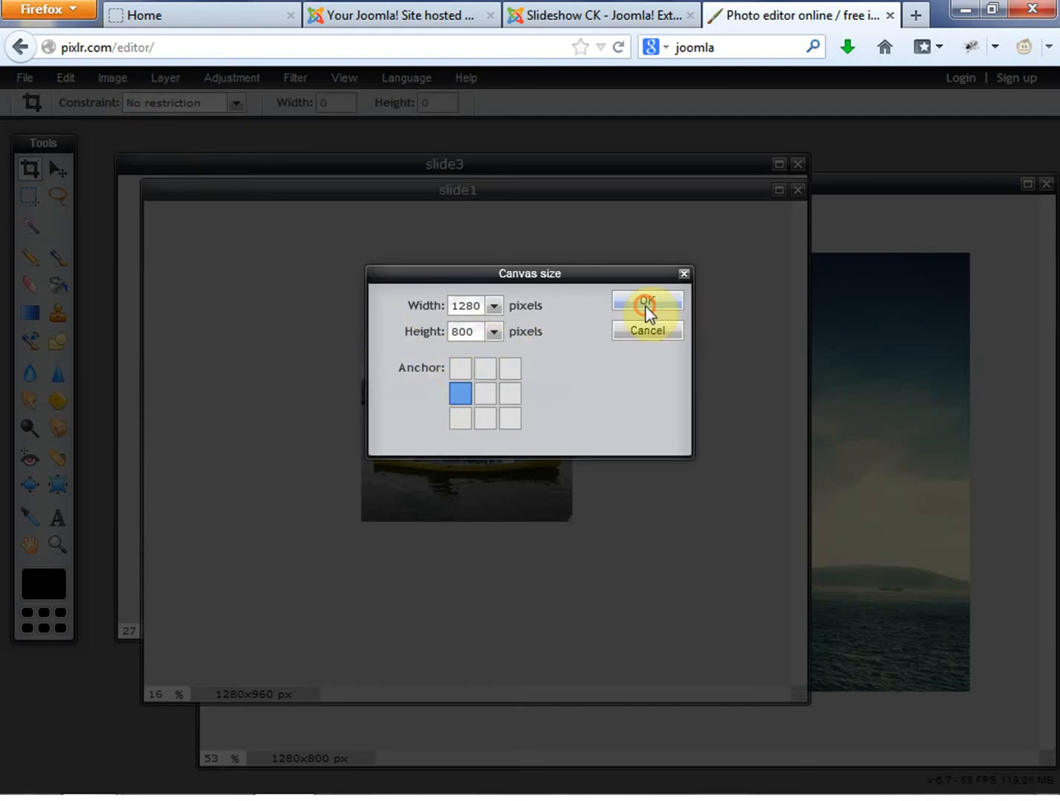
{"action": "left_click", "coordinate": [647, 303]}
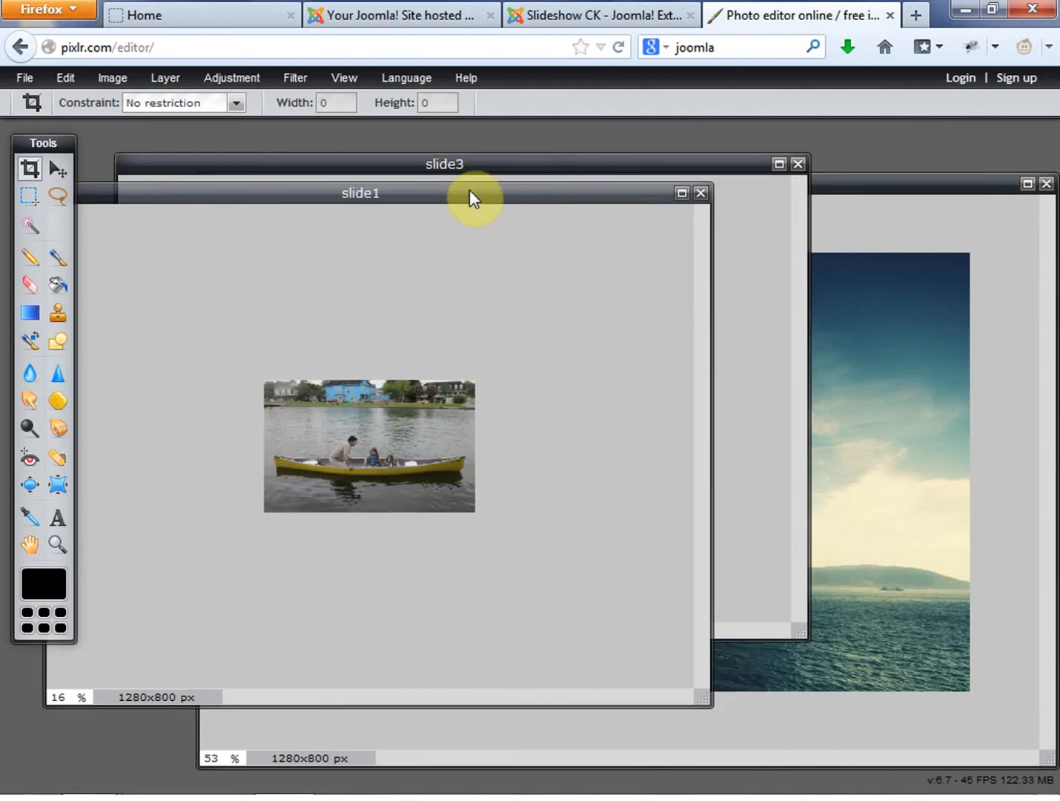
Step: Save the canoe photo to the computer as slide1.jpg
{"action": "left_click", "coordinate": [24, 77]}
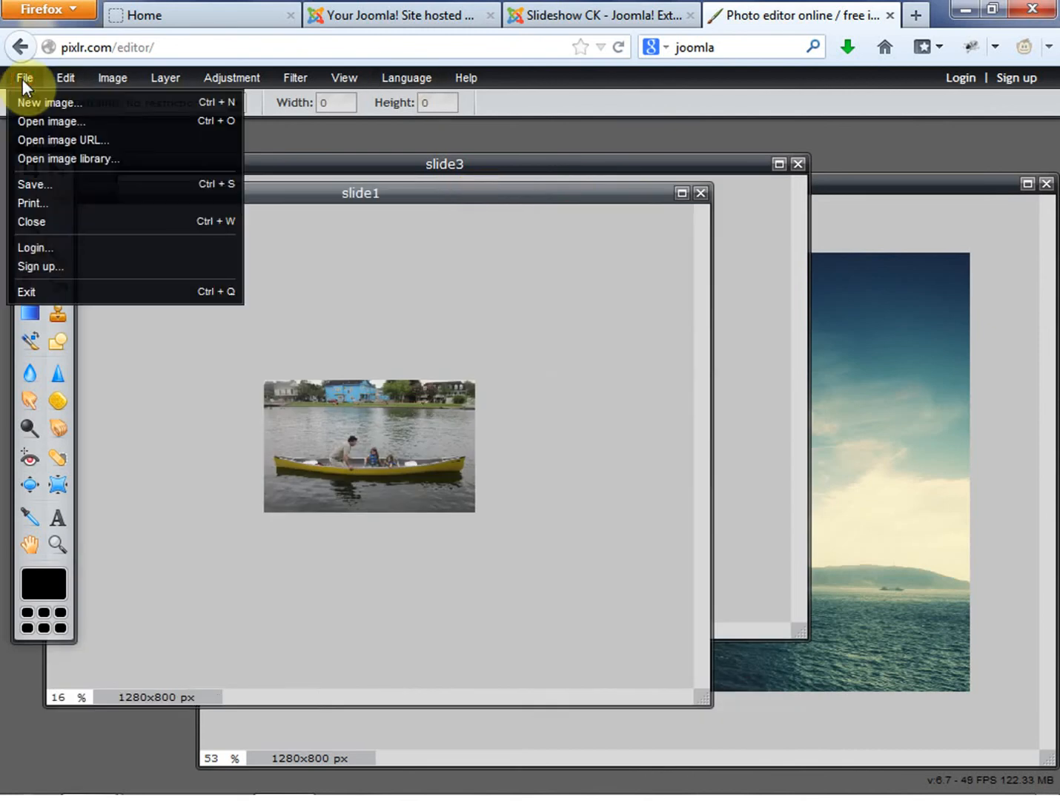
{"action": "left_click", "coordinate": [65, 77]}
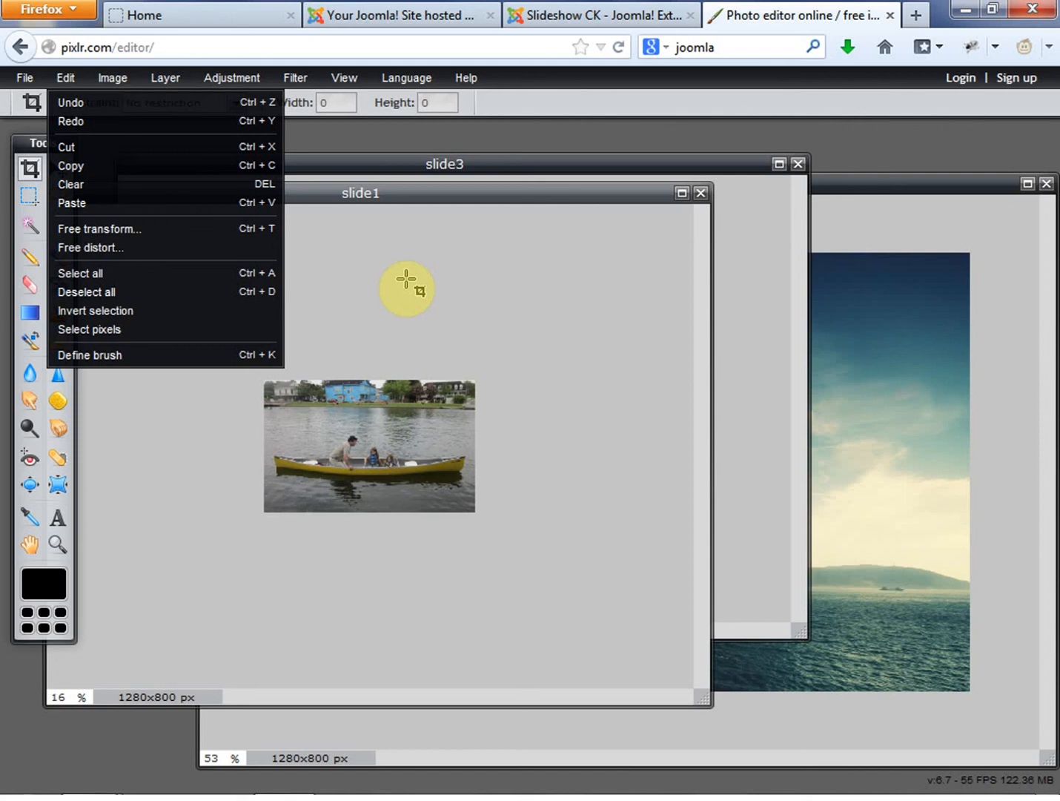
{"action": "mouse_move", "coordinate": [38, 82]}
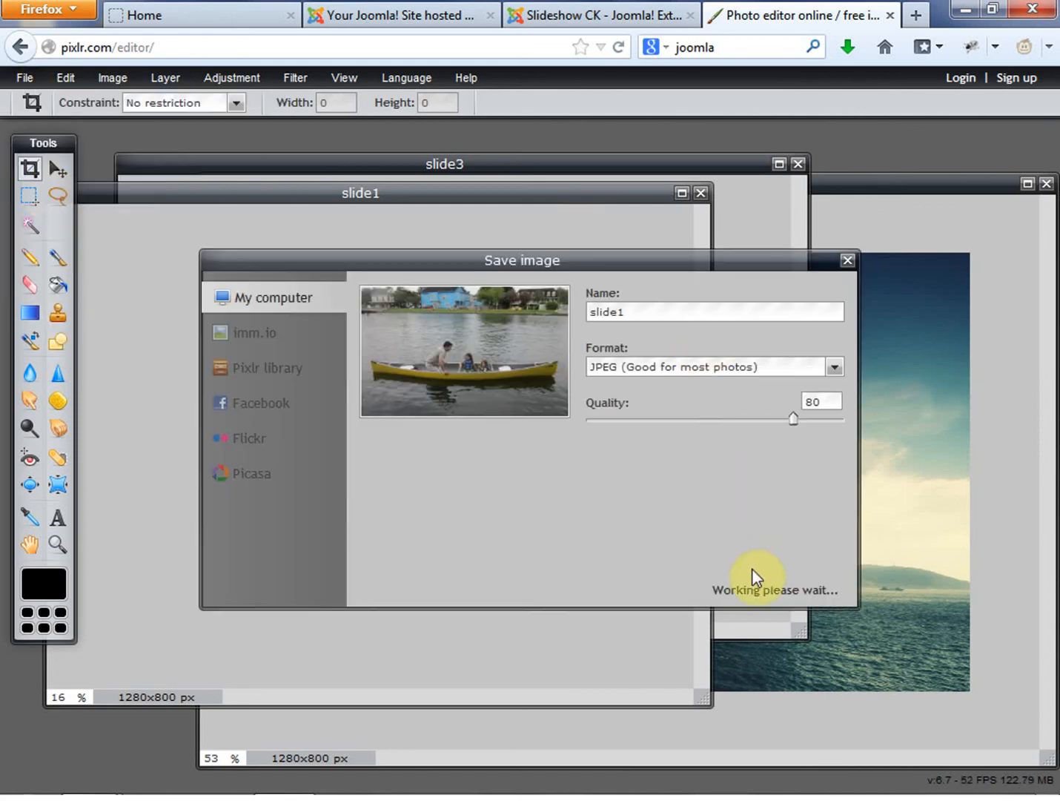
{"action": "left_click", "coordinate": [273, 297]}
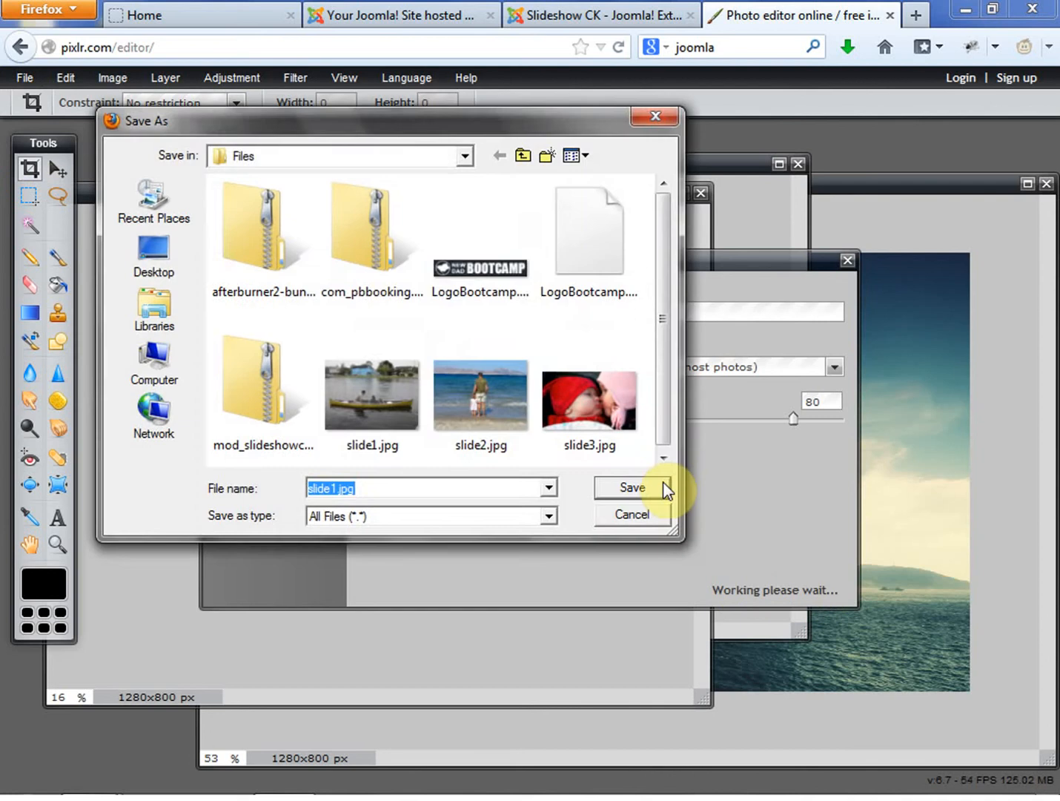
{"action": "left_click", "coordinate": [632, 487]}
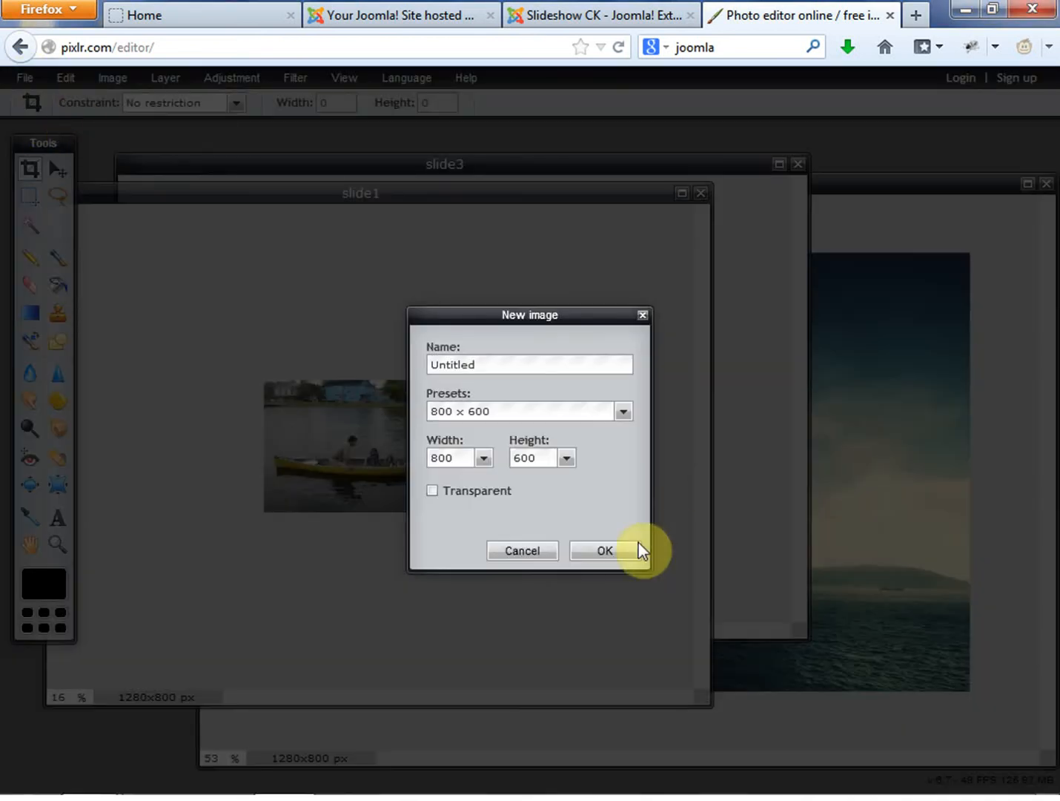
Step: Open the slide2 beach photo, resize it to 1280 wide and trim the canvas to 1280×800
{"action": "left_click", "coordinate": [603, 550]}
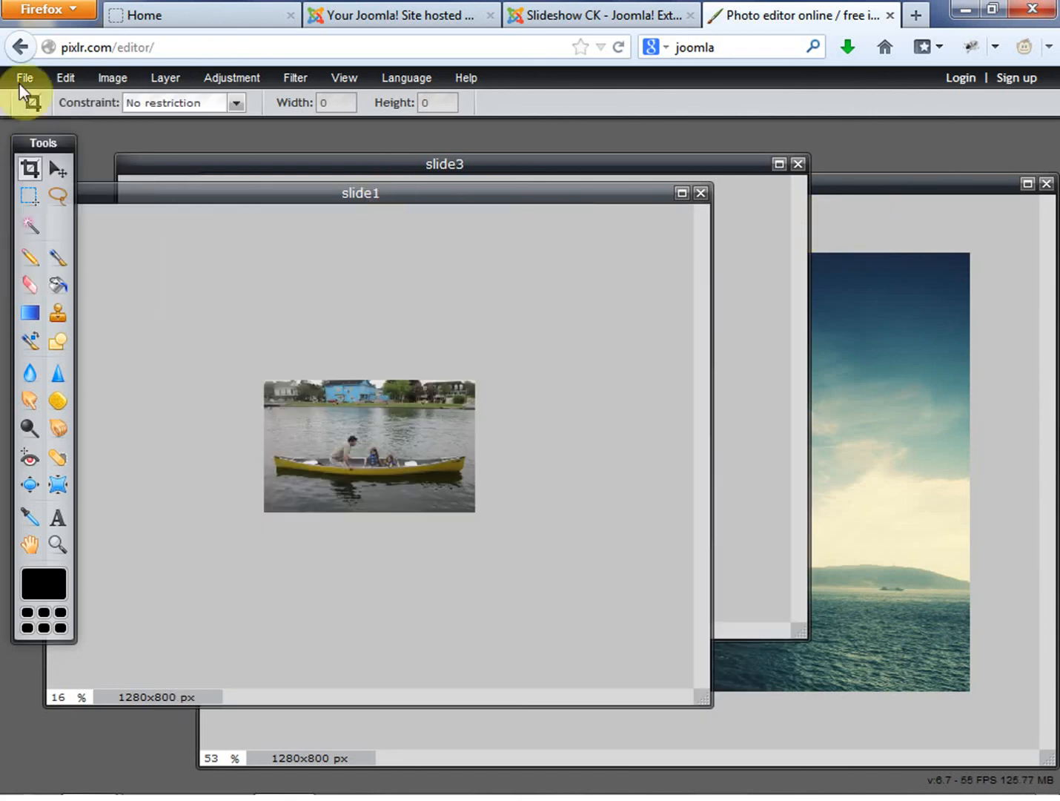
{"action": "left_click", "coordinate": [26, 77]}
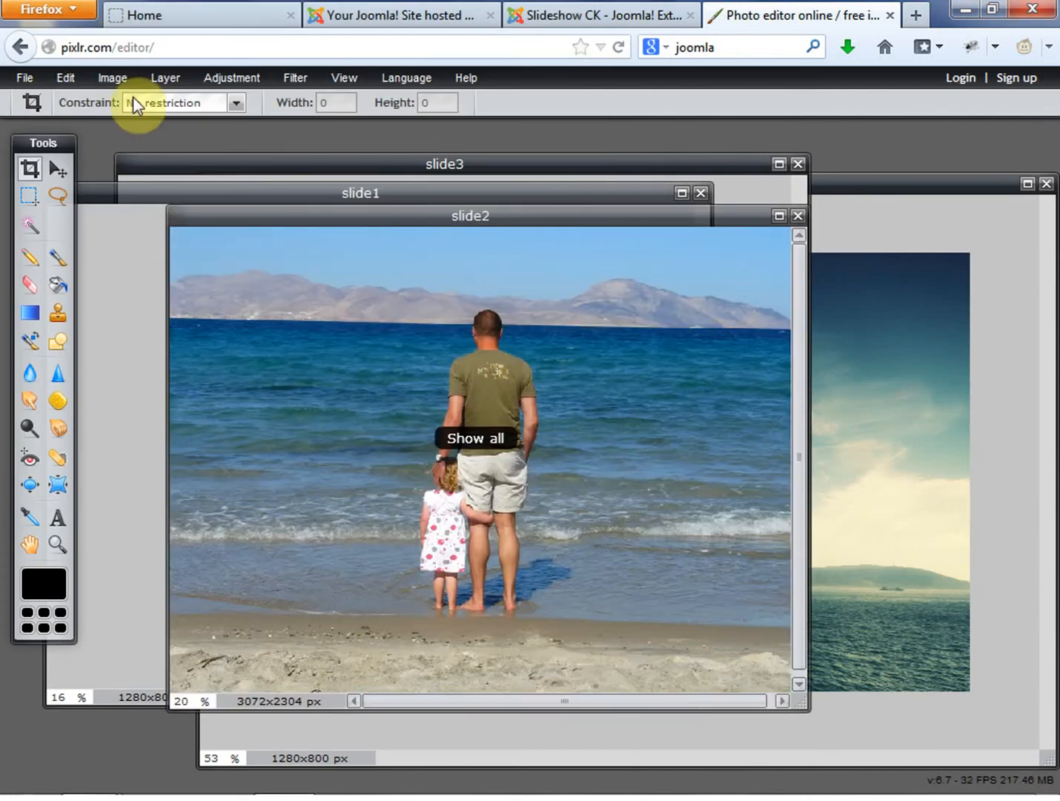
{"action": "left_click", "coordinate": [113, 77]}
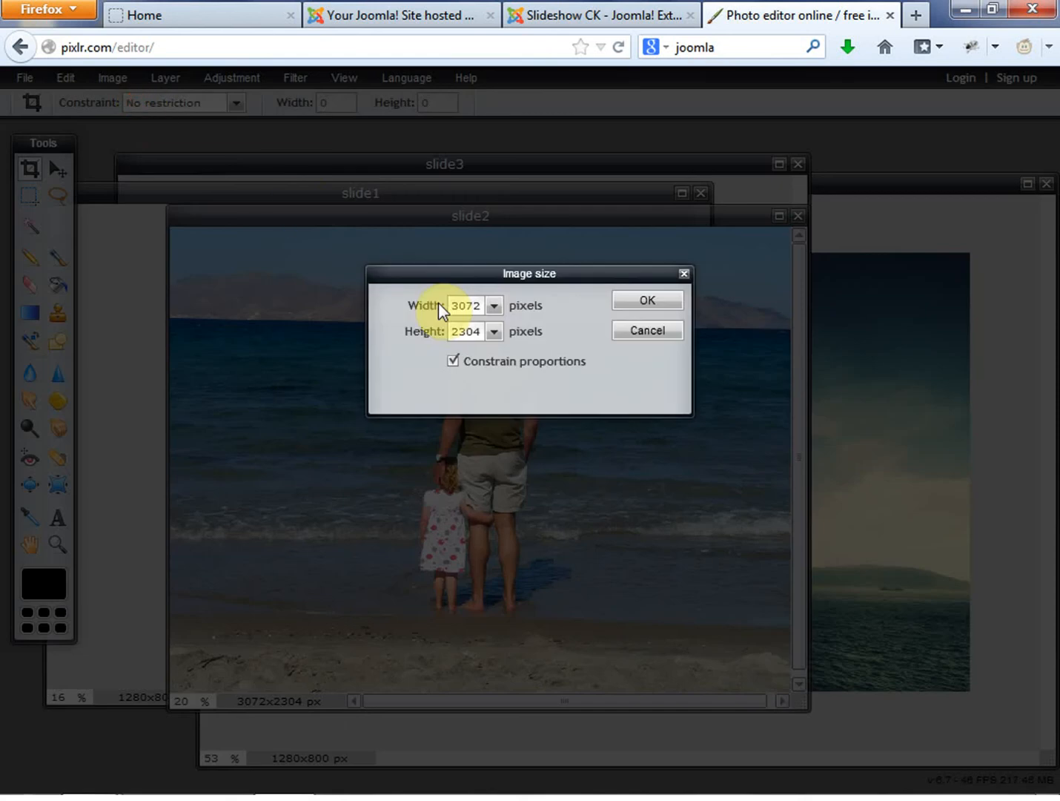
{"action": "type", "text": "1280"}
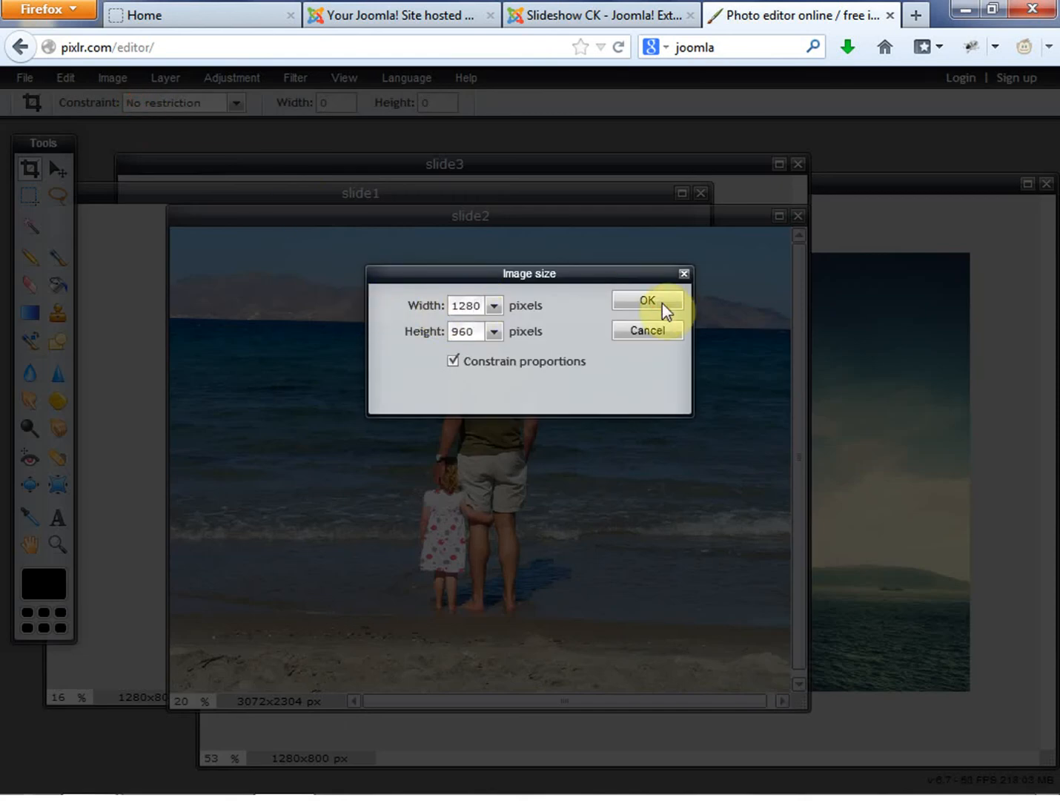
{"action": "left_click", "coordinate": [647, 299]}
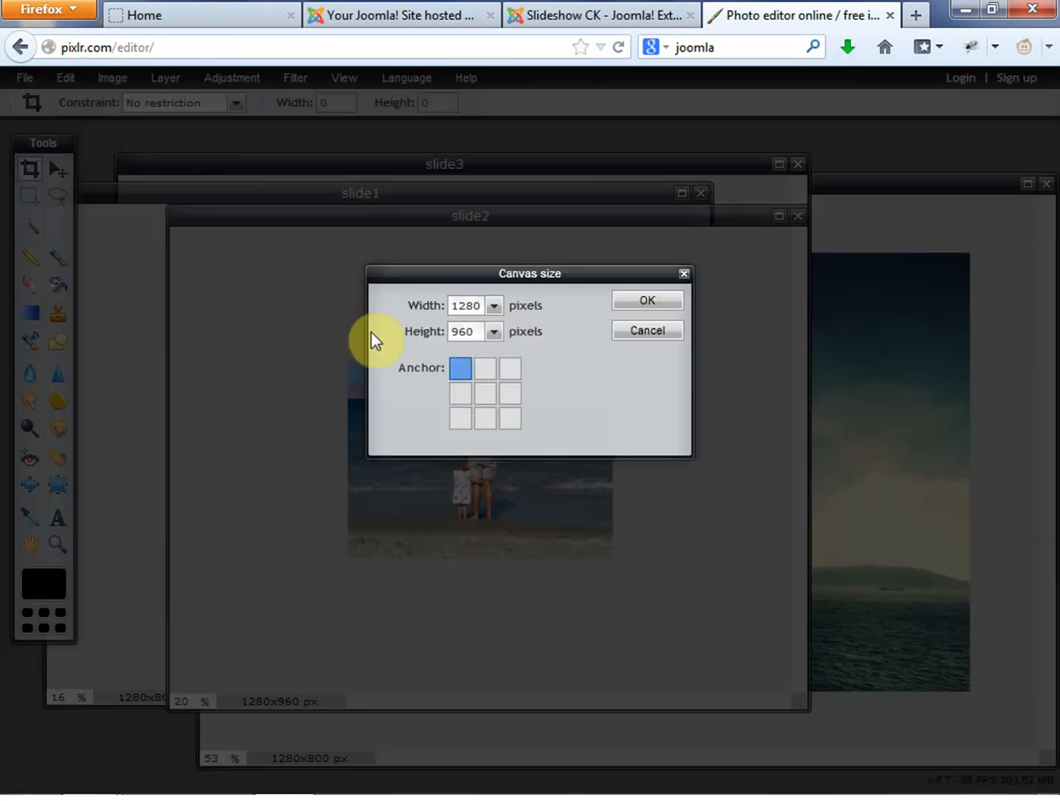
{"action": "left_click", "coordinate": [459, 393]}
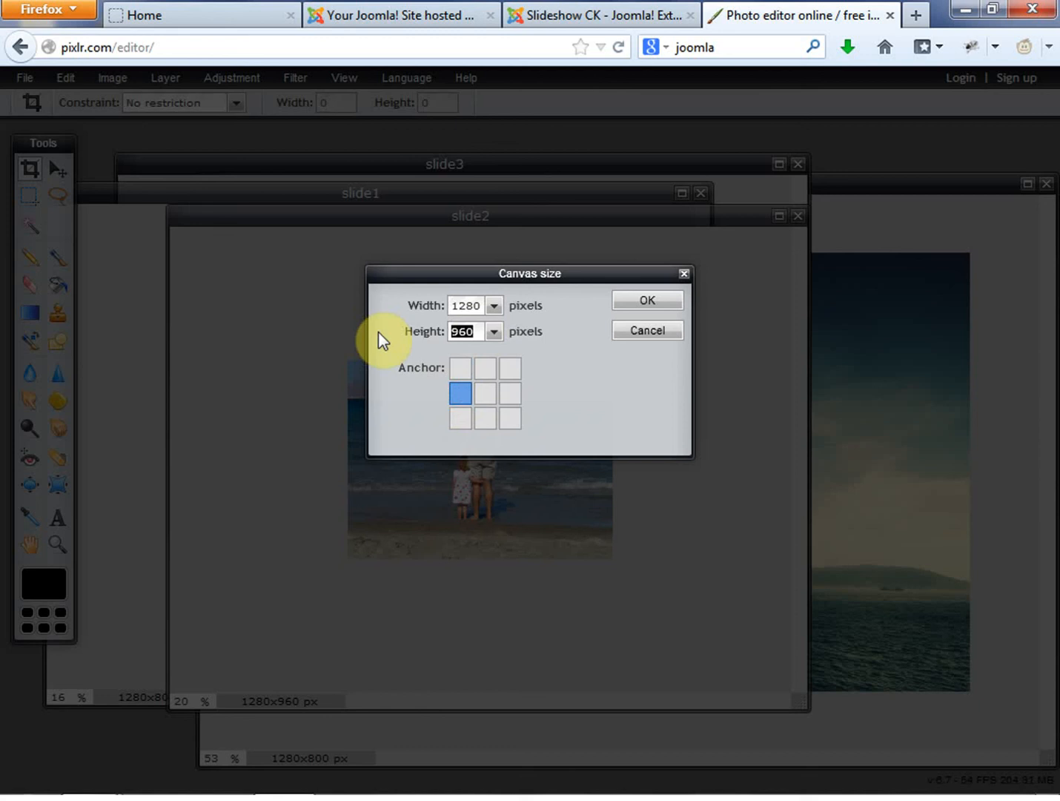
{"action": "type", "text": "800"}
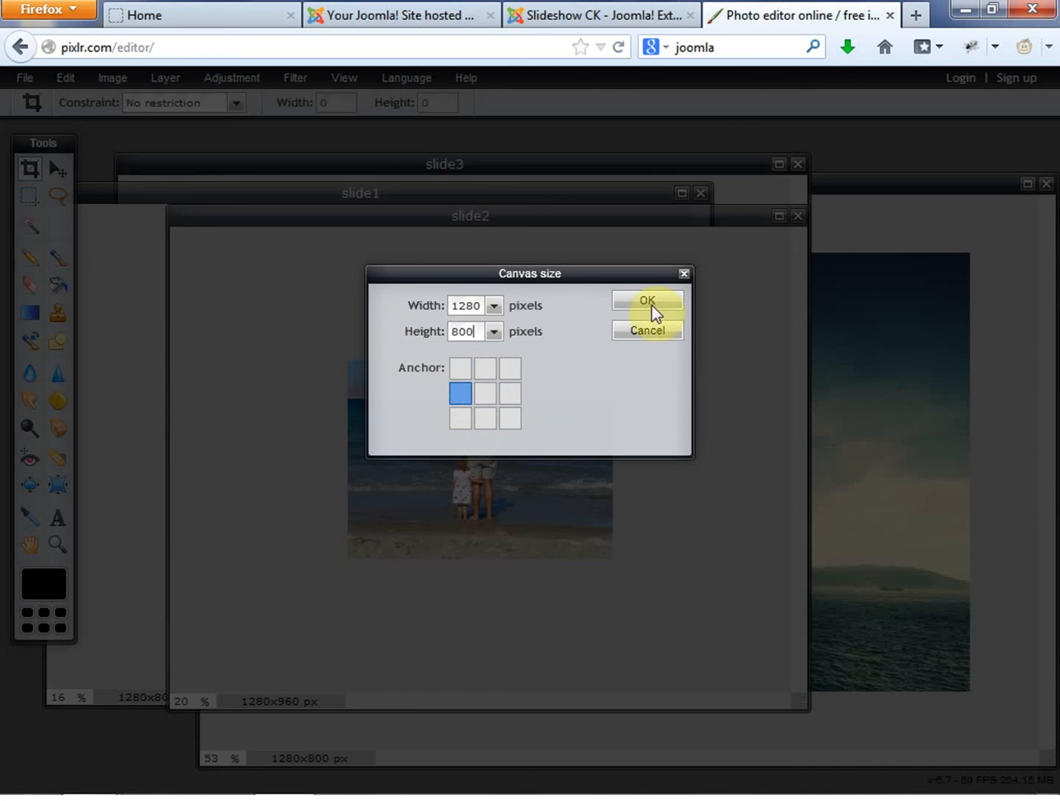
{"action": "left_click", "coordinate": [646, 301]}
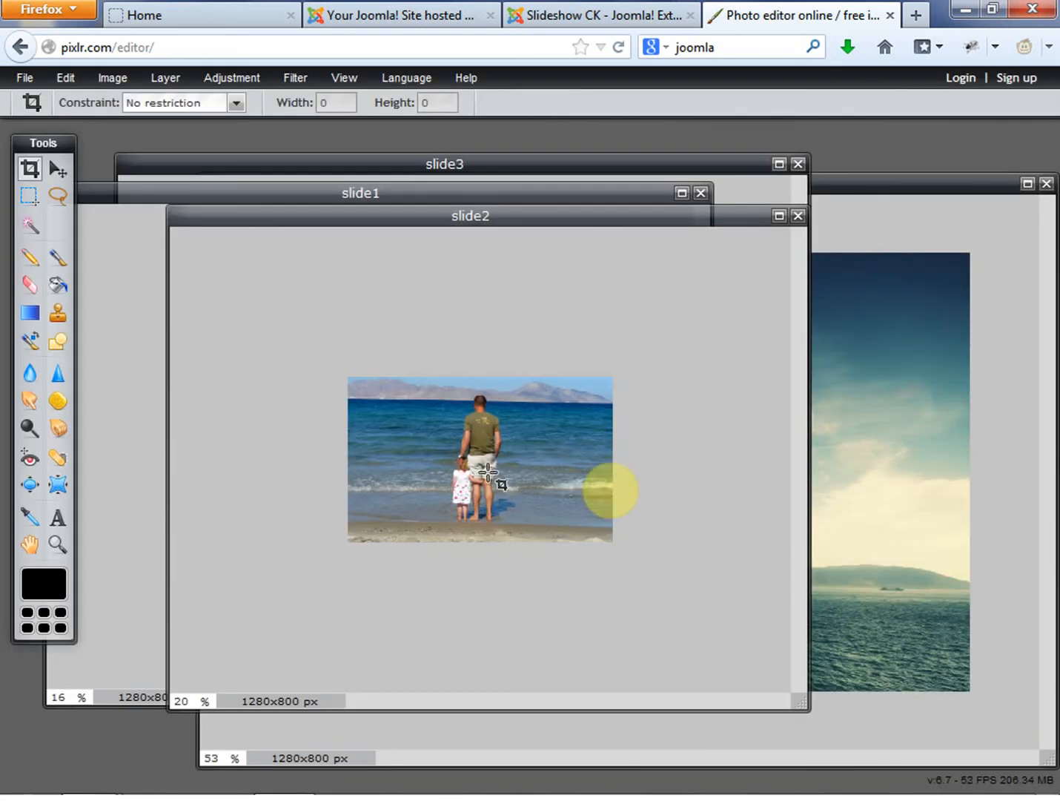
Step: Save the beach photo as a JPEG, replacing the existing slide2.jpg
{"action": "left_click", "coordinate": [24, 77]}
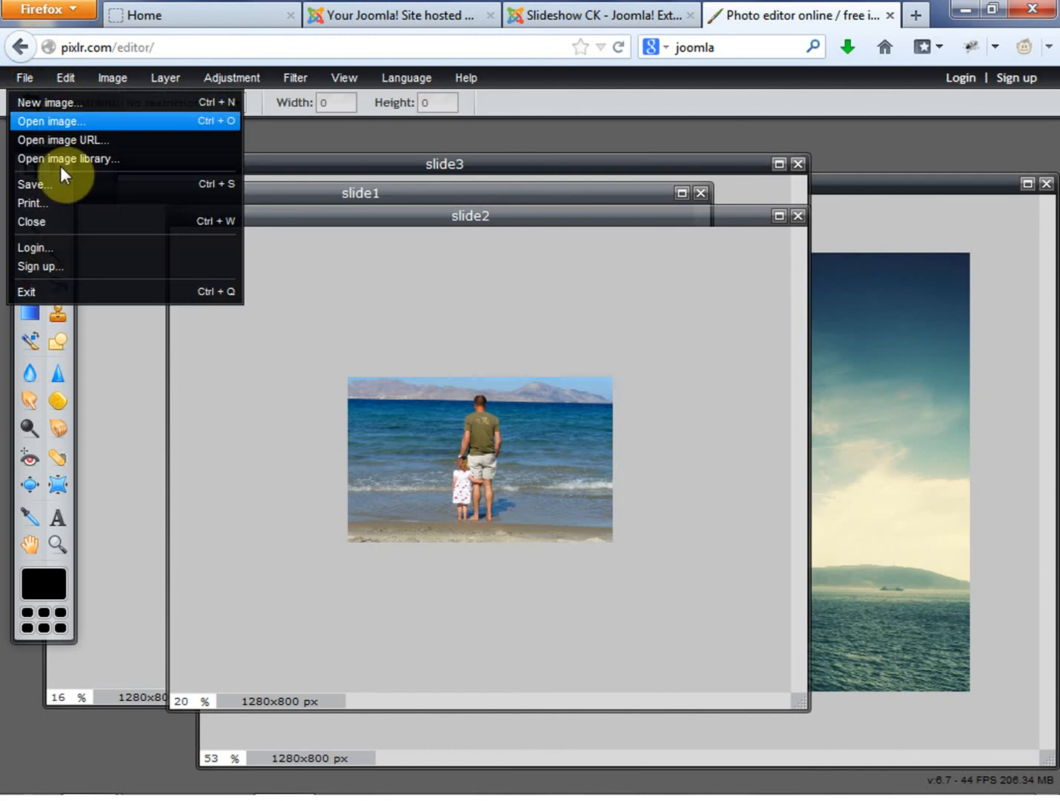
{"action": "left_click", "coordinate": [34, 184]}
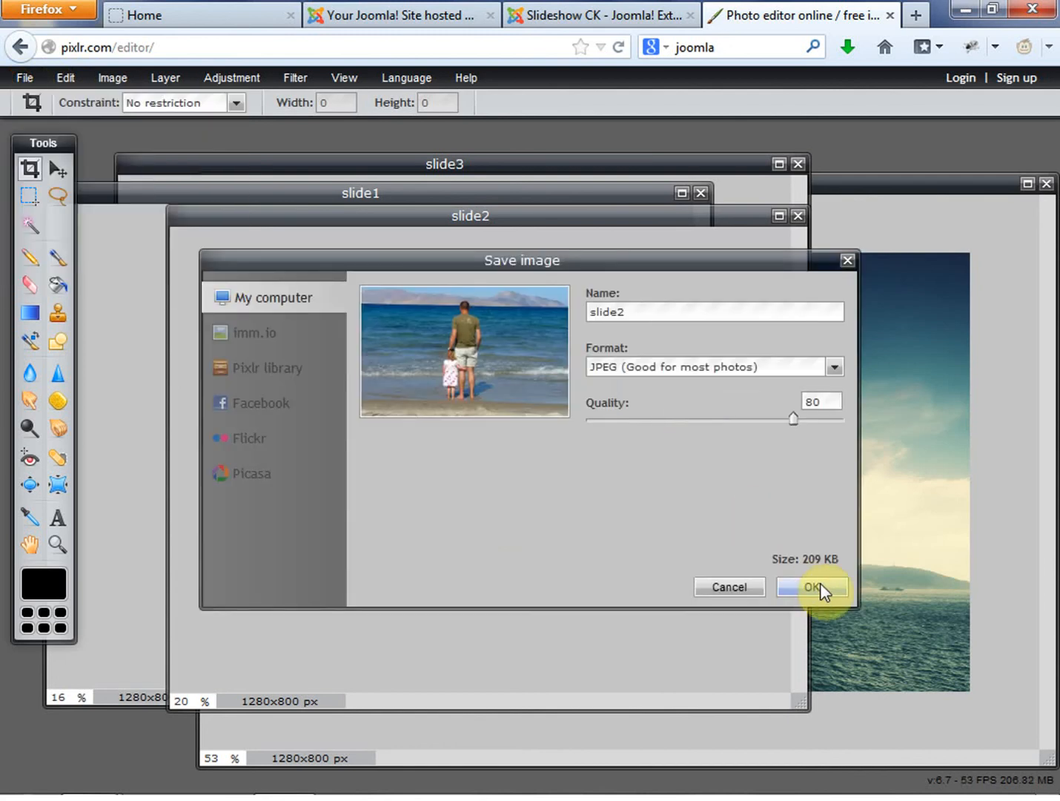
{"action": "left_click", "coordinate": [813, 587]}
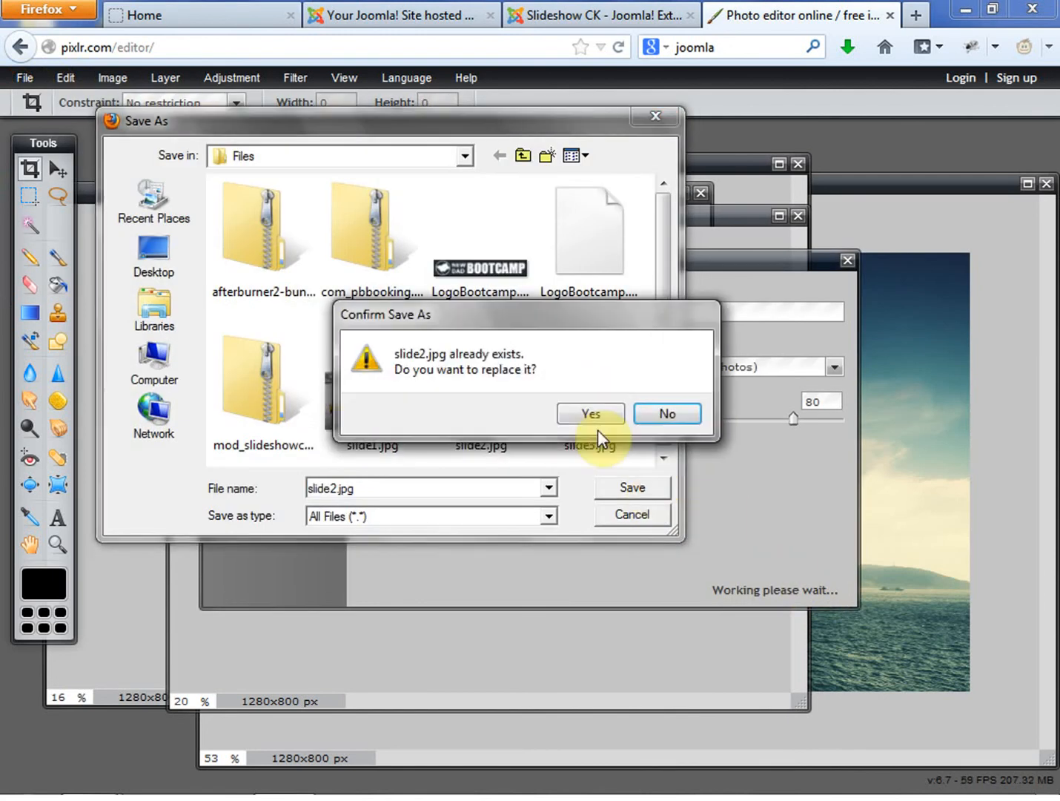
{"action": "left_click", "coordinate": [590, 412]}
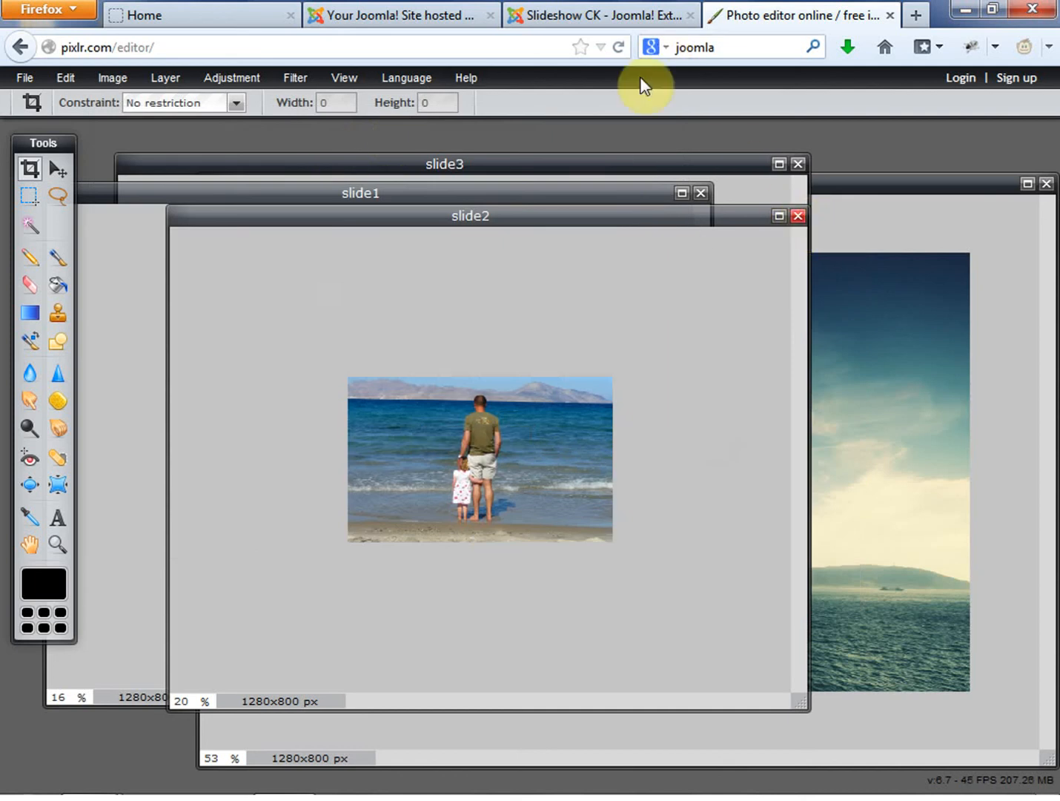
{"action": "left_click", "coordinate": [400, 15]}
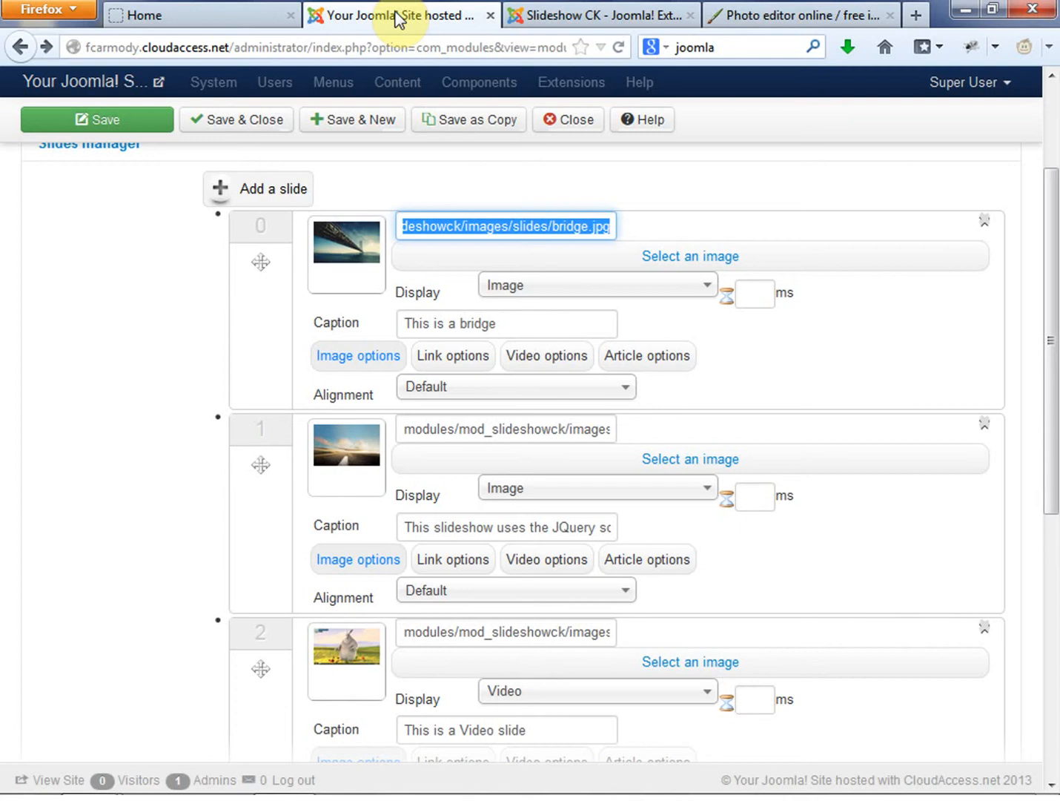
Step: Back in Joomla's Slides manager, bring up the image chooser for slide 0
{"action": "left_click", "coordinate": [96, 118]}
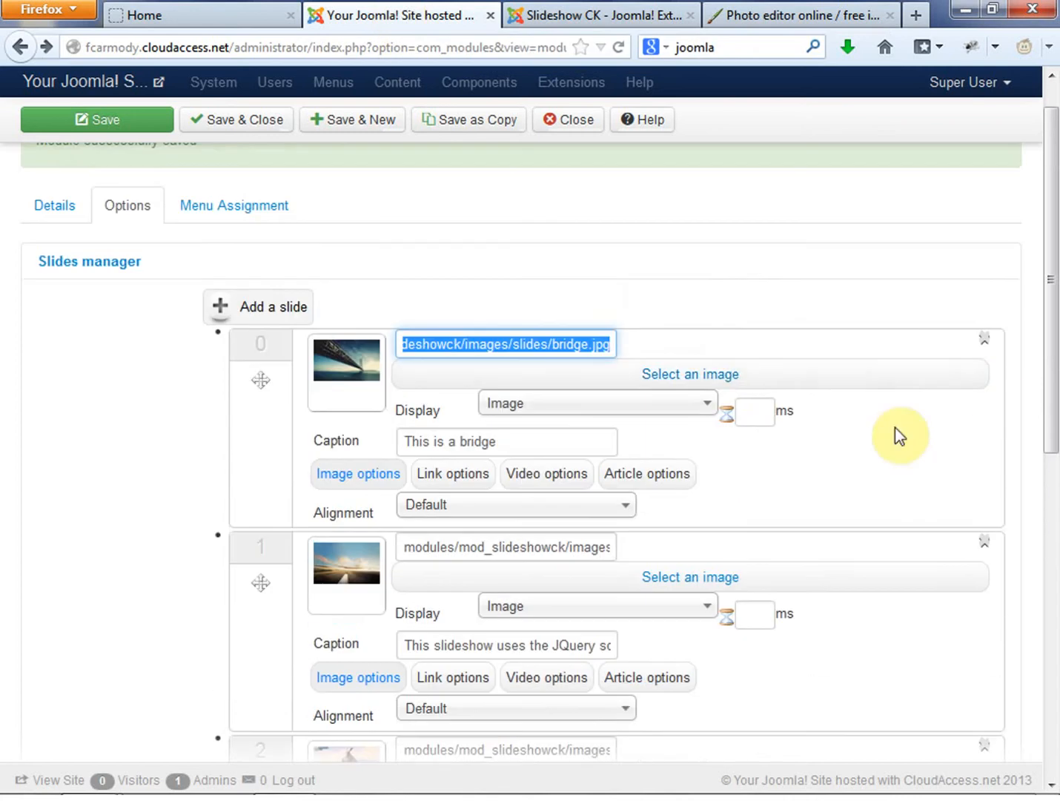
{"action": "mouse_move", "coordinate": [422, 264]}
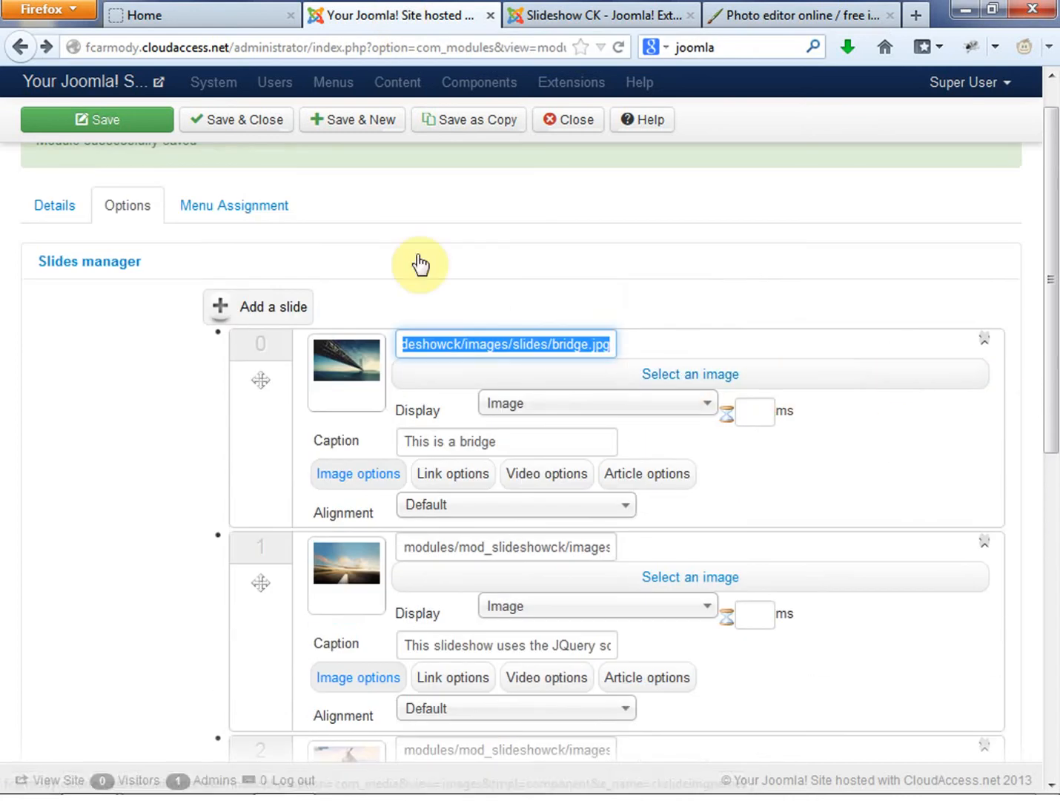
{"action": "mouse_move", "coordinate": [807, 303]}
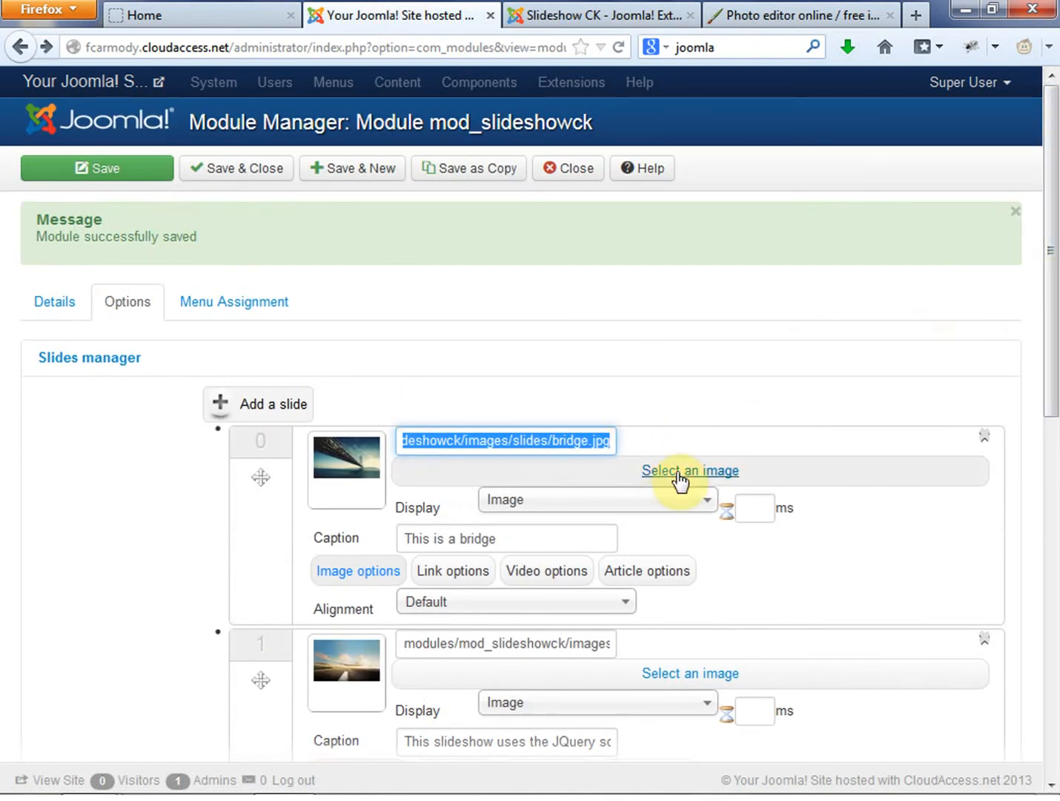
{"action": "left_click", "coordinate": [688, 471]}
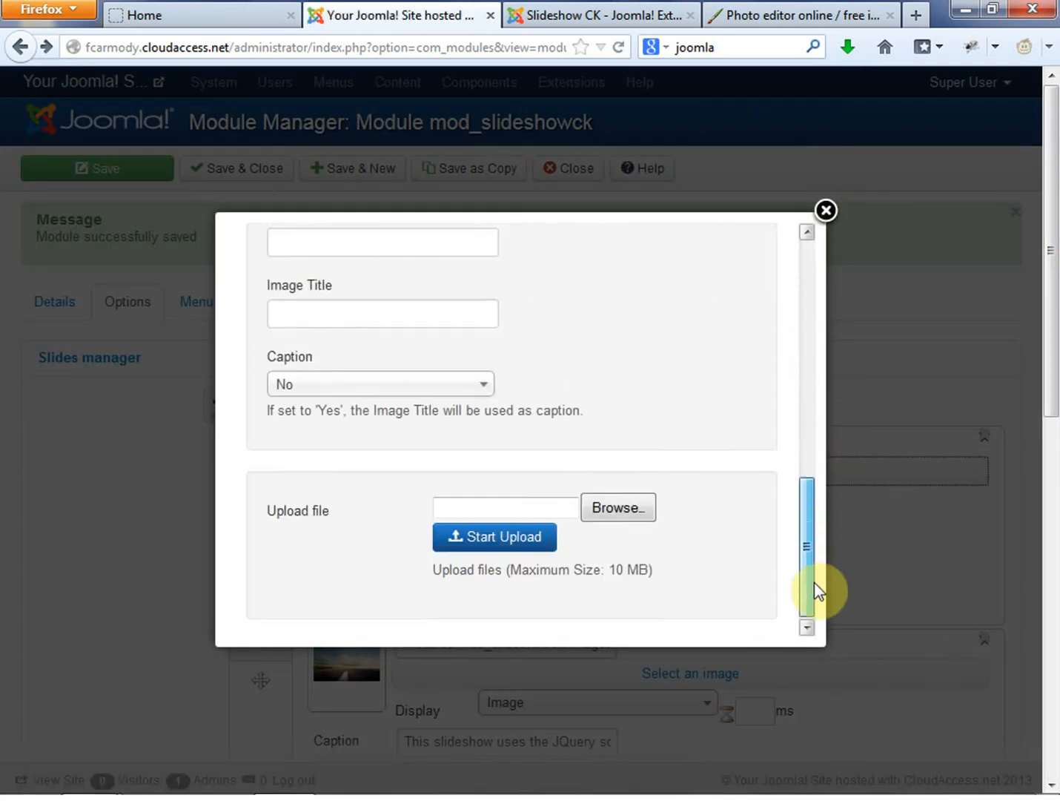
Step: Upload slide1.jpg from the computer to the site's images folder
{"action": "left_click", "coordinate": [617, 508]}
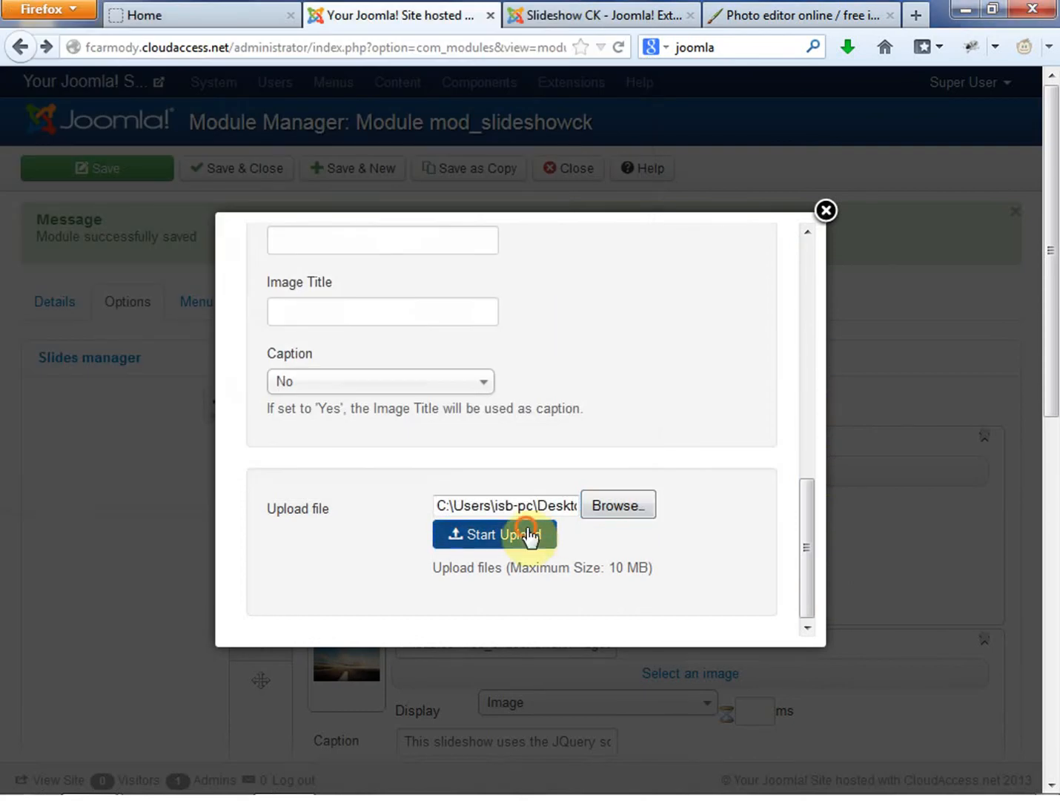
{"action": "left_click", "coordinate": [495, 534]}
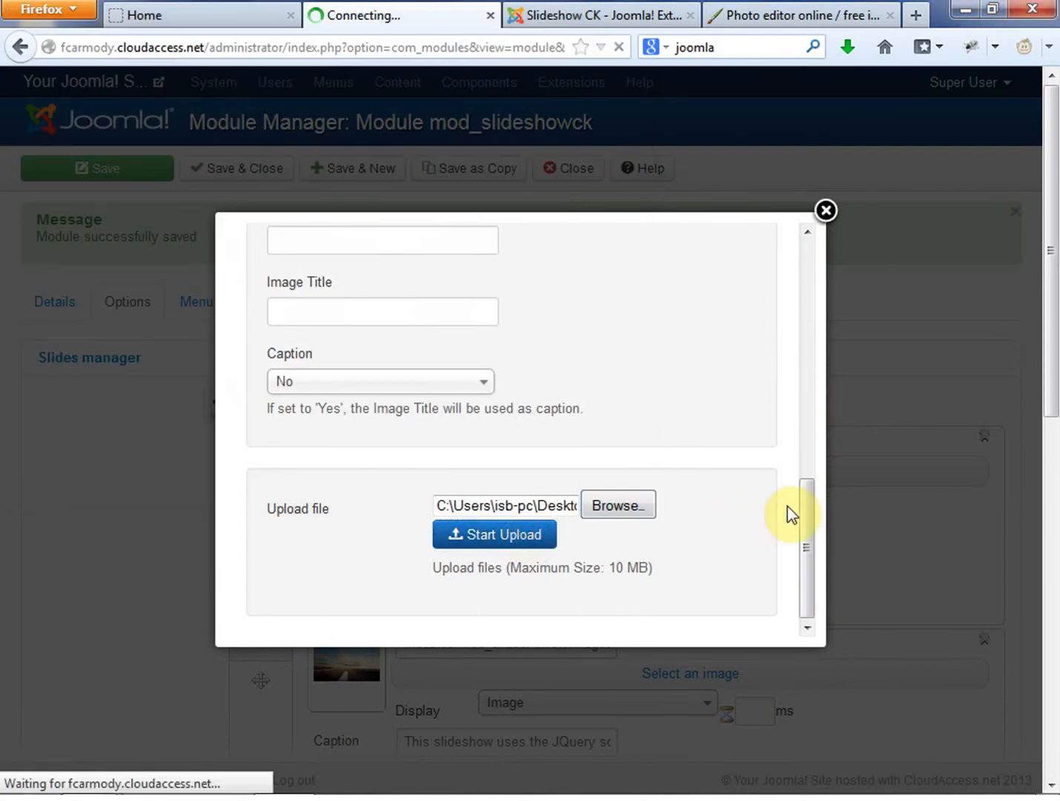
{"action": "scroll", "scroll_direction": "down", "scroll_amount": 3}
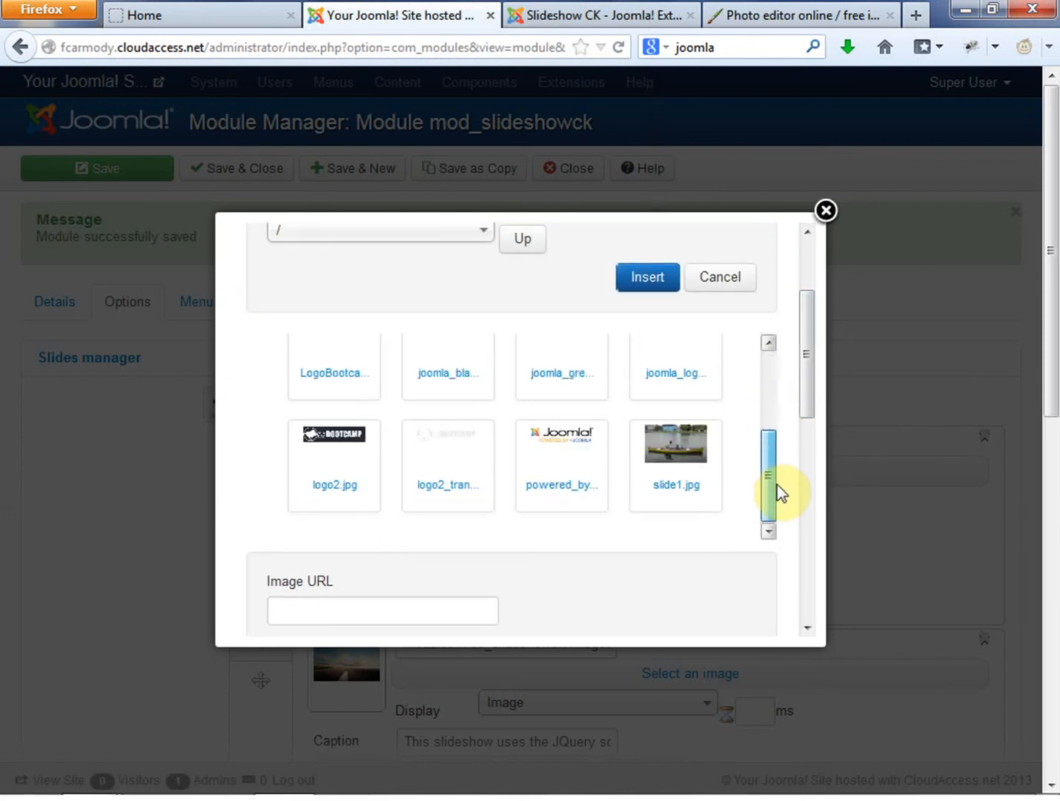
Step: Insert the uploaded slide1.jpg as the first slide's image with description Dad1
{"action": "left_click", "coordinate": [675, 445]}
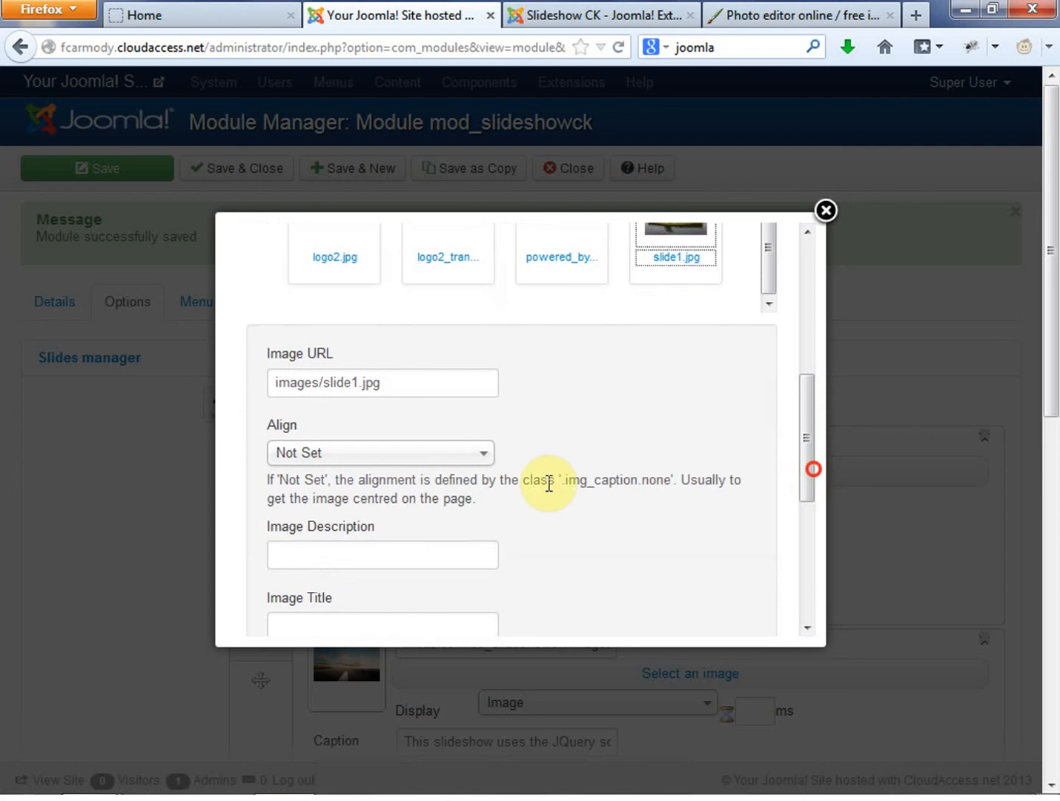
{"action": "left_click", "coordinate": [382, 555]}
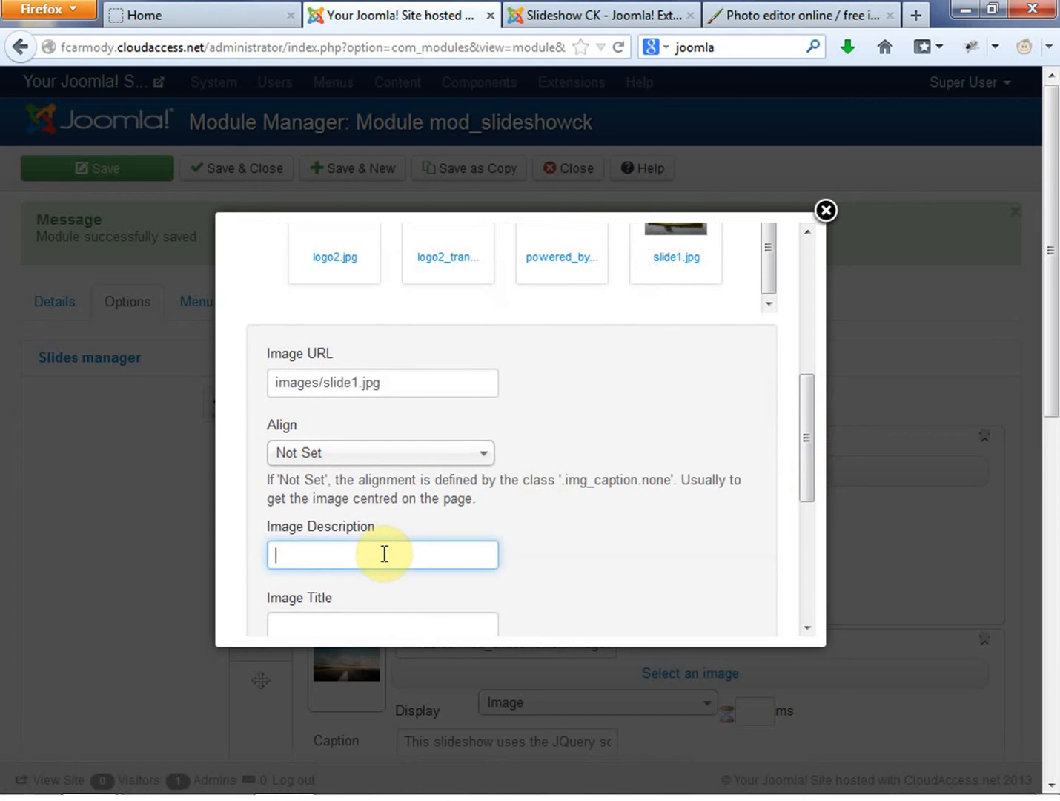
{"action": "type", "text": "Dad1"}
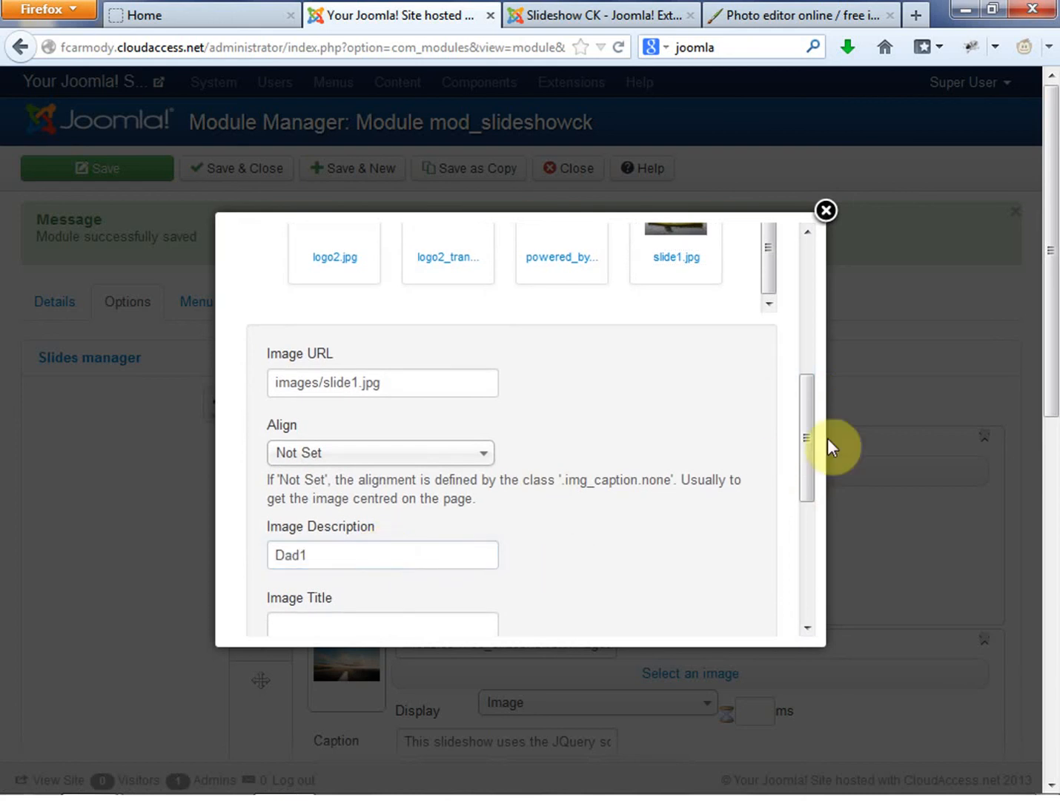
{"action": "scroll", "scroll_direction": "down", "scroll_amount": 3}
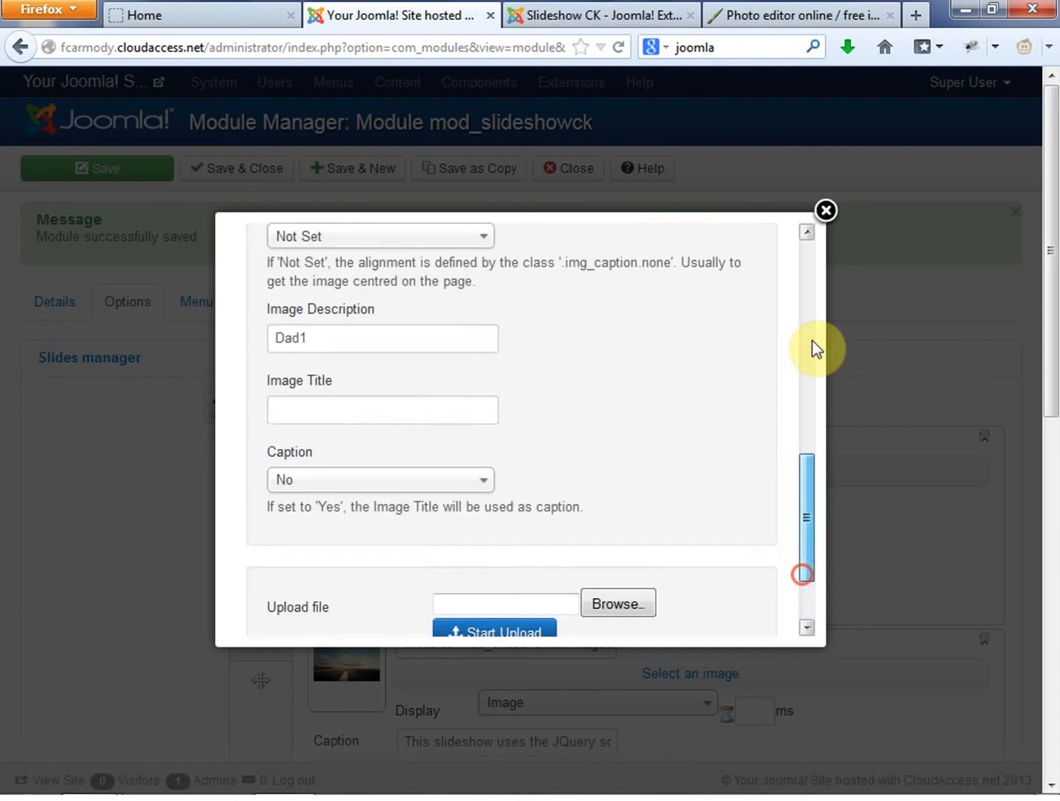
{"action": "left_click", "coordinate": [825, 210]}
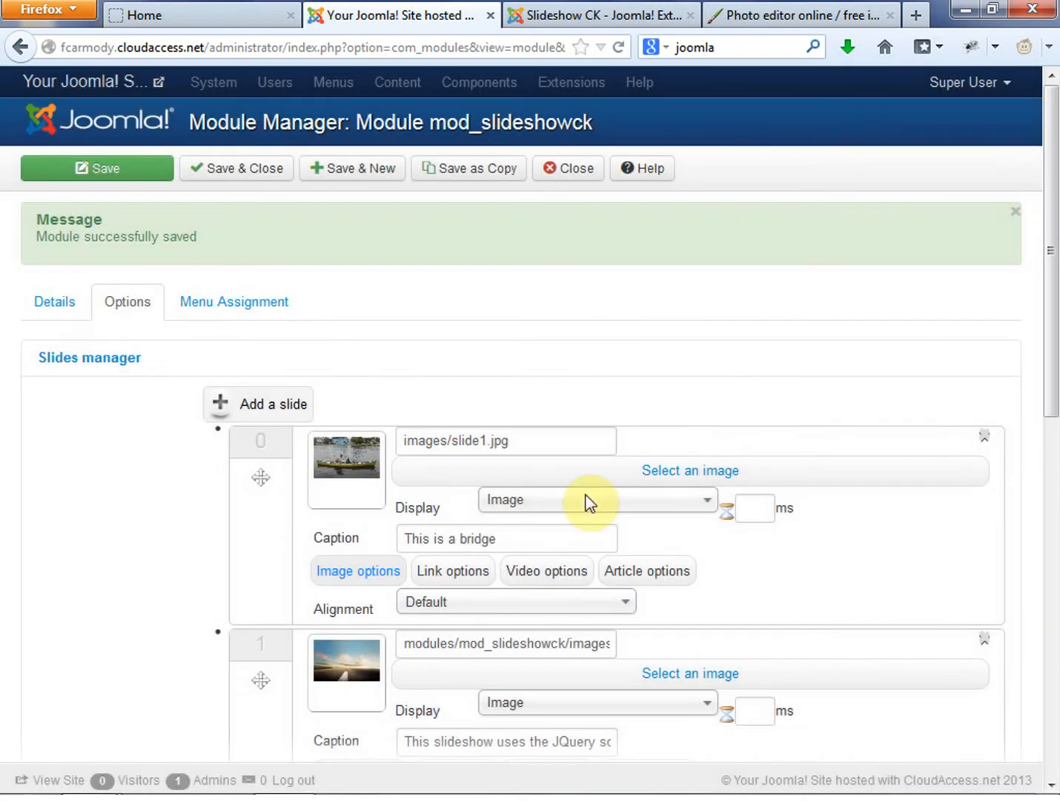
{"action": "scroll", "scroll_direction": "down", "scroll_amount": 3}
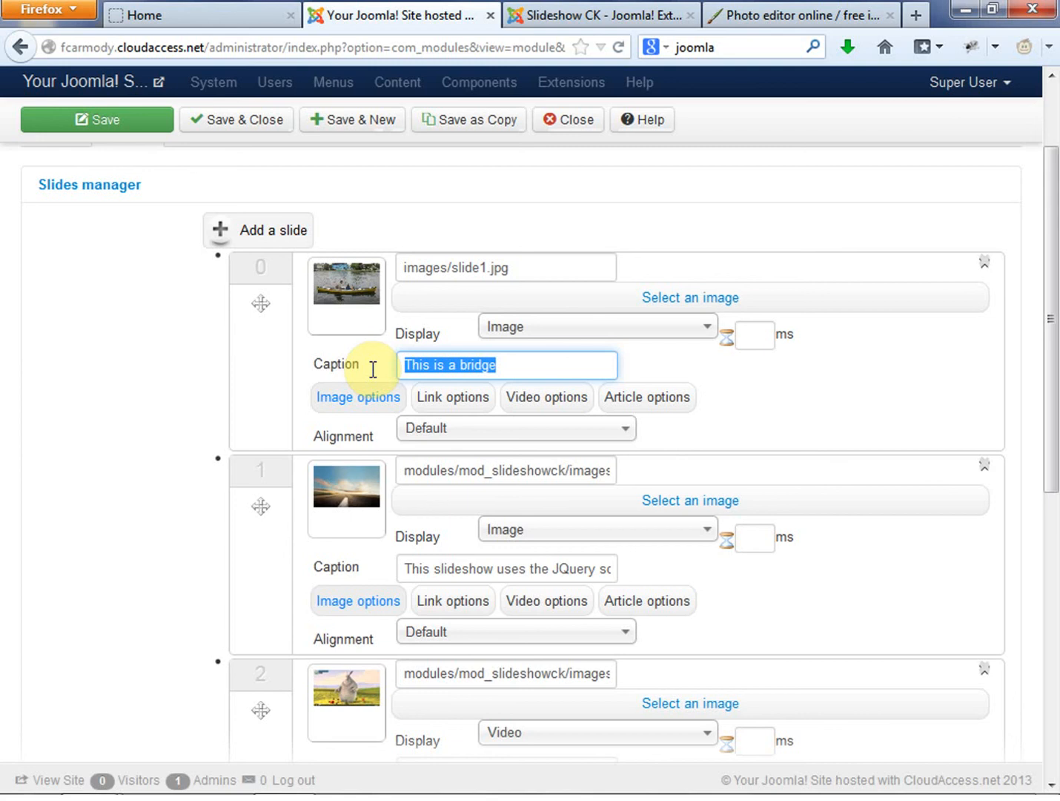
Step: Rewrite the first slide's caption to a 'be the best dad, just be yourself' message
{"action": "type", "text": "Be"}
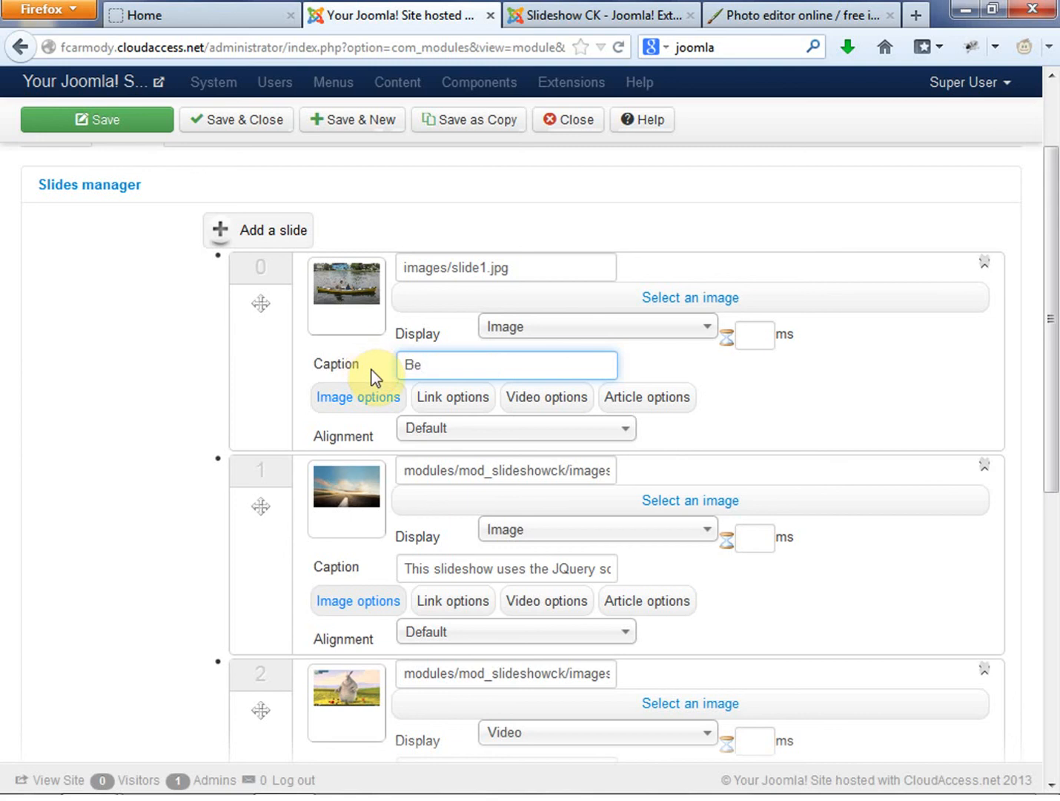
{"action": "type", "text": "the best dad!"}
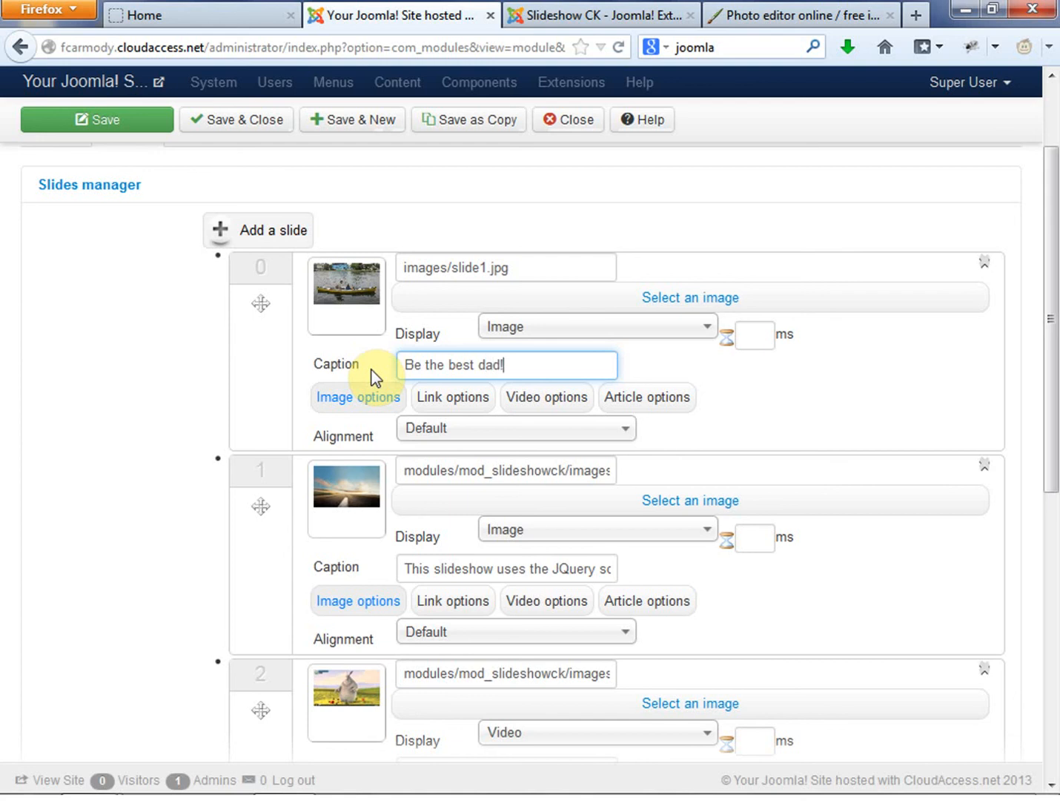
{"action": "left_click", "coordinate": [415, 365]}
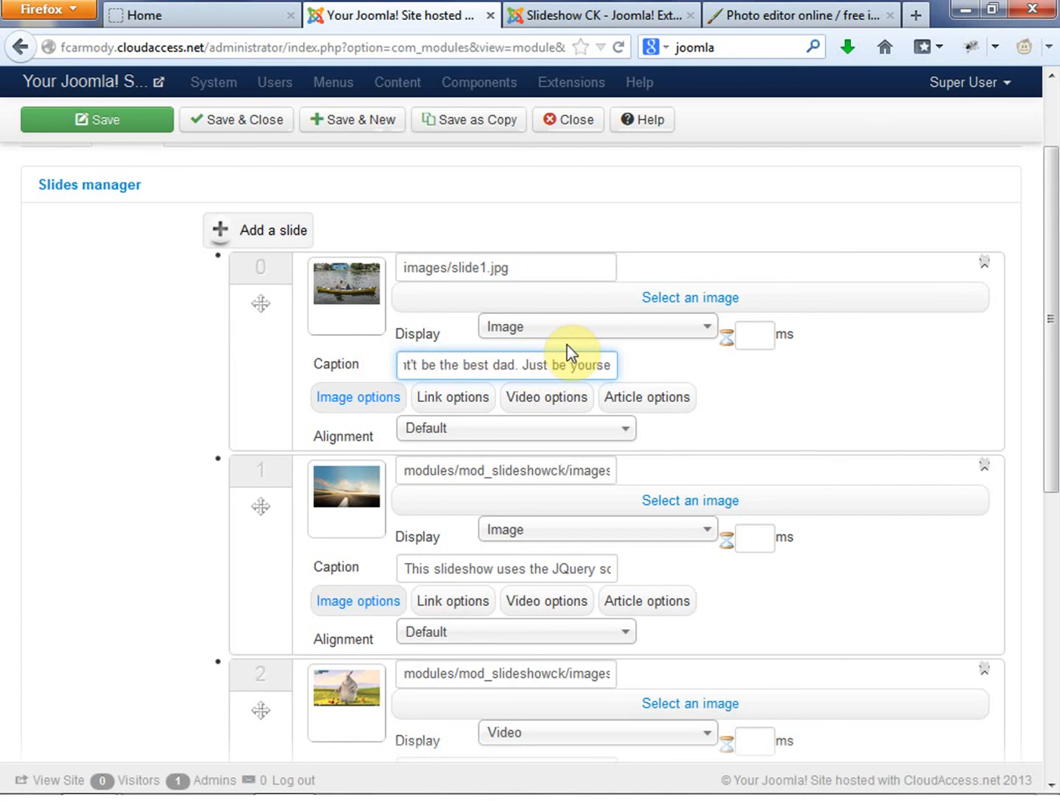
{"action": "left_click", "coordinate": [608, 364]}
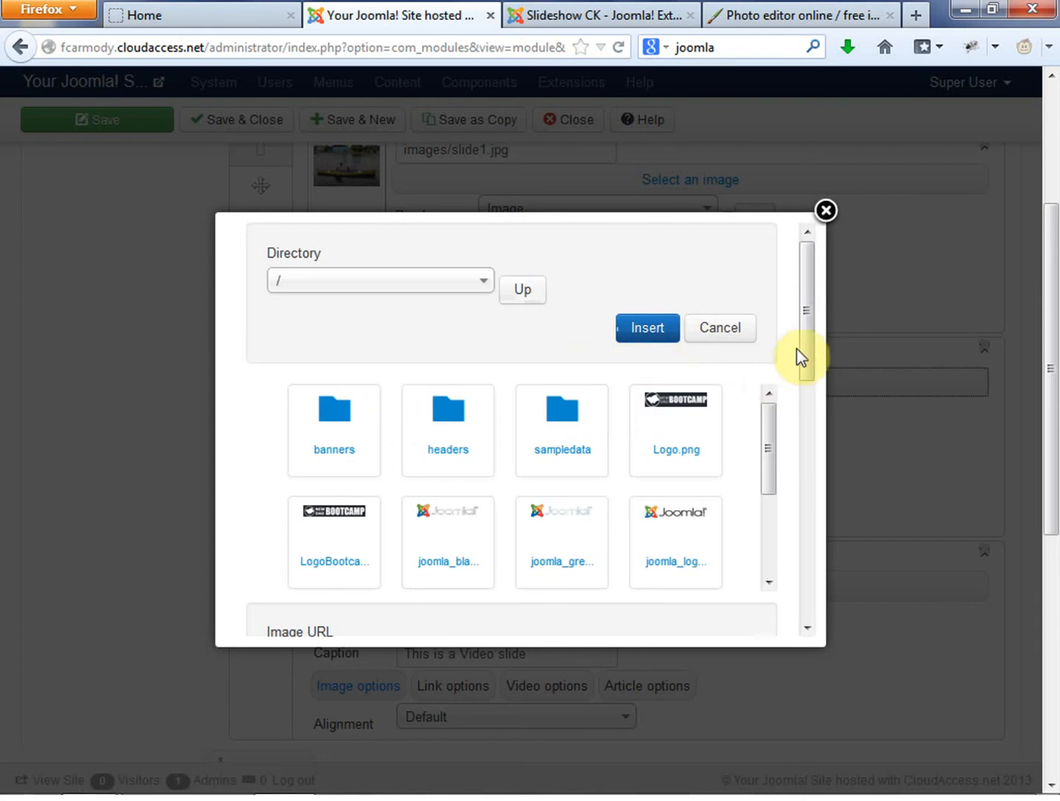
Step: Upload slide2.jpg, select it for the second slide and describe it as Dad 2
{"action": "left_click", "coordinate": [617, 505]}
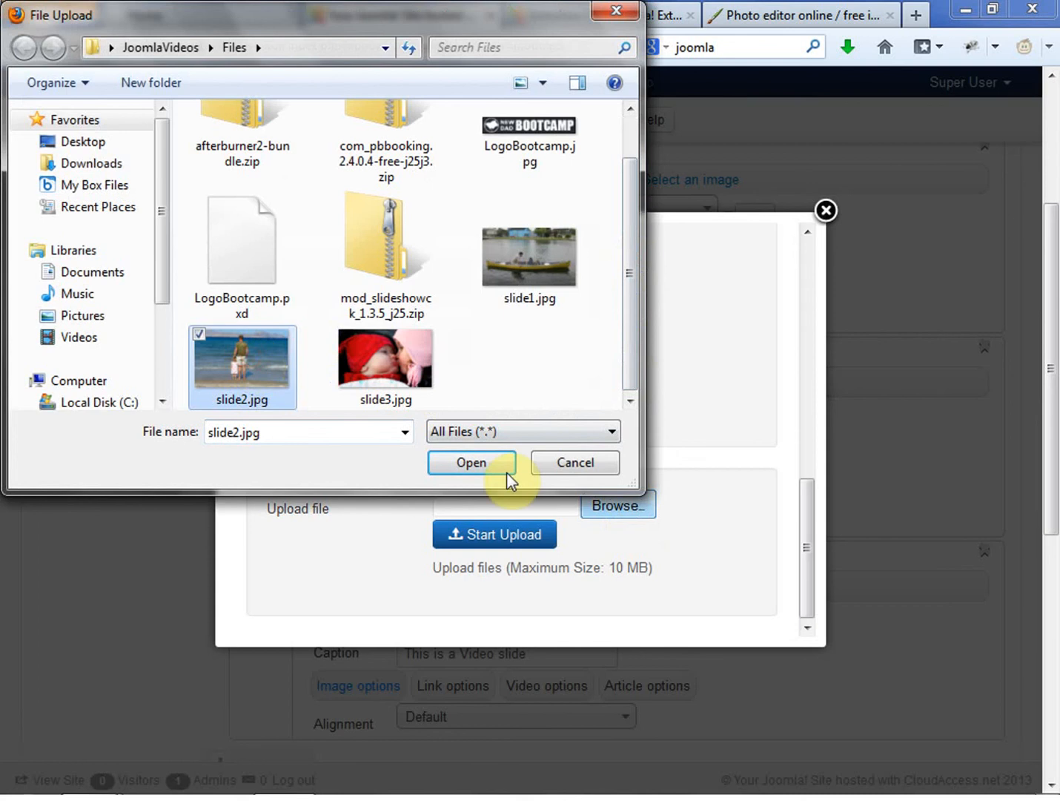
{"action": "left_click", "coordinate": [471, 463]}
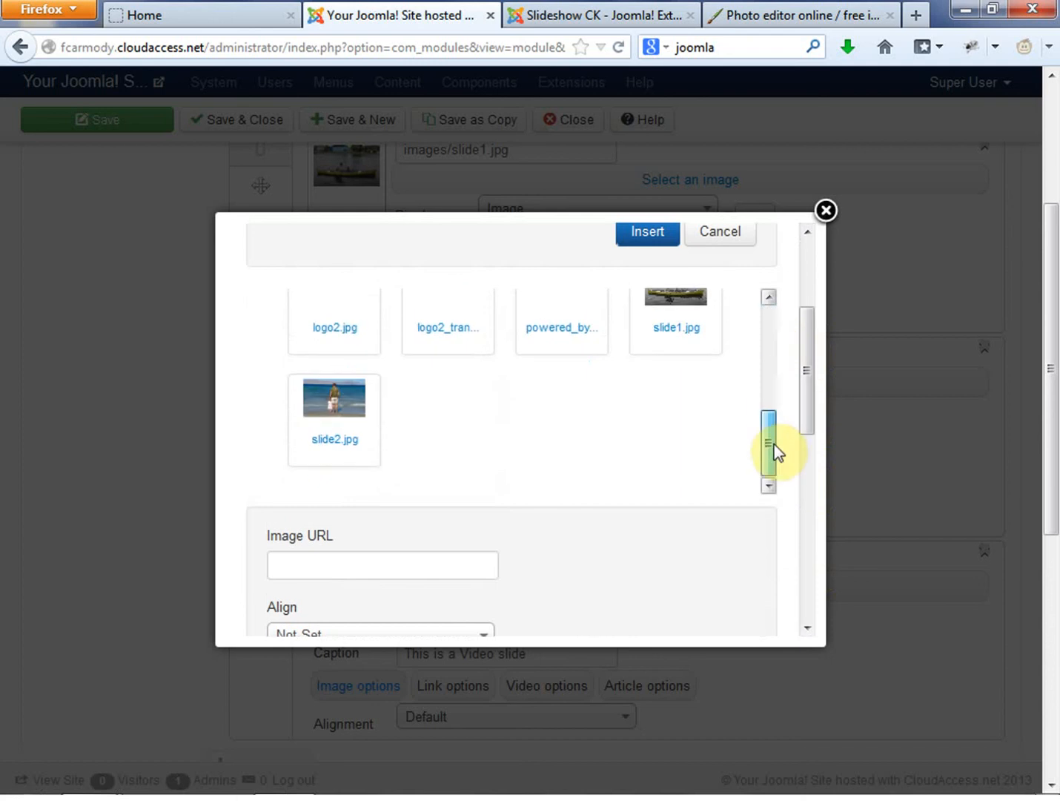
{"action": "left_click", "coordinate": [333, 397]}
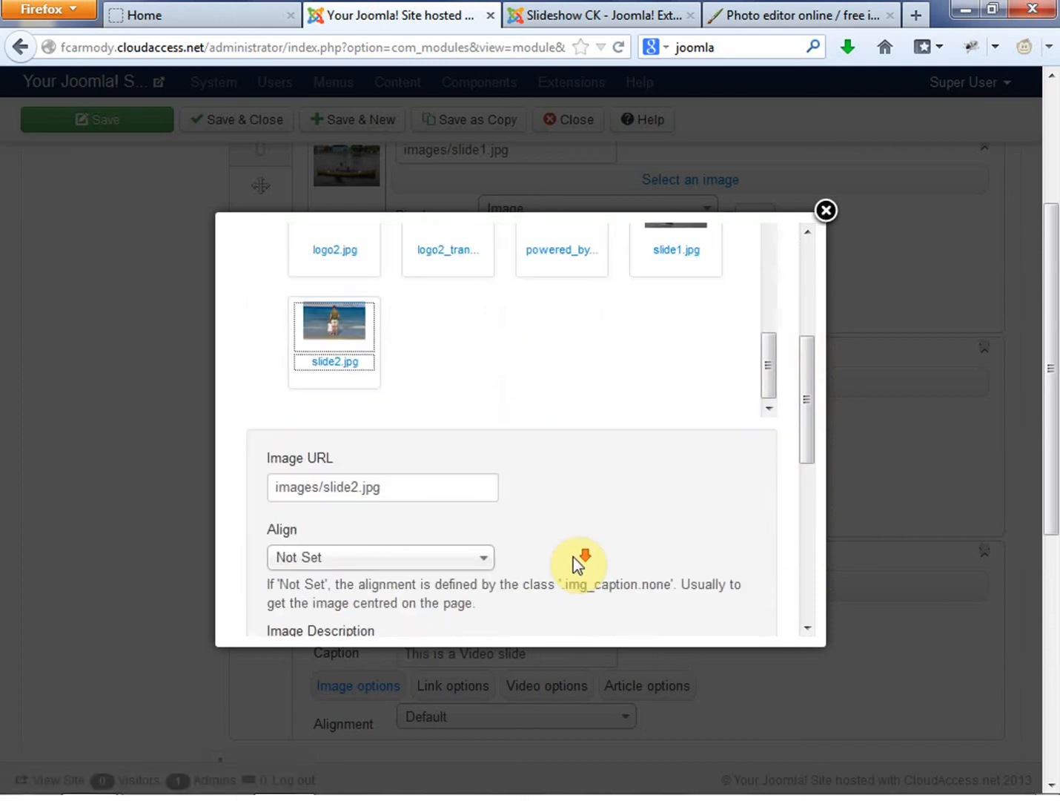
{"action": "type", "text": "FDa"}
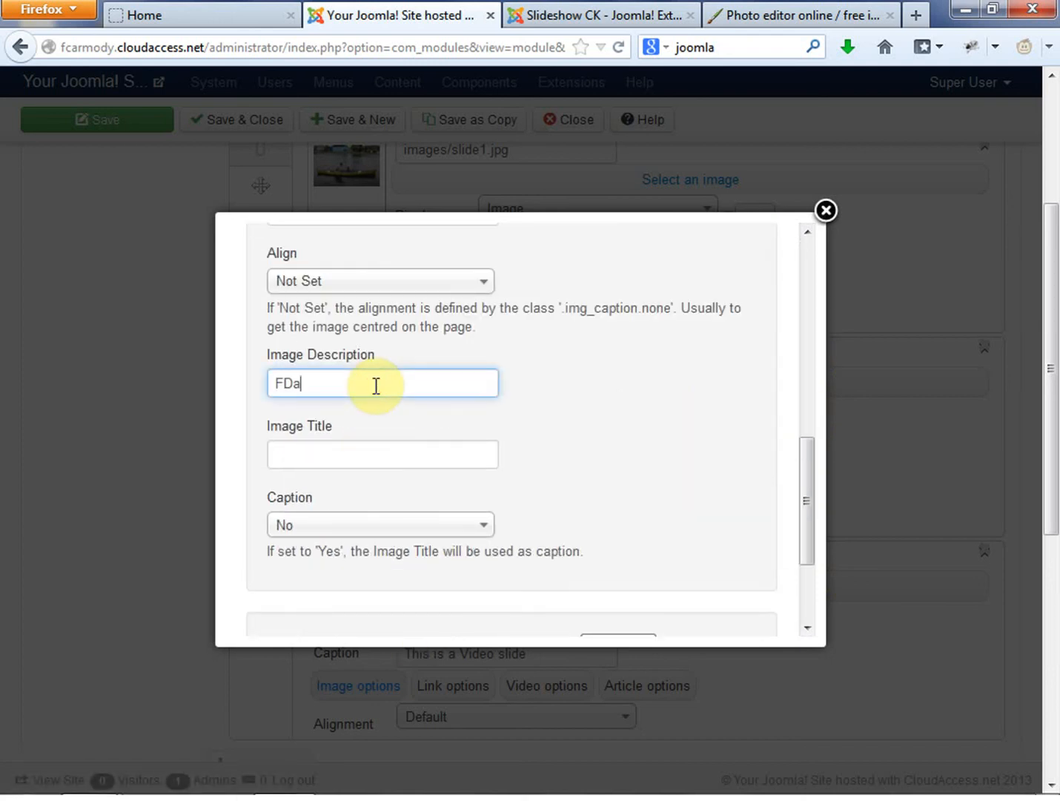
{"action": "key", "text": "ctrl+a"}
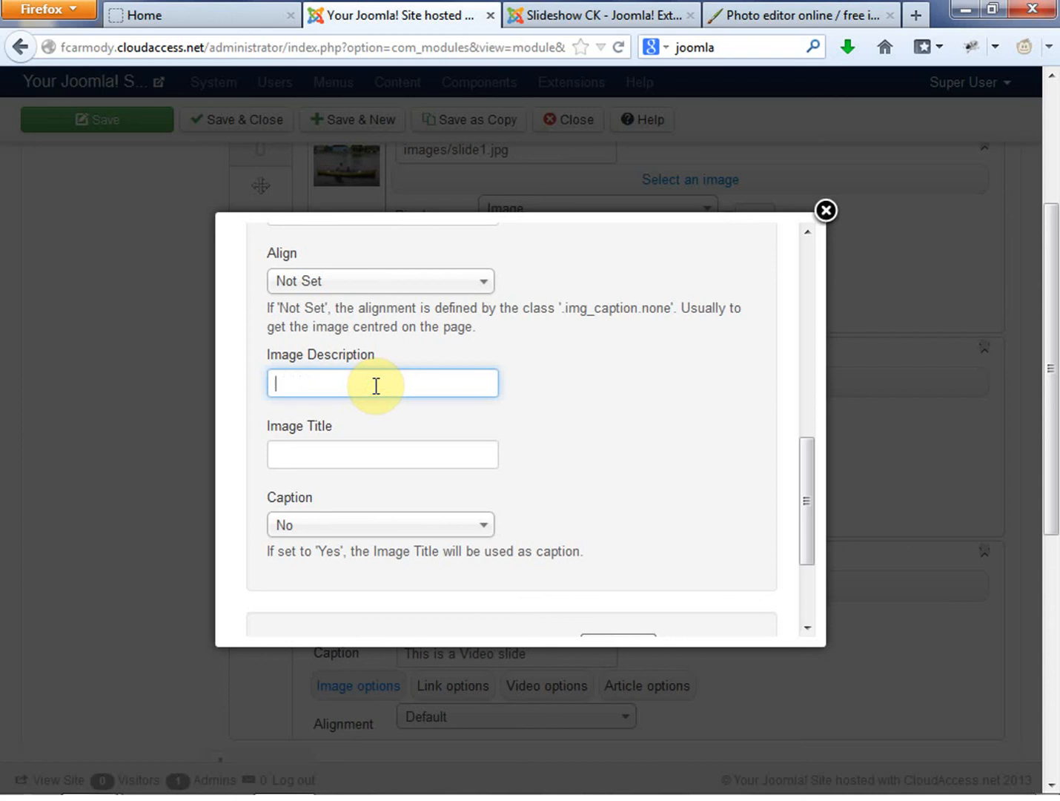
{"action": "type", "text": "Dad 2"}
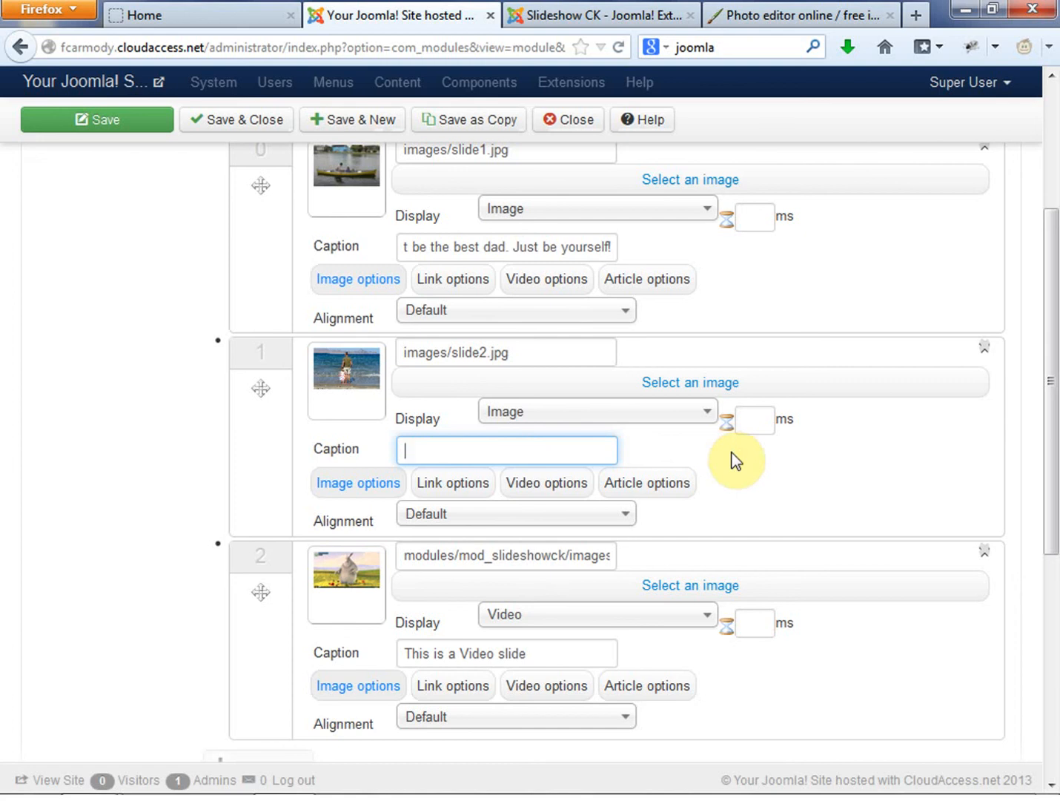
Step: Caption the second slide 'Quiet dad times need training...'
{"action": "type", "text": "Every"}
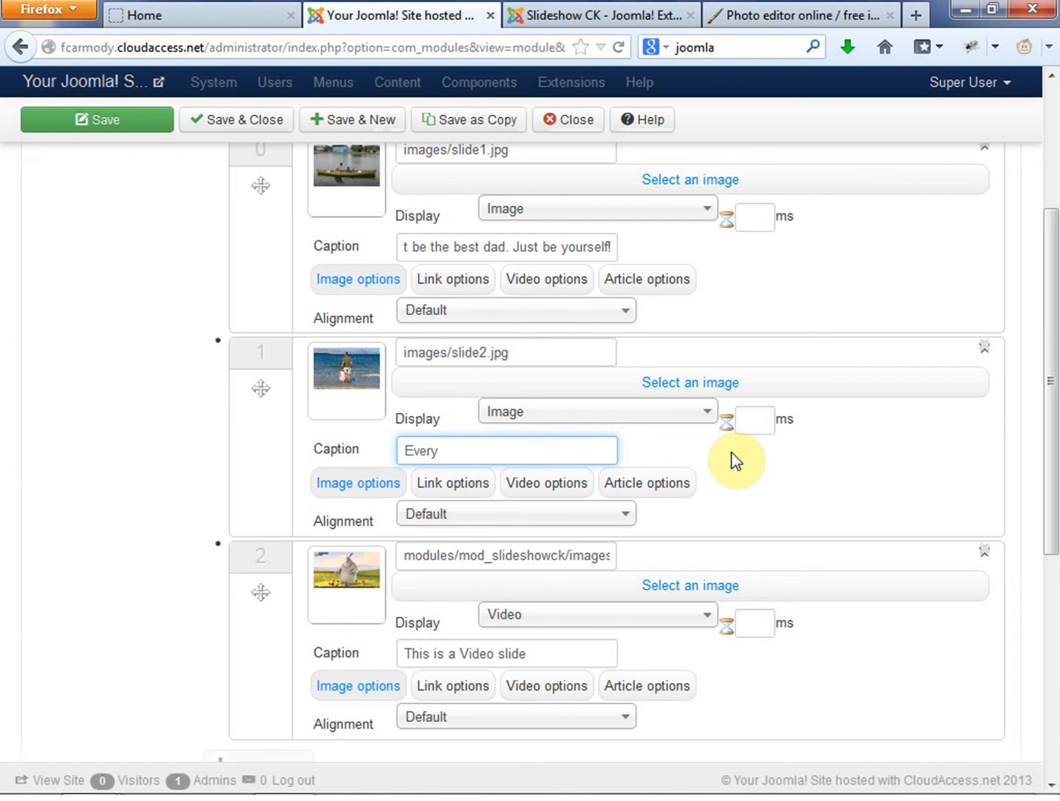
{"action": "type", "text": "dading"}
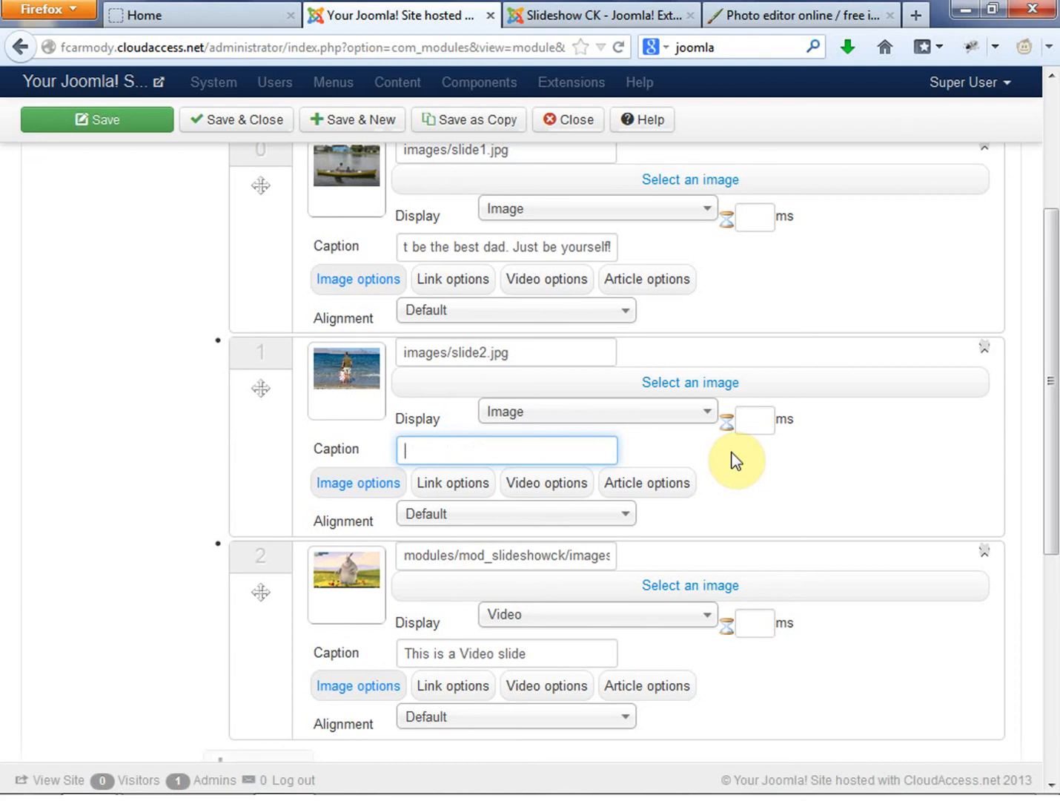
{"action": "type", "text": "Be"}
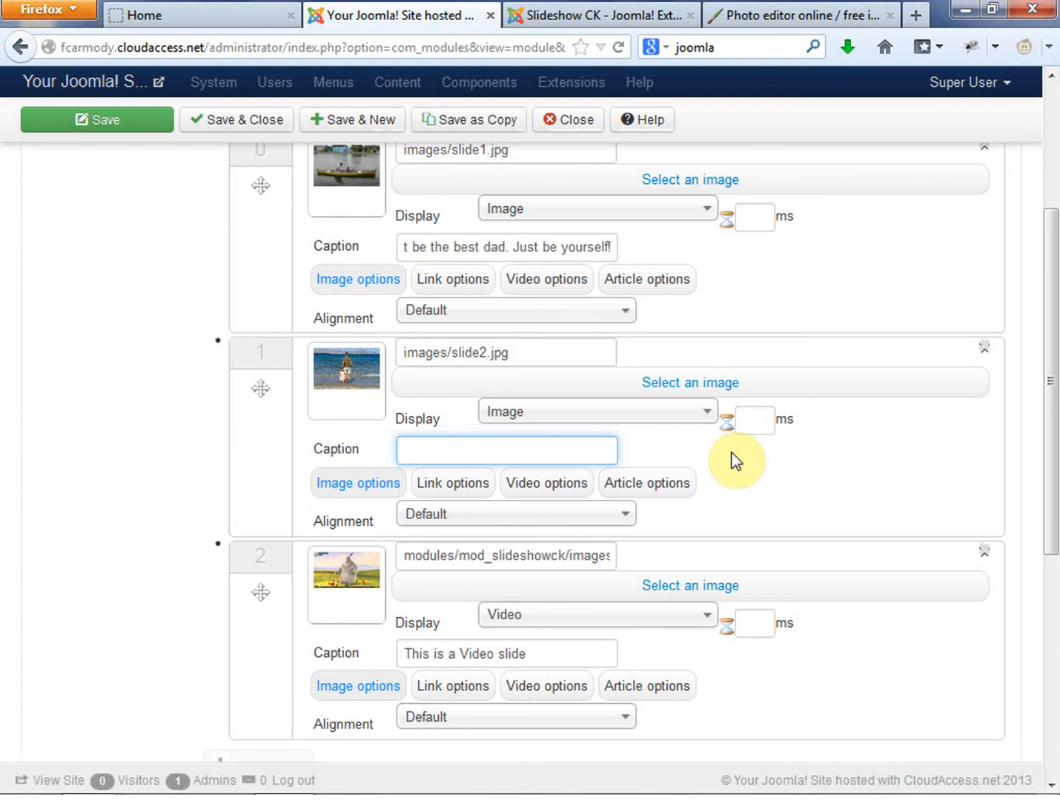
{"action": "type", "text": "Quiet dad times"}
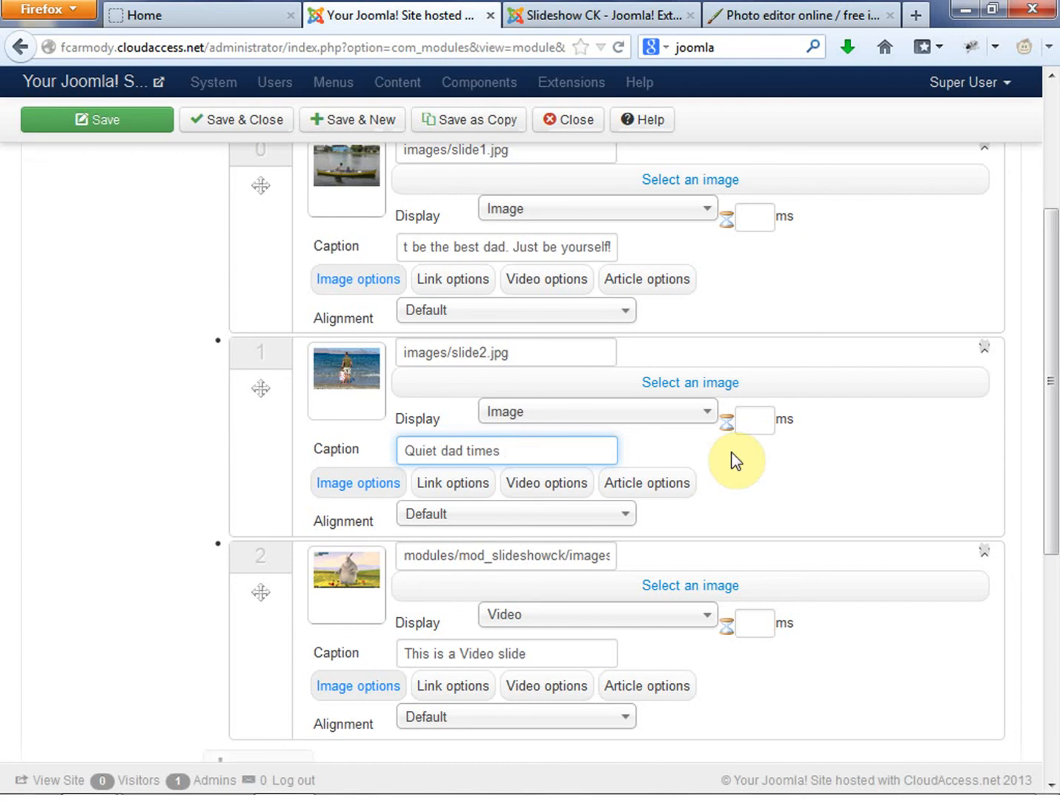
{"action": "type", "text": "need"}
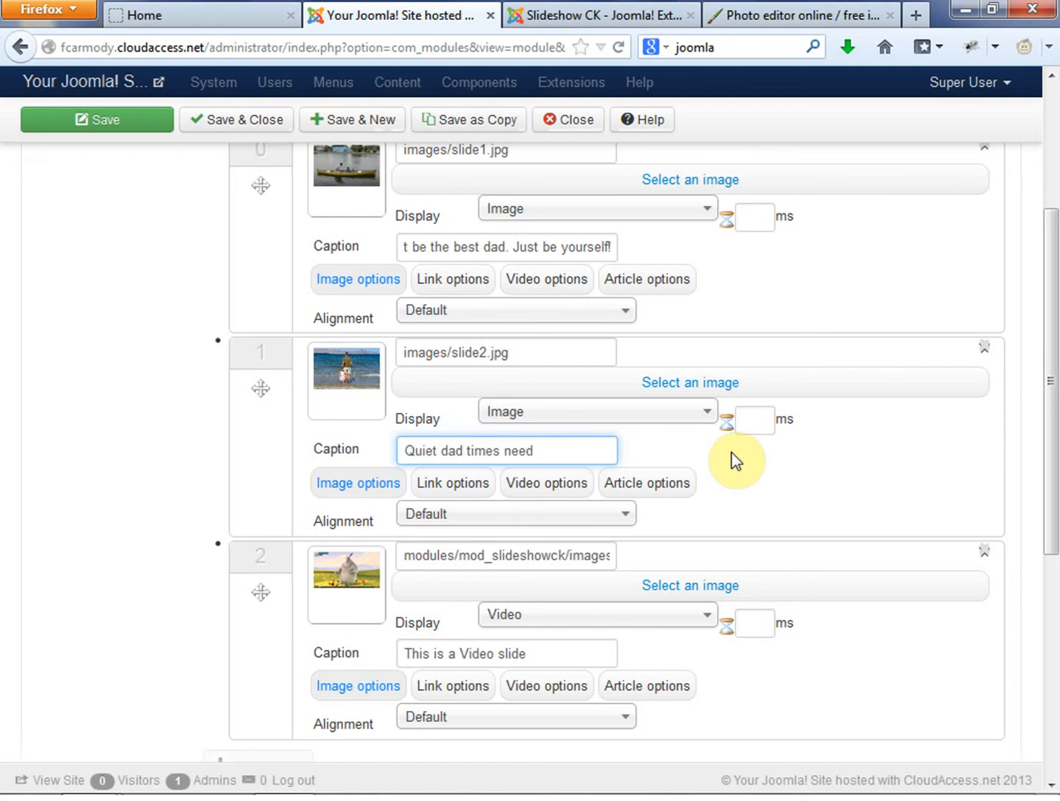
{"action": "type", "text": "training..."}
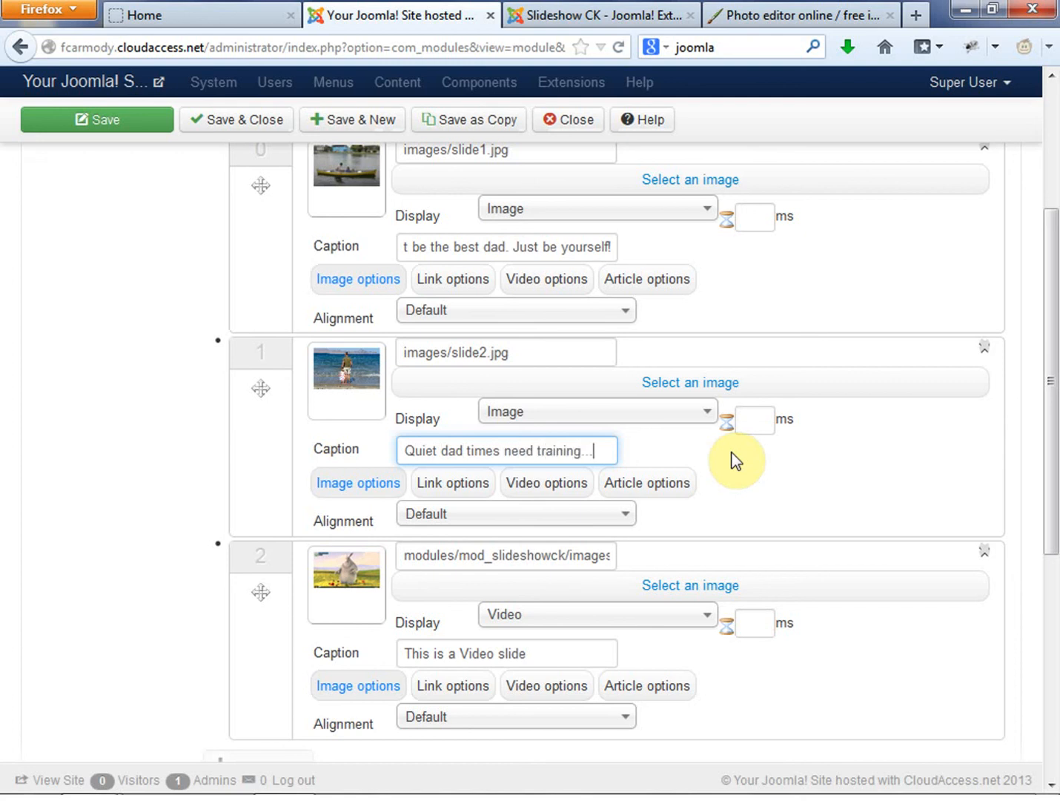
{"action": "scroll", "scroll_direction": "down", "scroll_amount": 3}
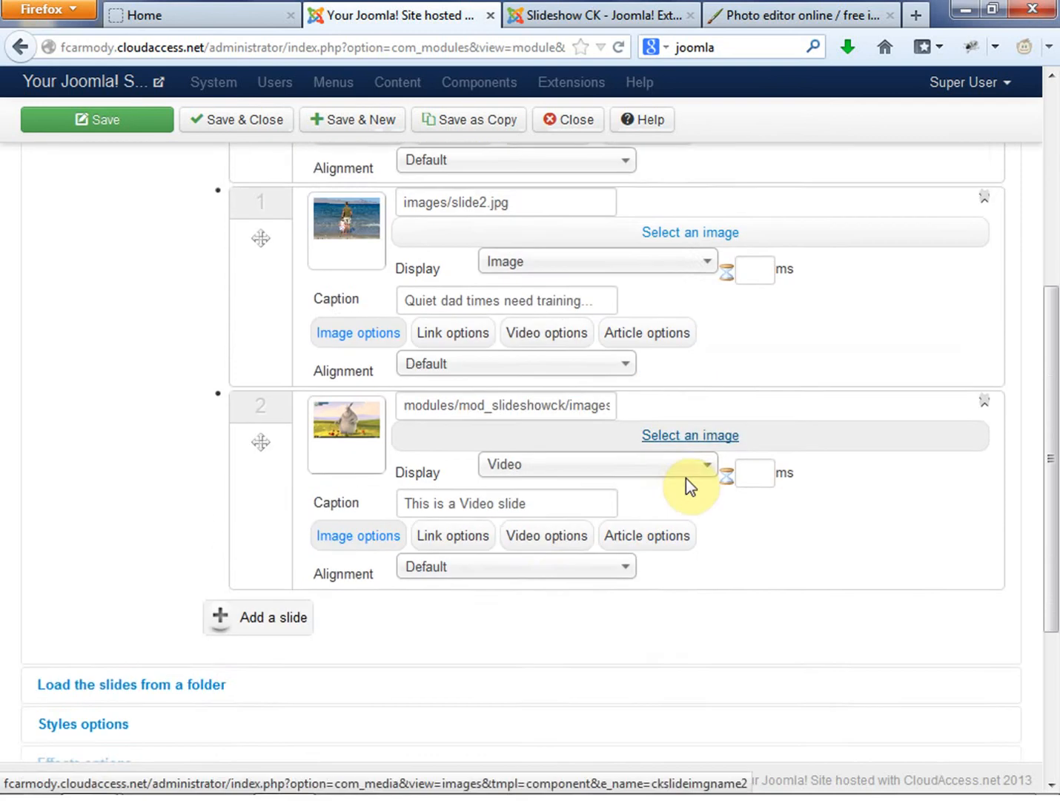
Step: Switch the third slide's Display from video to Image
{"action": "scroll", "scroll_direction": "down", "scroll_amount": 3}
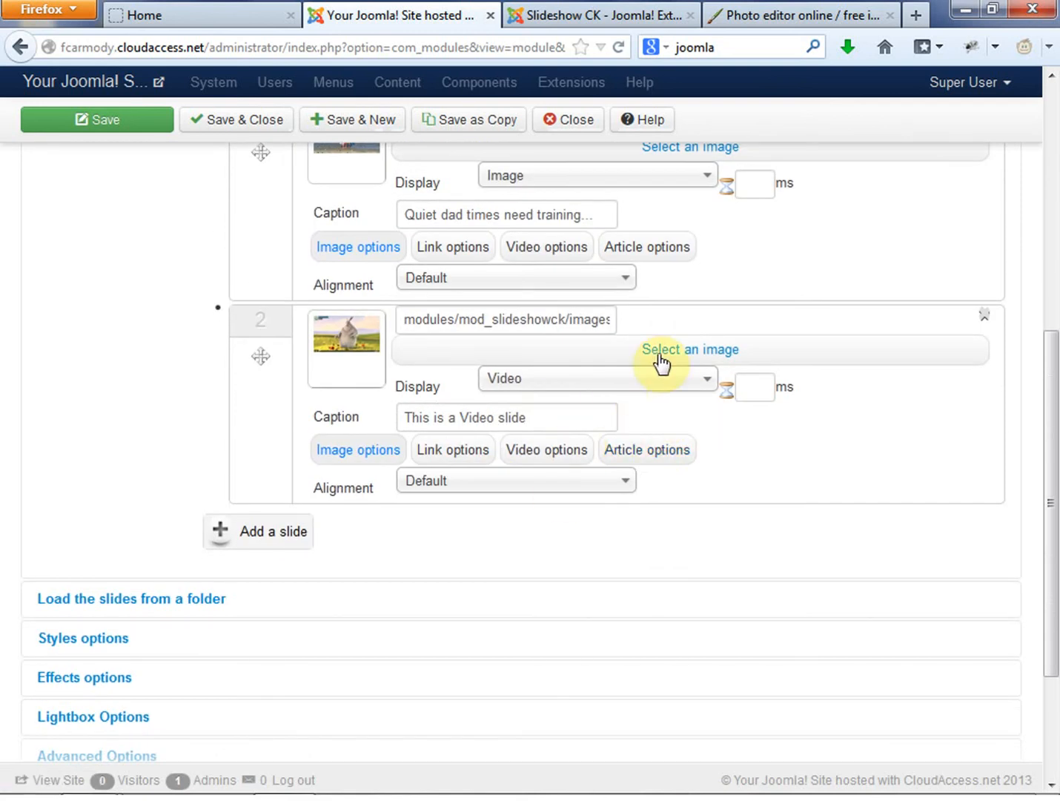
{"action": "left_click", "coordinate": [596, 378]}
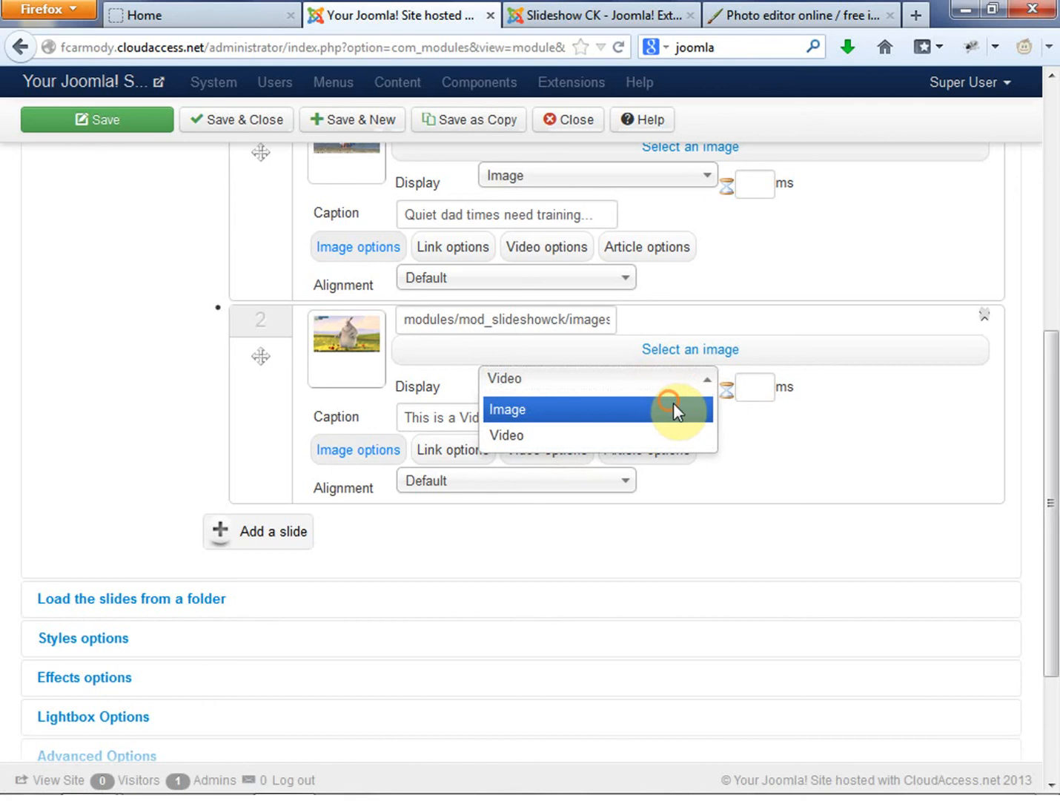
{"action": "left_click", "coordinate": [688, 350]}
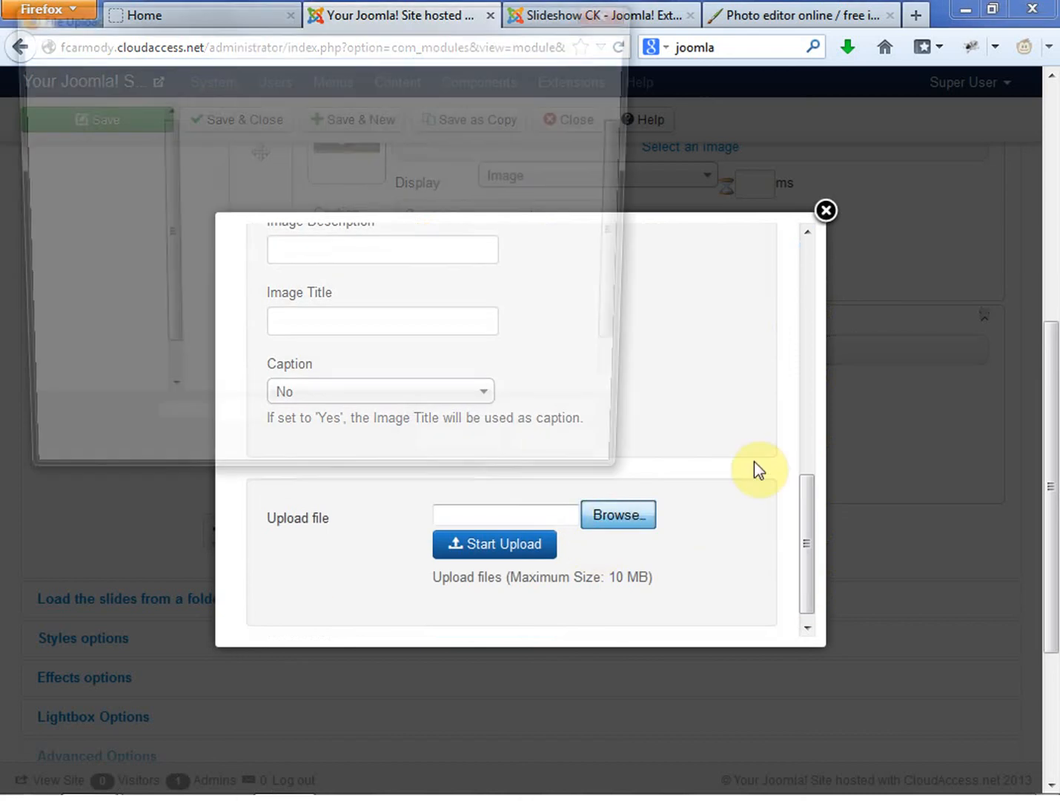
Step: Upload slide3.jpg, choose it as the third slide's image and describe it as Dad 3
{"action": "left_click", "coordinate": [616, 513]}
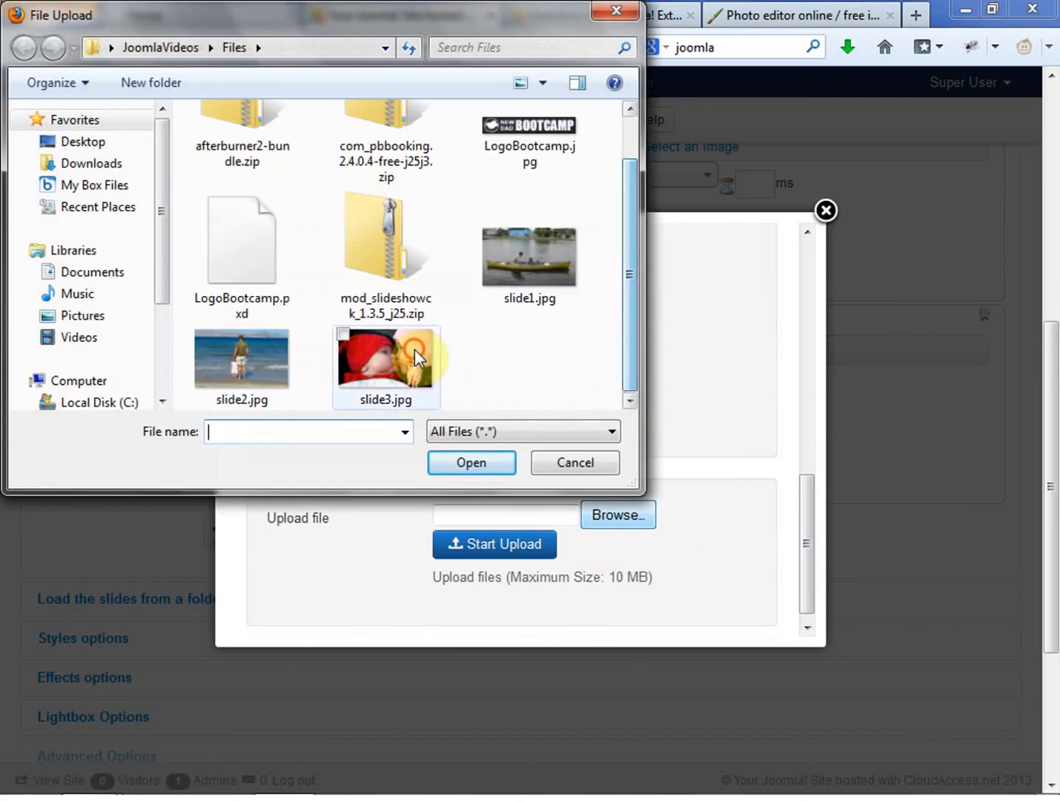
{"action": "left_click", "coordinate": [472, 463]}
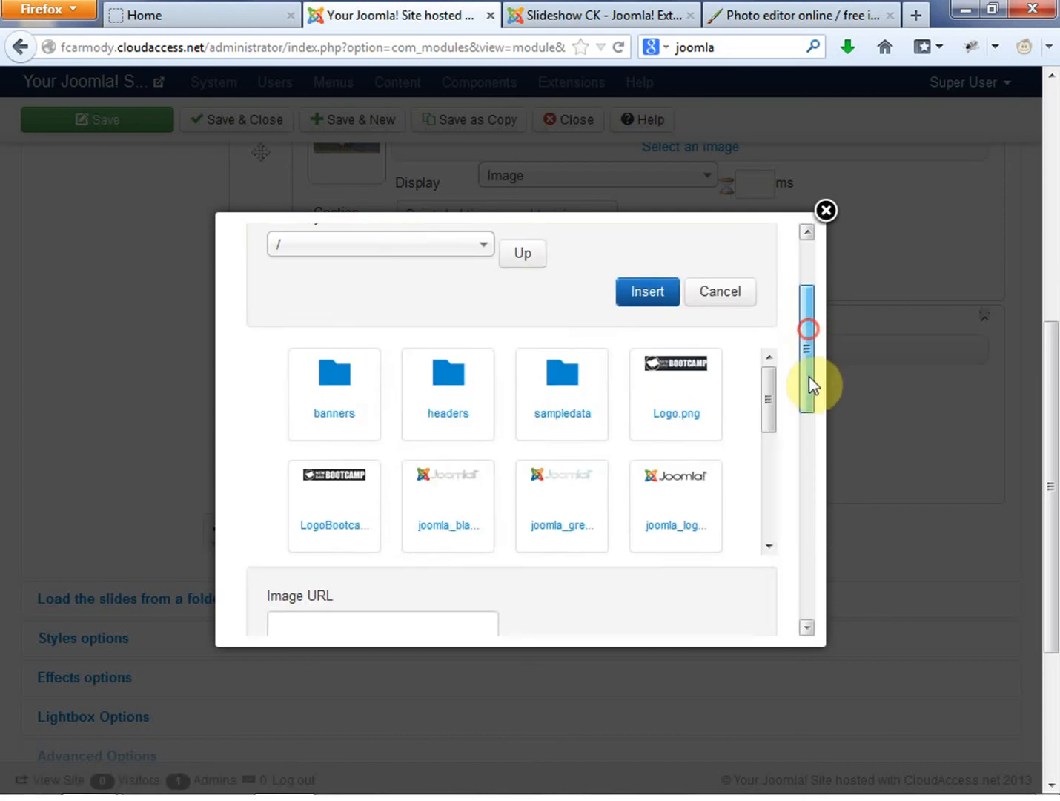
{"action": "left_click", "coordinate": [448, 364]}
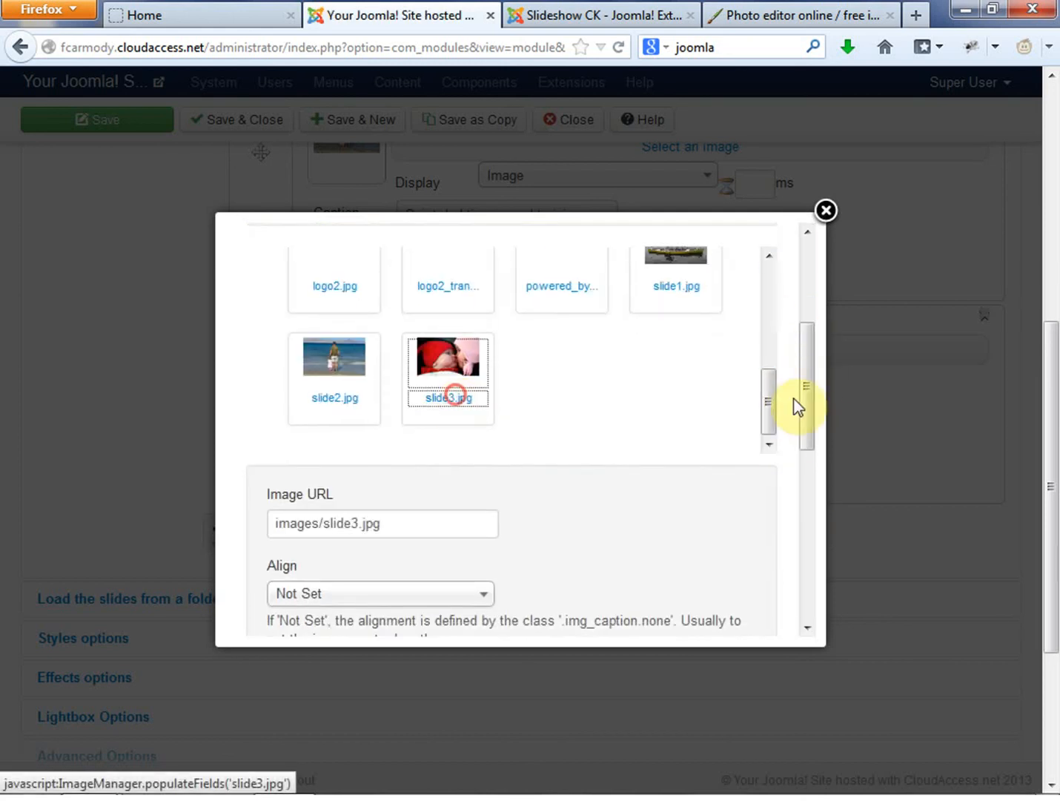
{"action": "scroll", "scroll_direction": "down", "scroll_amount": 3}
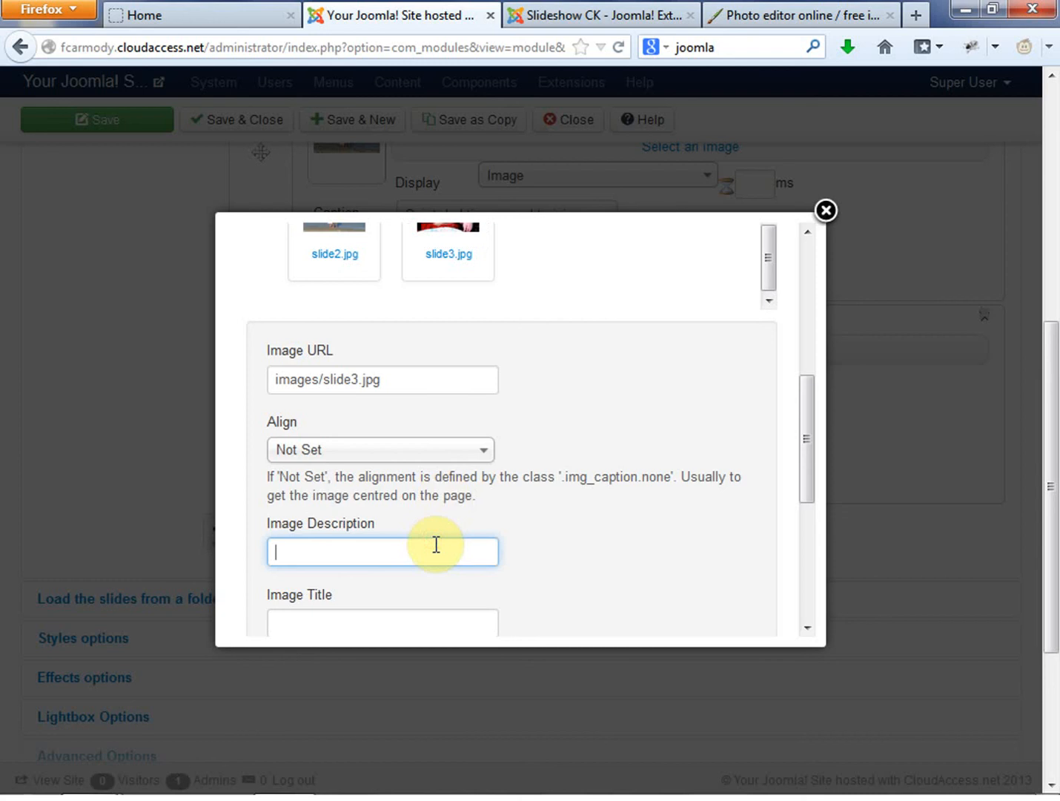
{"action": "type", "text": "Dad 3"}
{"action": "type", "text": "Be the best"}
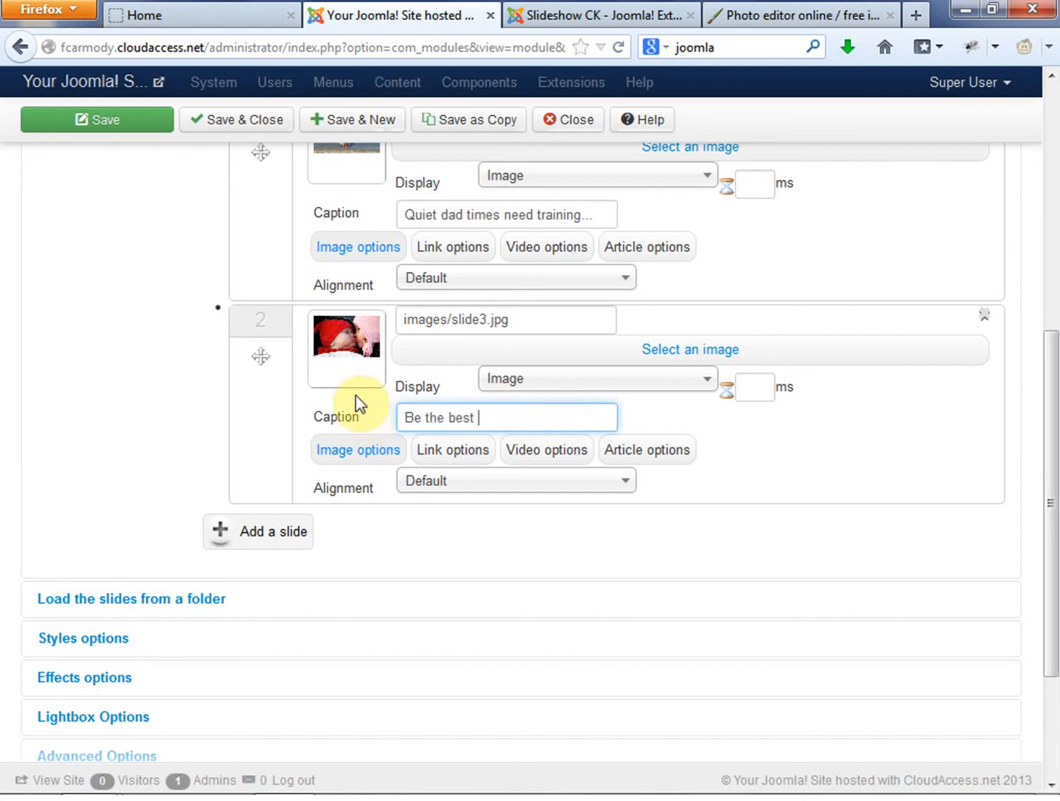
Step: Finish the third slide's 'best dad from the first day' caption and save the Slideshow CK module
{"action": "type", "text": "dad from the fi"}
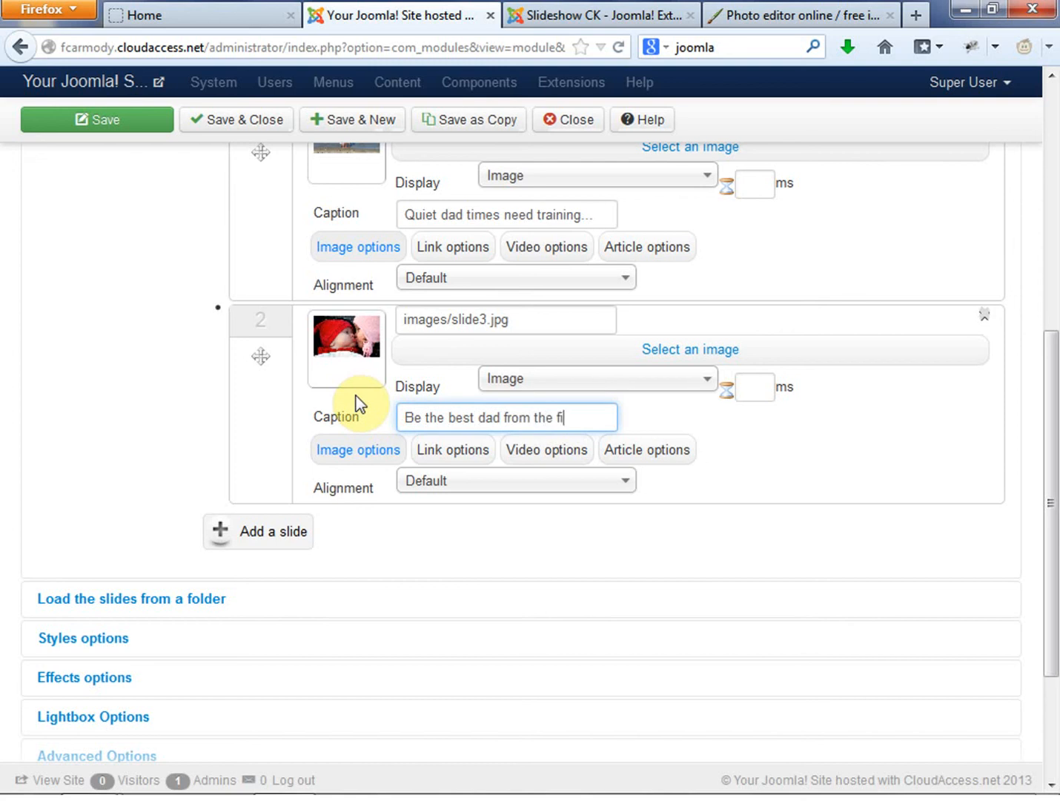
{"action": "type", "text": "rst da"}
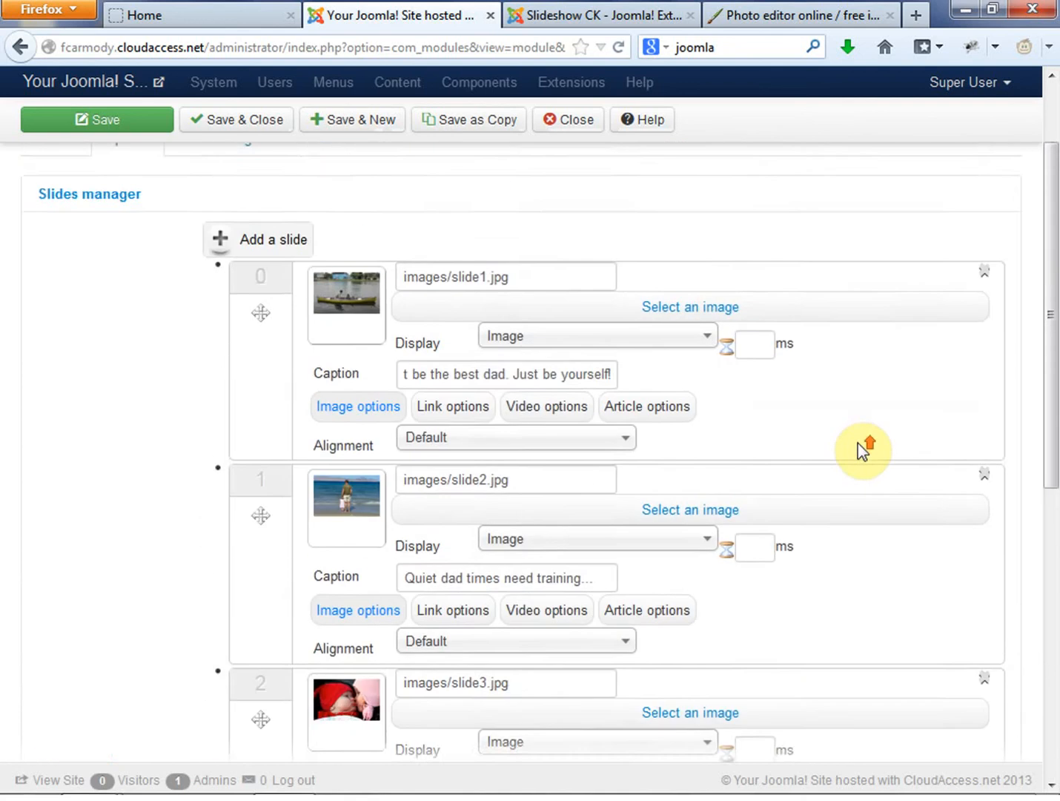
{"action": "left_click", "coordinate": [97, 119]}
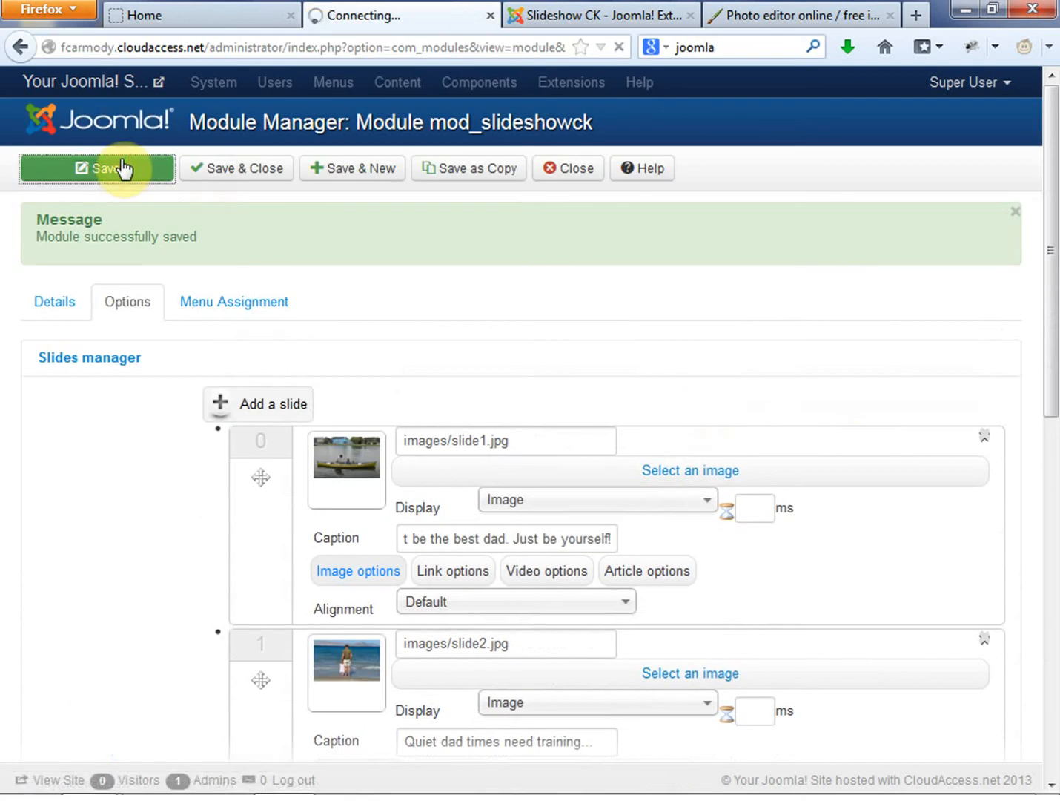
{"action": "left_click", "coordinate": [98, 168]}
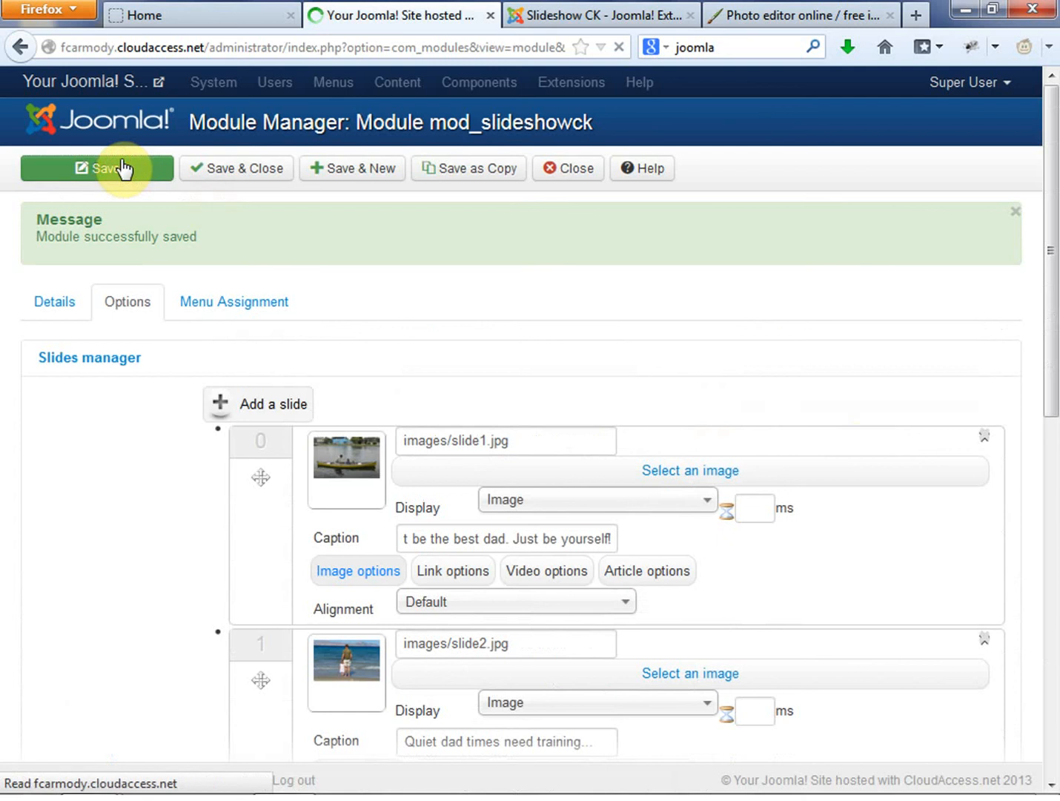
{"action": "left_click", "coordinate": [53, 301]}
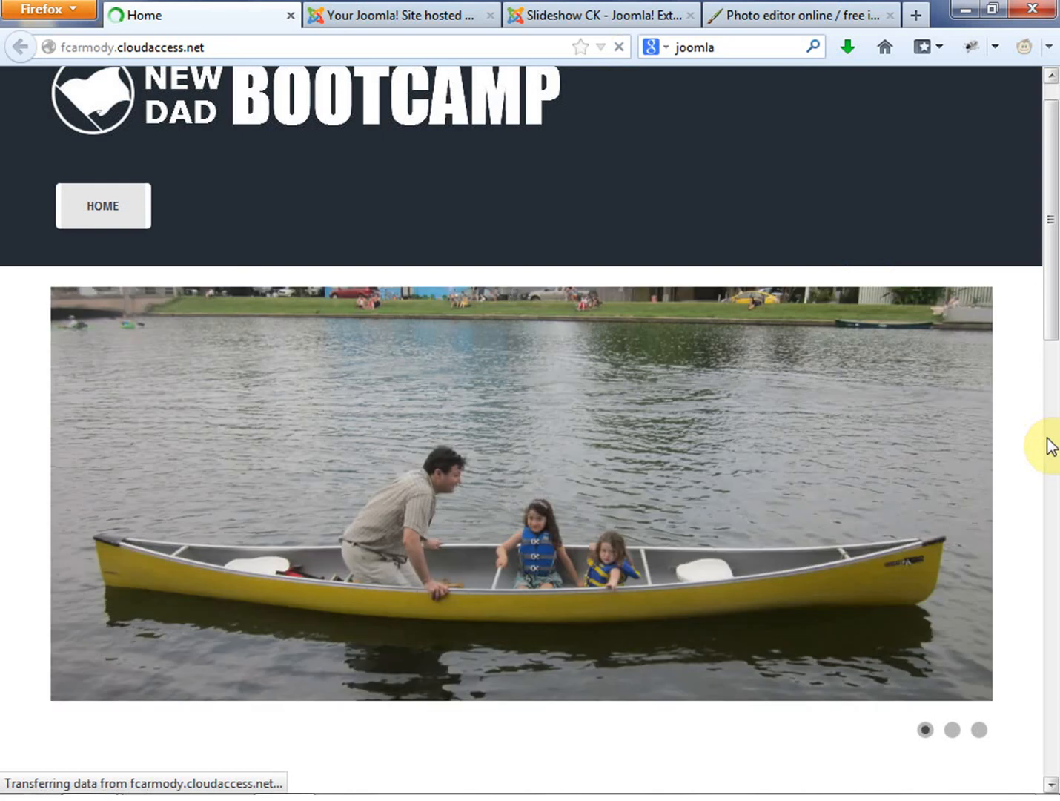
Step: Scroll the New Dad Bootcamp homepage to watch the captioned slideshow cycle
{"action": "scroll", "scroll_direction": "down", "scroll_amount": 3}
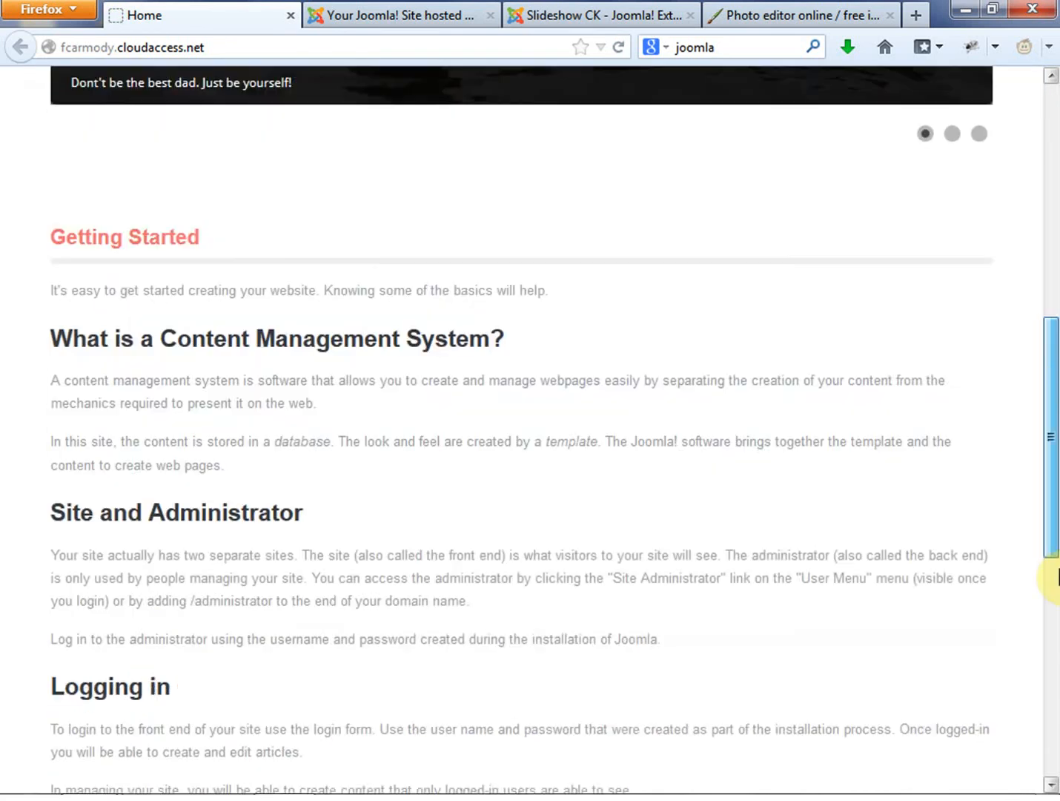
{"action": "scroll", "scroll_direction": "up", "scroll_amount": 3}
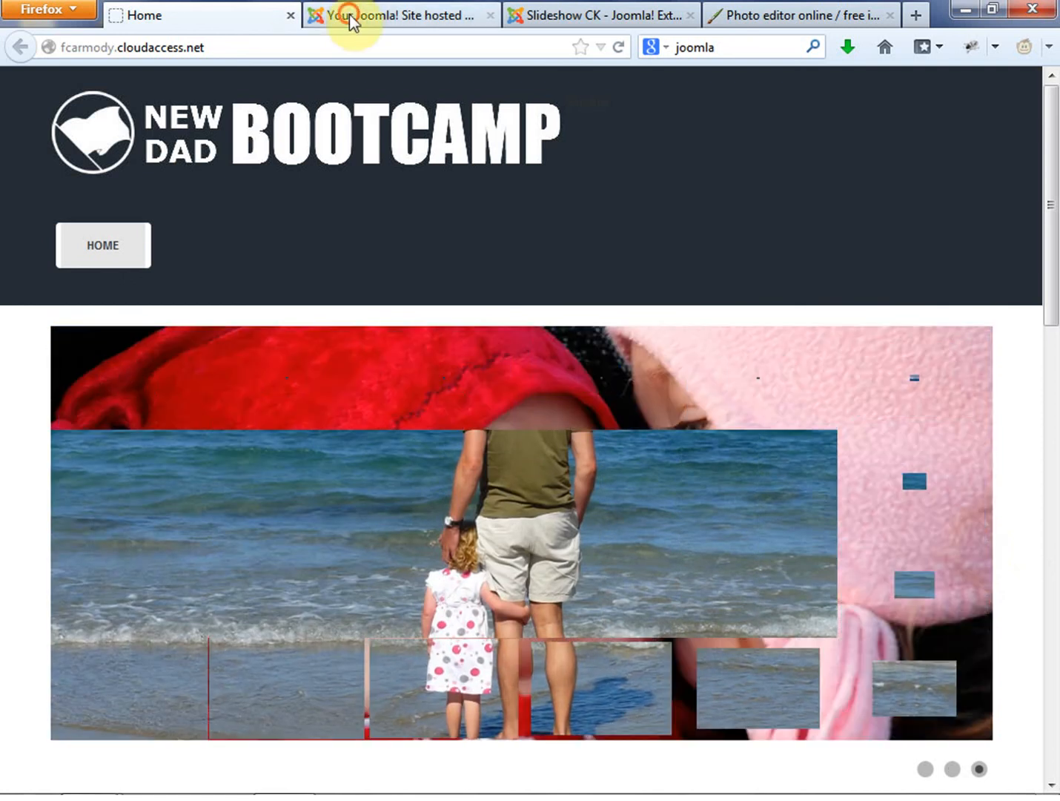
Step: Back in the administrator, review the module's Details showing published, public and breadcrumb position
{"action": "left_click", "coordinate": [401, 15]}
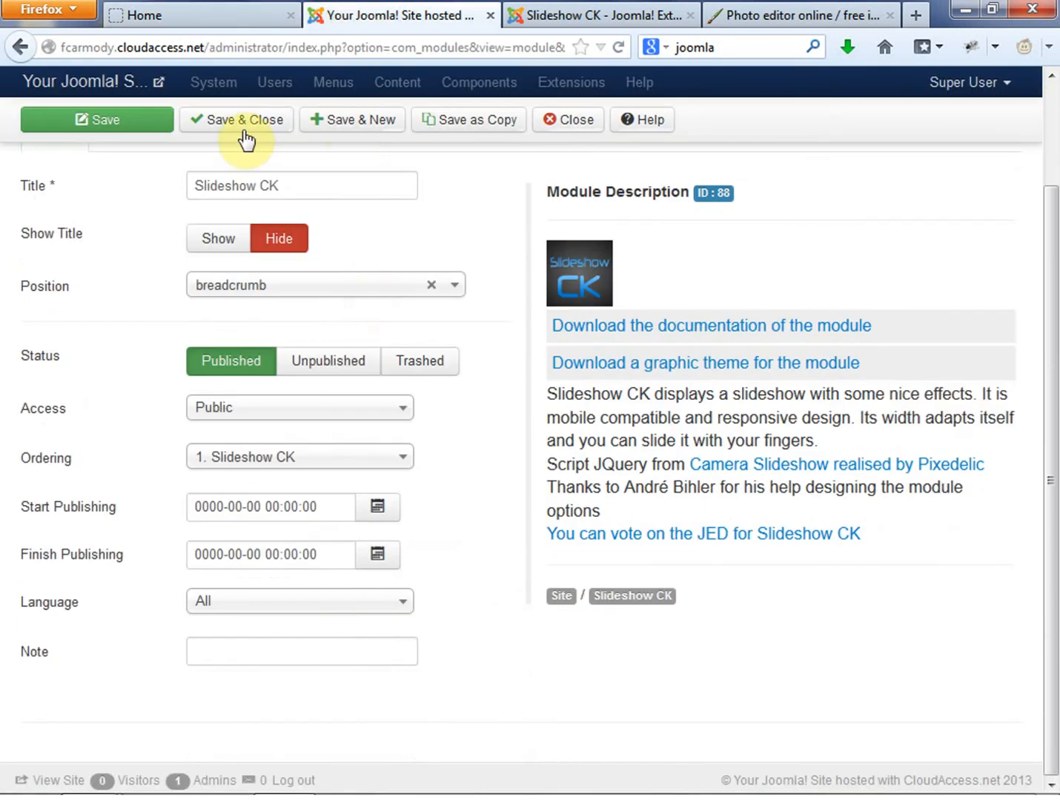
{"action": "left_click", "coordinate": [97, 119]}
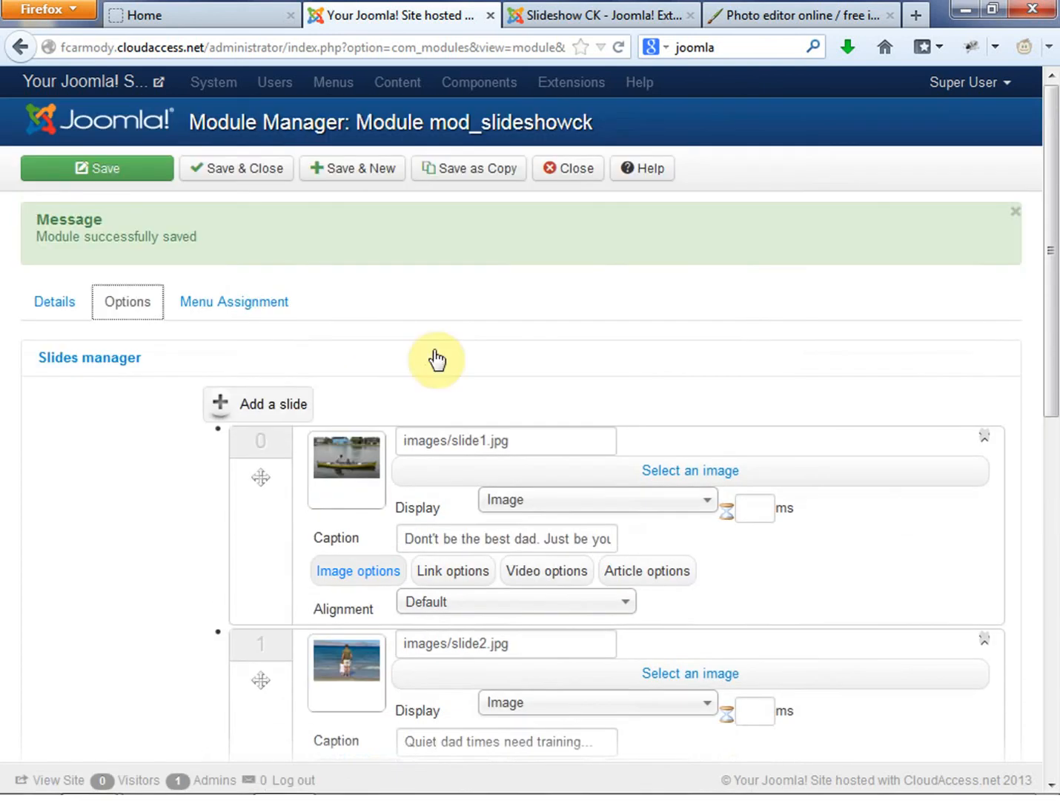
{"action": "left_click", "coordinate": [53, 301]}
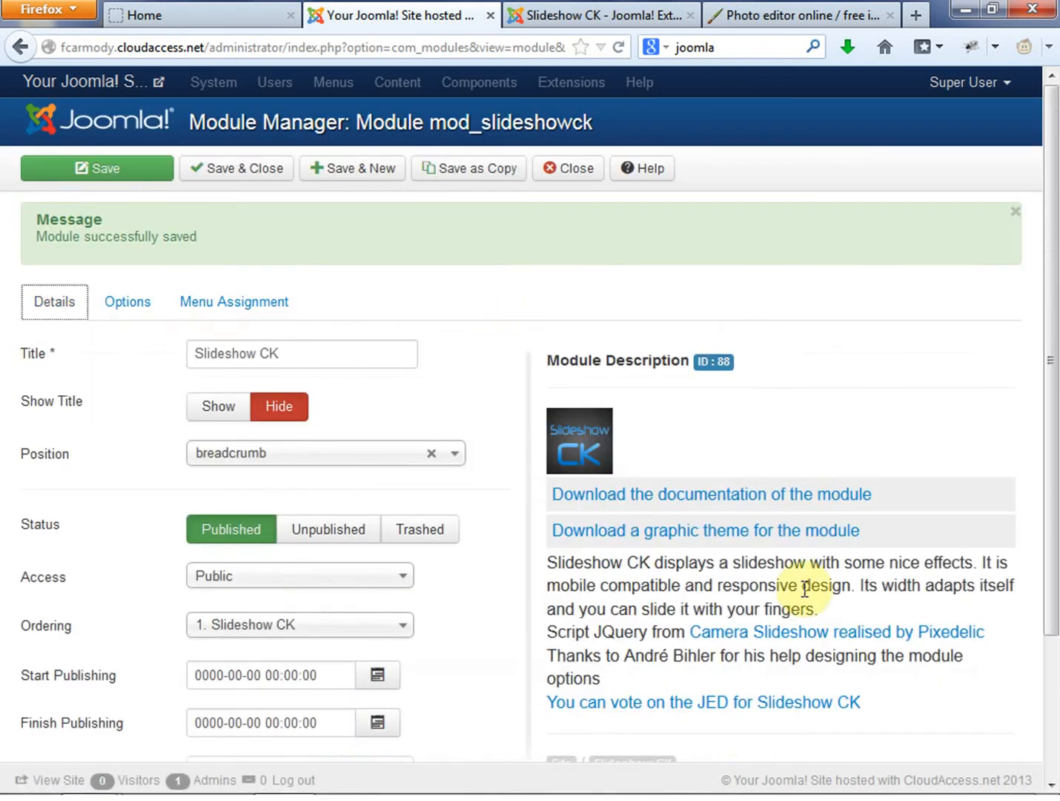
{"action": "scroll", "scroll_direction": "down", "scroll_amount": 3}
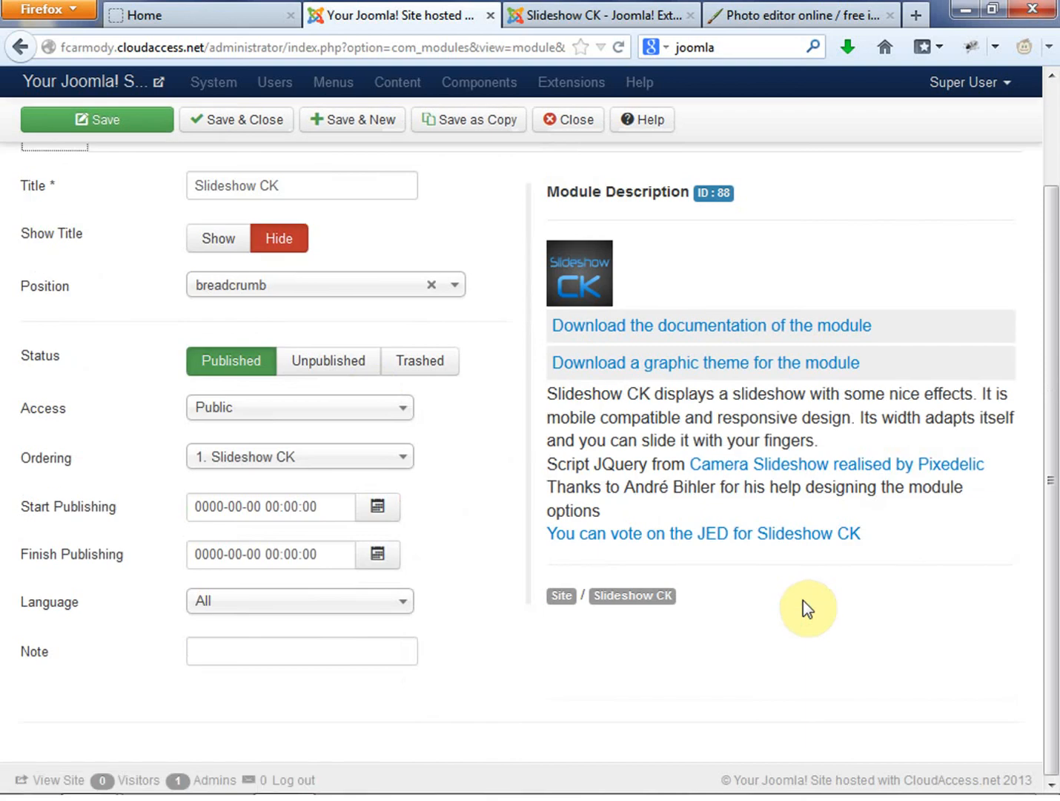
{"action": "mouse_move", "coordinate": [731, 323]}
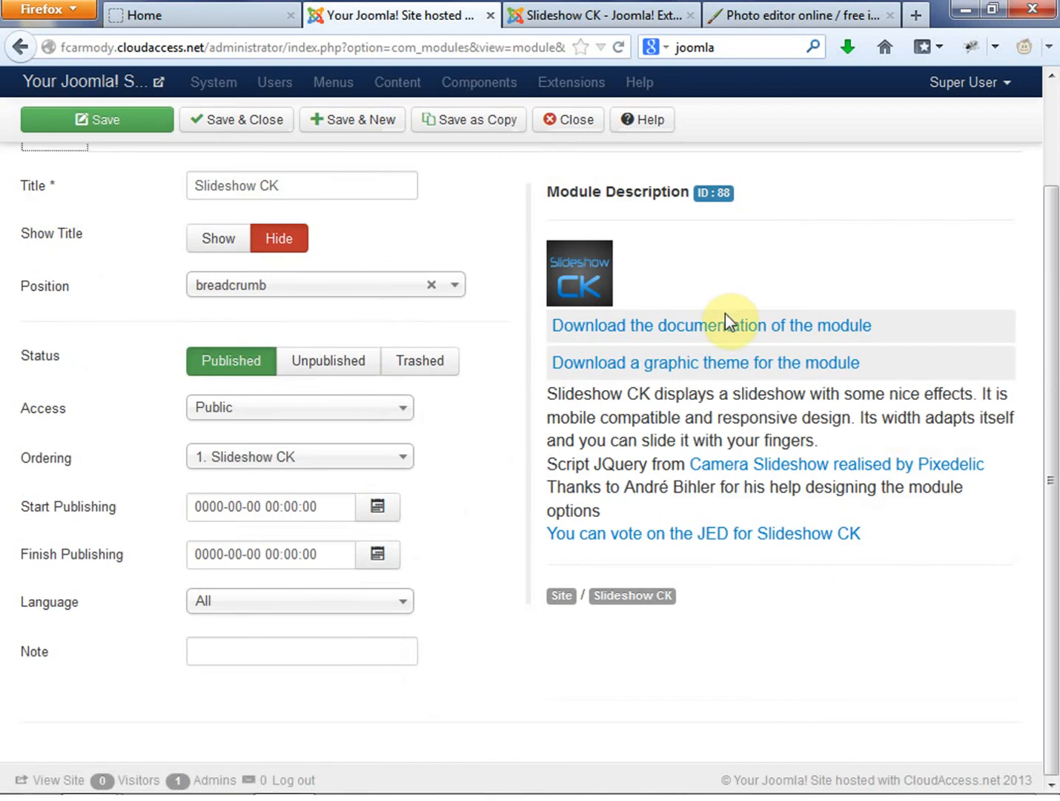
{"action": "left_click", "coordinate": [97, 118]}
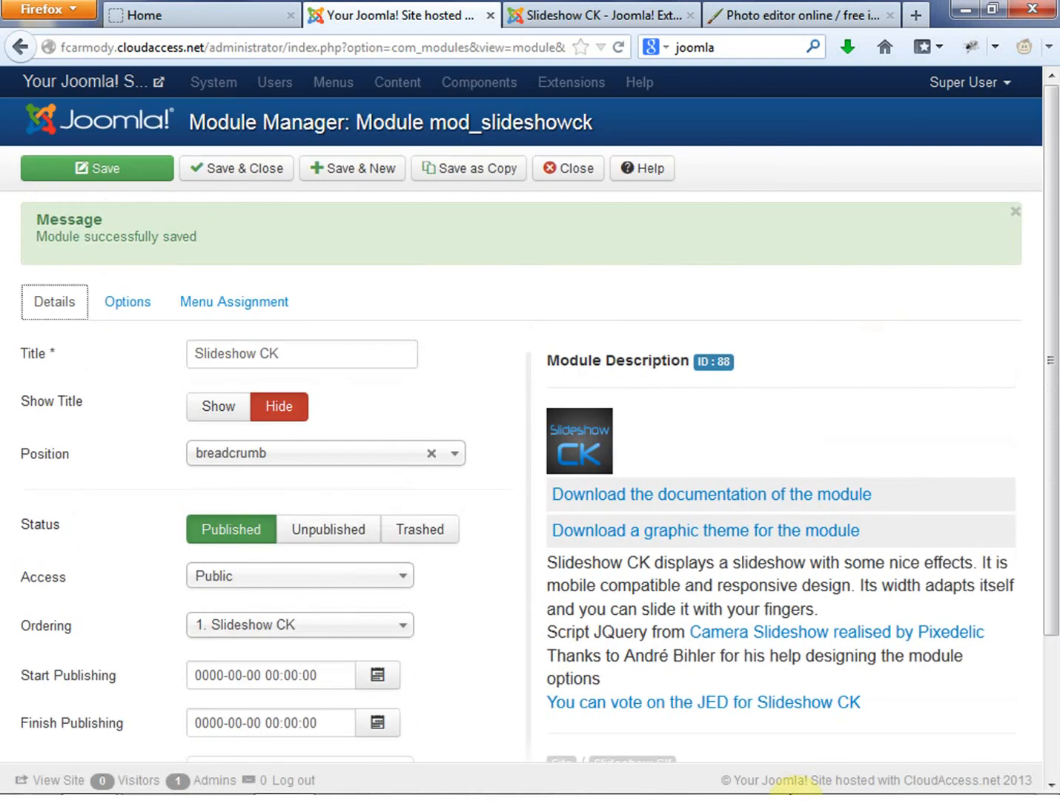